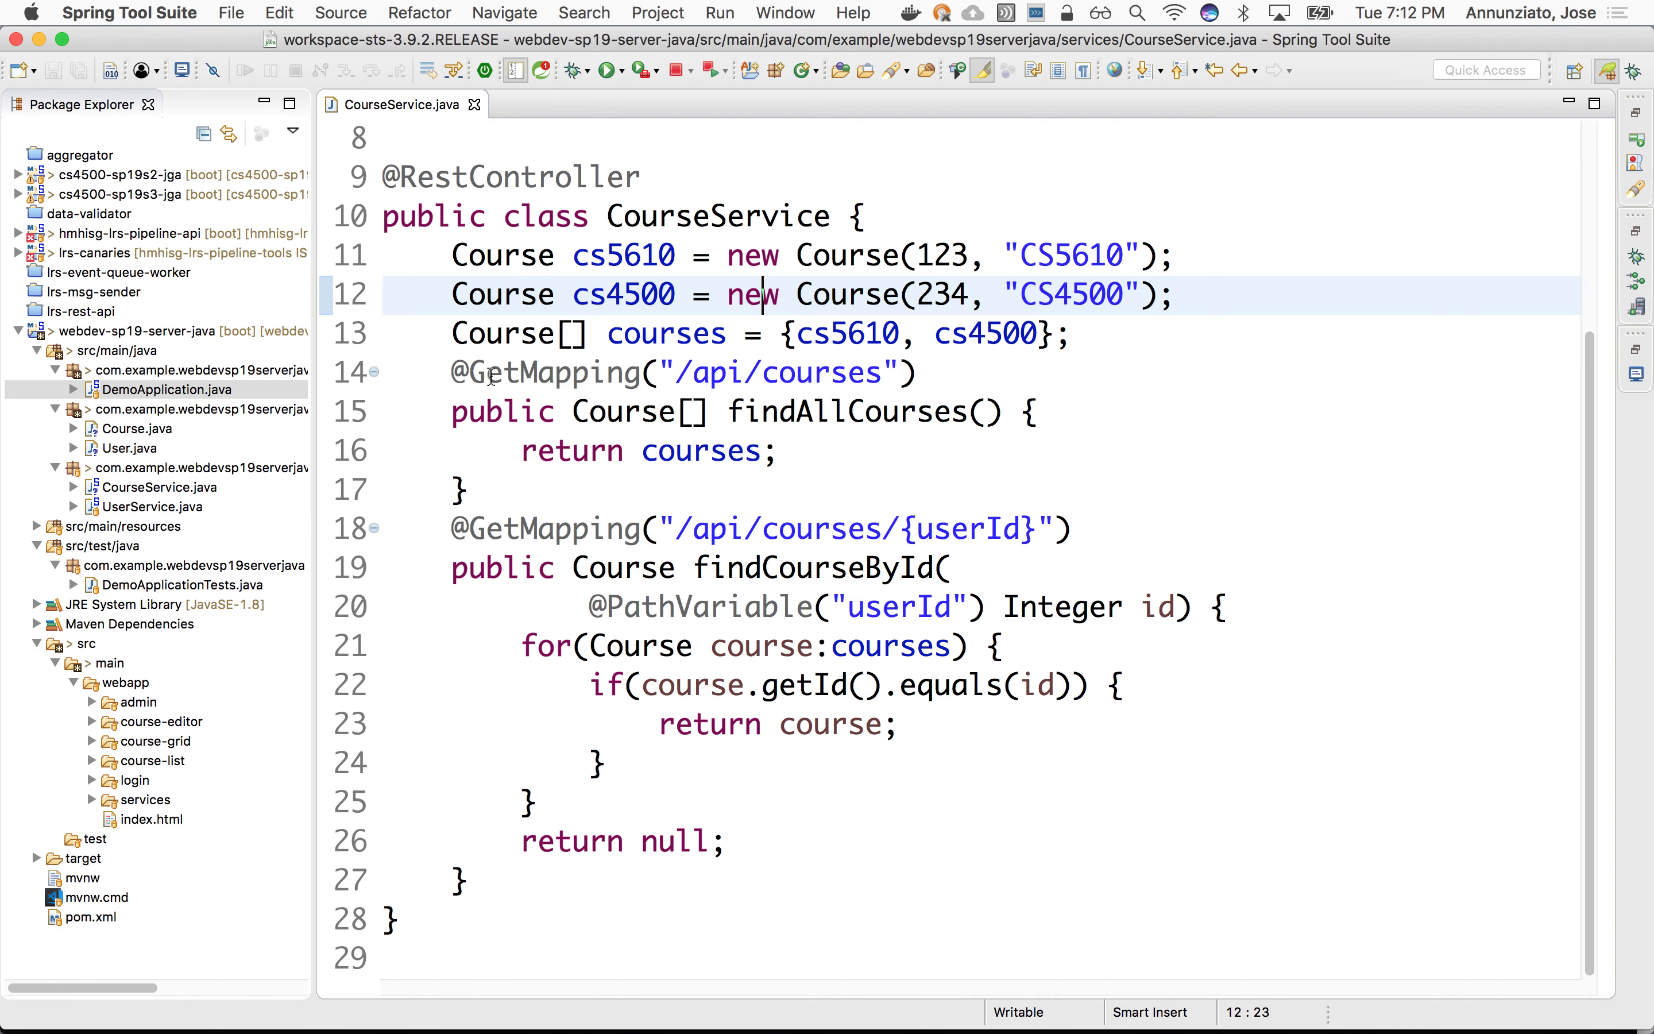
{"action": "mouse_move", "coordinate": [825, 471]}
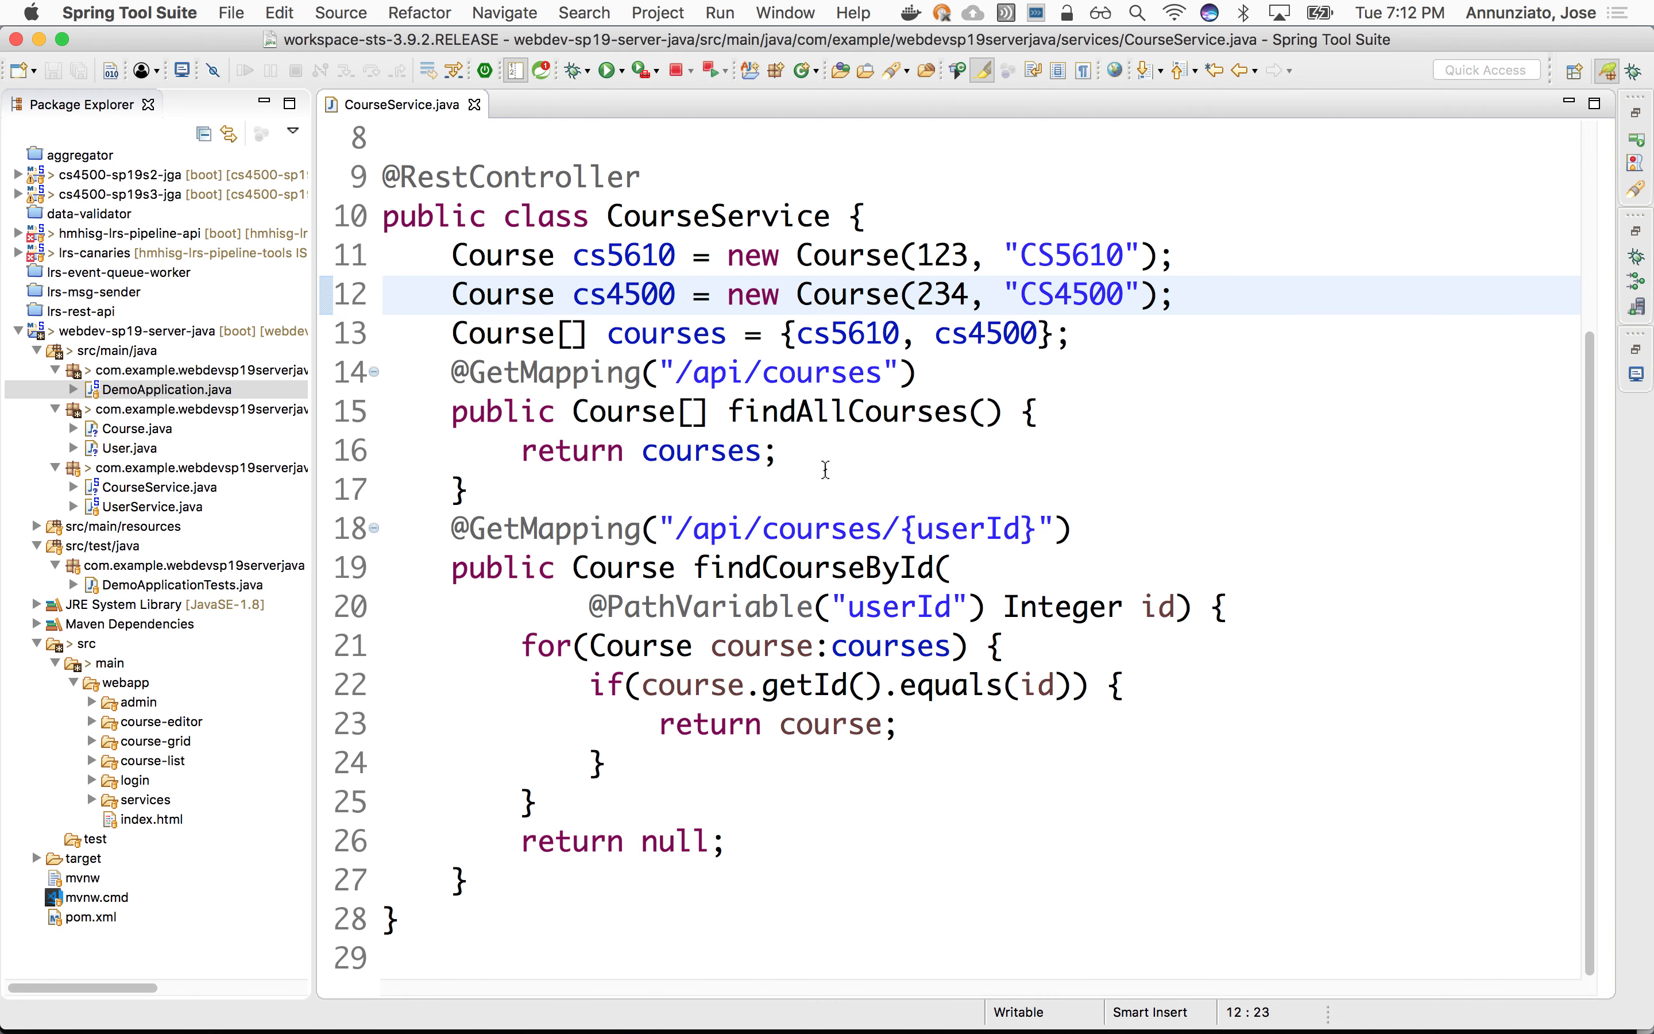
{"action": "mouse_move", "coordinate": [1146, 355]}
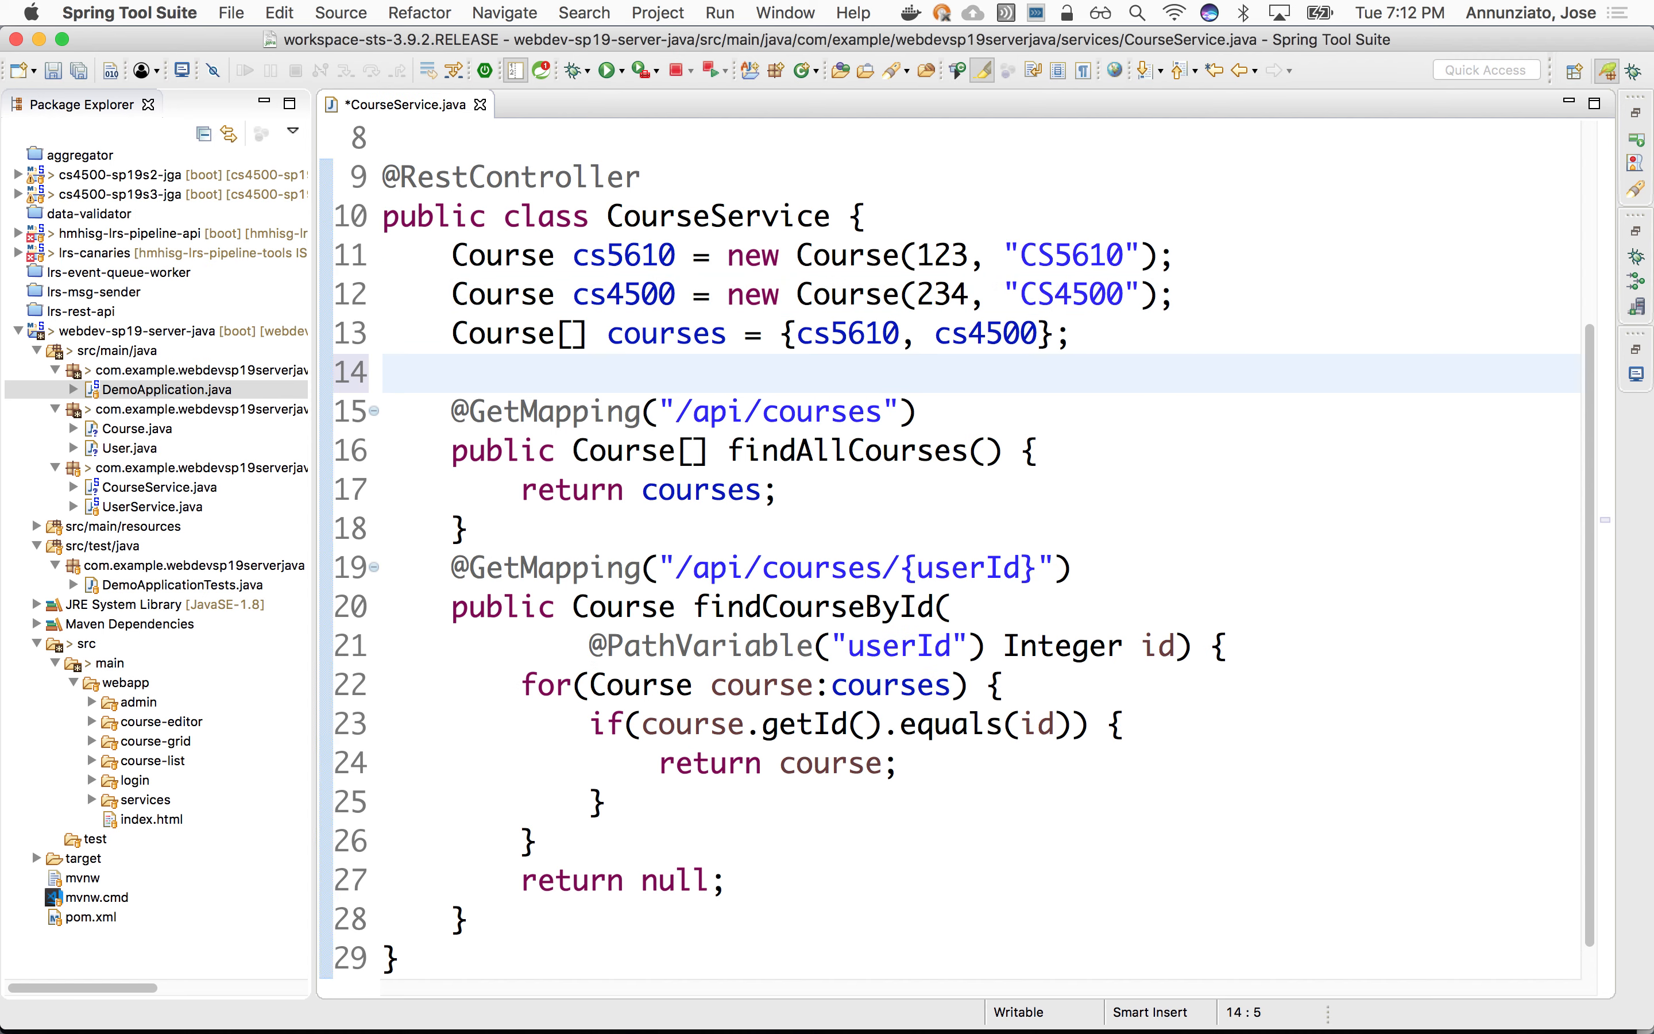
{"action": "type", "text": "@p"}
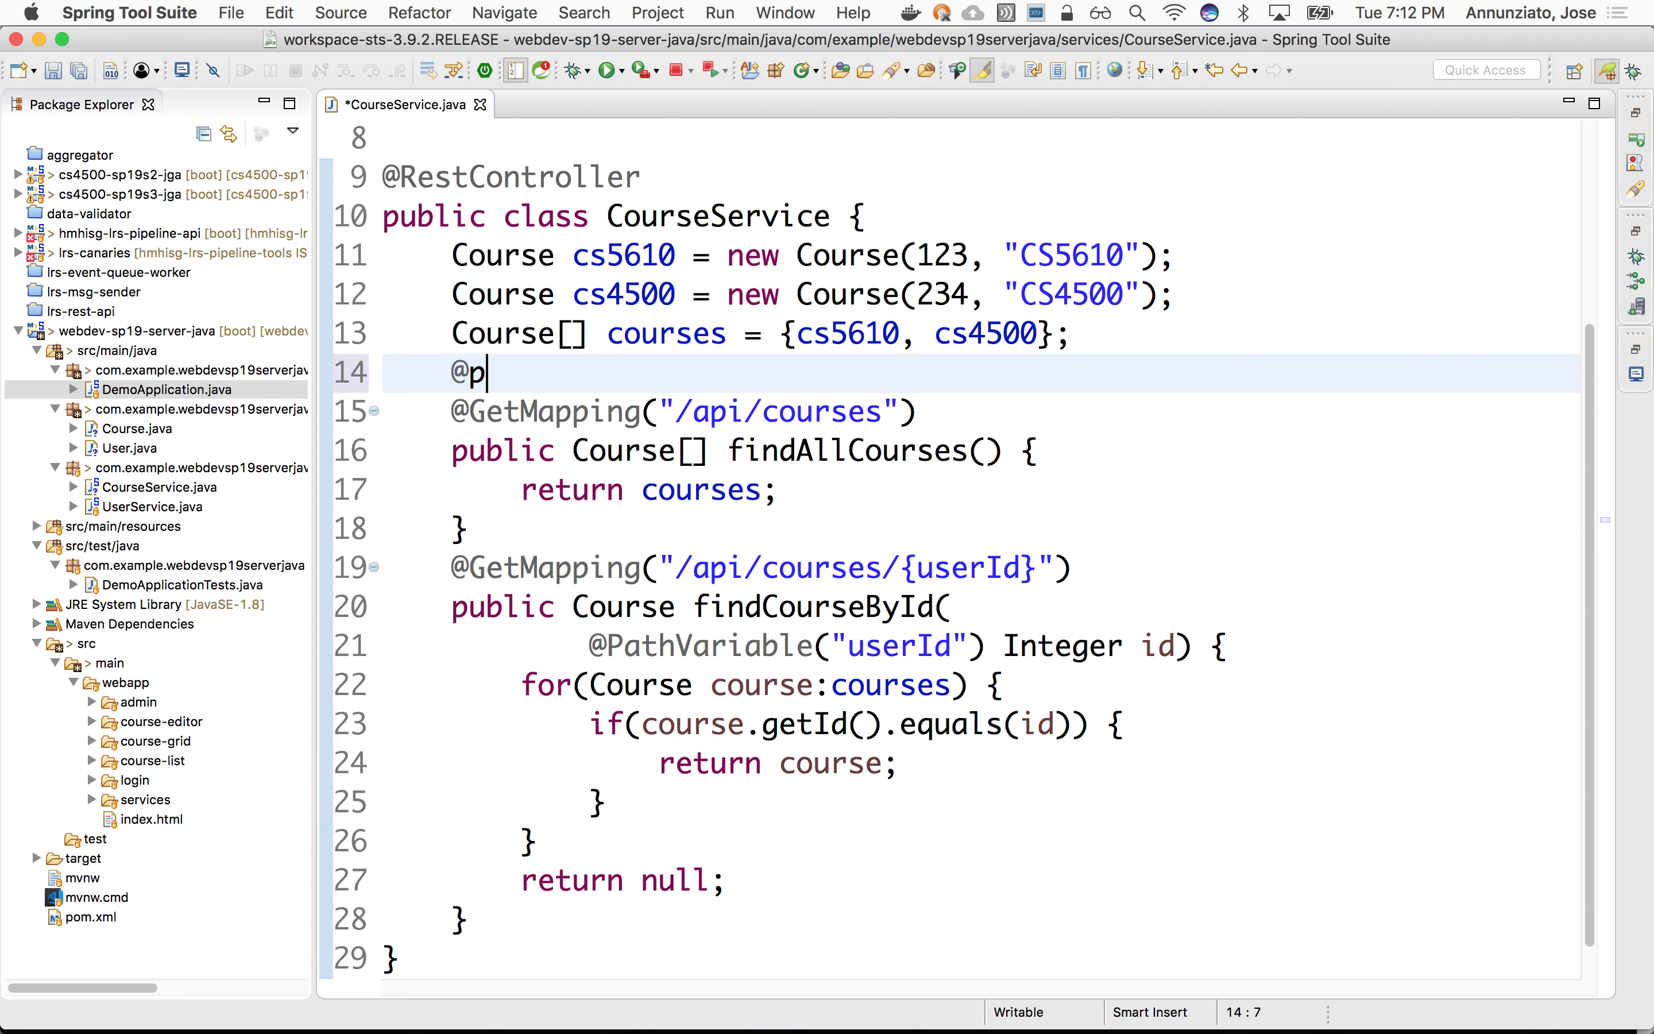
{"action": "key", "text": "Backspace"}
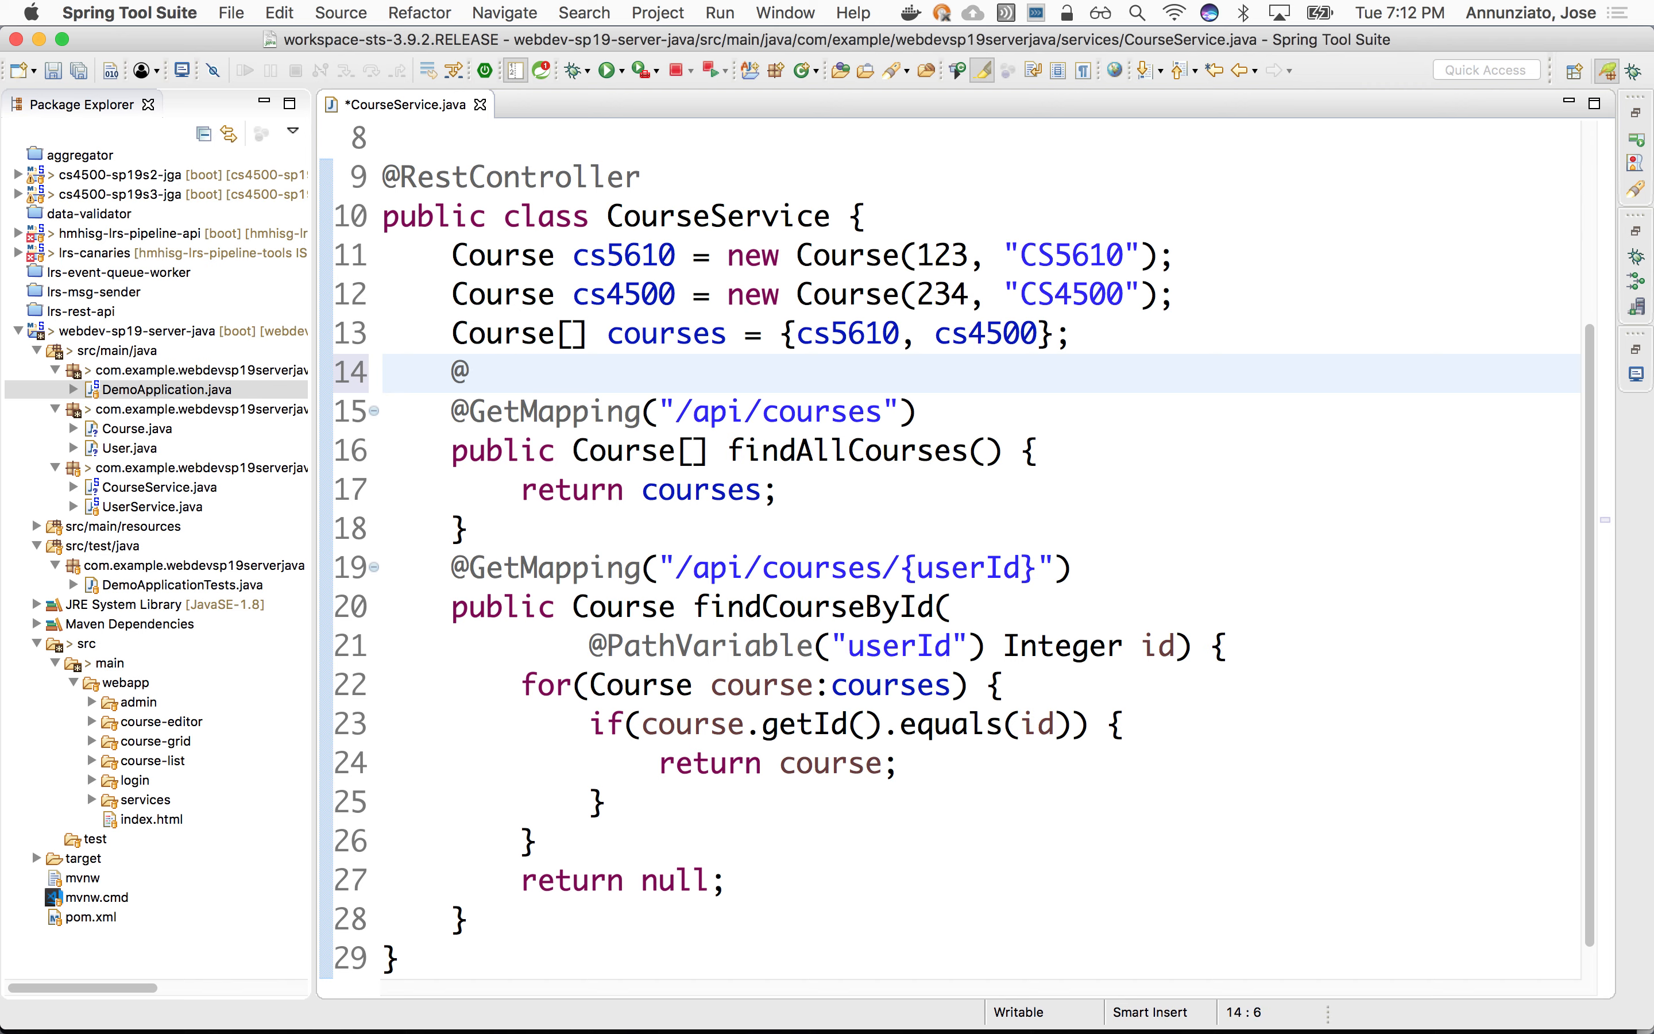
{"action": "key", "text": "Backspace"}
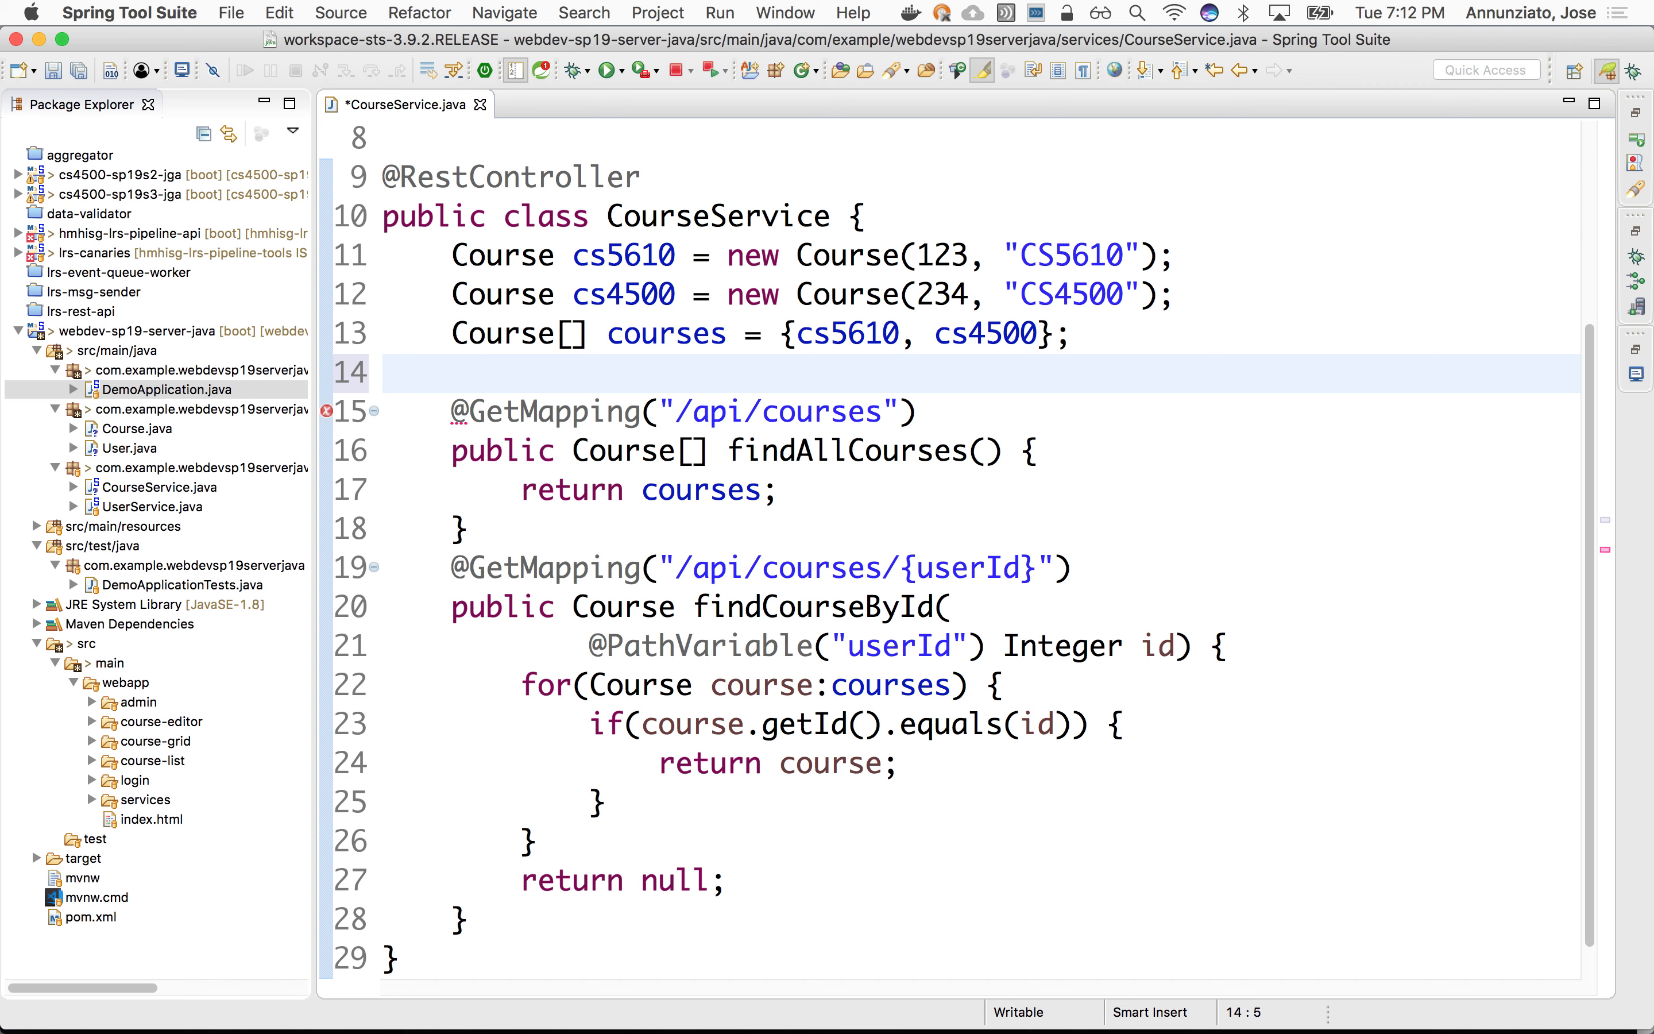
{"action": "type", "text": "@PostM"}
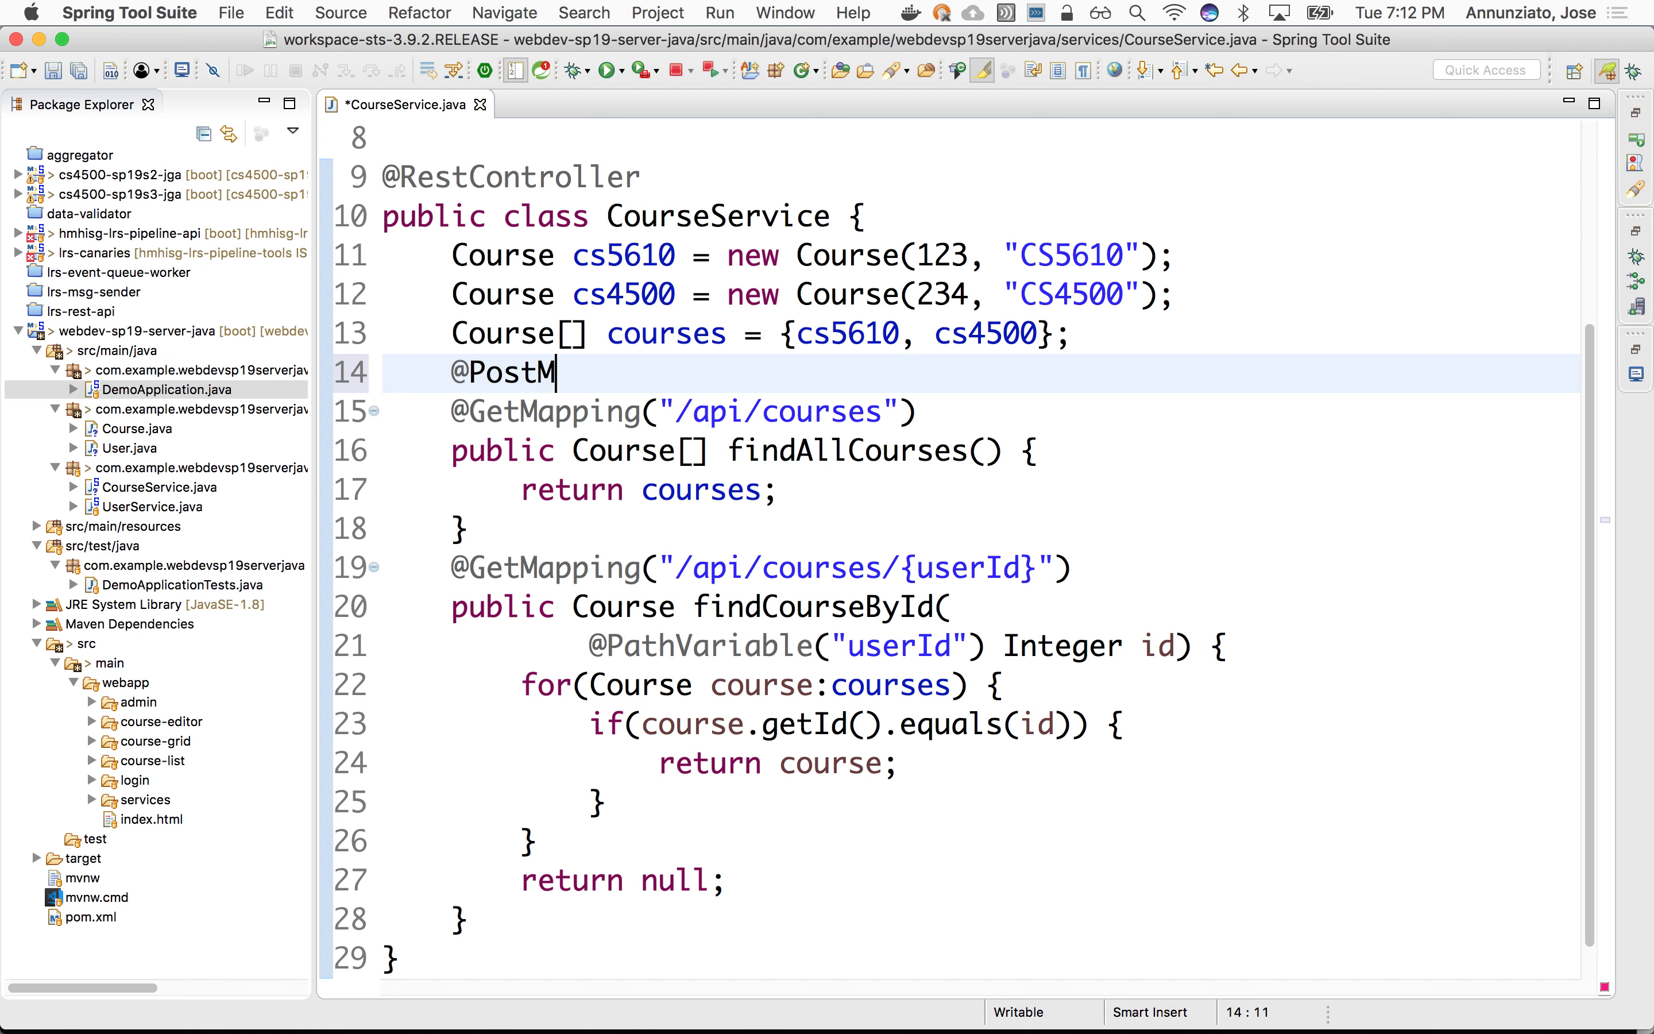
{"action": "type", "text": "apping"}
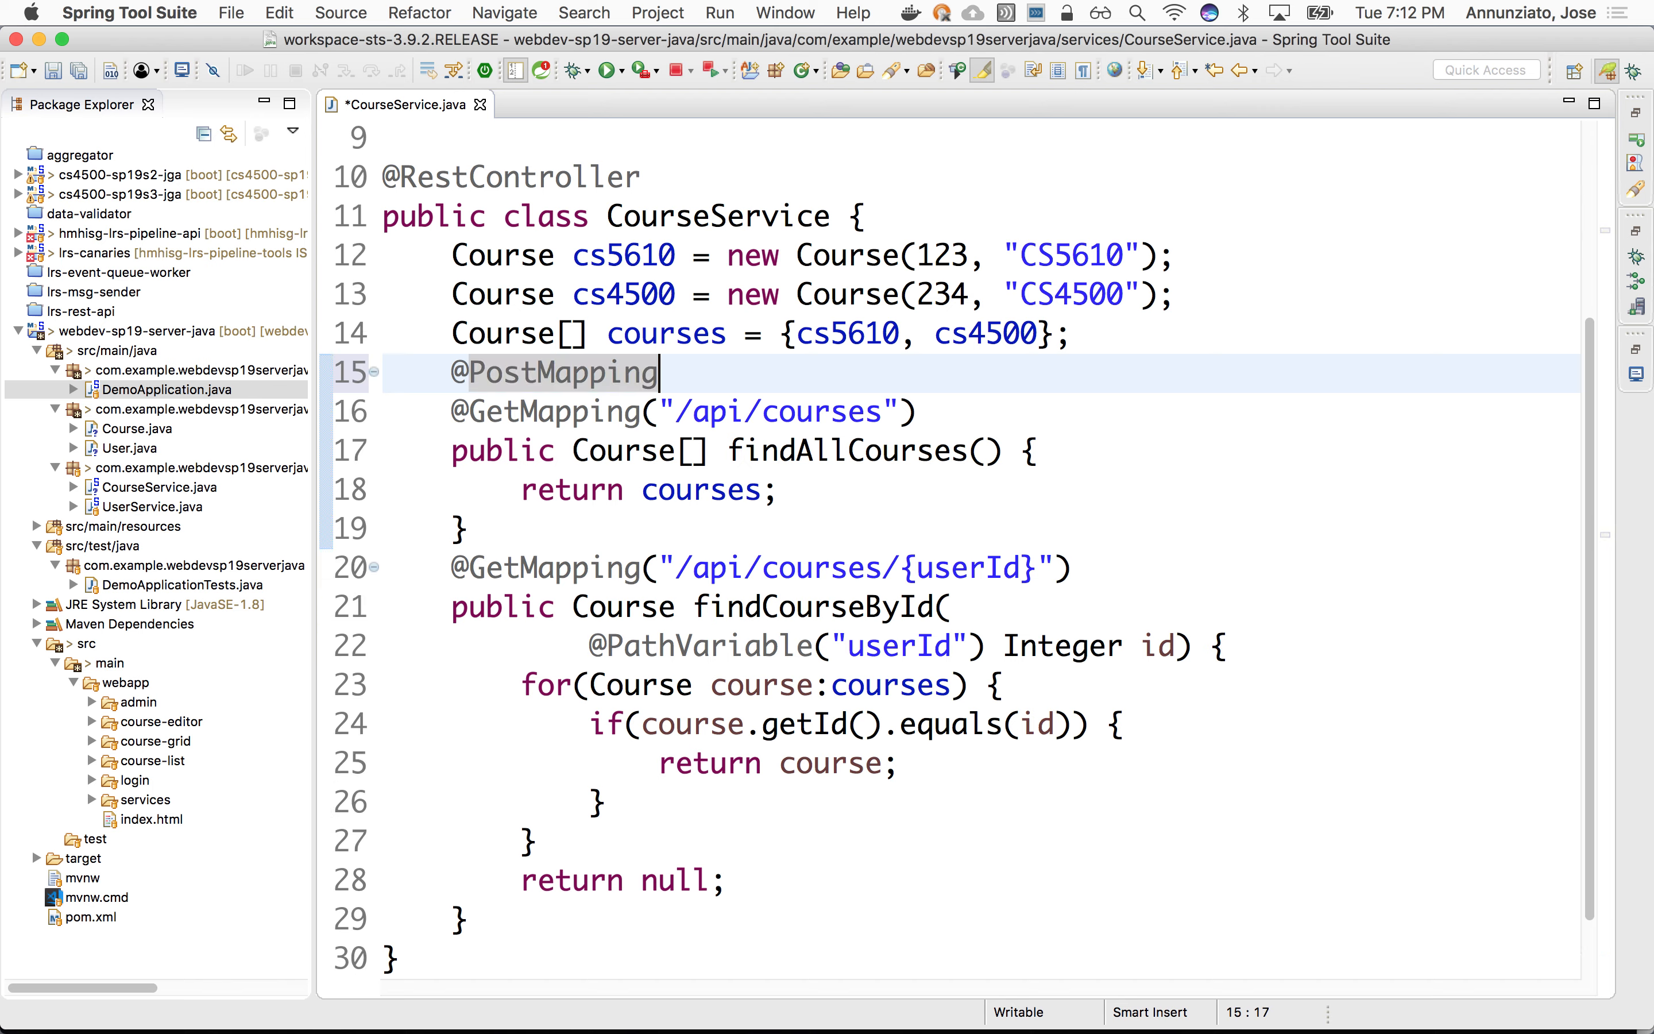
{"action": "type", "text": "(\"/aou\")"}
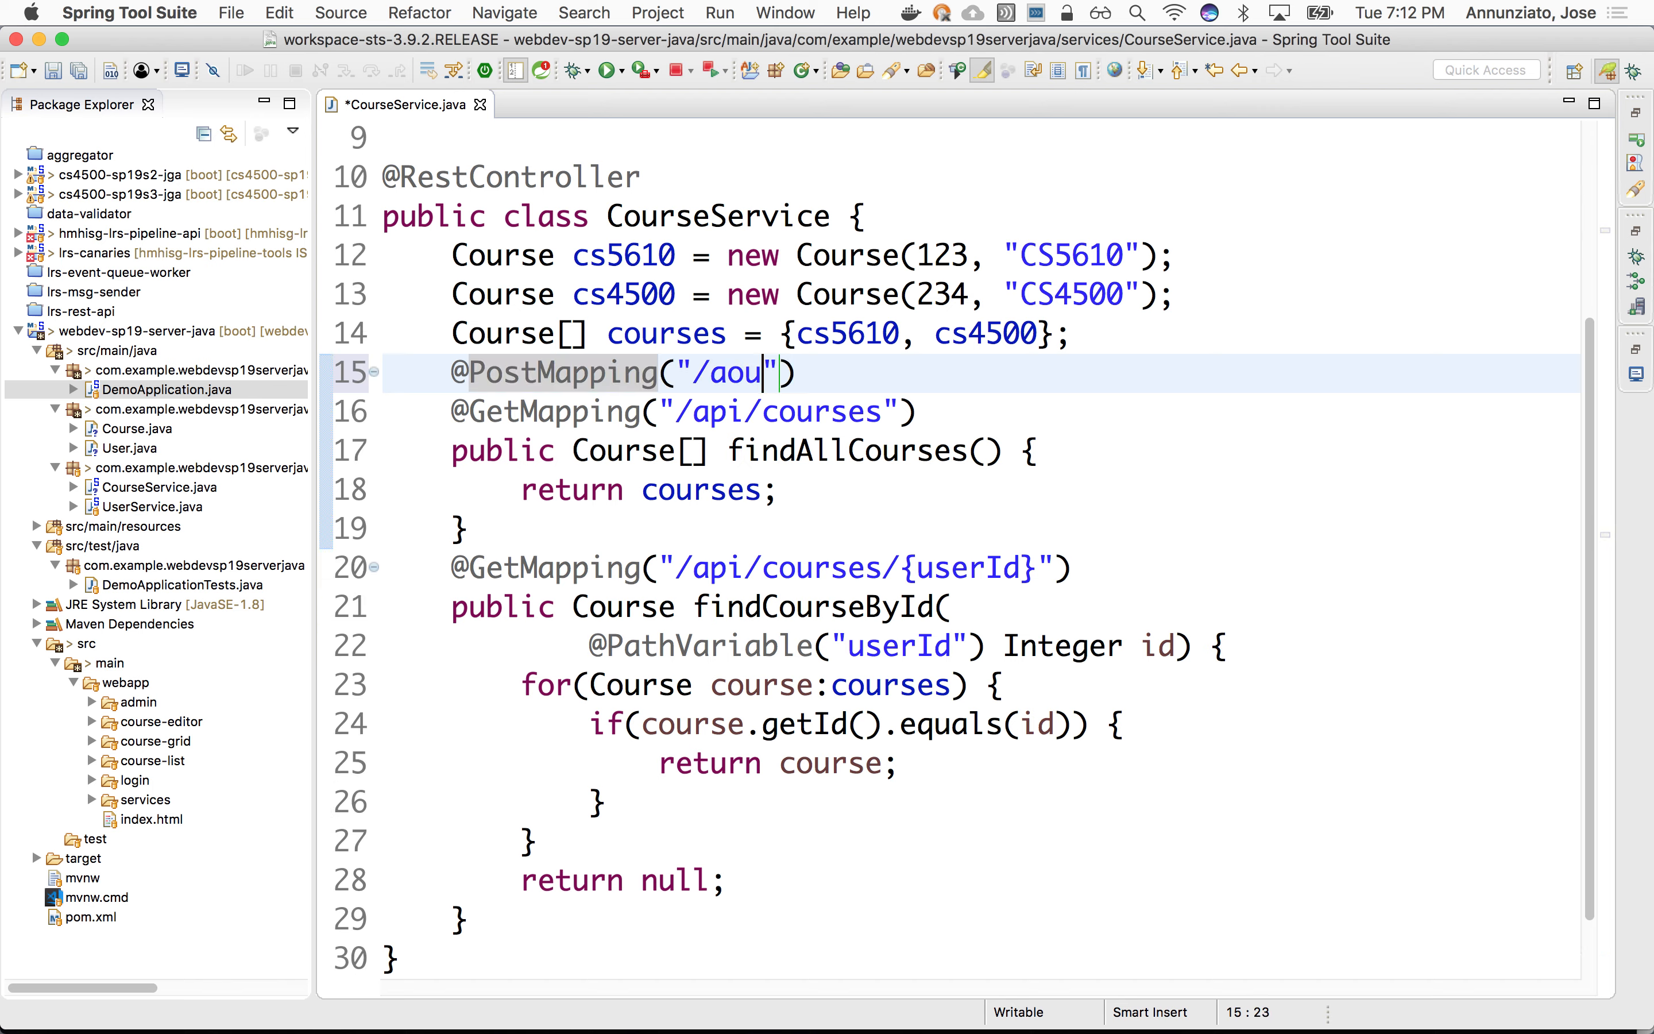
{"action": "type", "text": "/api/cour"}
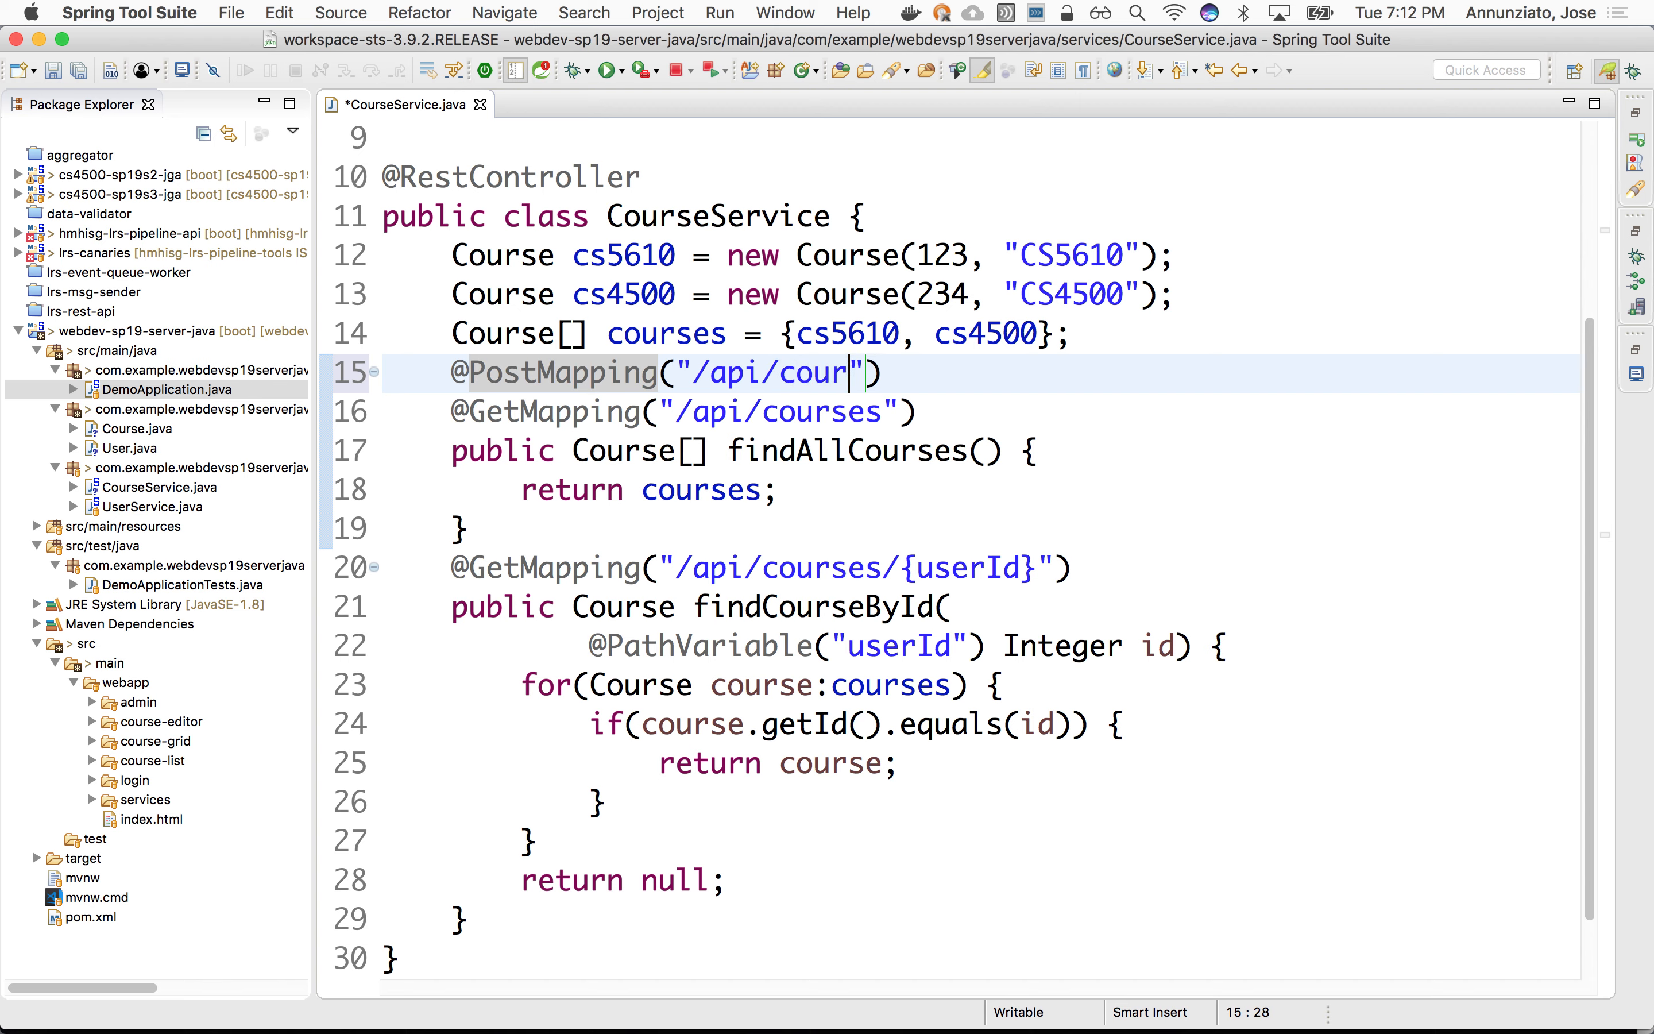
{"action": "type", "text": "ses"}
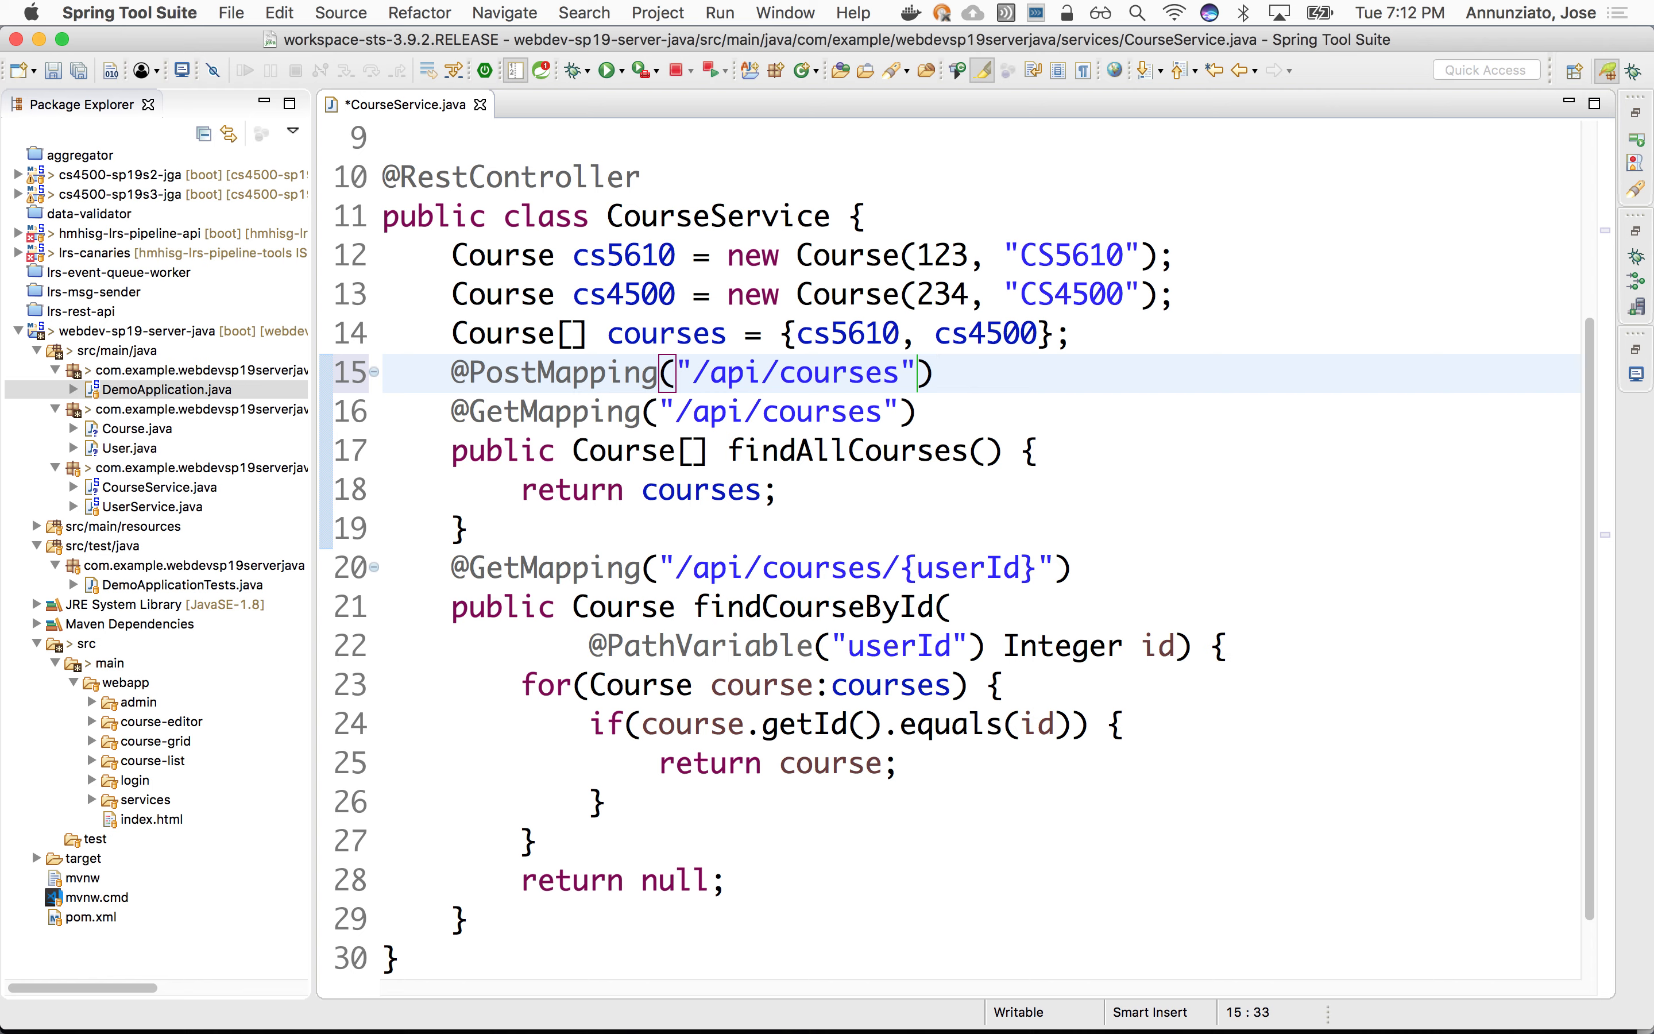
Step: Begin the public method declaration beneath the POST mapping
{"action": "left_click", "coordinate": [935, 372]}
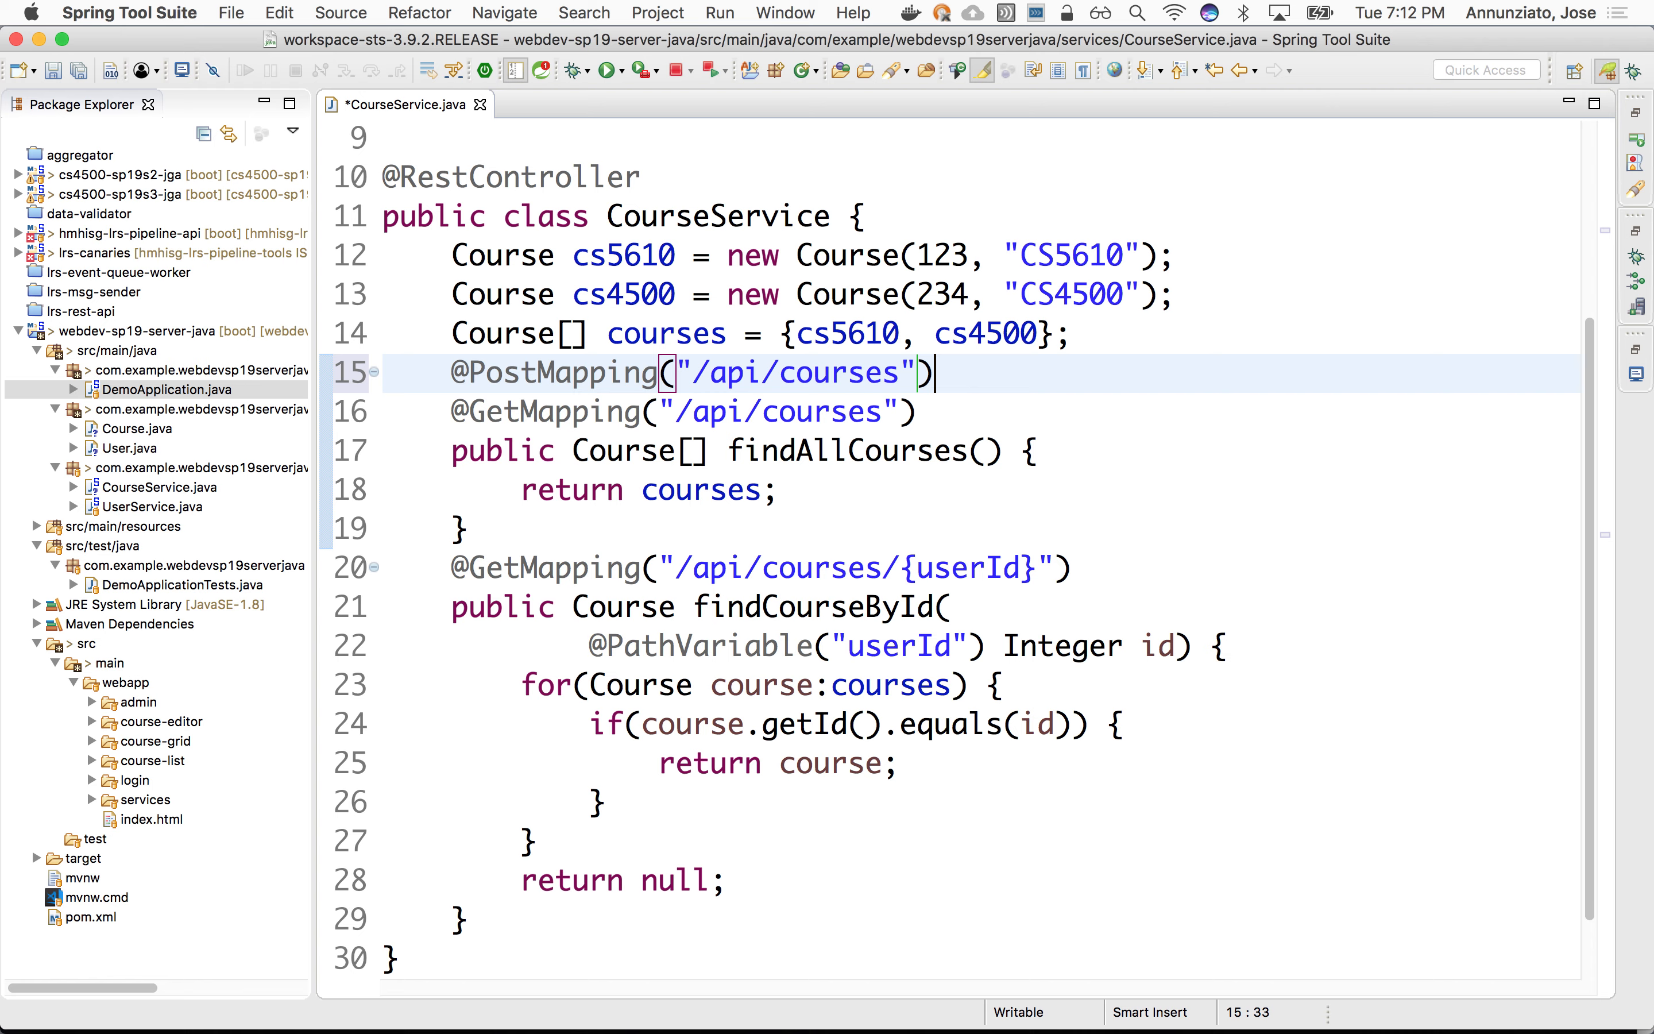
{"action": "type", "text": "public Co"}
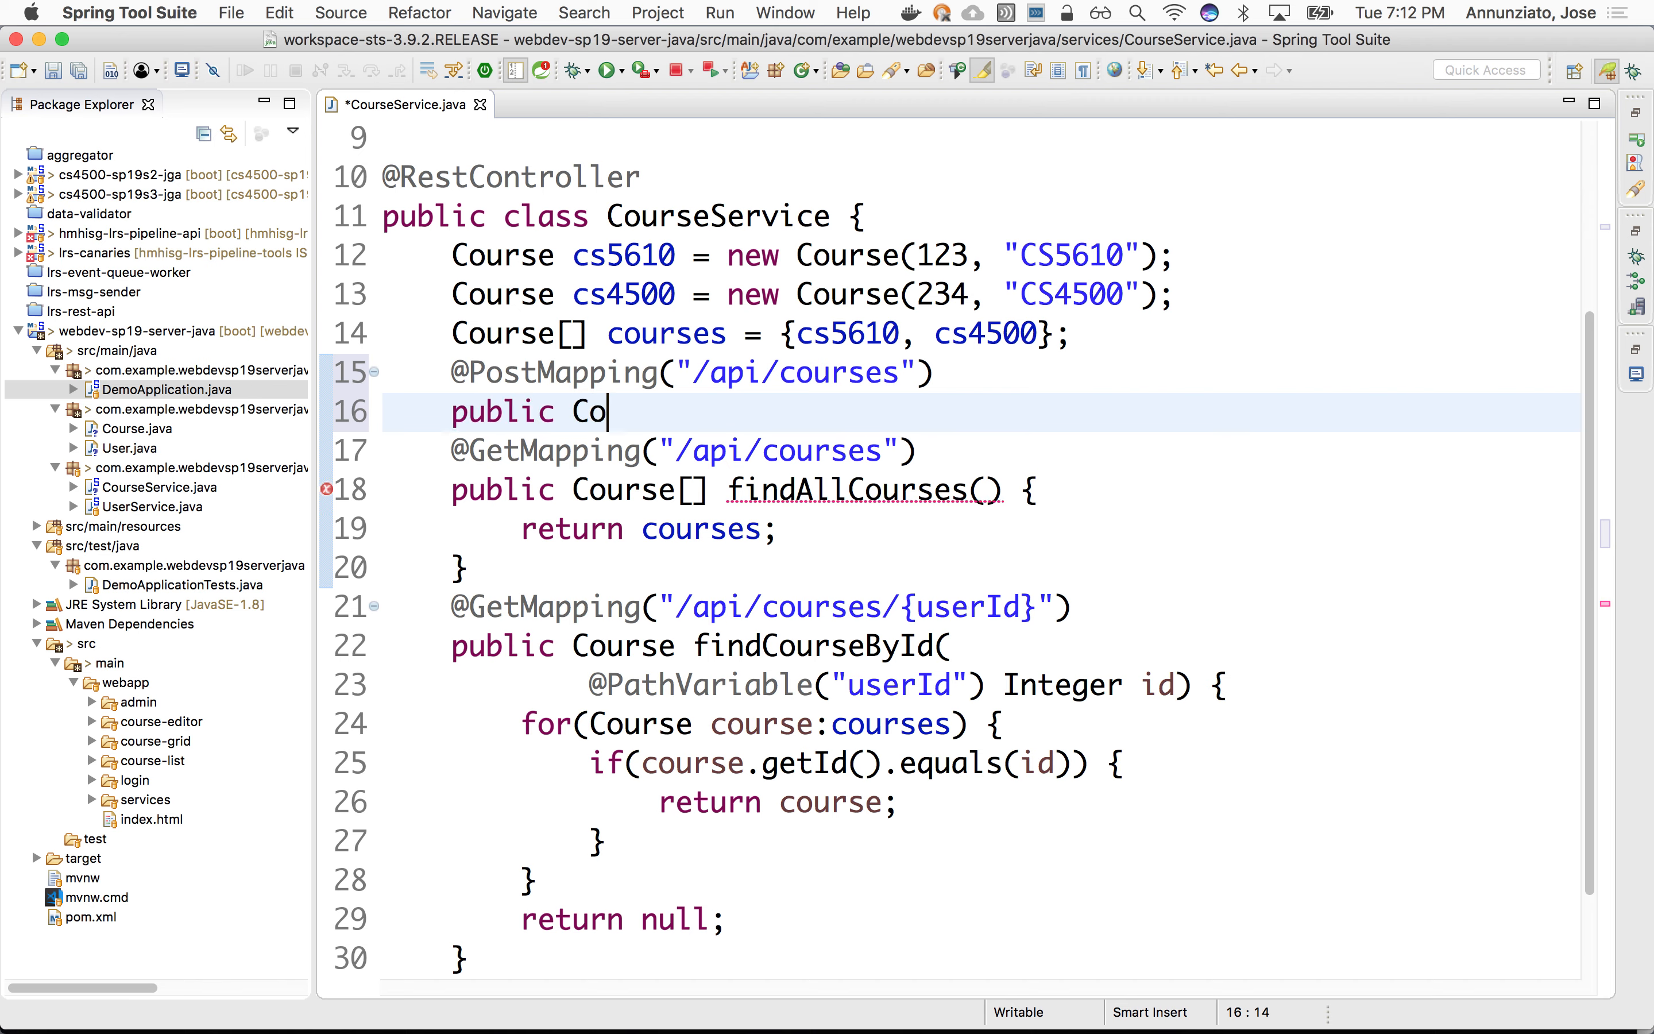
Step: Write public Course createCourse(Course course) { return course; } under the POST mapping
{"action": "type", "text": "urse"}
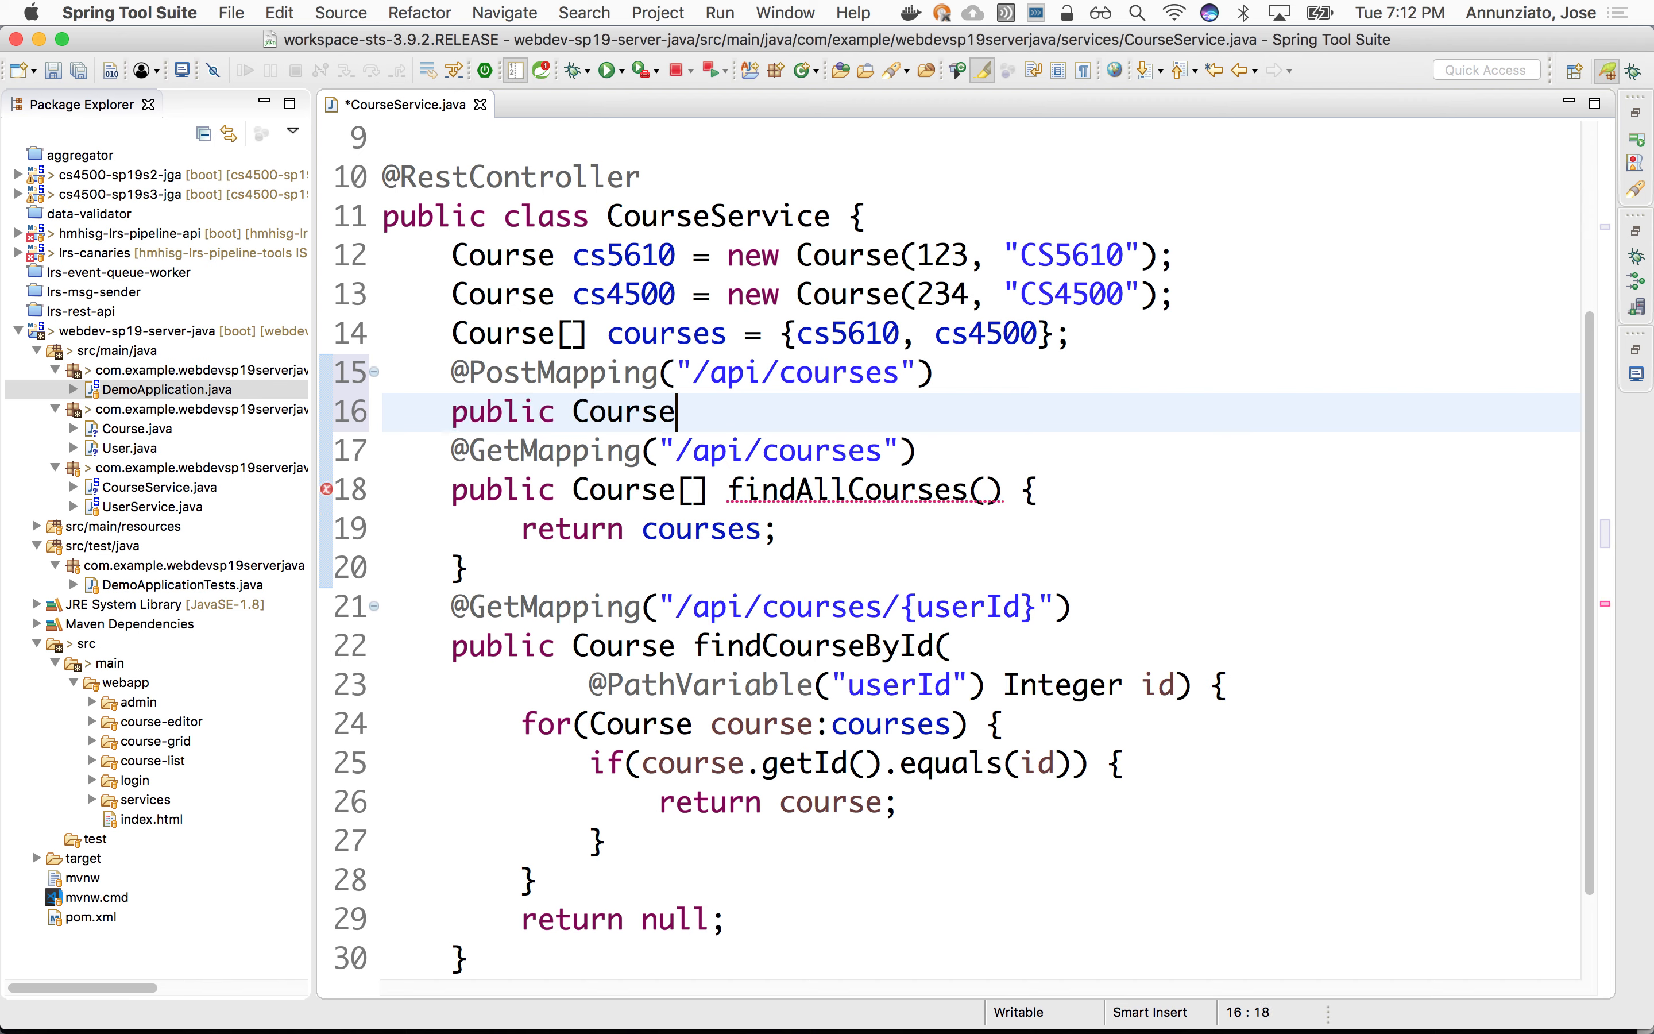
{"action": "type", "text": "cr"}
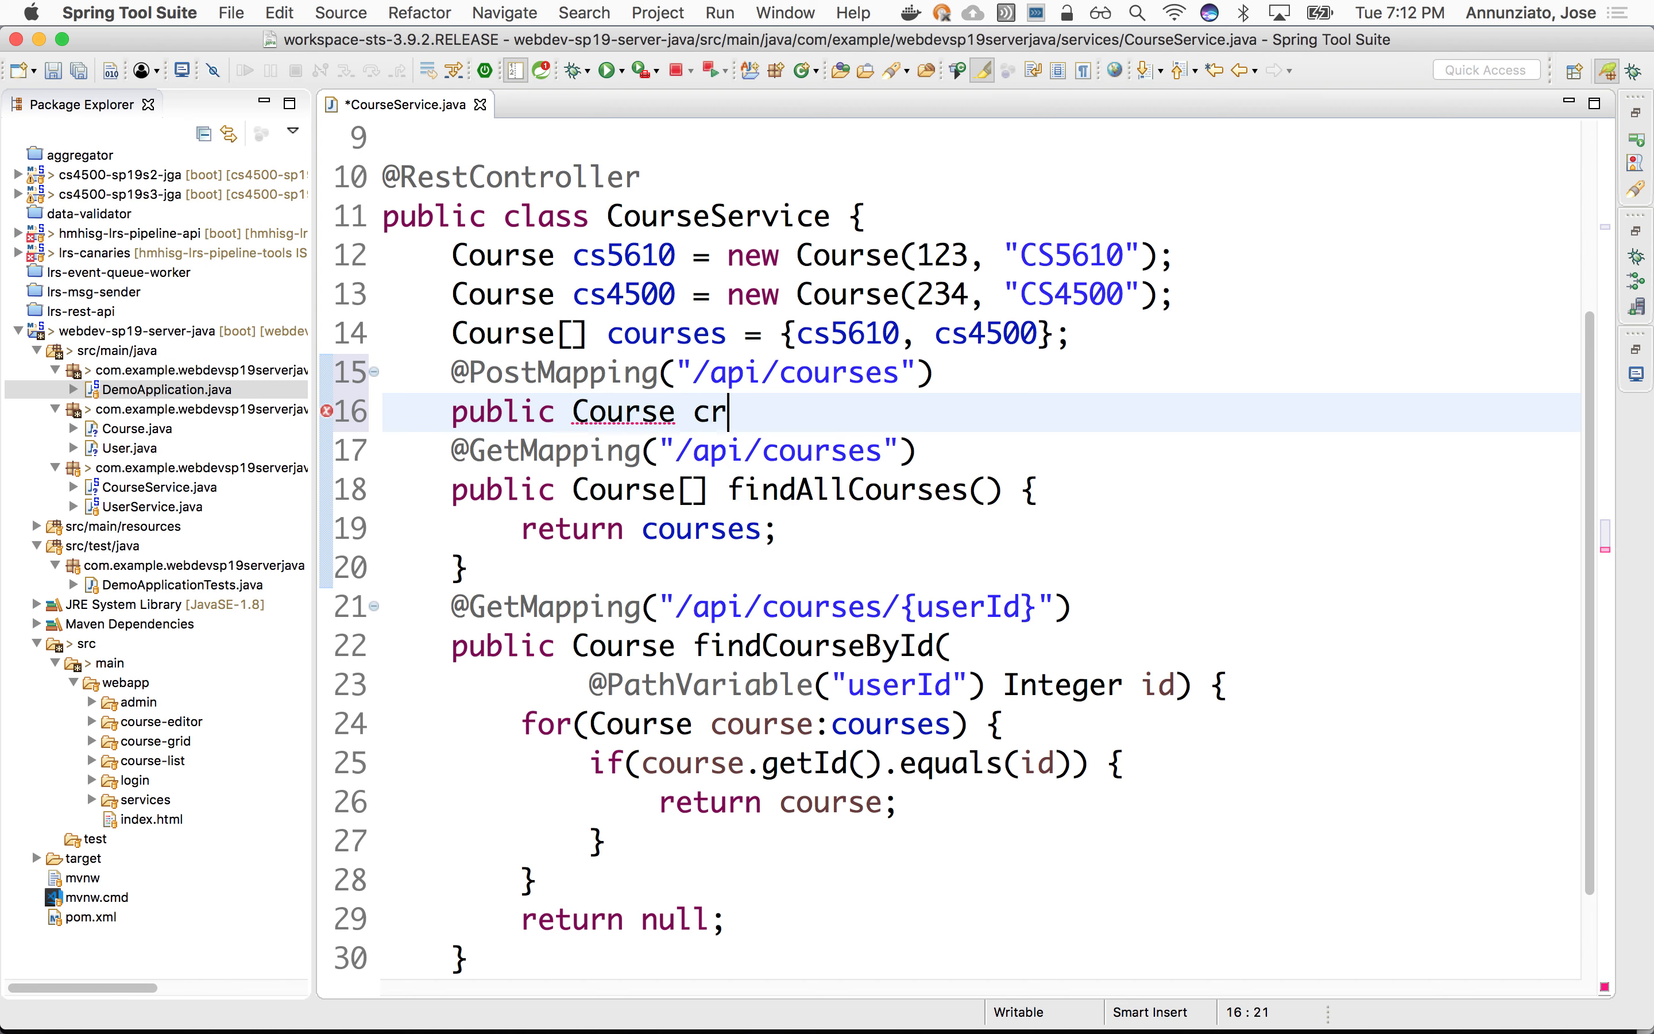
{"action": "type", "text": "eateCourse"}
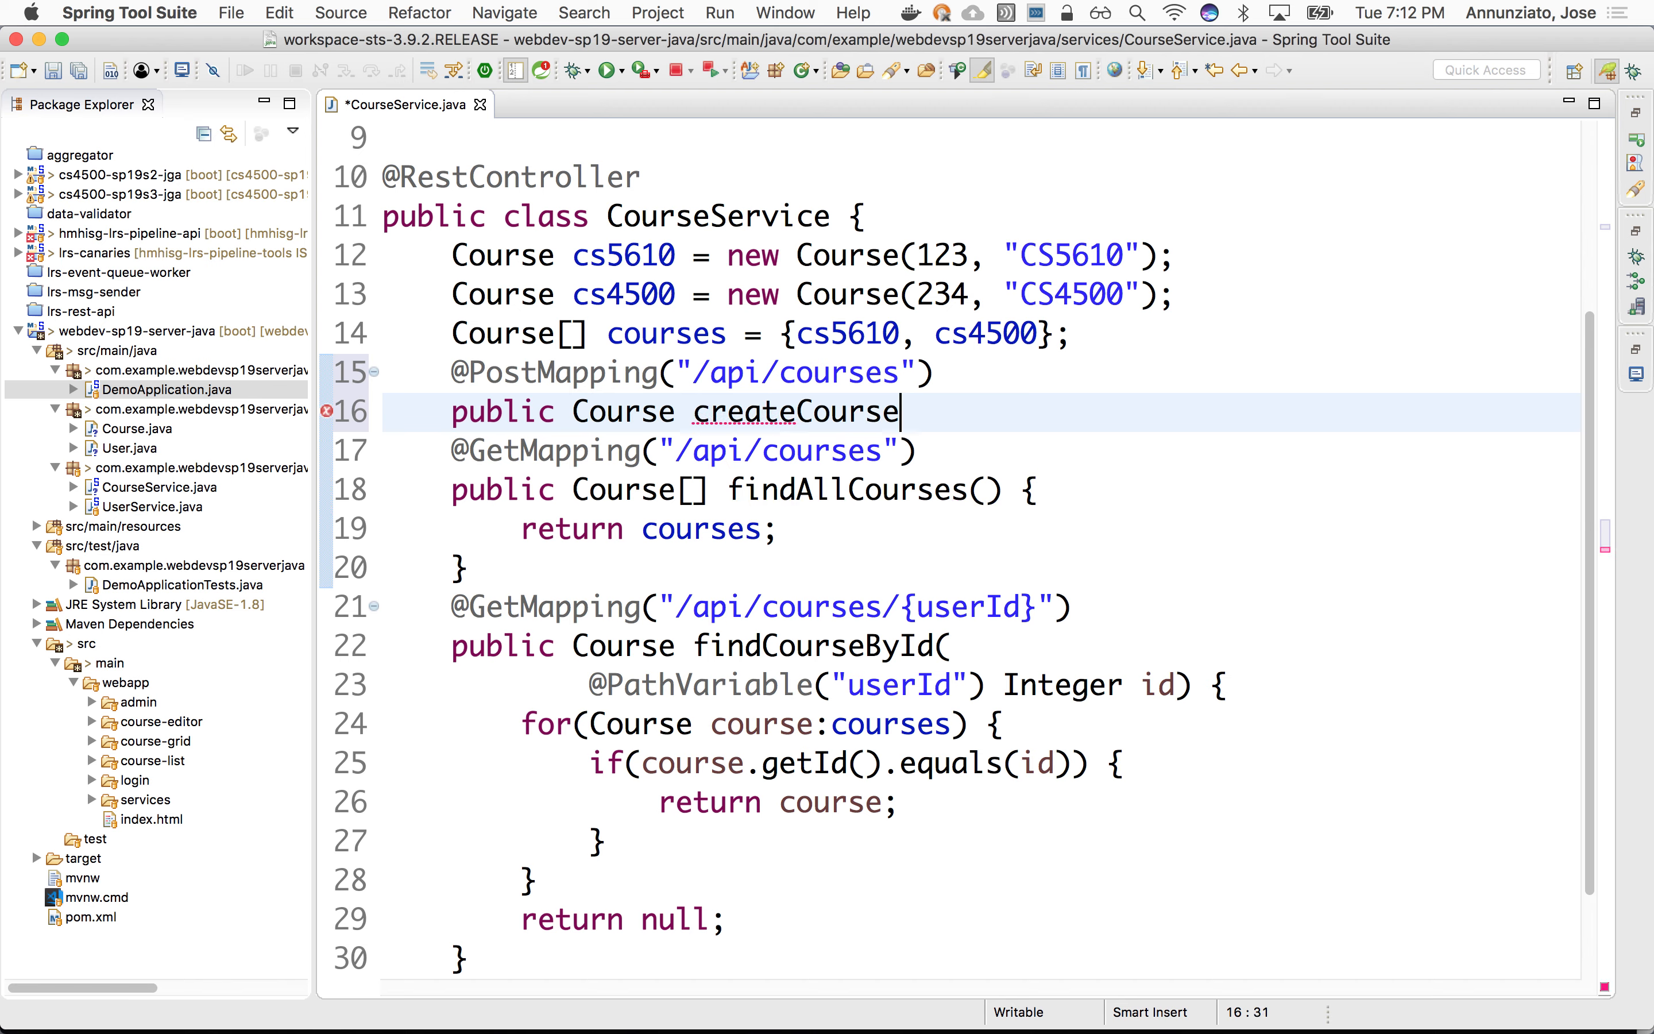
{"action": "type", "text": "(Course course) {"}
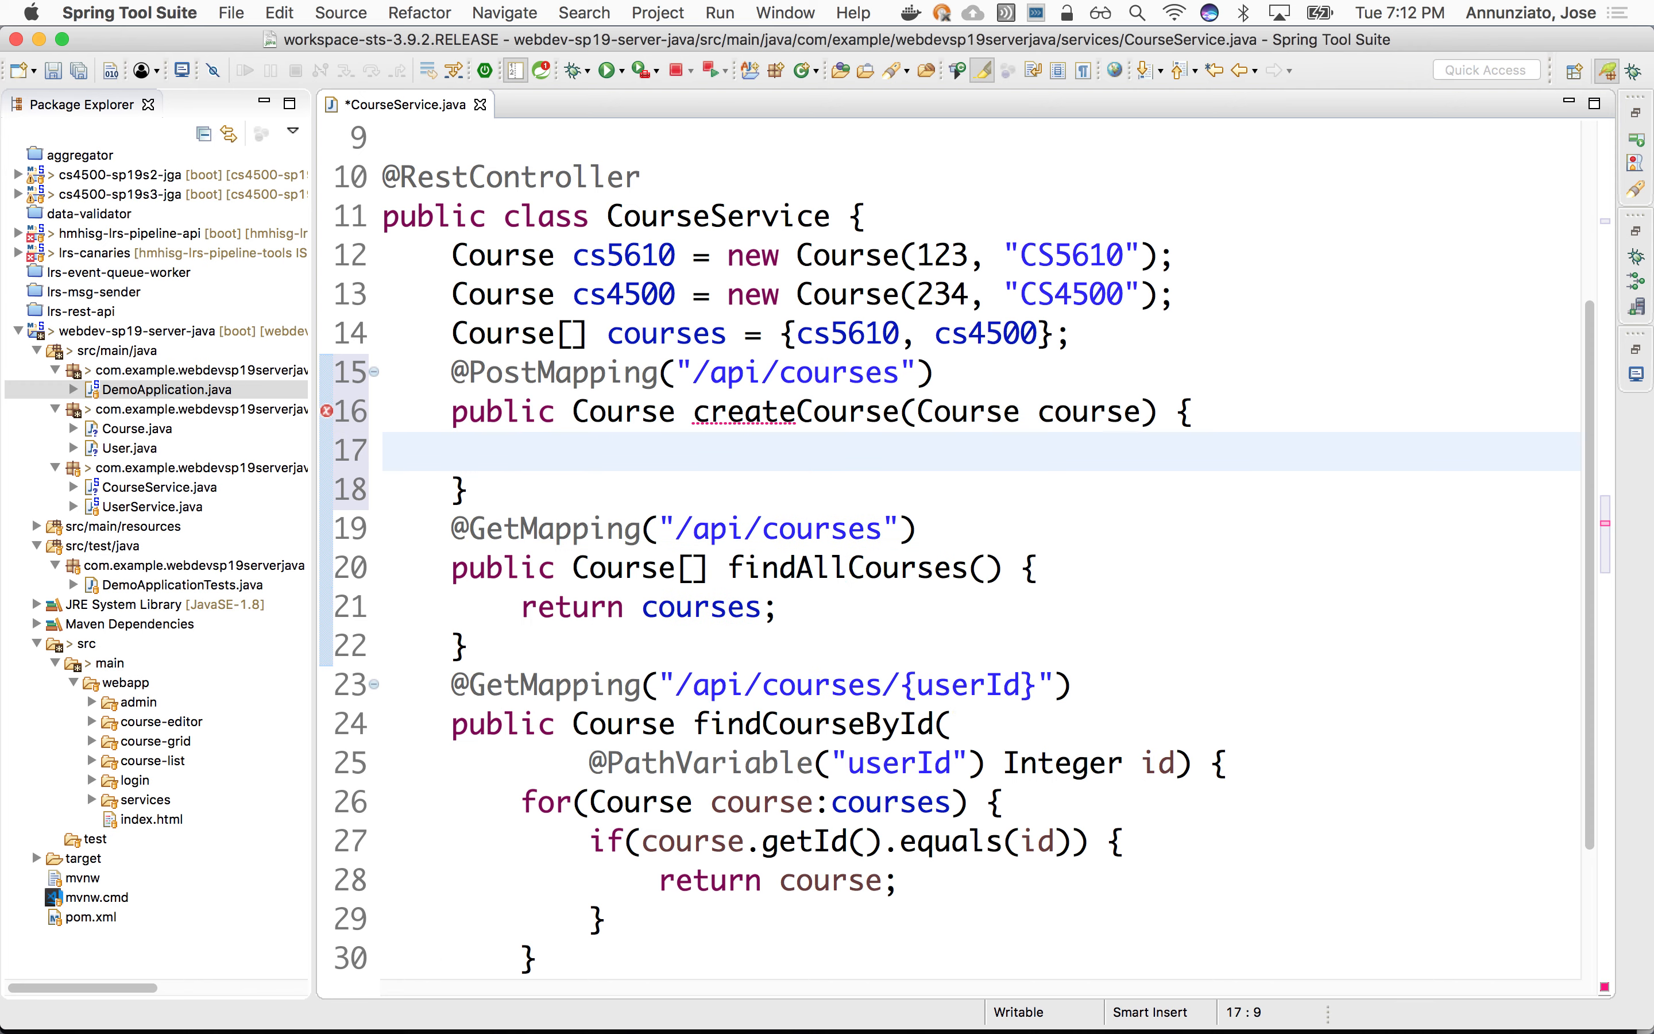
{"action": "type", "text": "return course;"}
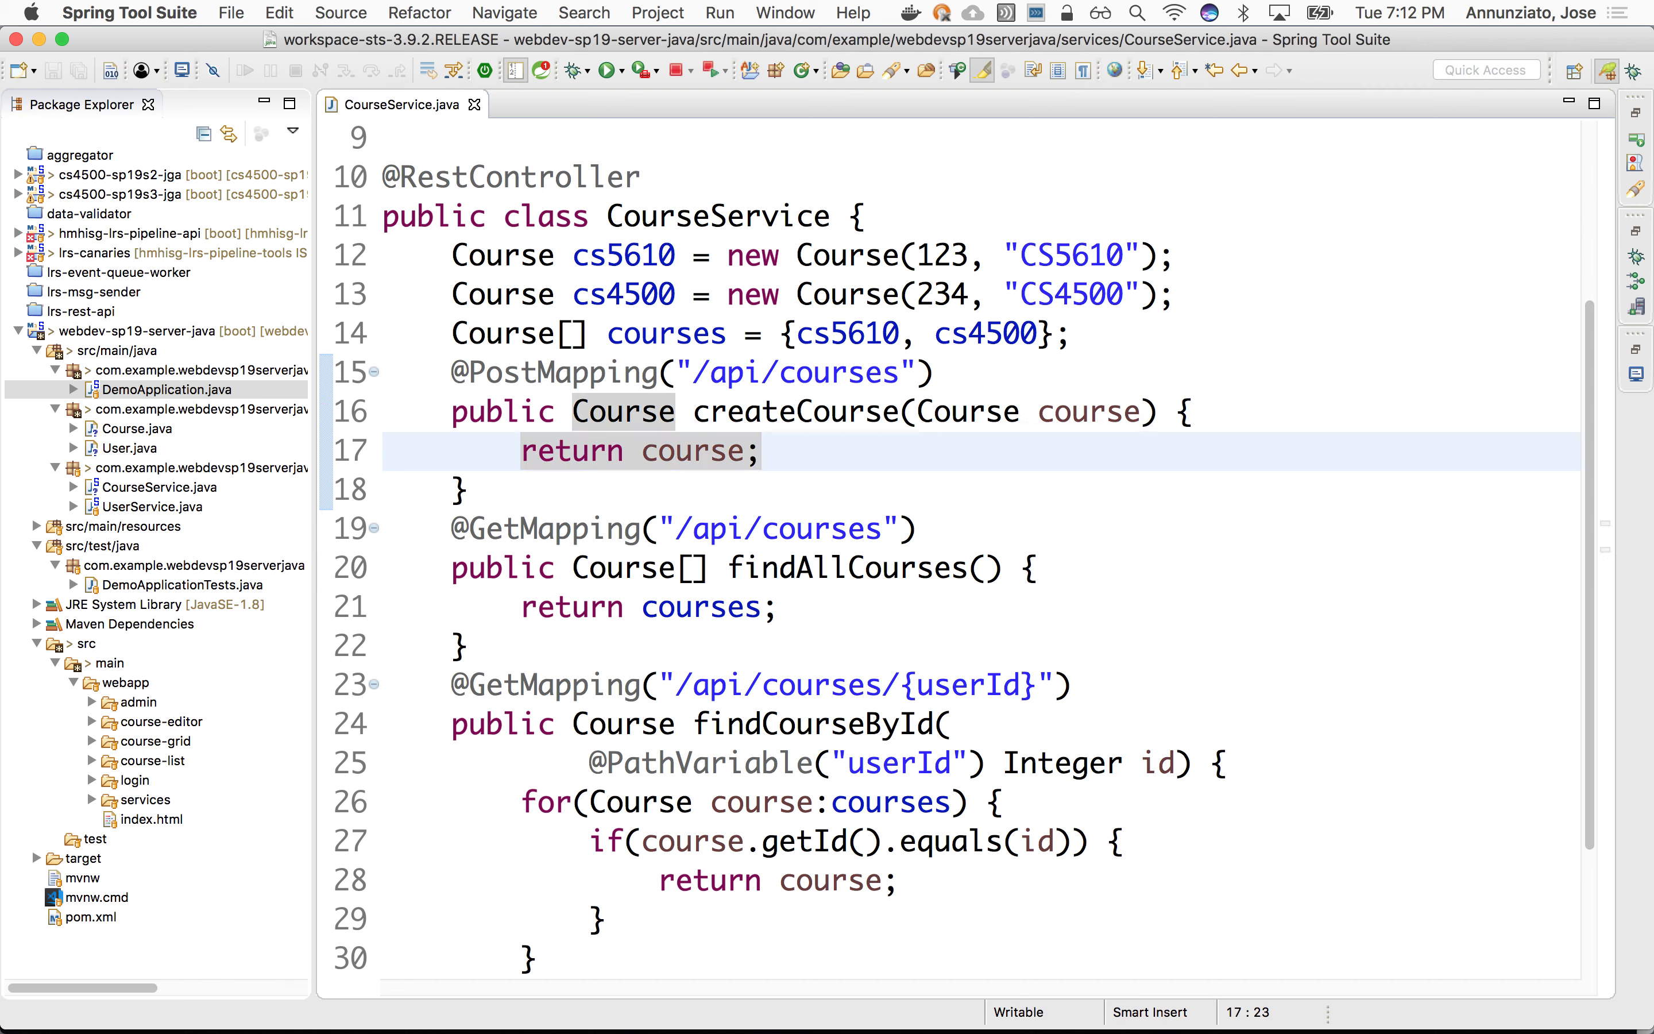
{"action": "left_click", "coordinate": [765, 450]}
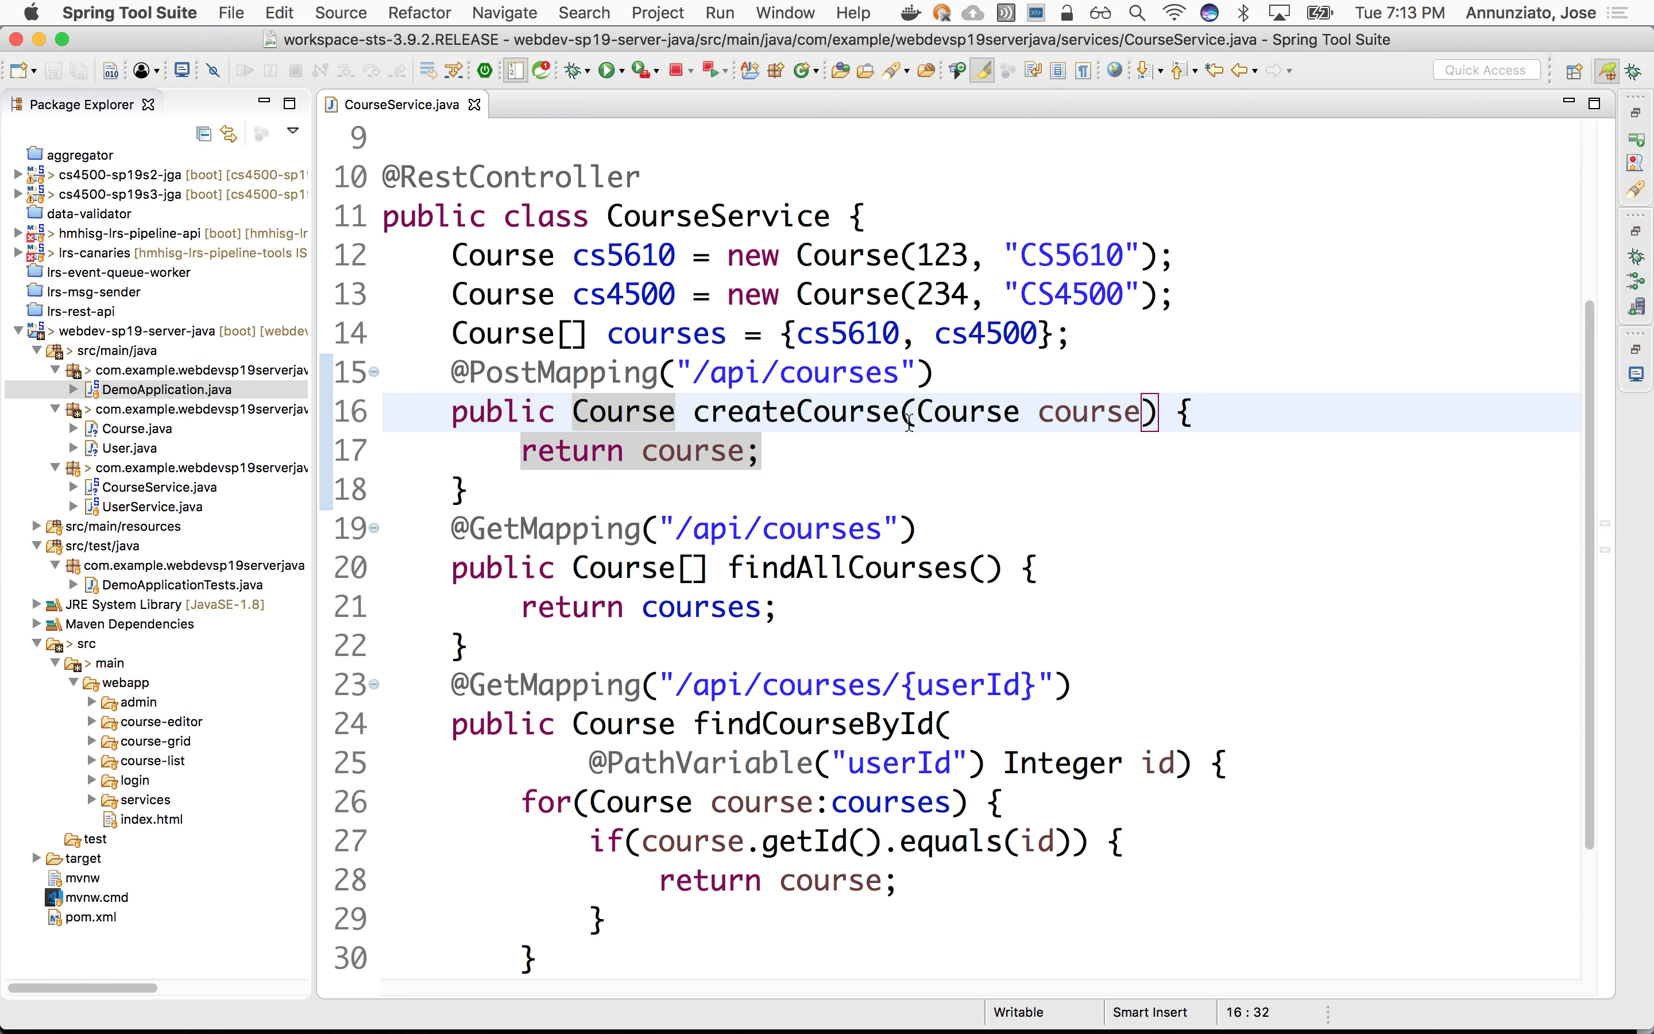
{"action": "left_click", "coordinate": [1052, 54]}
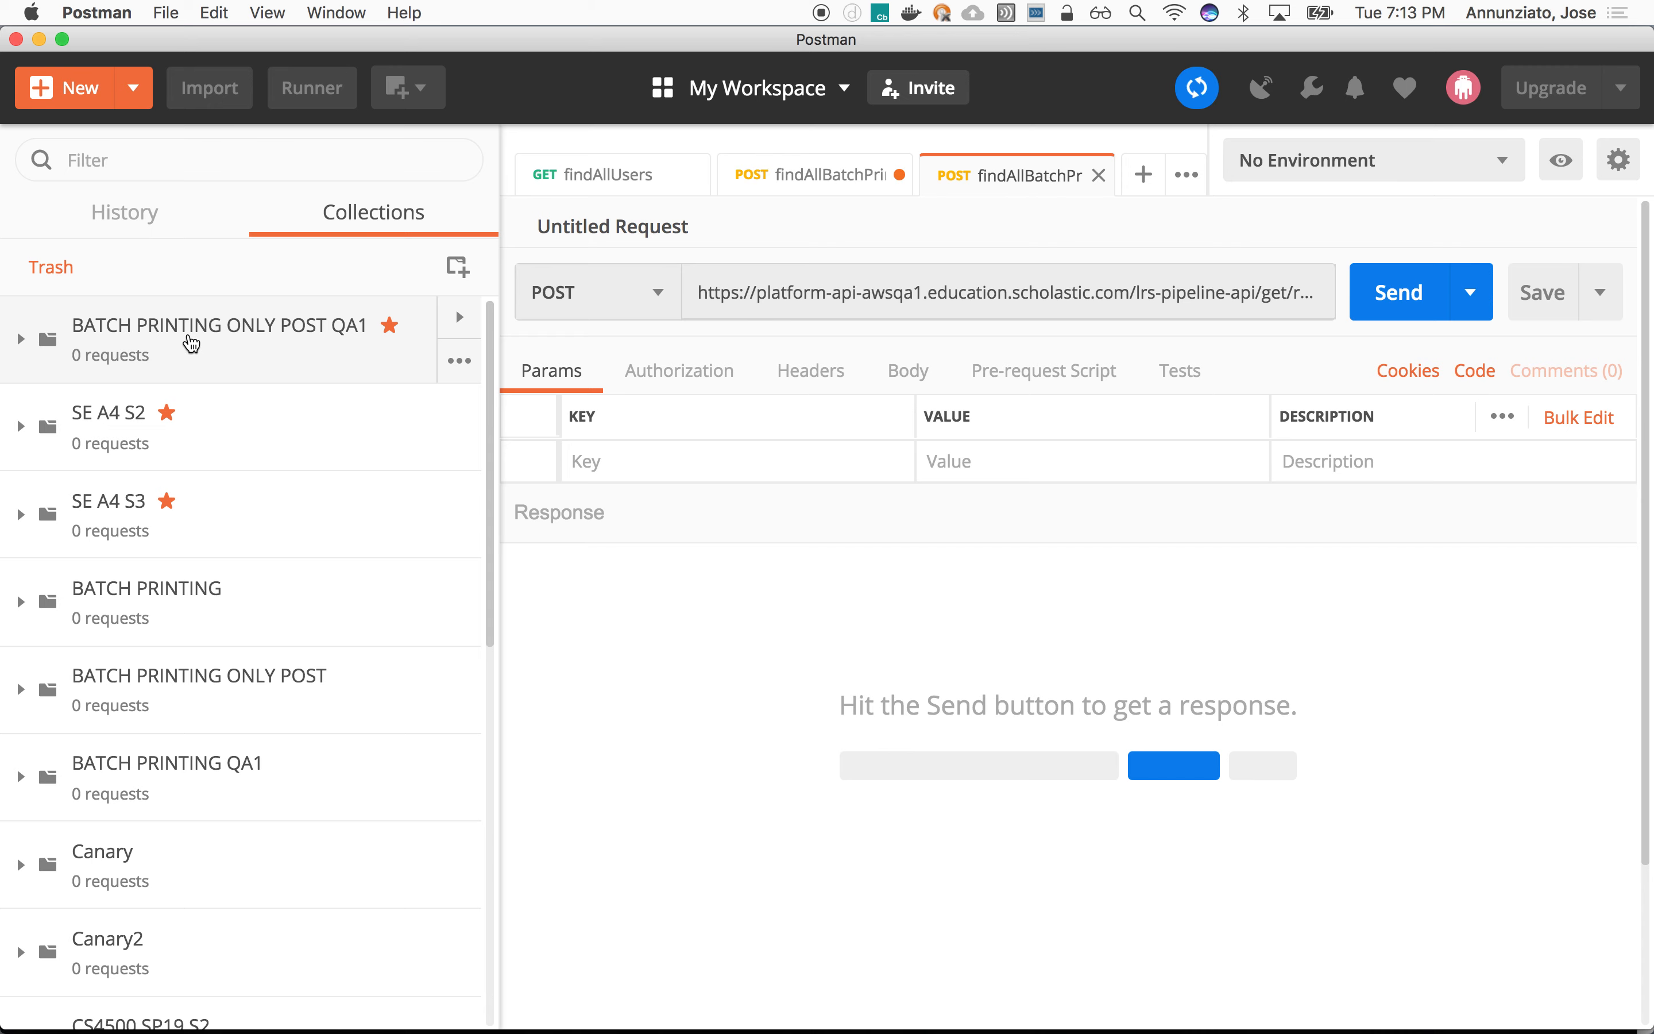
Step: Create a new Postman collection named WEBDEV SP19
{"action": "scroll", "scroll_direction": "down", "scroll_amount": 3}
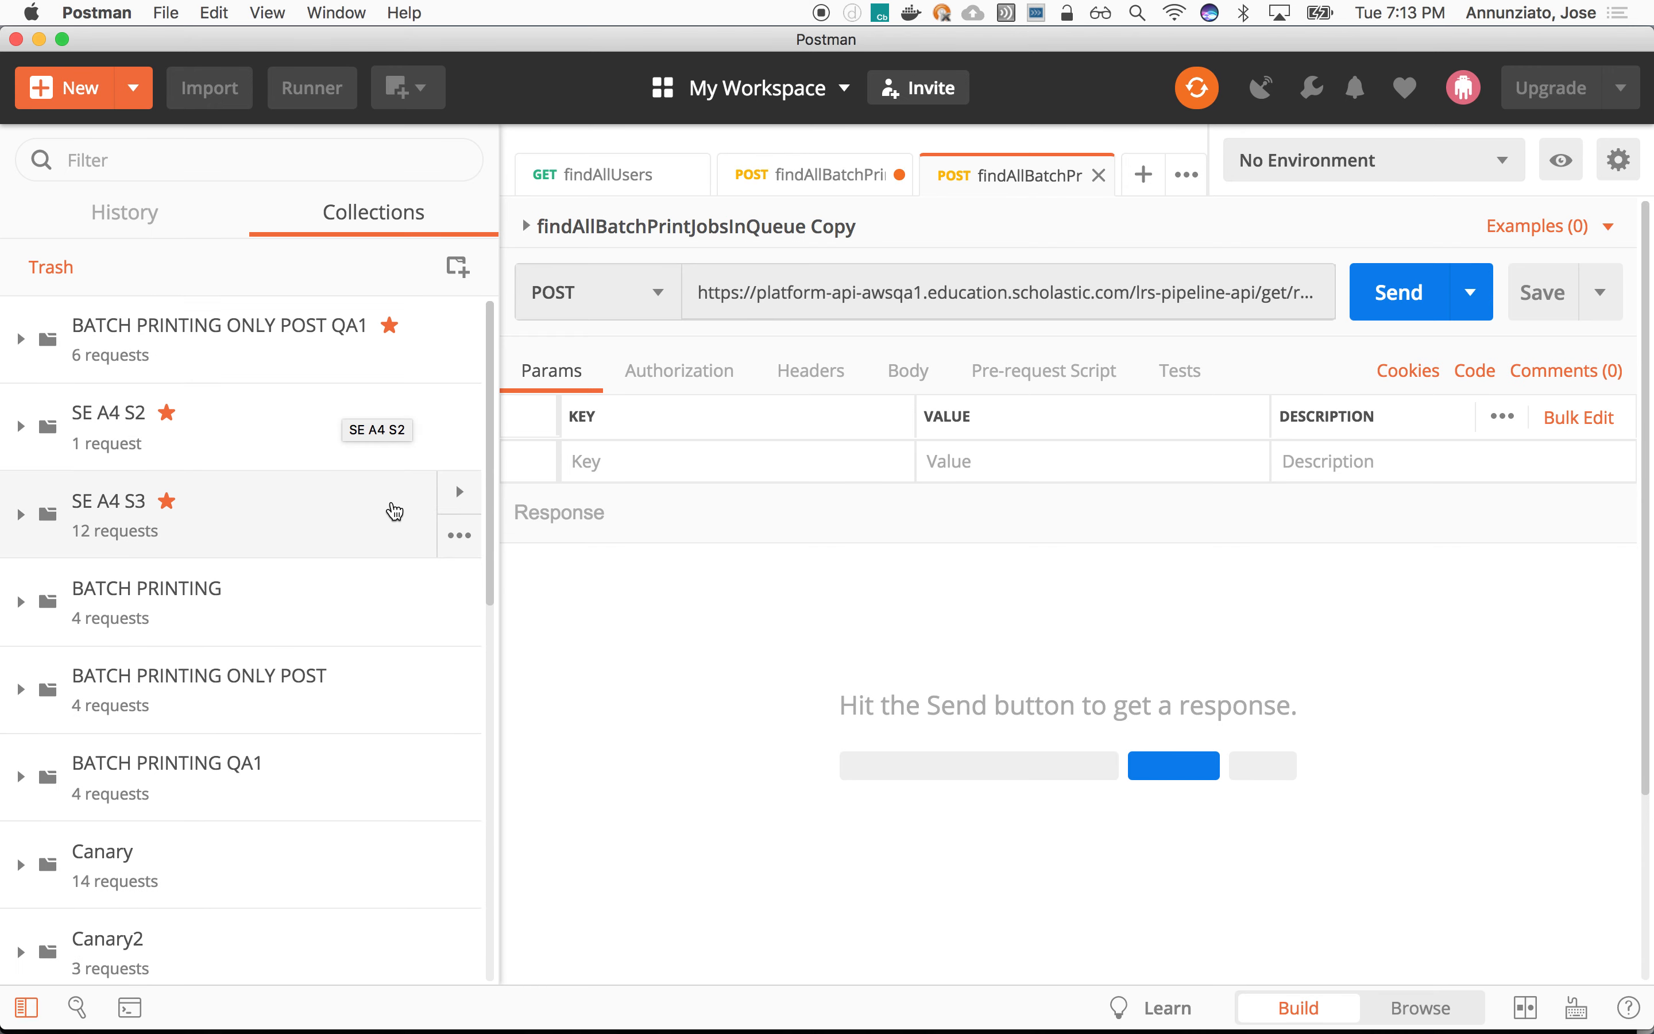
{"action": "scroll", "scroll_direction": "down", "scroll_amount": 3}
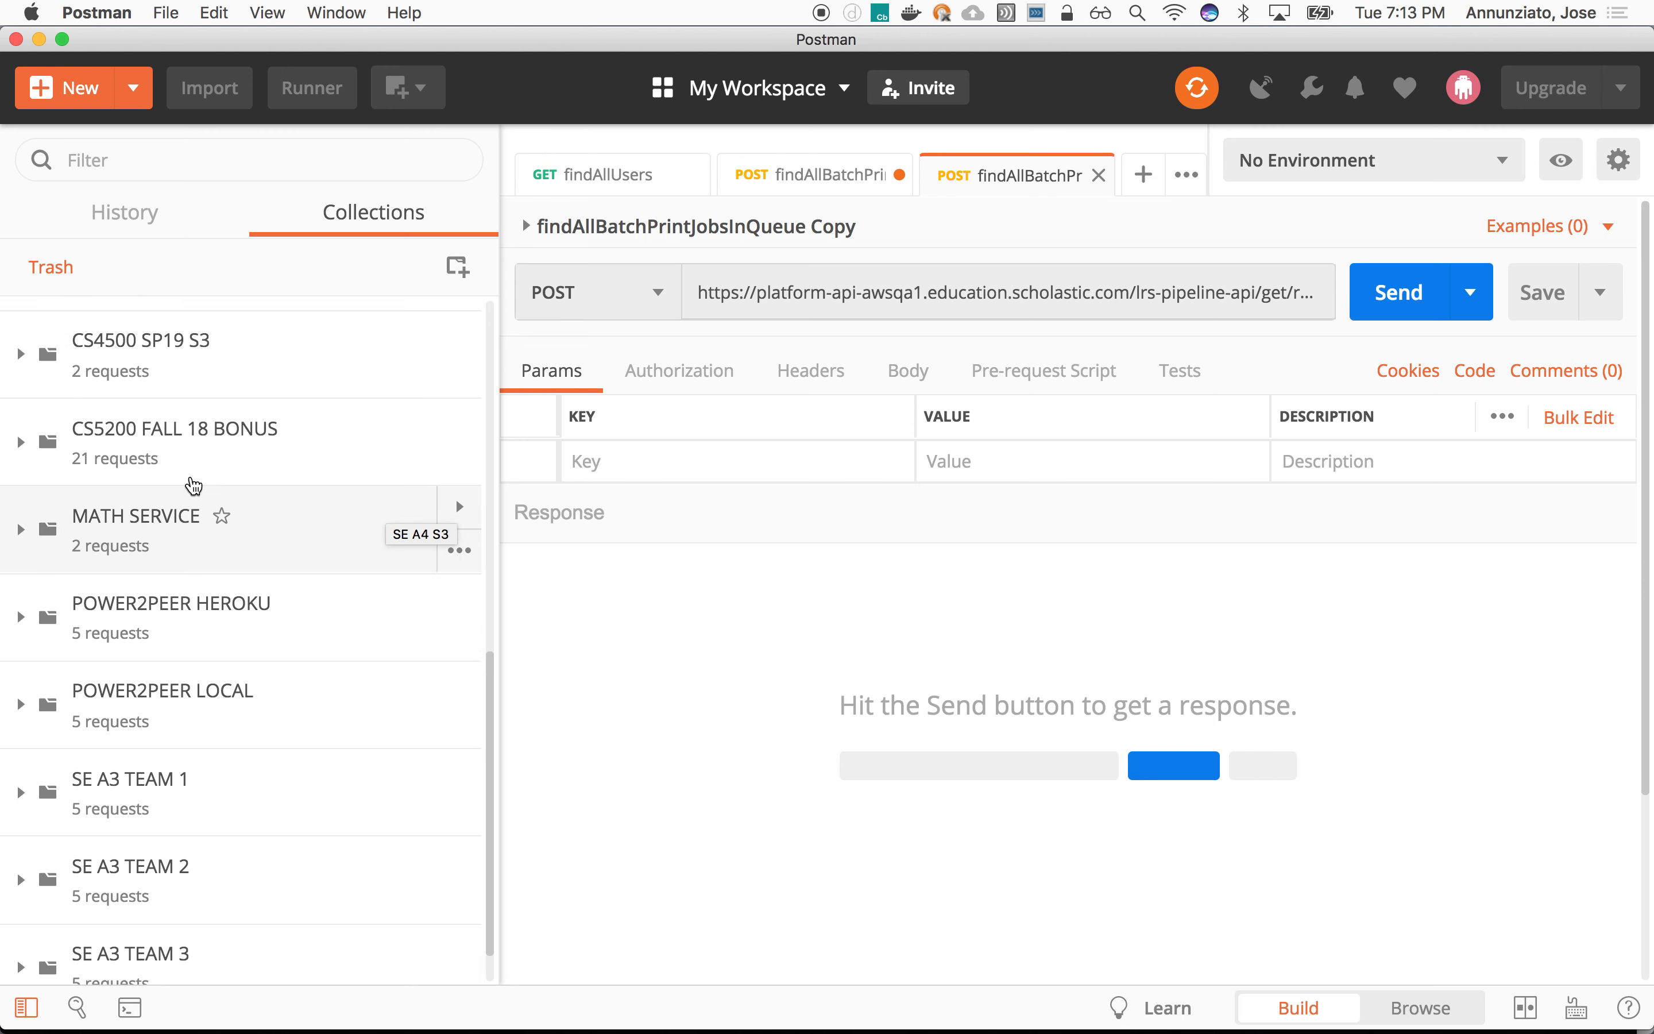
{"action": "left_click", "coordinate": [459, 266]}
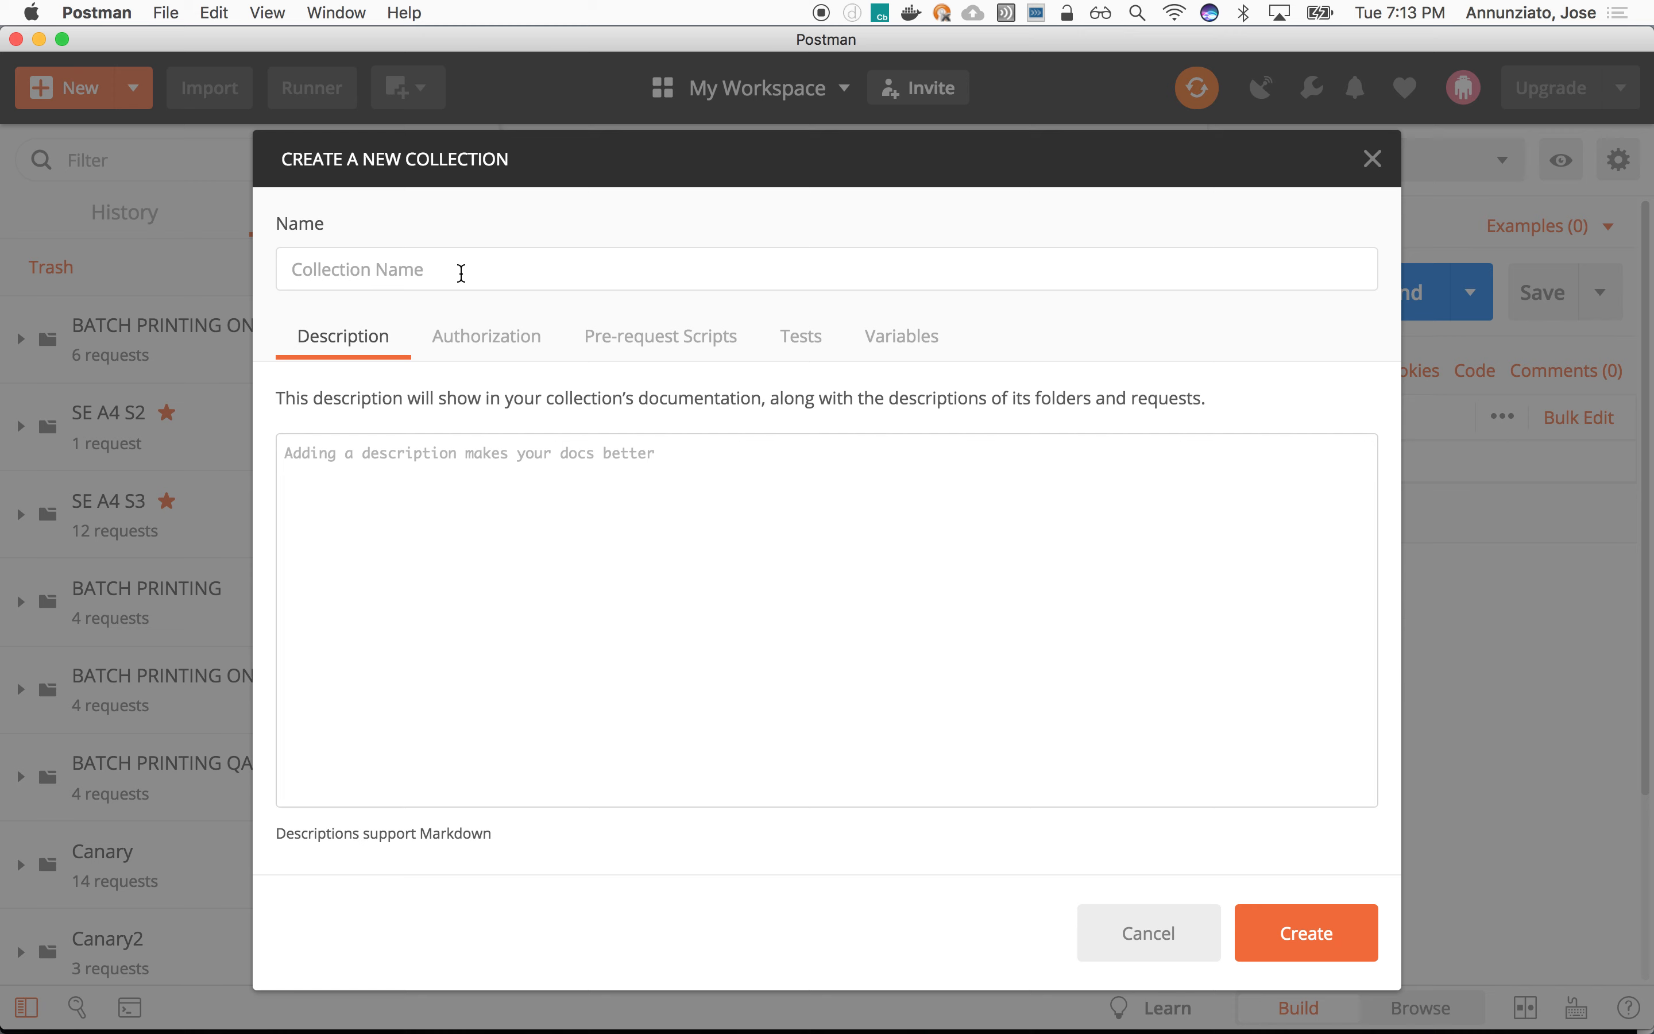
{"action": "type", "text": "WEBDE"}
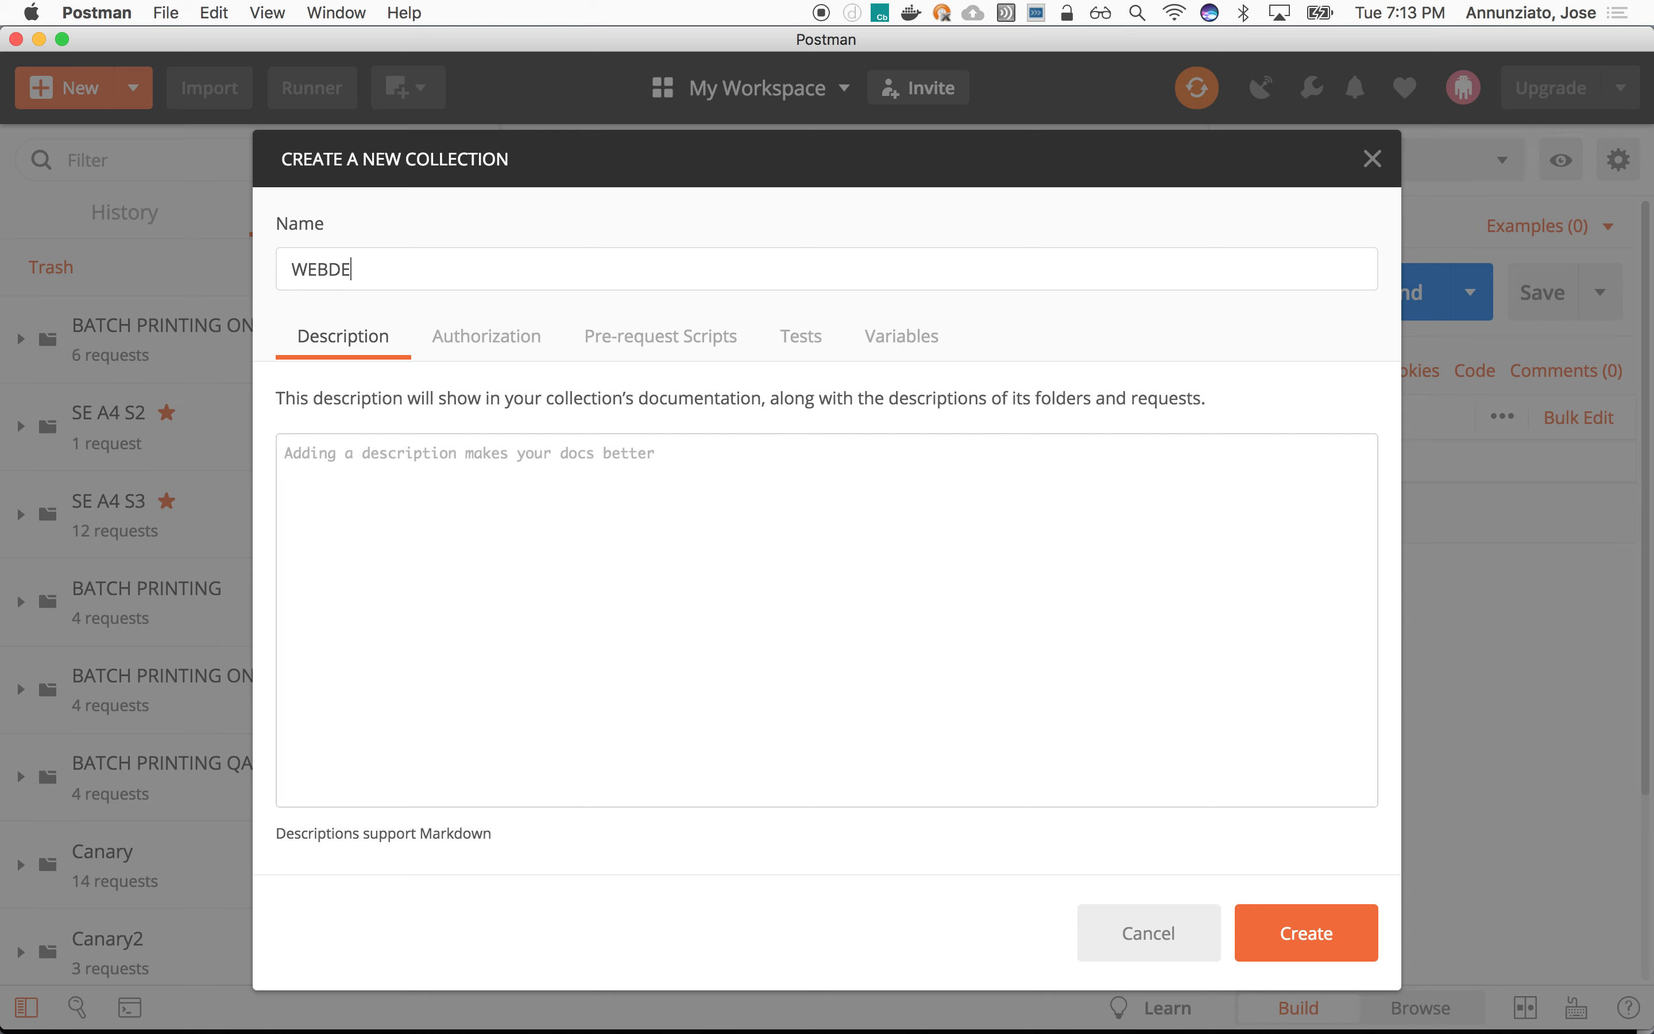
{"action": "type", "text": "V"}
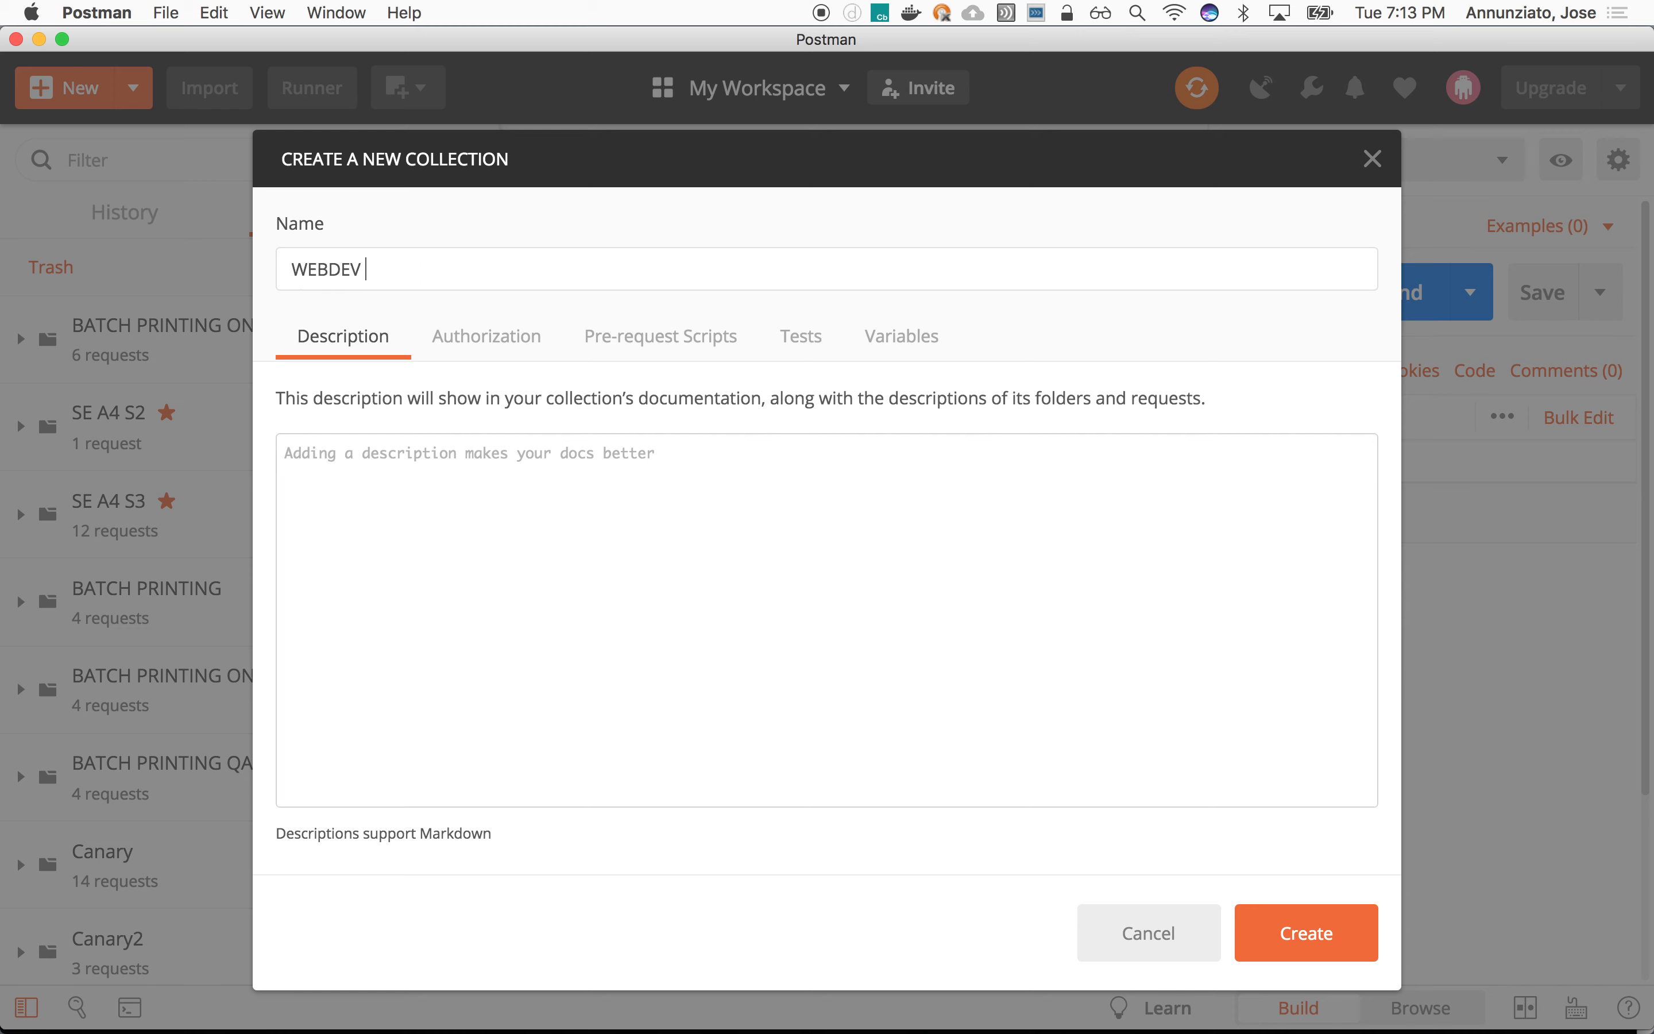
{"action": "type", "text": "SP19"}
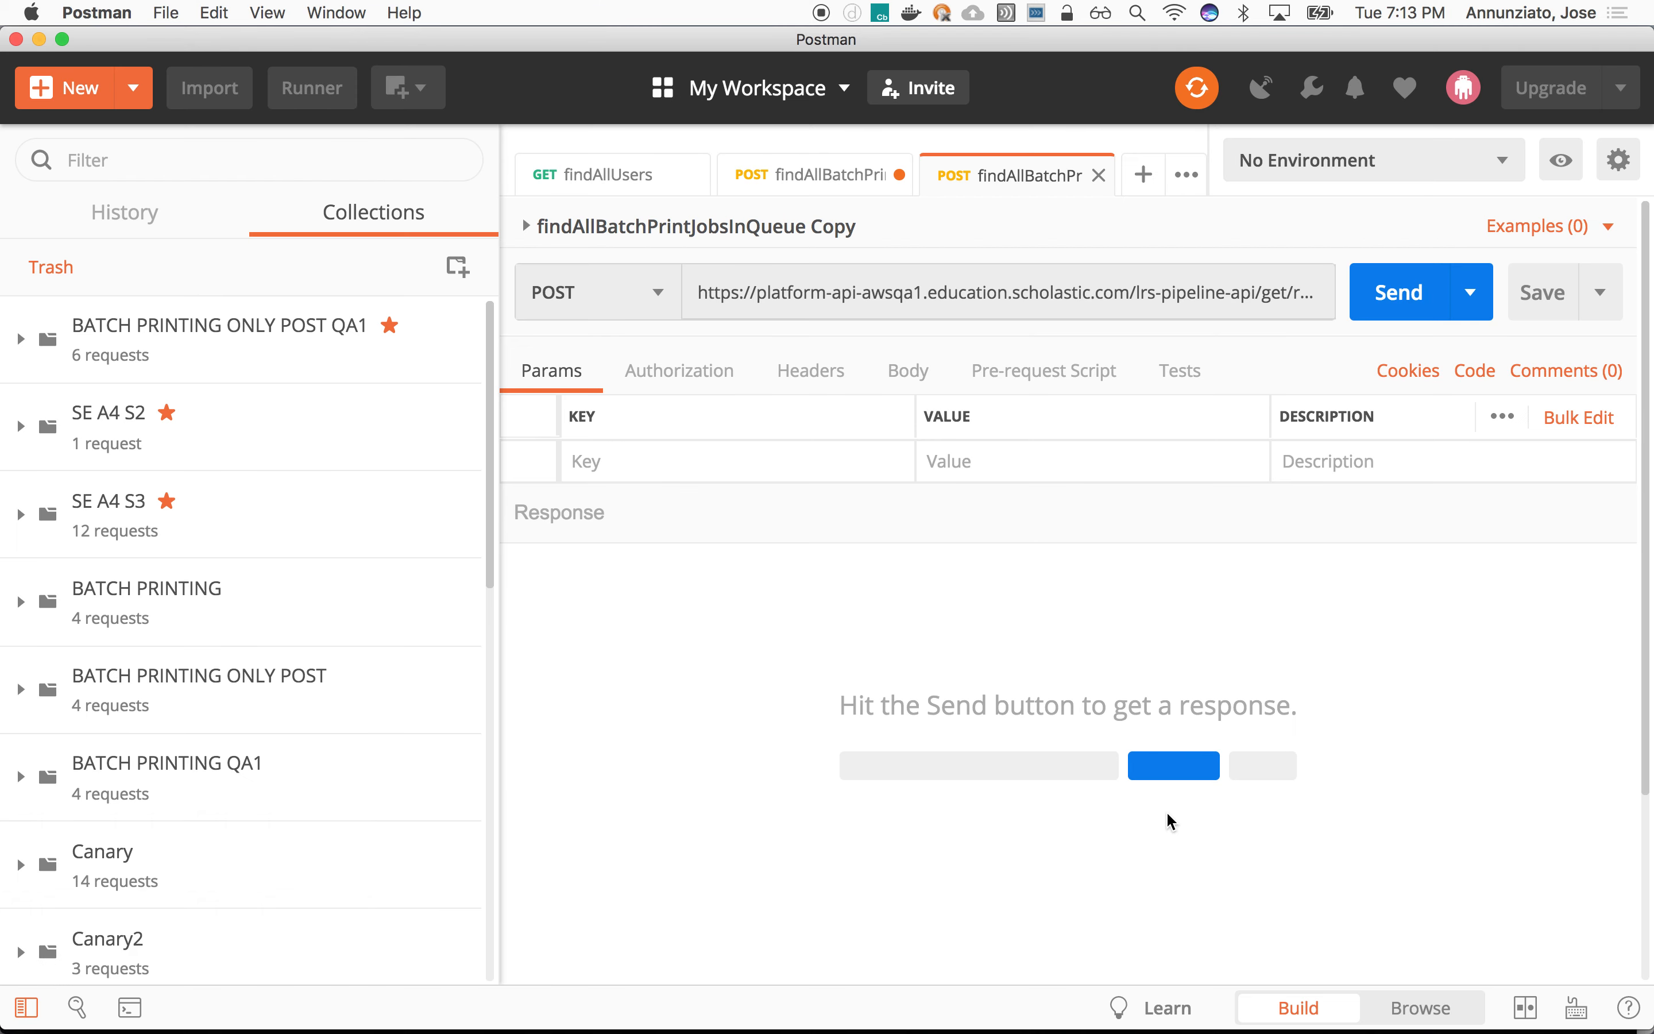
Step: Add a request named findAllCourses and save it to WEBDEV SP19
{"action": "scroll", "scroll_direction": "down", "scroll_amount": 3}
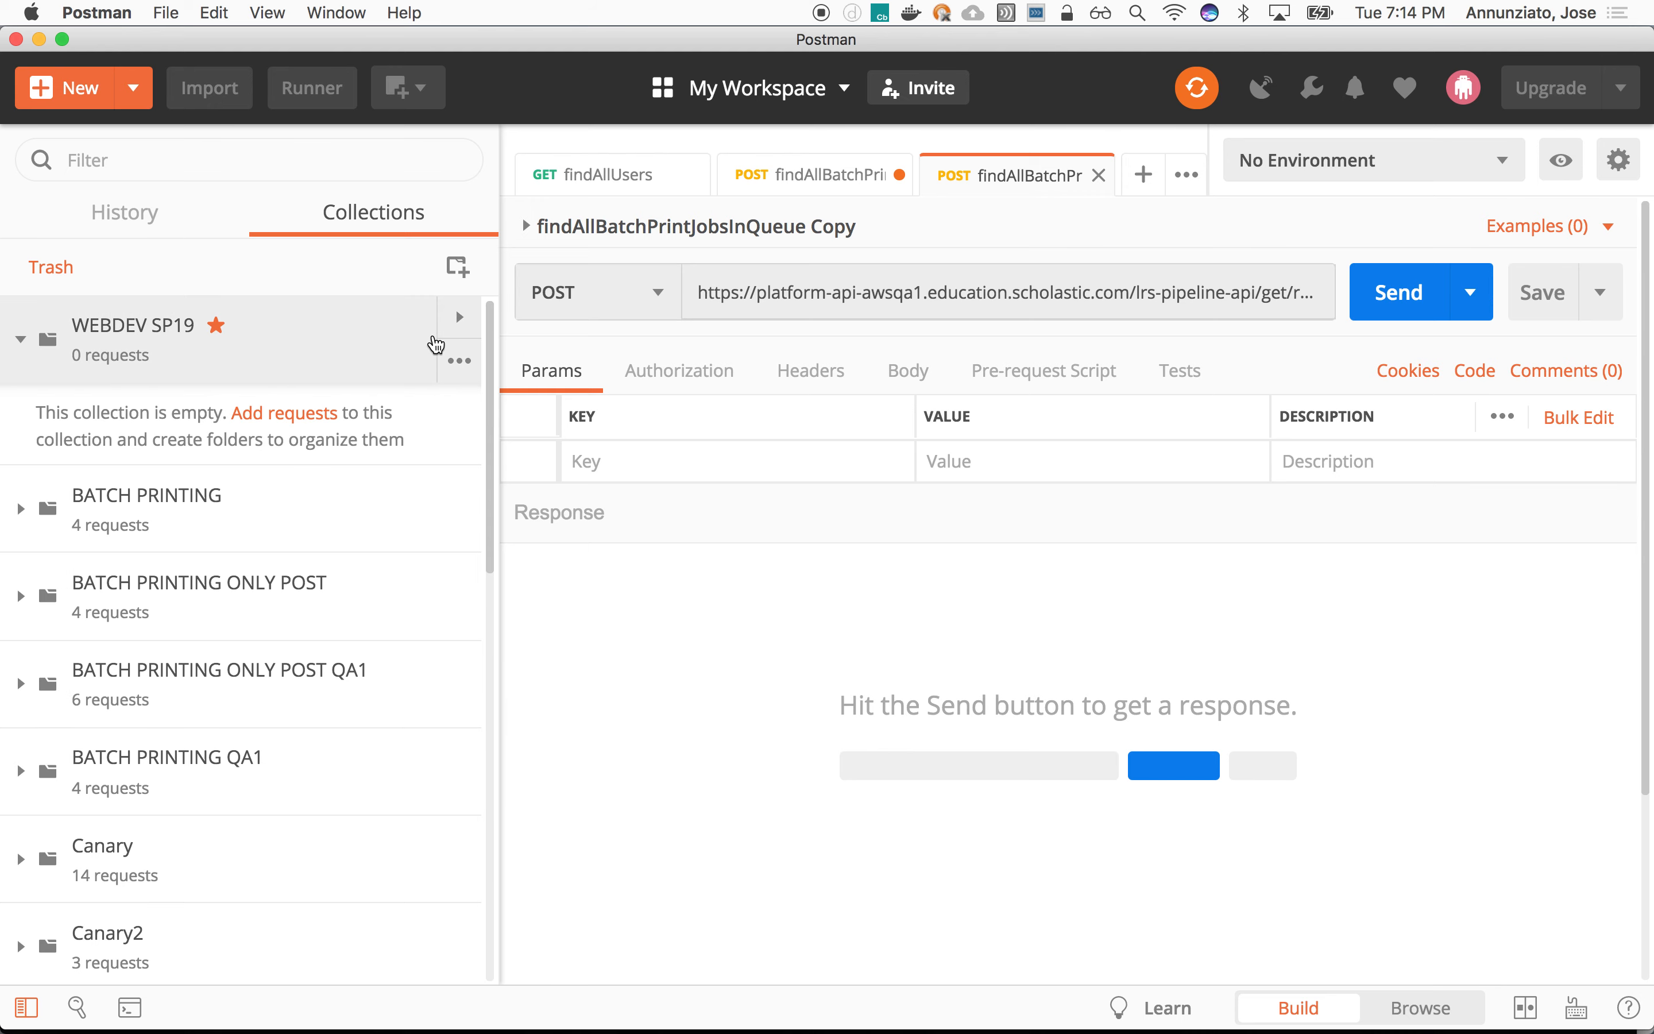
{"action": "left_click", "coordinate": [459, 362]}
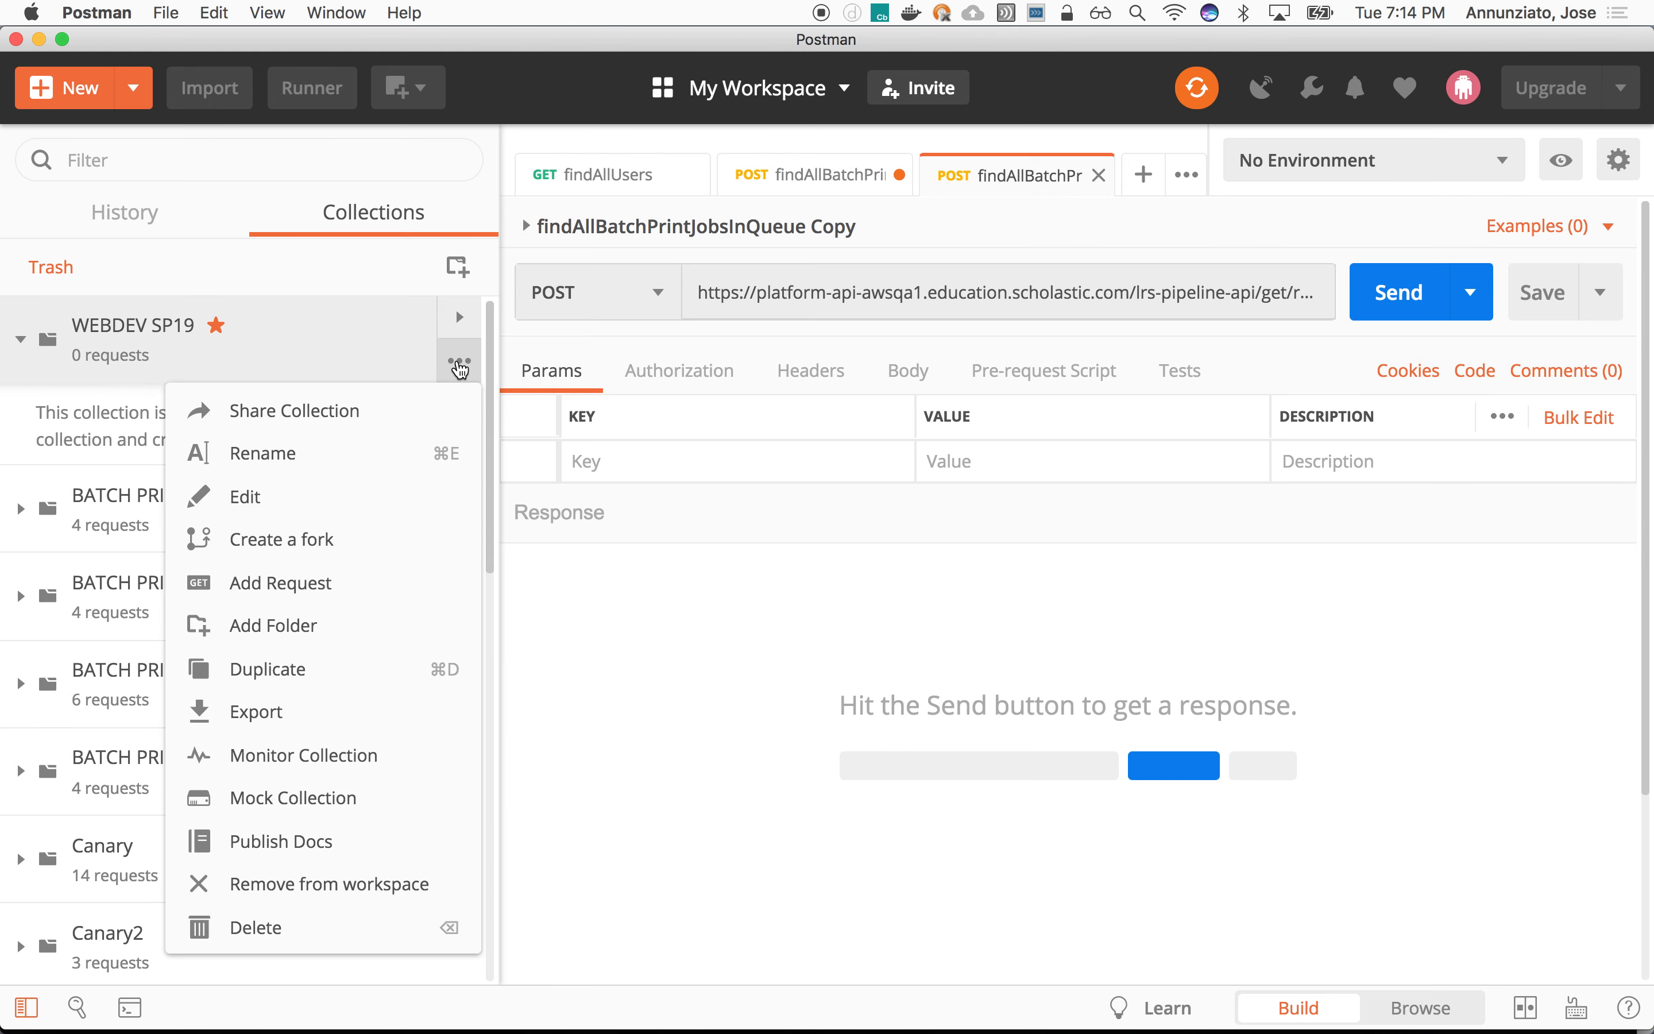
{"action": "mouse_move", "coordinate": [303, 582]}
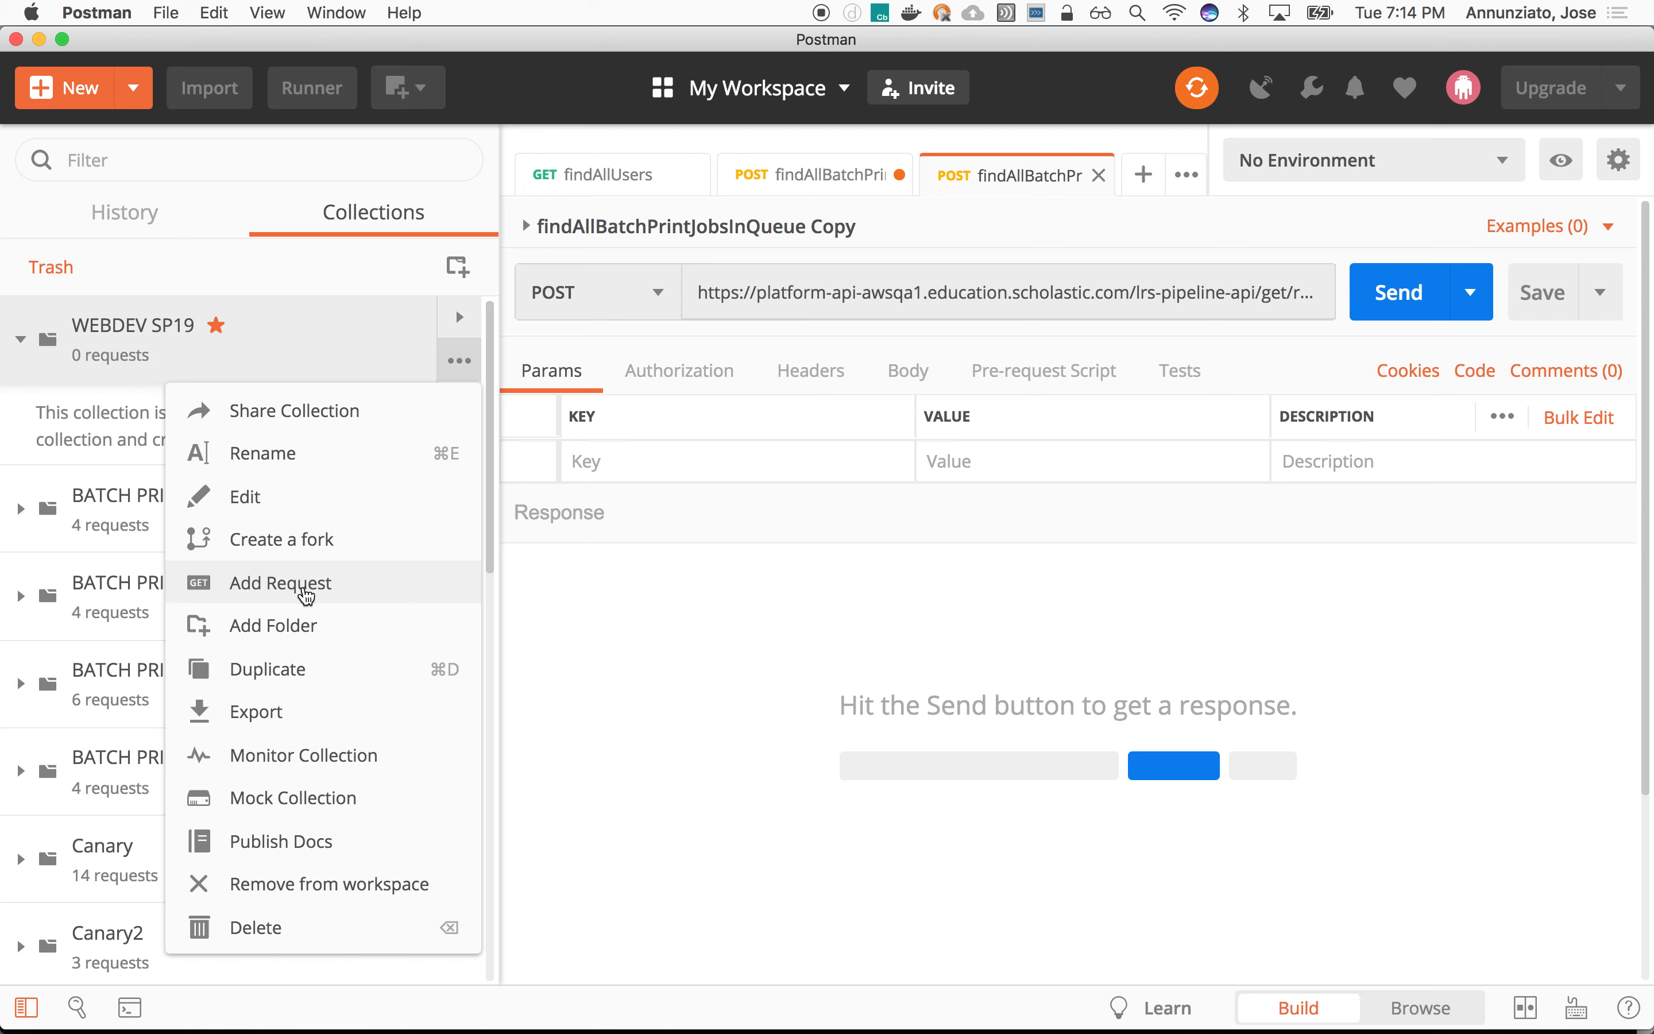
{"action": "left_click", "coordinate": [280, 583]}
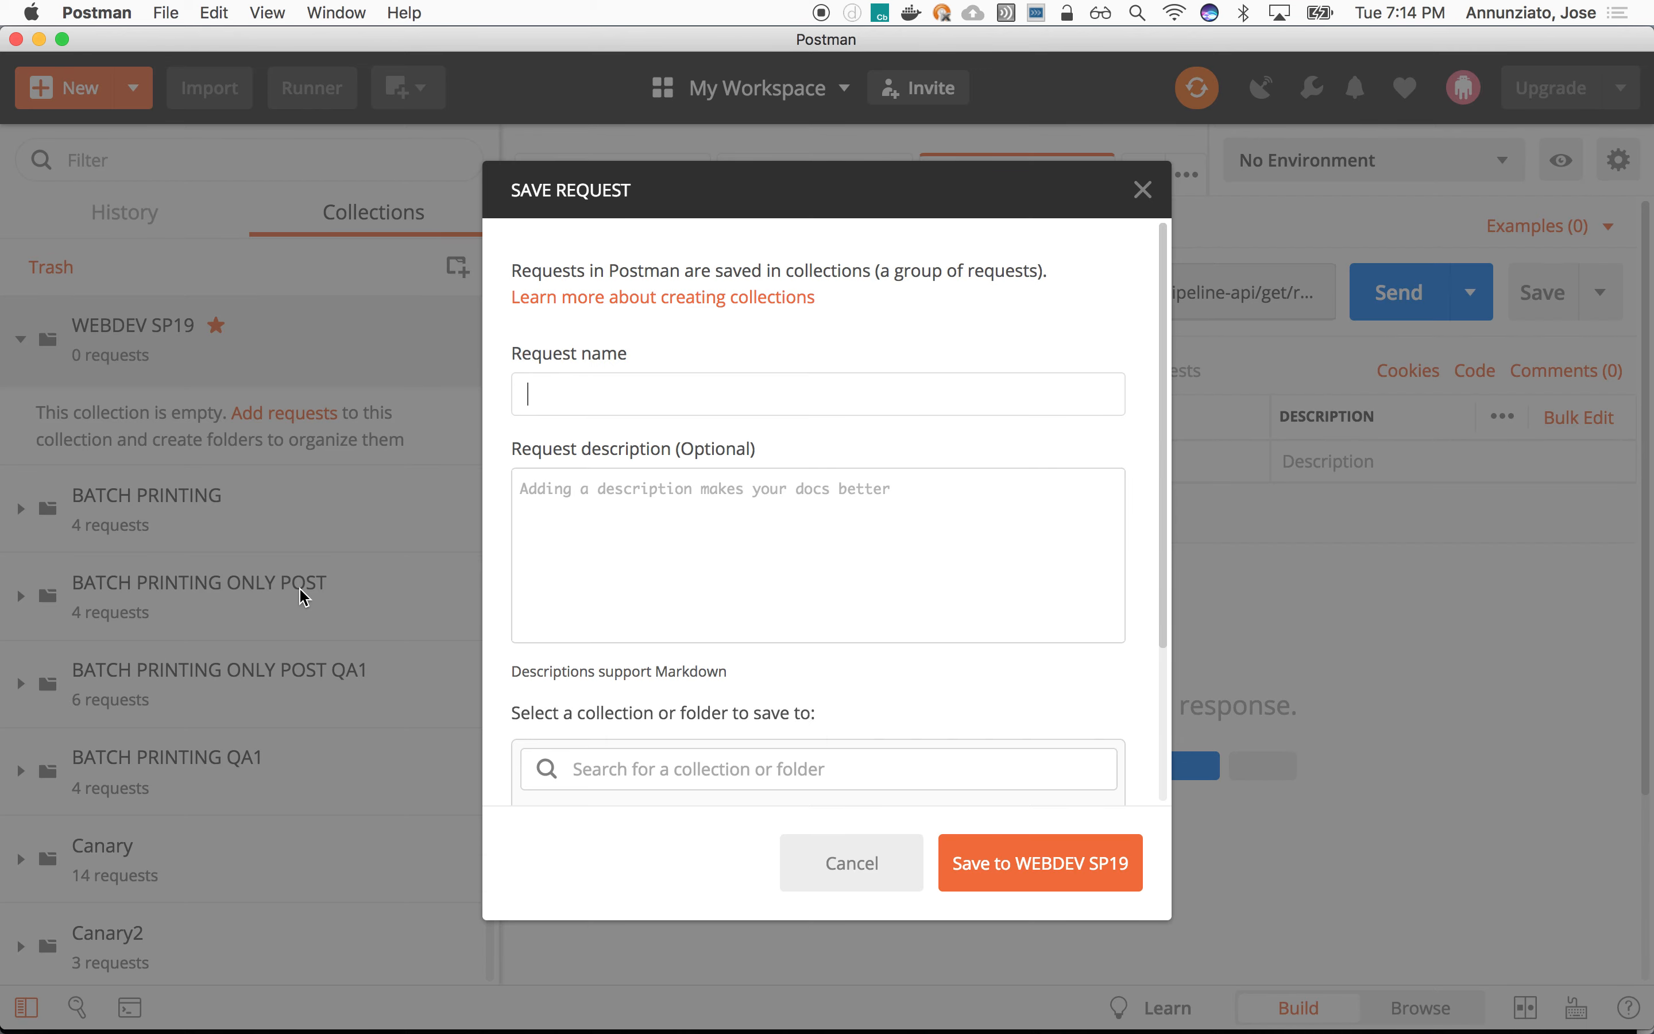
{"action": "type", "text": "findAllC"}
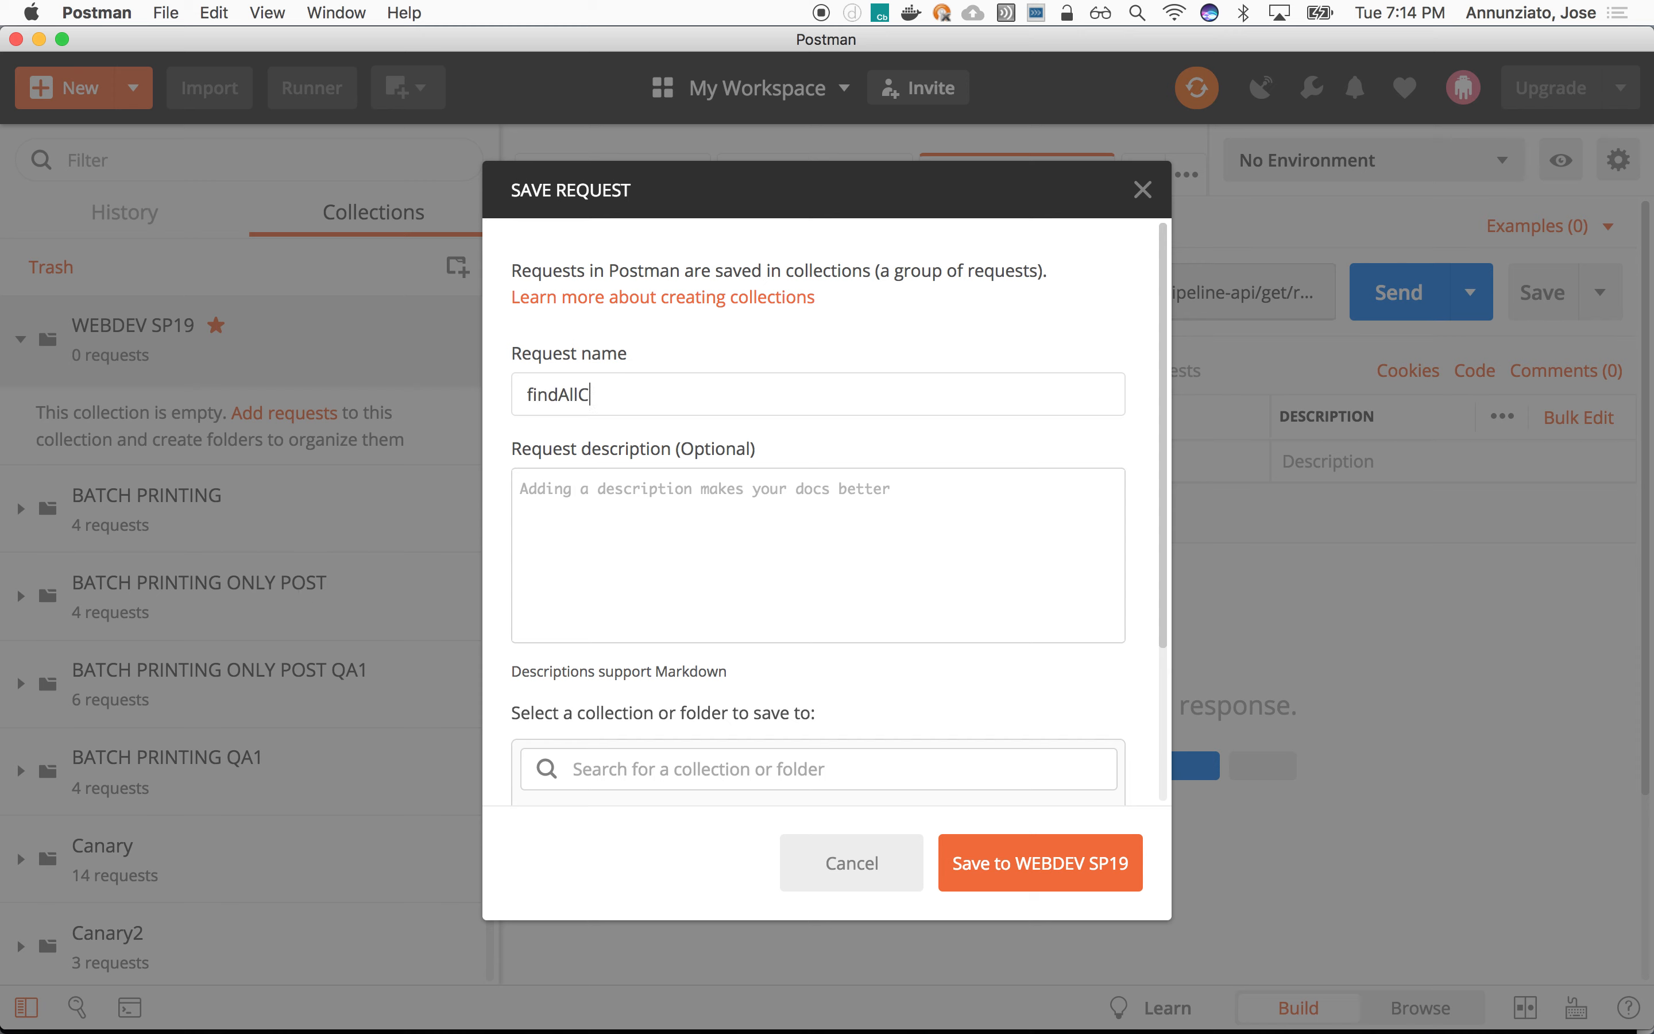
{"action": "type", "text": "ourses"}
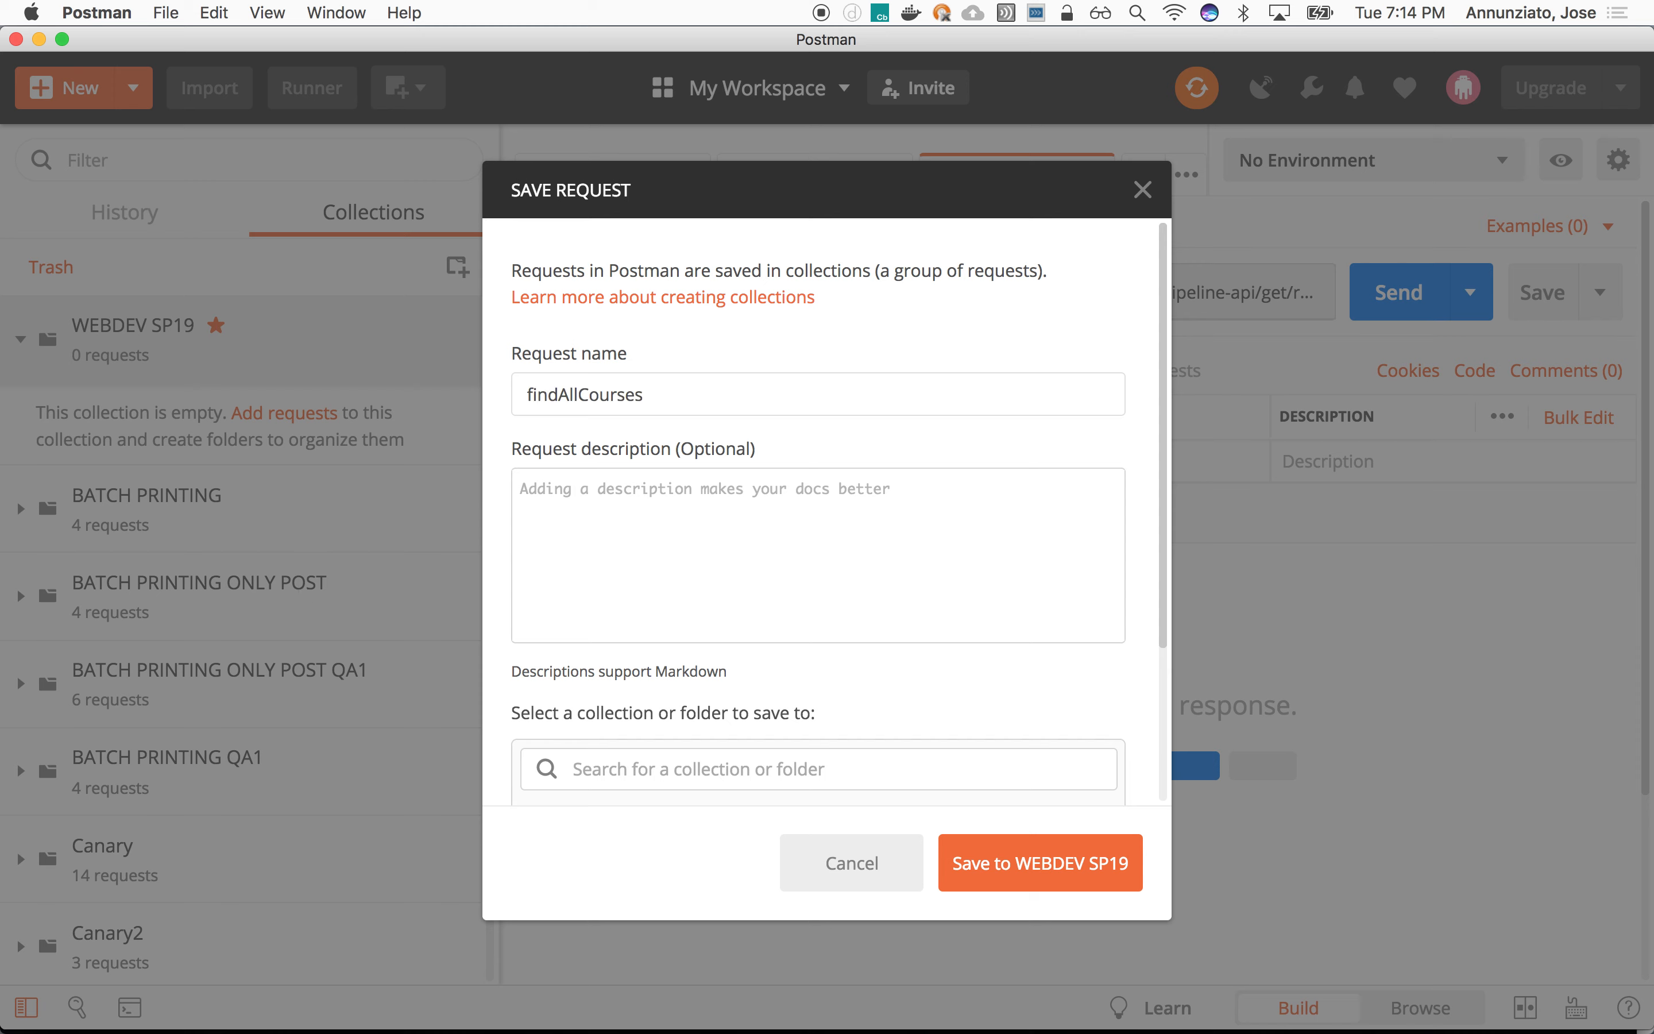
{"action": "left_click", "coordinate": [1038, 862]}
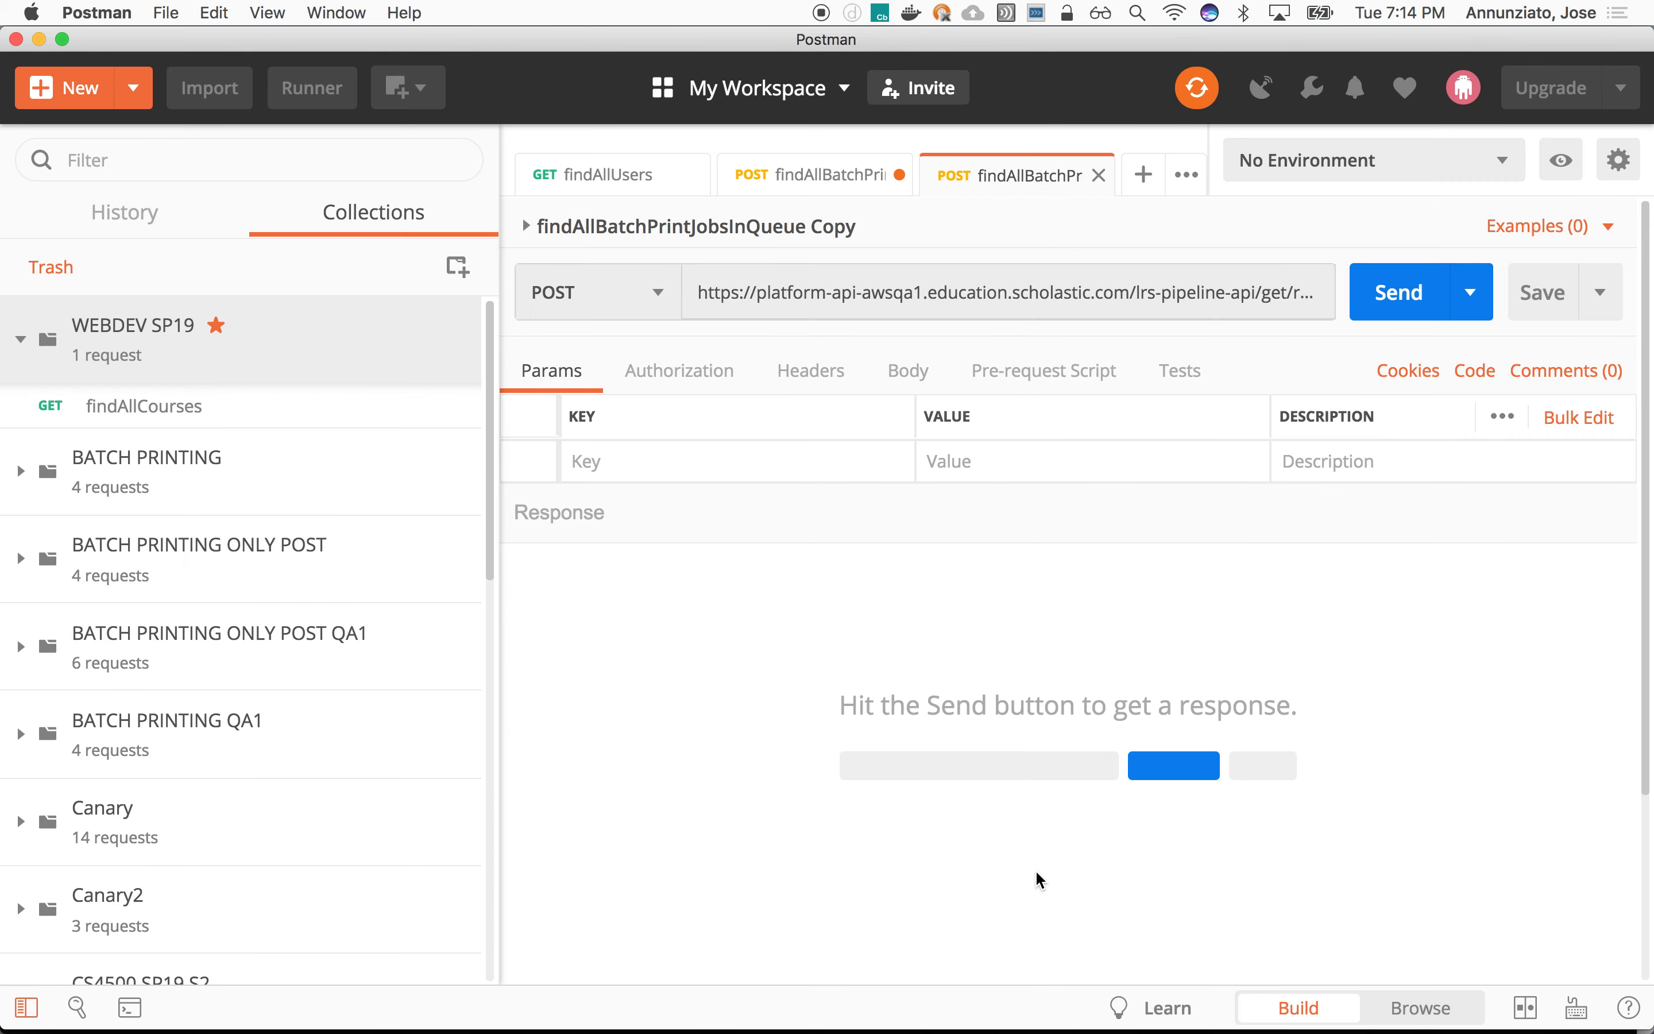
{"action": "mouse_move", "coordinate": [1000, 239]}
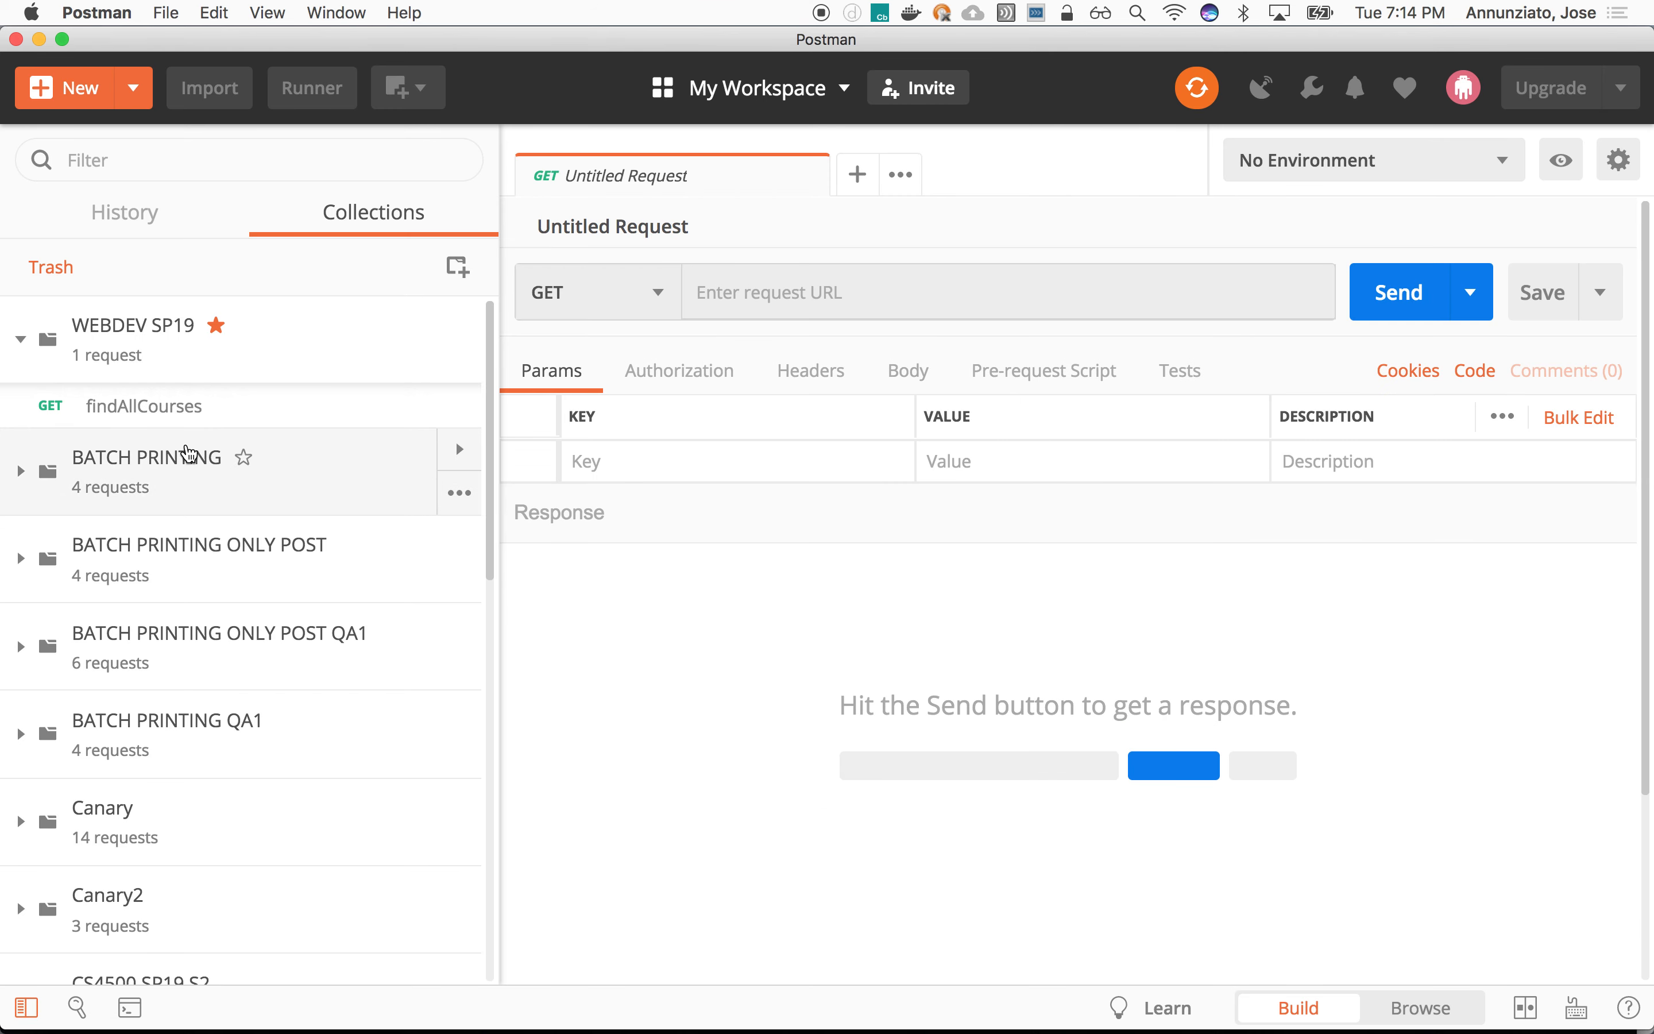
{"action": "left_click", "coordinate": [144, 407]}
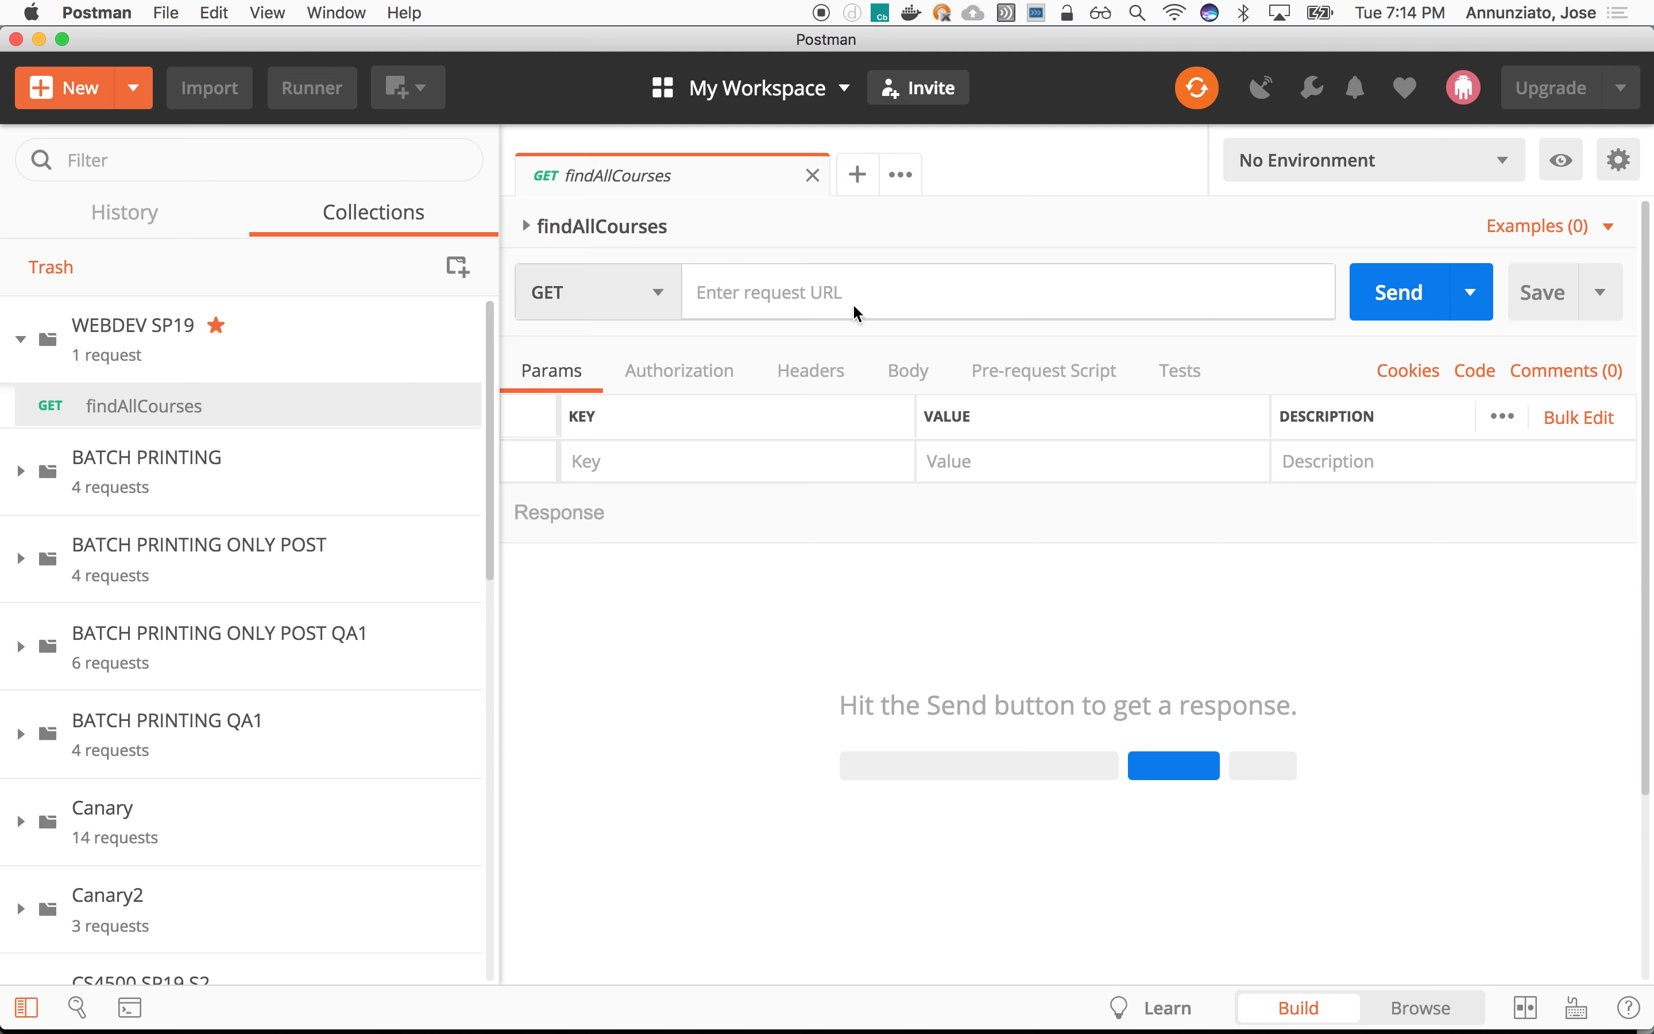
{"action": "type", "text": "http://localhost:8080/api/courses"}
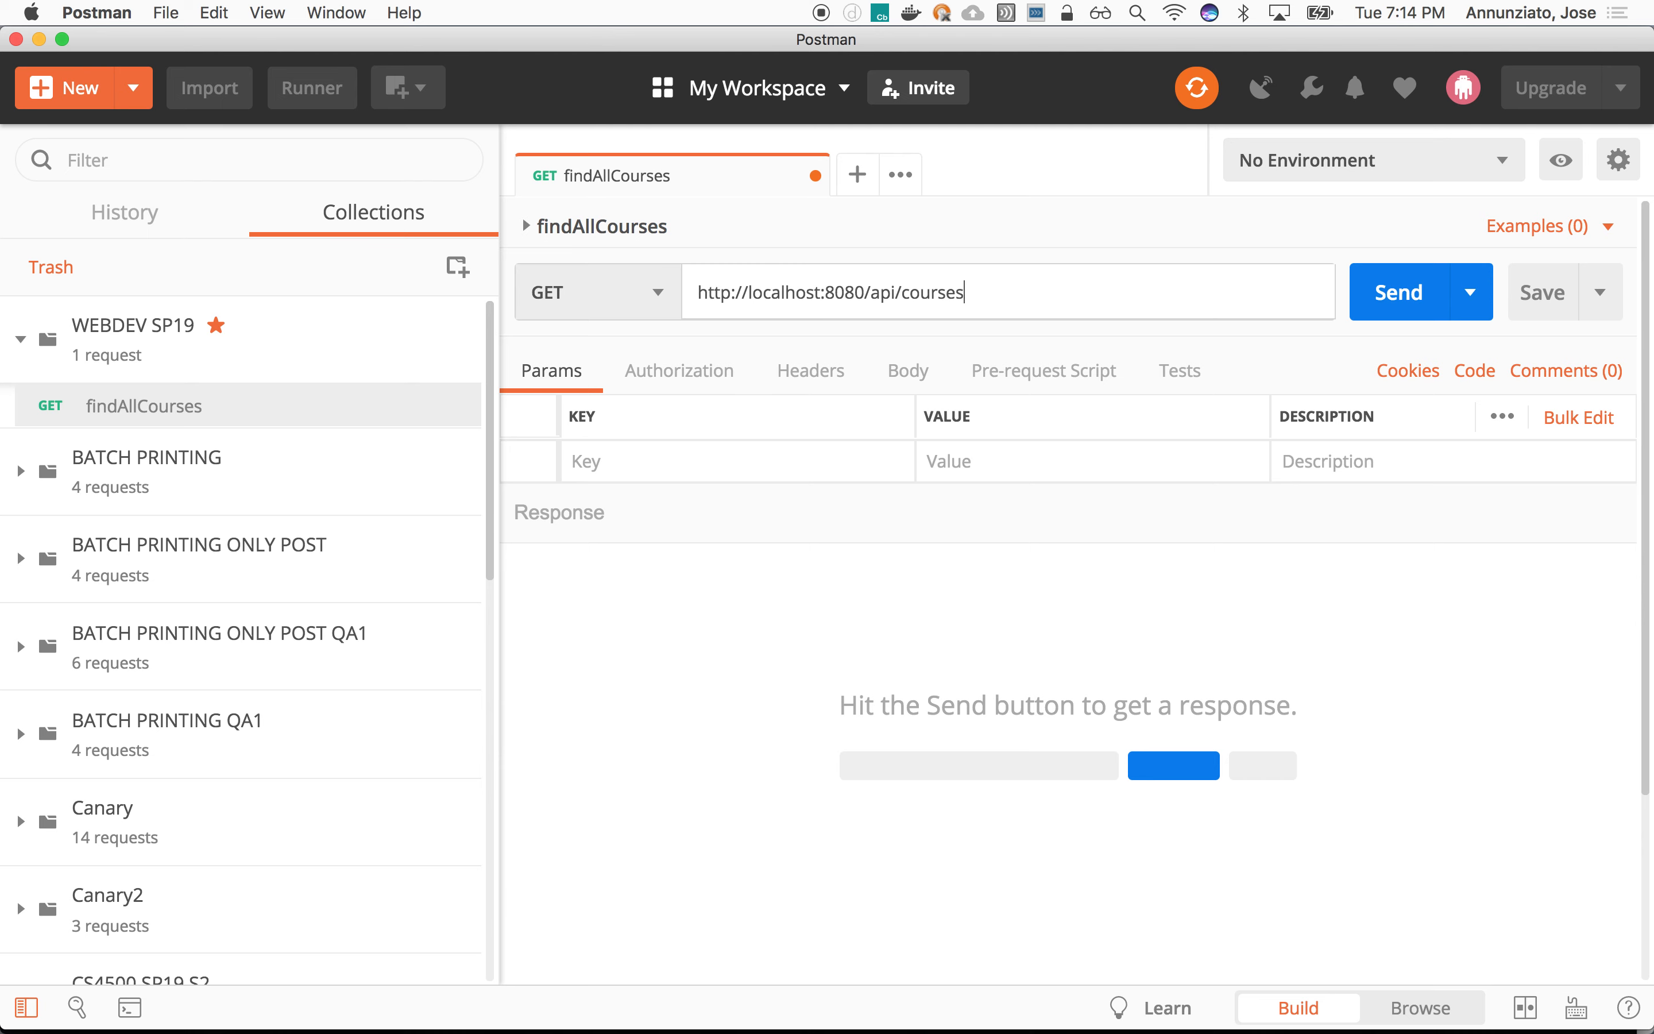
{"action": "mouse_move", "coordinate": [1543, 306]}
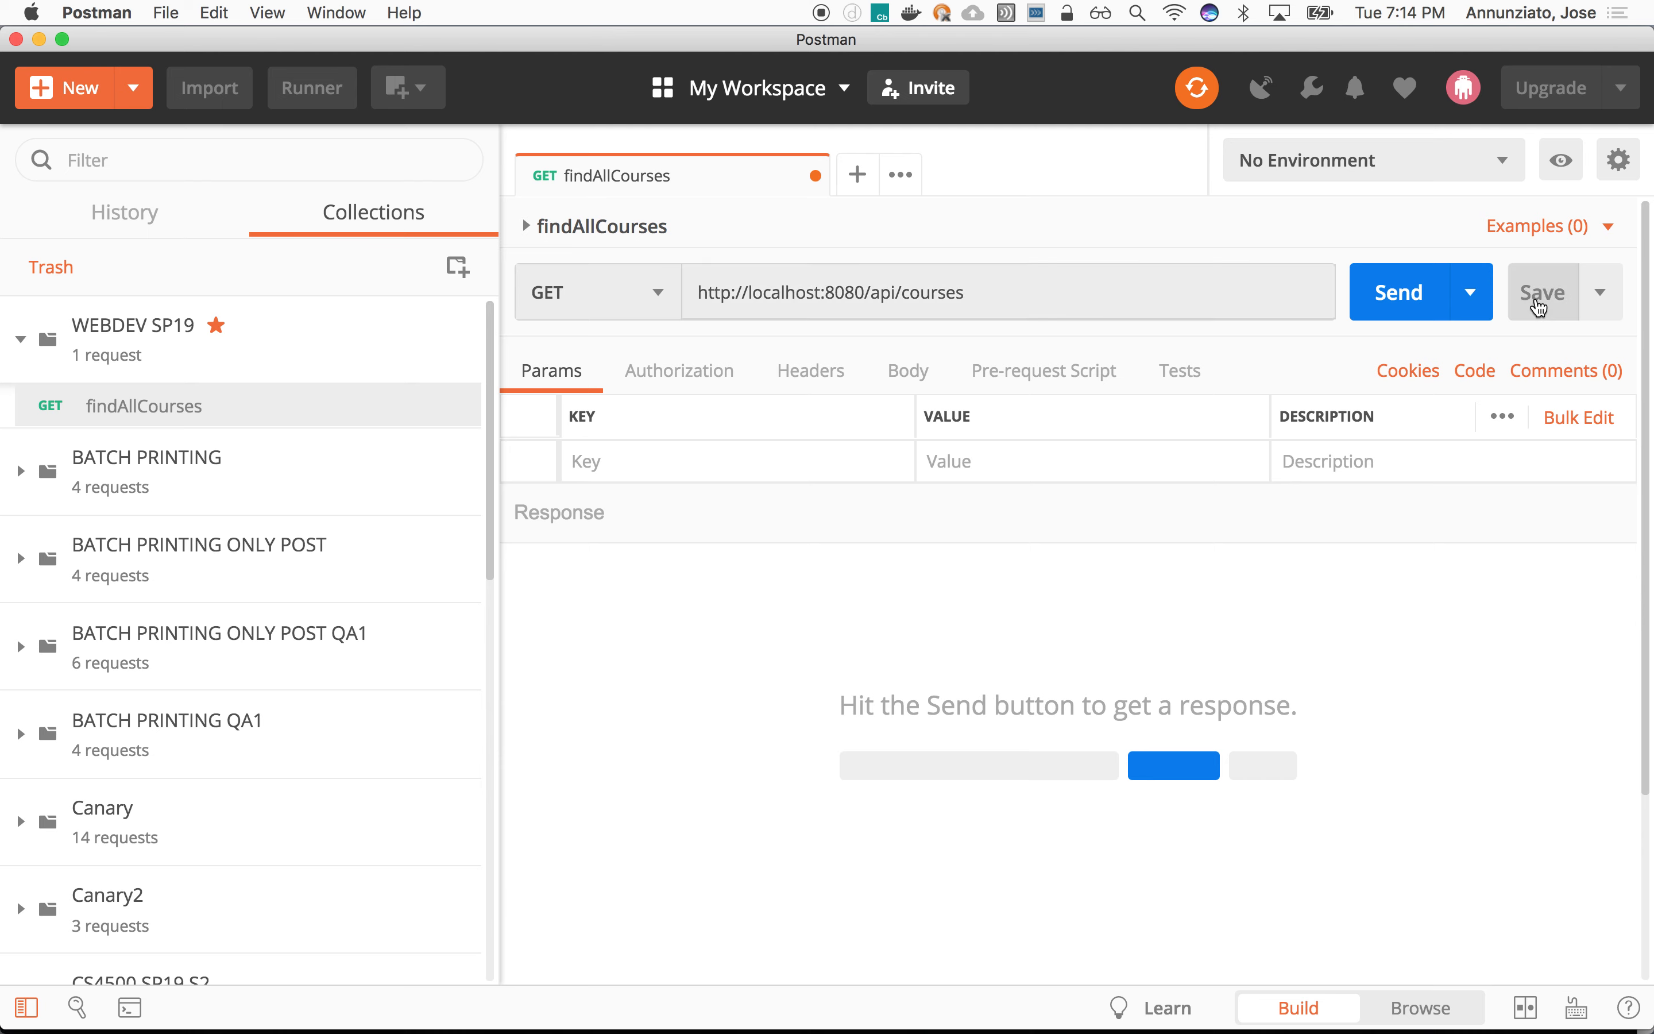
{"action": "left_click", "coordinate": [1398, 292]}
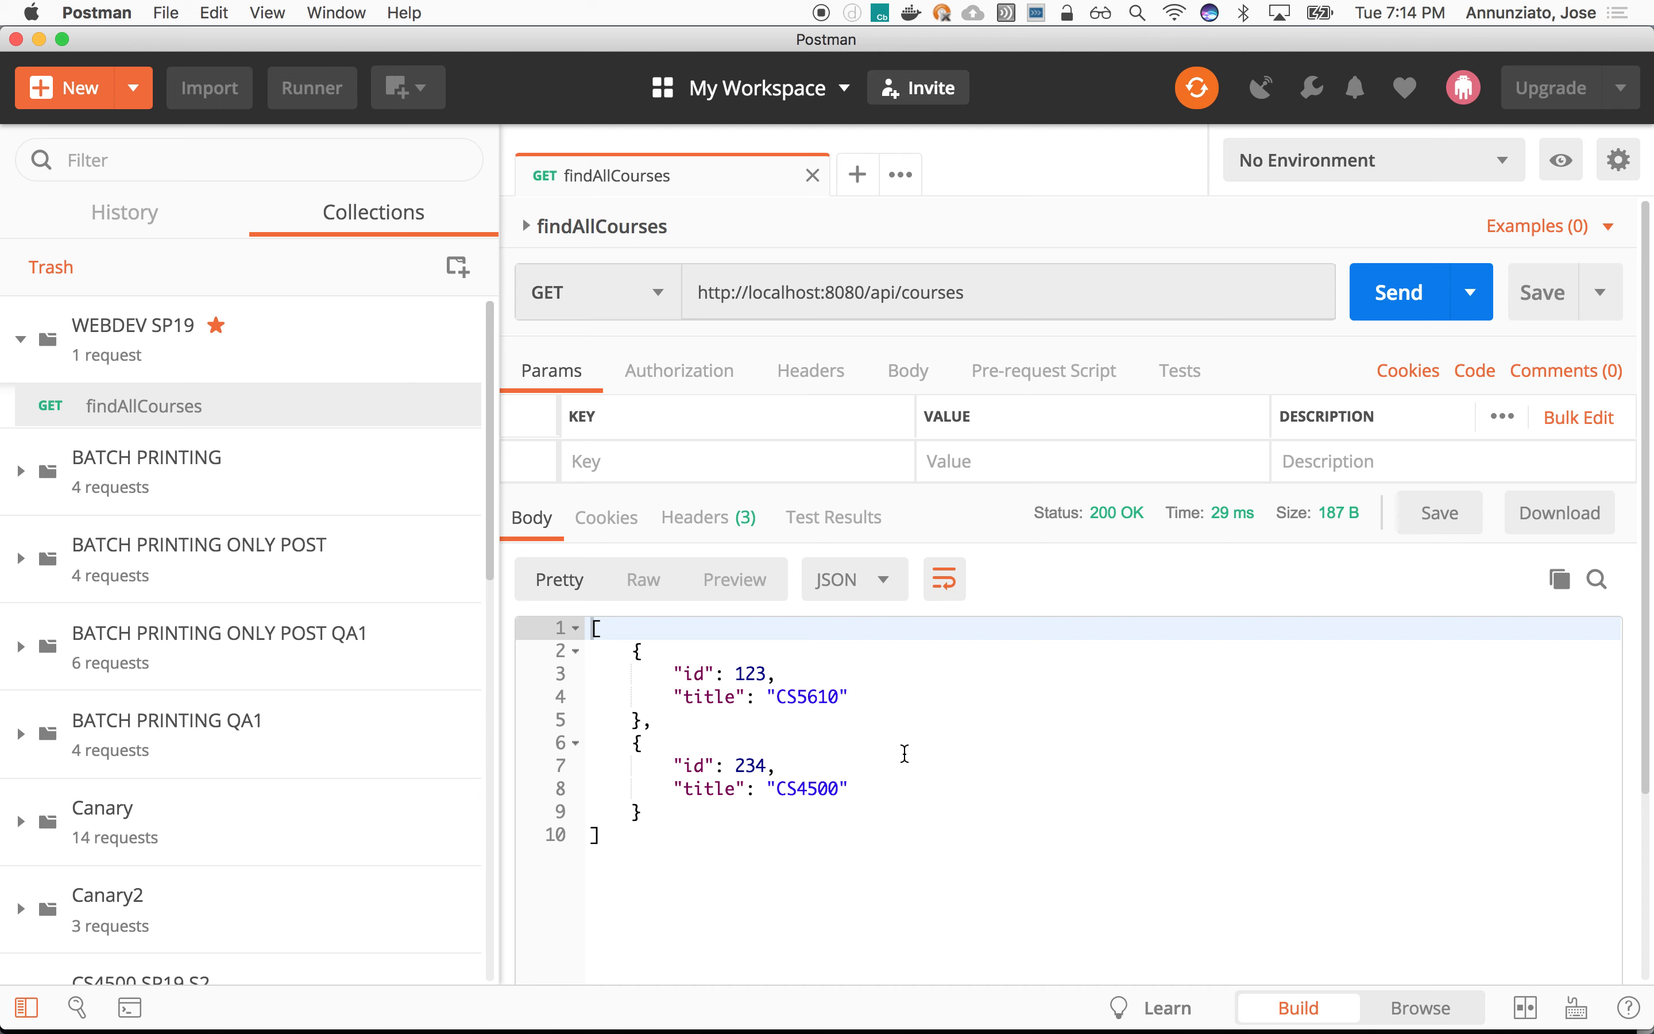
{"action": "mouse_move", "coordinate": [169, 381]}
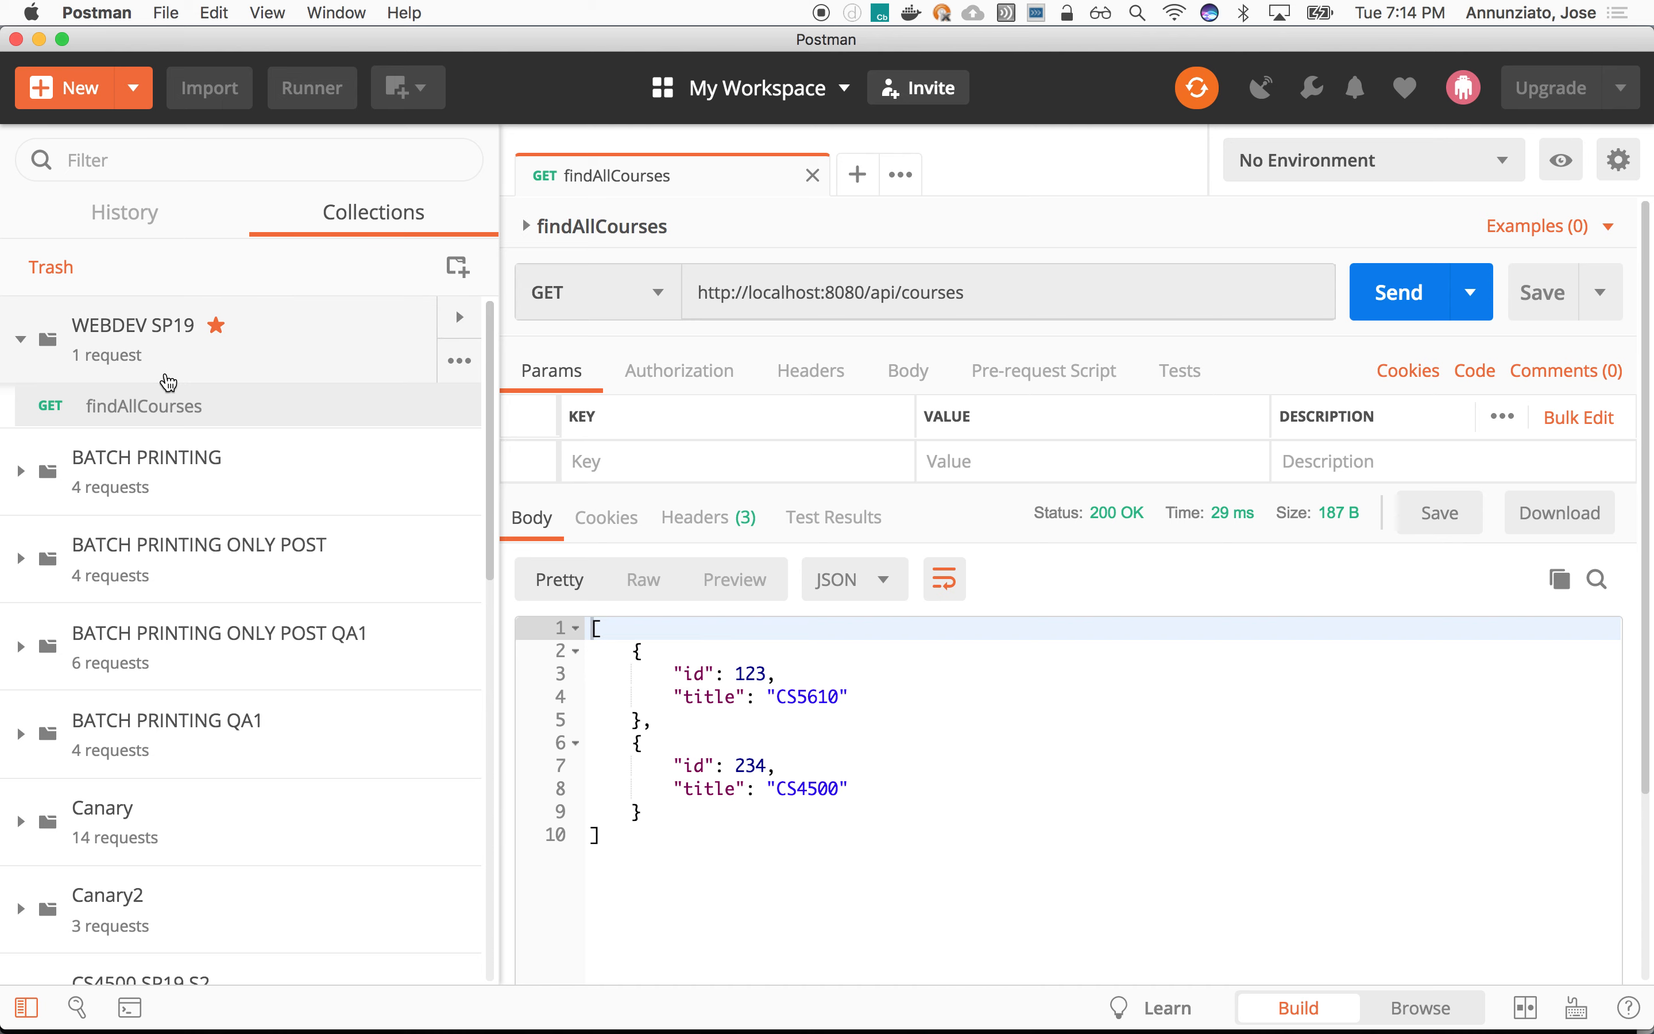
{"action": "mouse_move", "coordinate": [336, 324]}
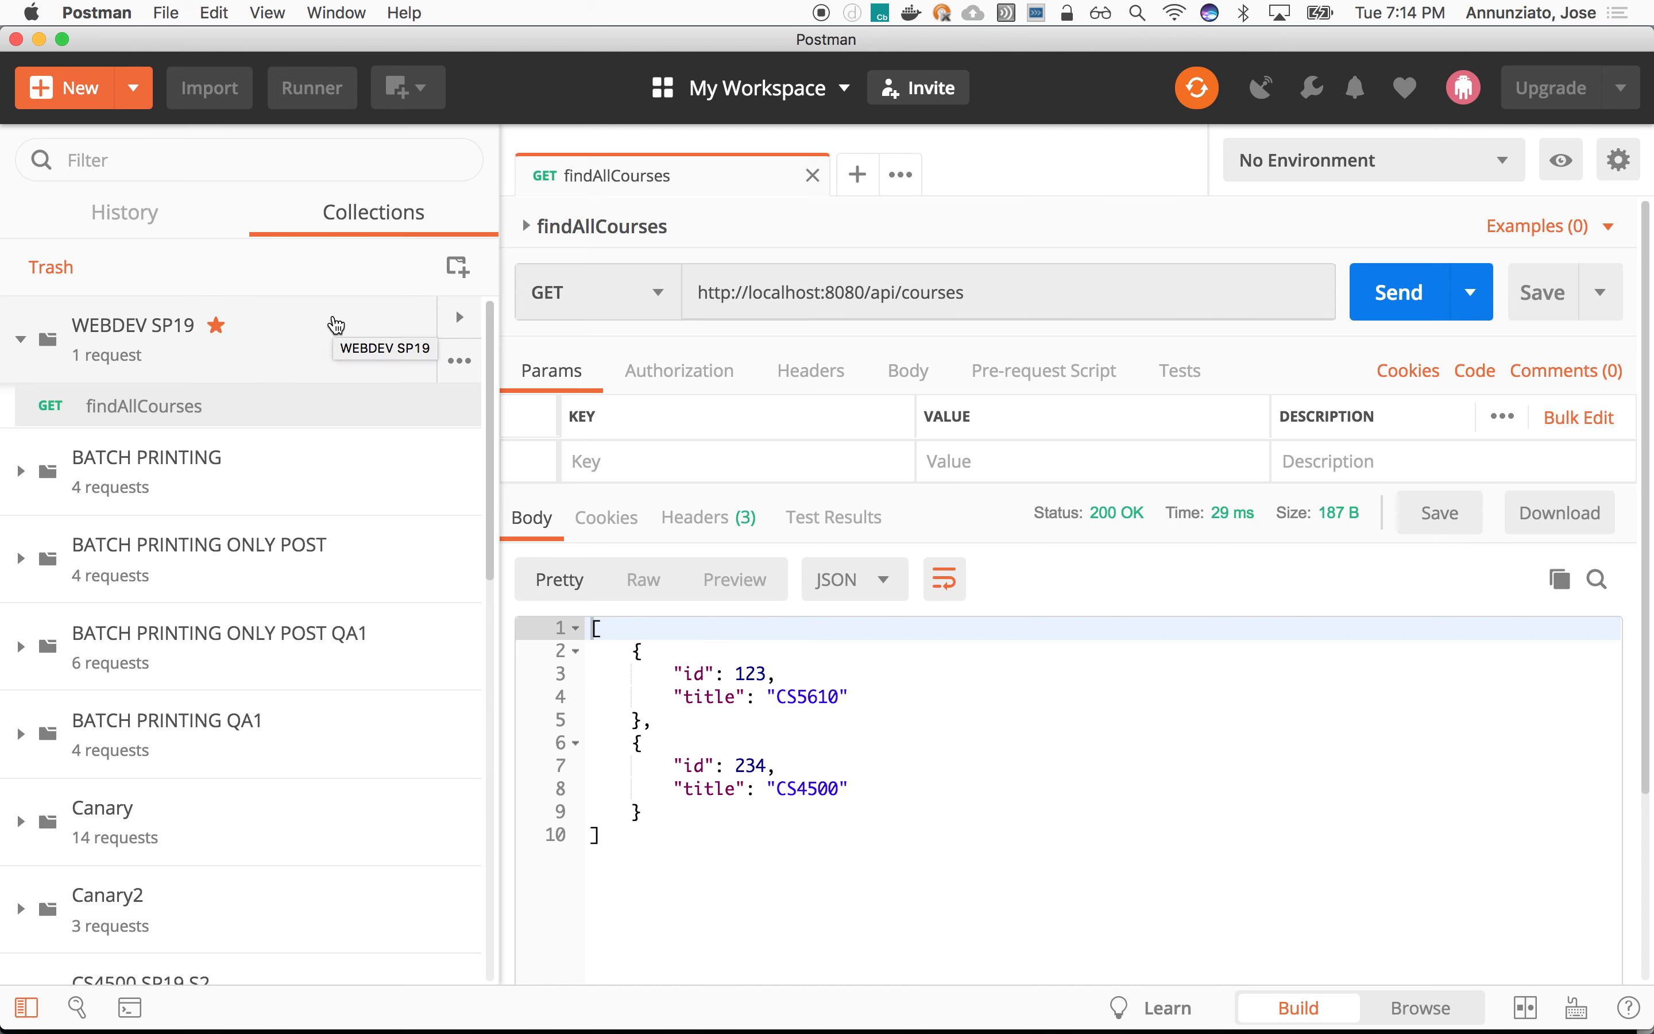
{"action": "mouse_move", "coordinate": [459, 362]}
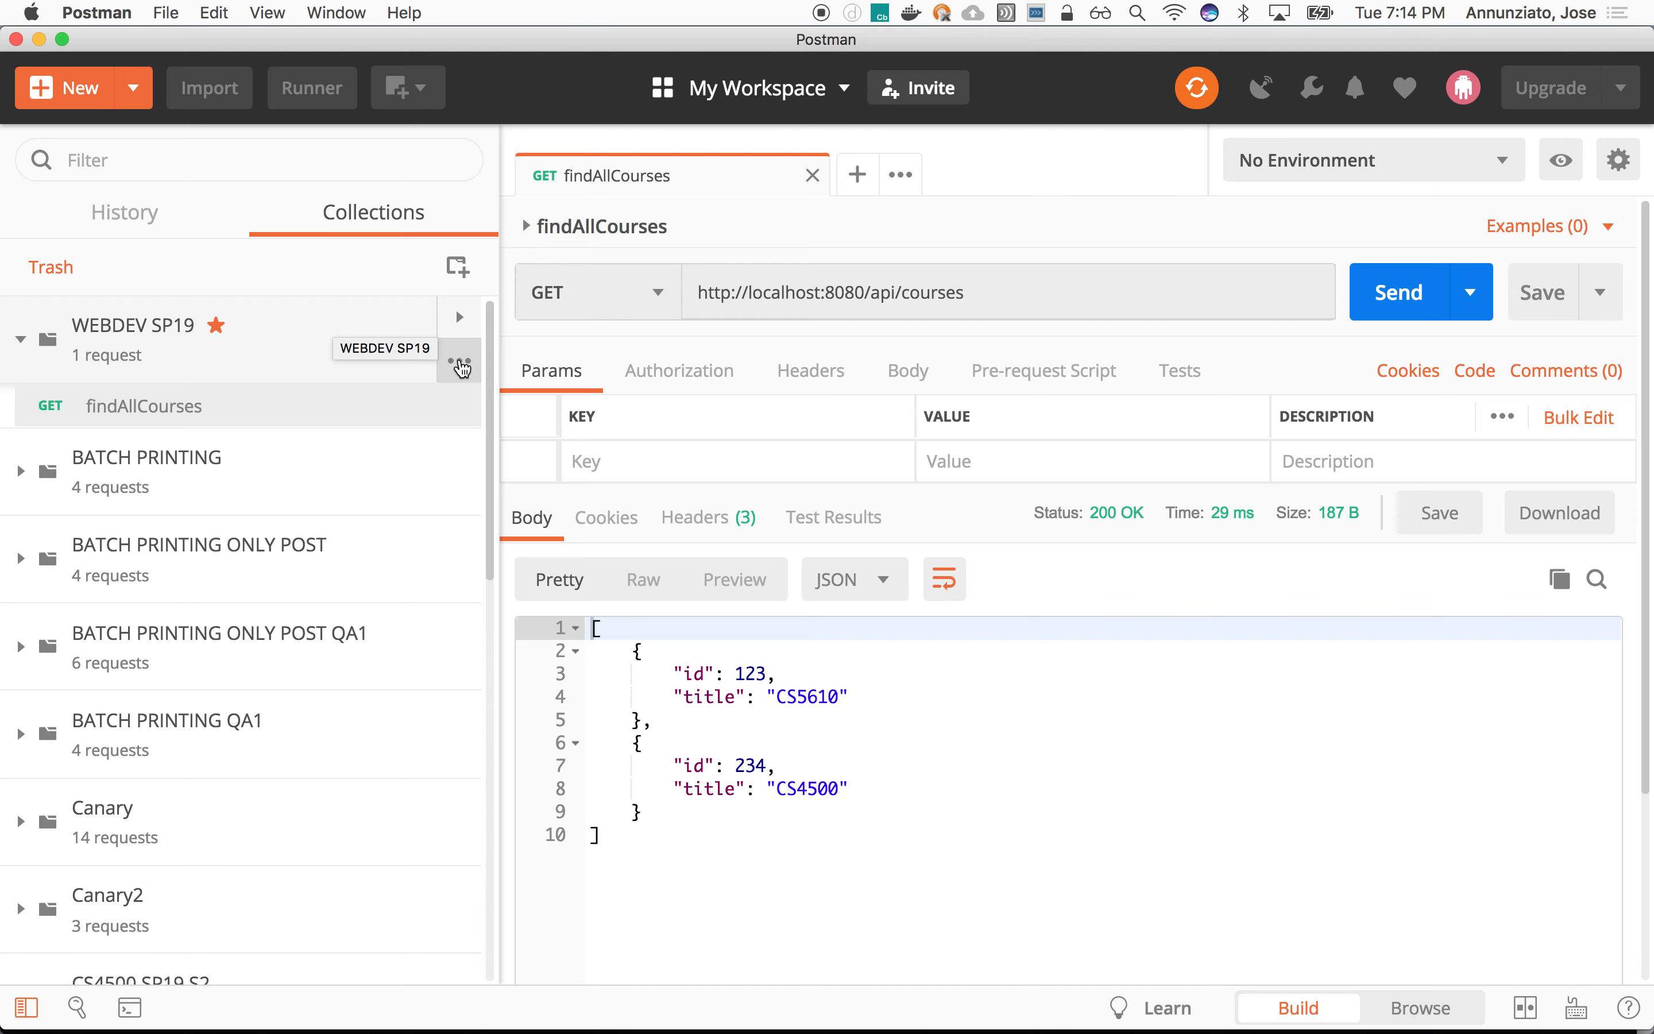
Step: Add a second request named createCourse and save it to WEBDEV SP19
{"action": "left_click", "coordinate": [458, 360]}
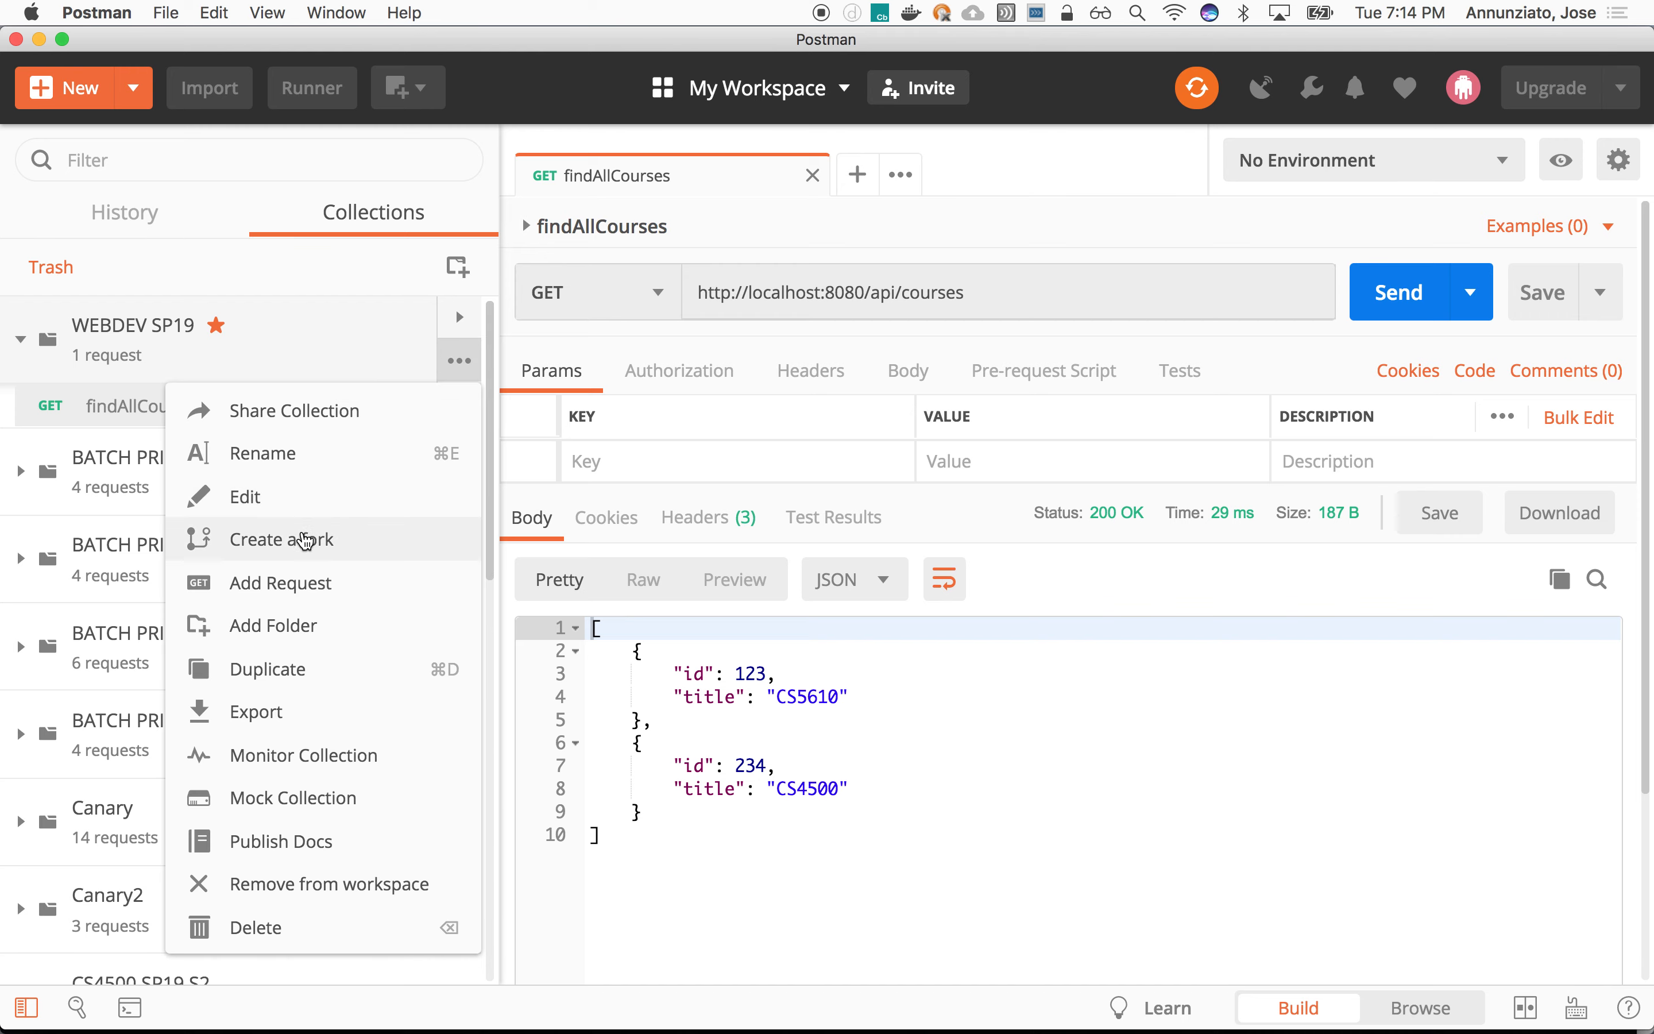
{"action": "left_click", "coordinate": [281, 582]}
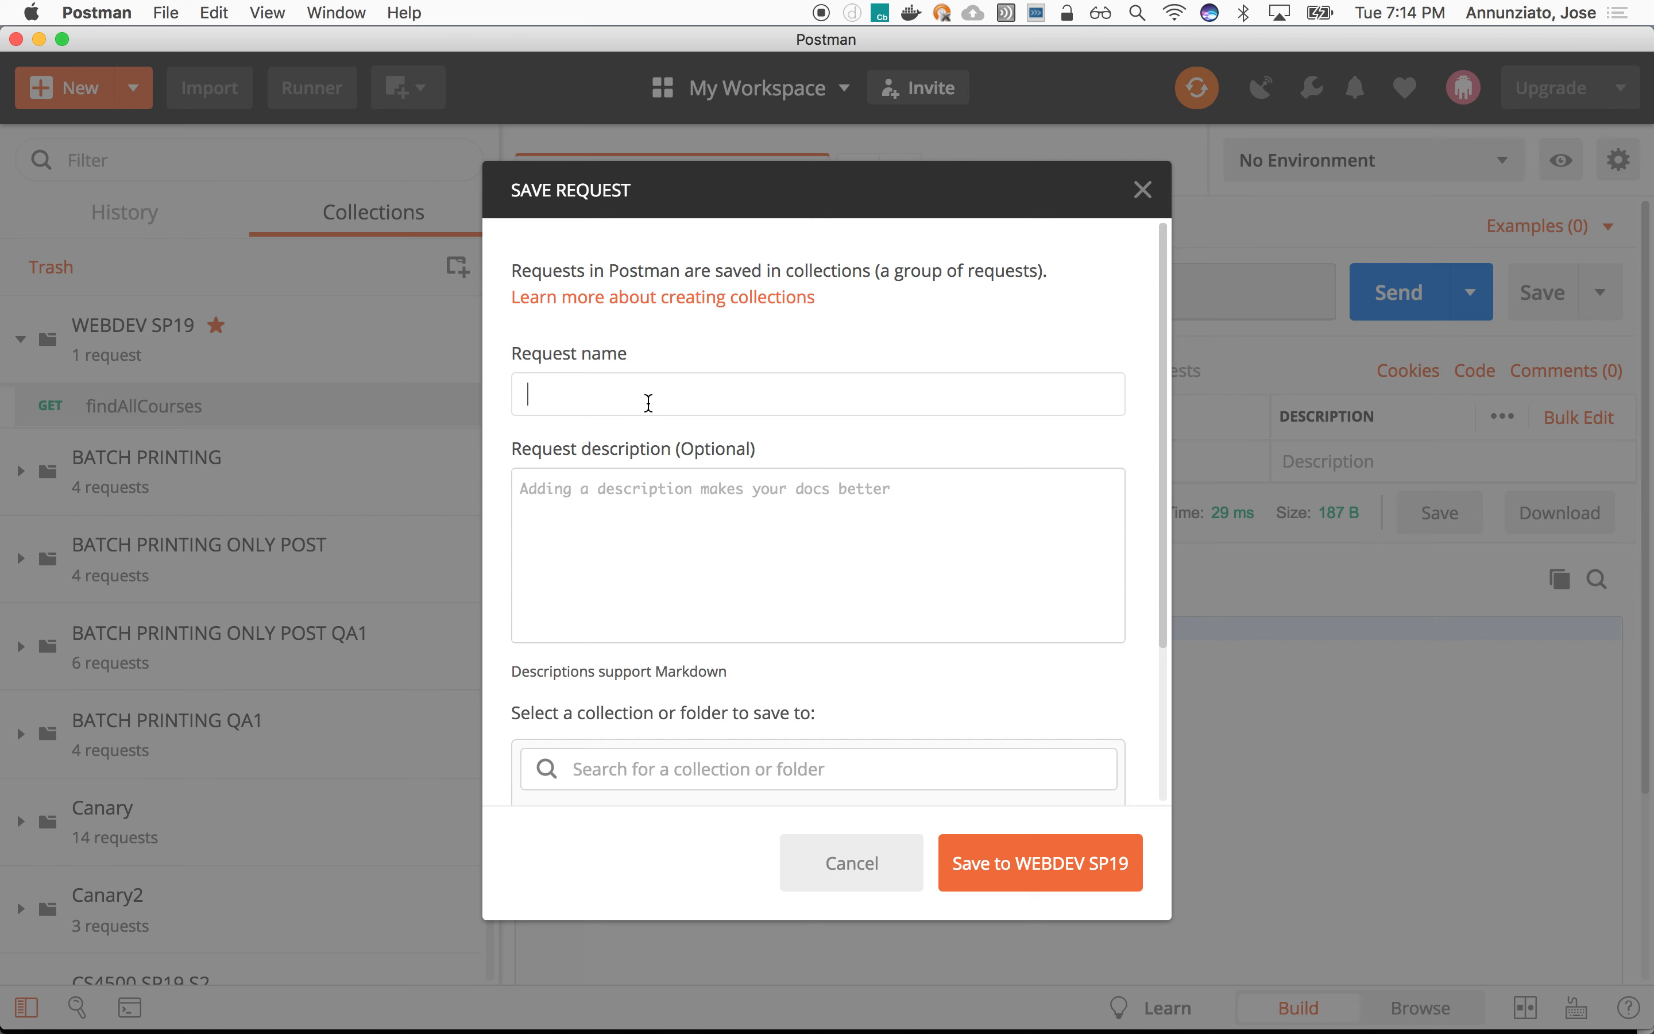
{"action": "type", "text": "create"}
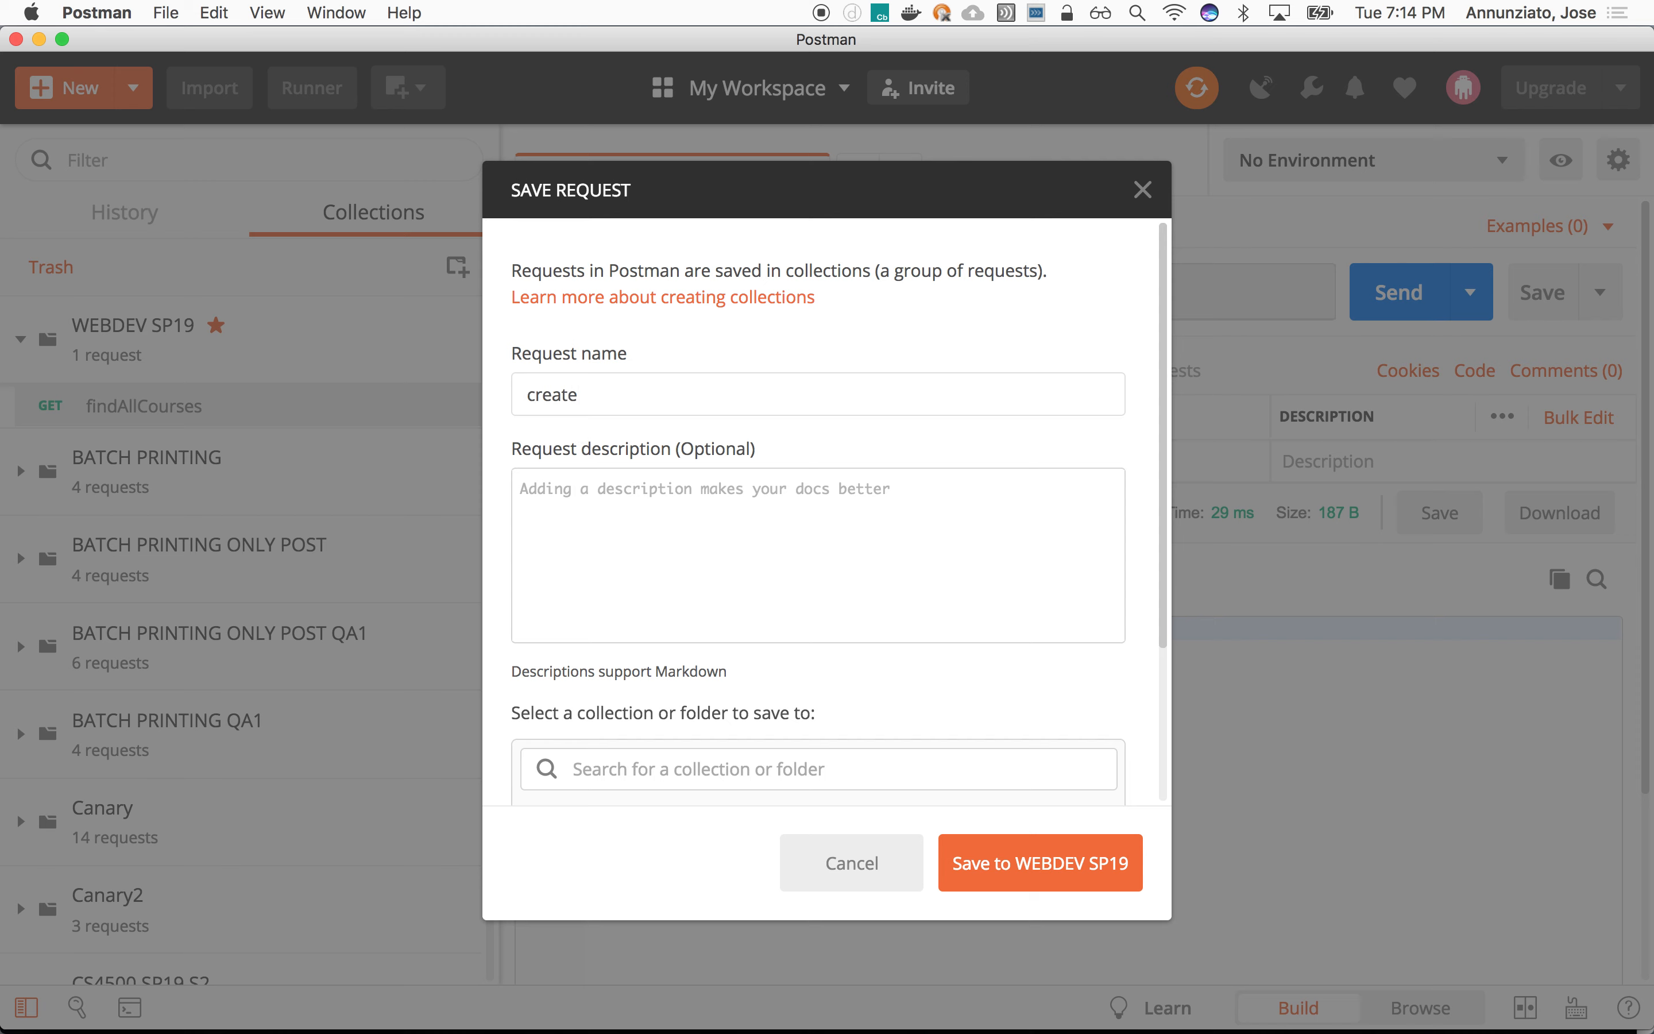
{"action": "type", "text": "Course"}
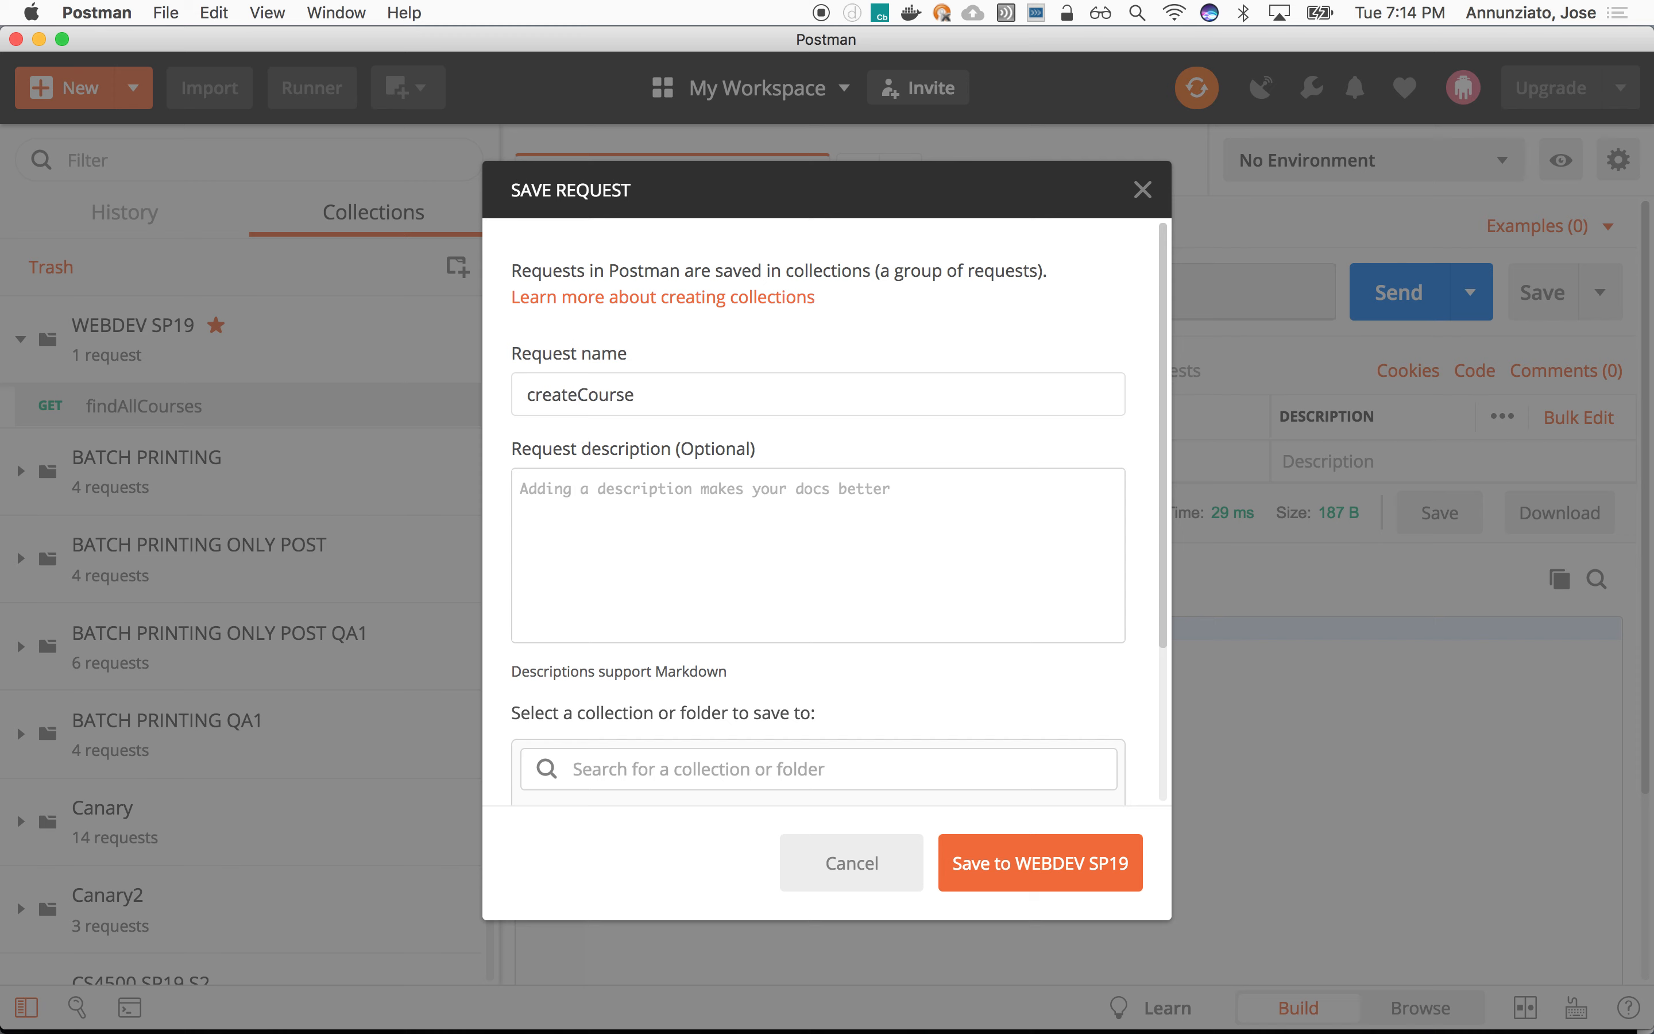
{"action": "left_click", "coordinate": [1039, 861]}
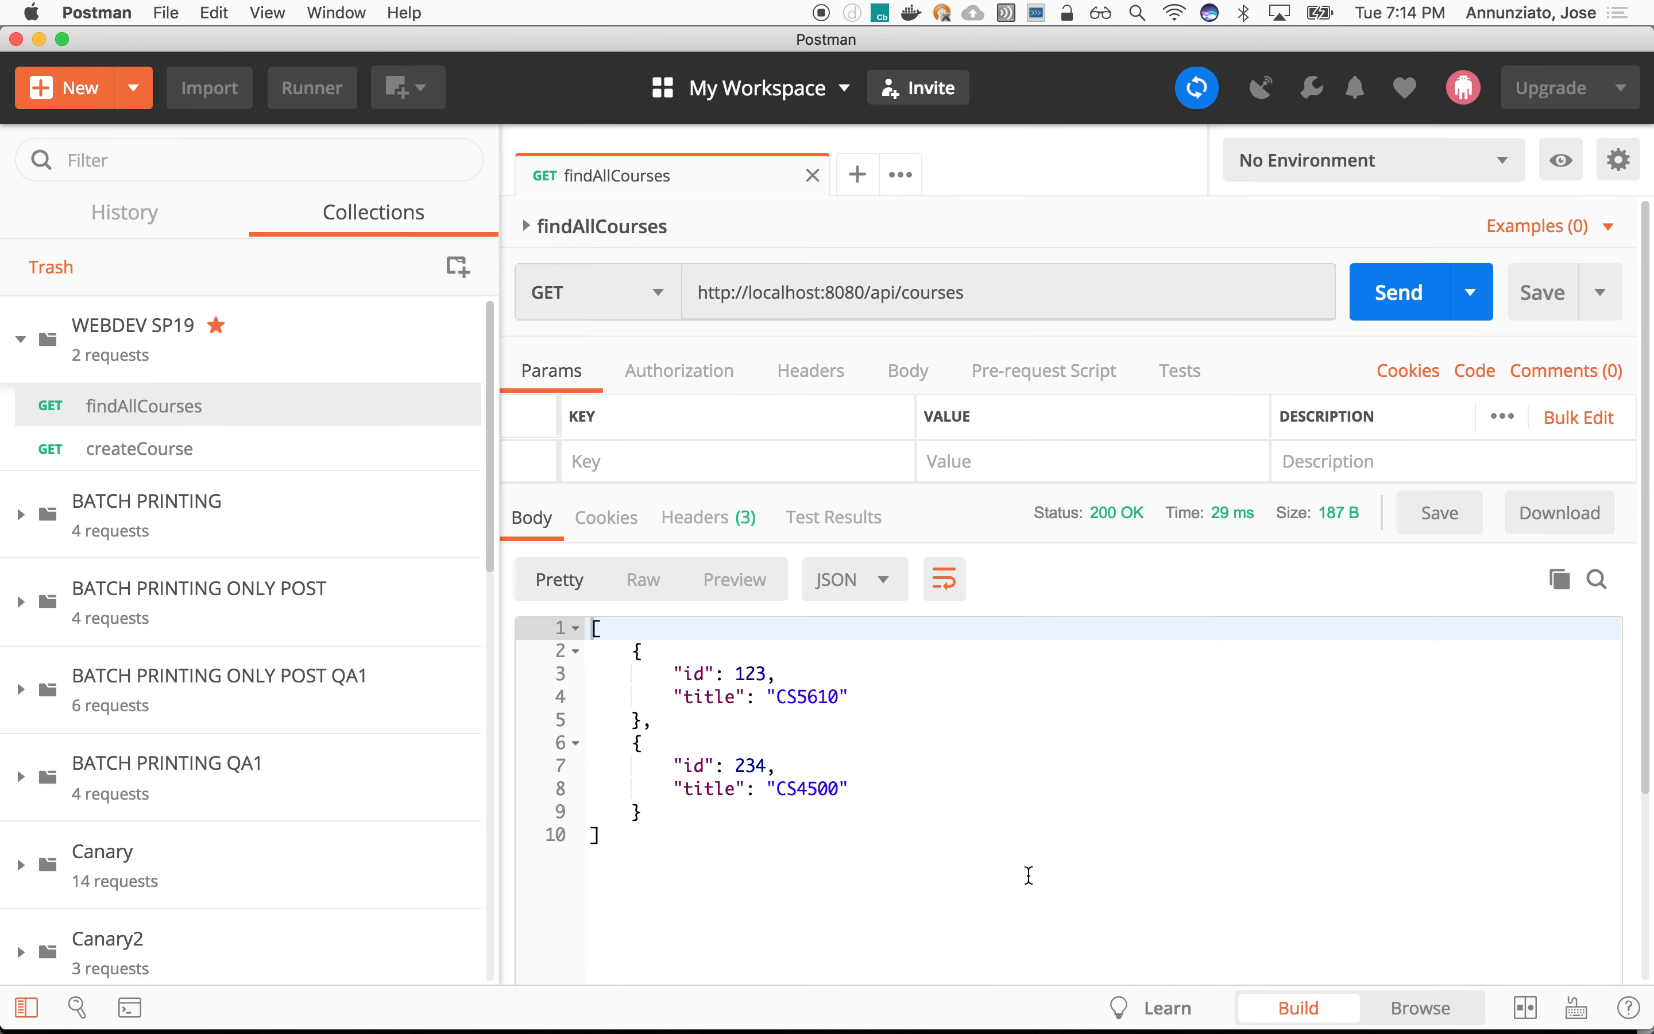
{"action": "mouse_move", "coordinate": [281, 449]}
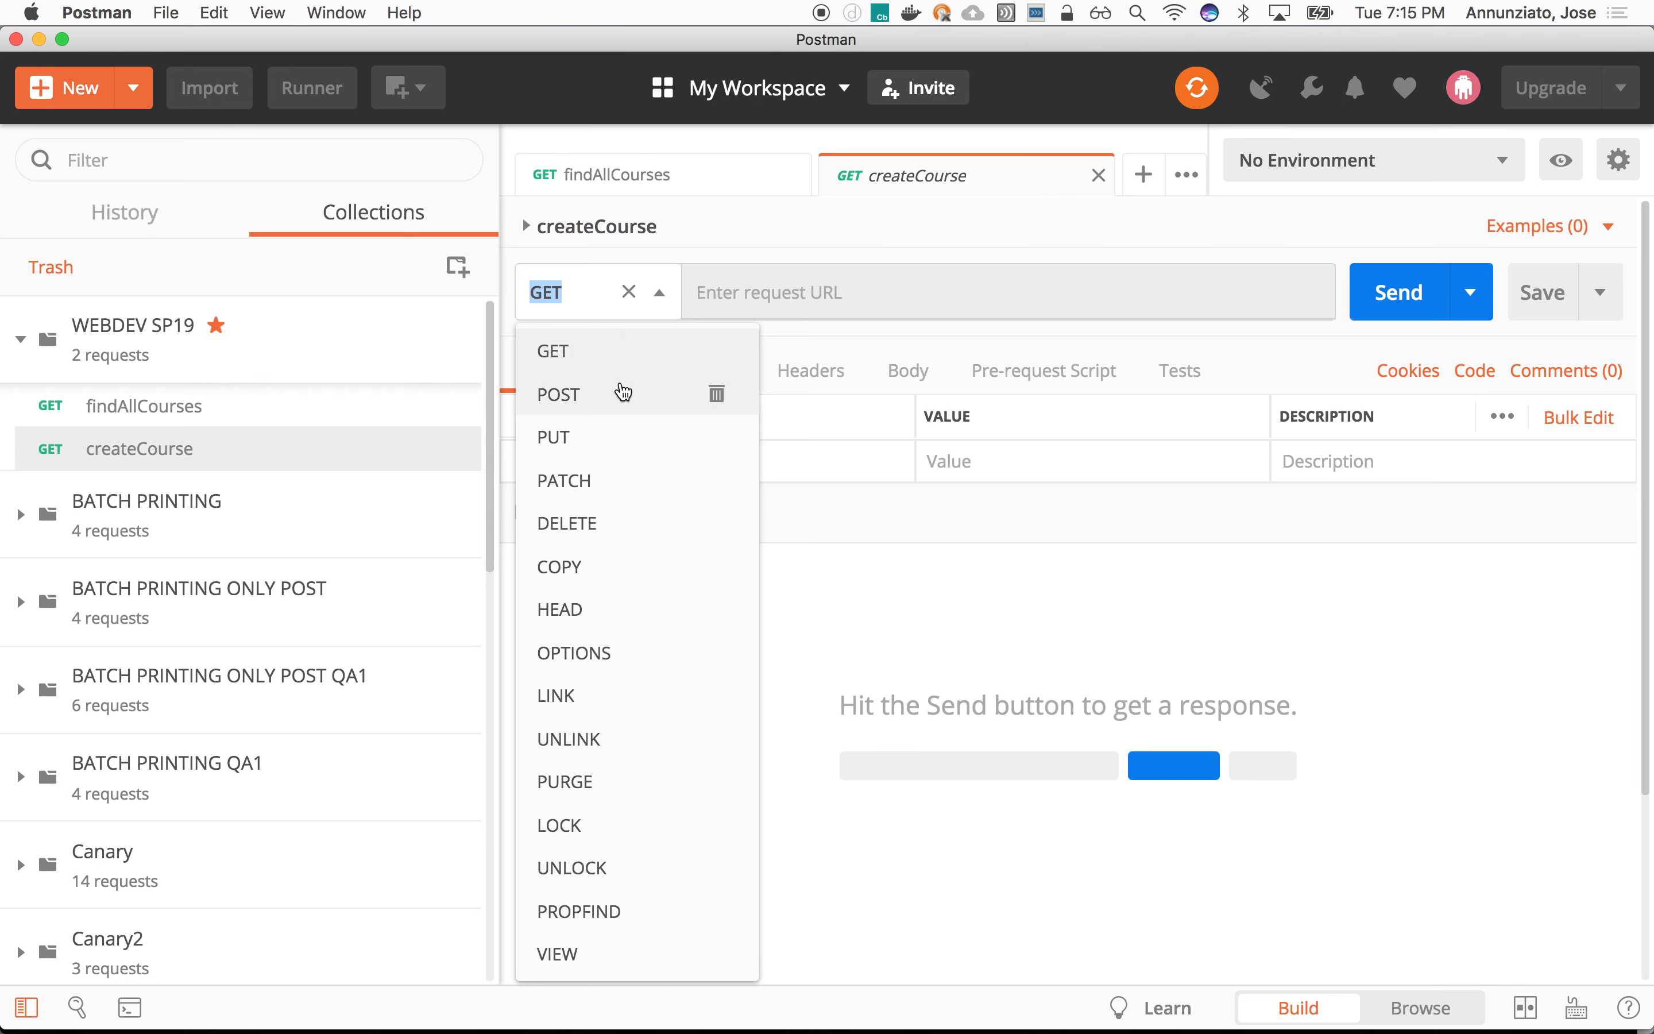
Step: Make createCourse a POST with a raw JSON body, then view its Content-Type application/json header
{"action": "left_click", "coordinate": [558, 394]}
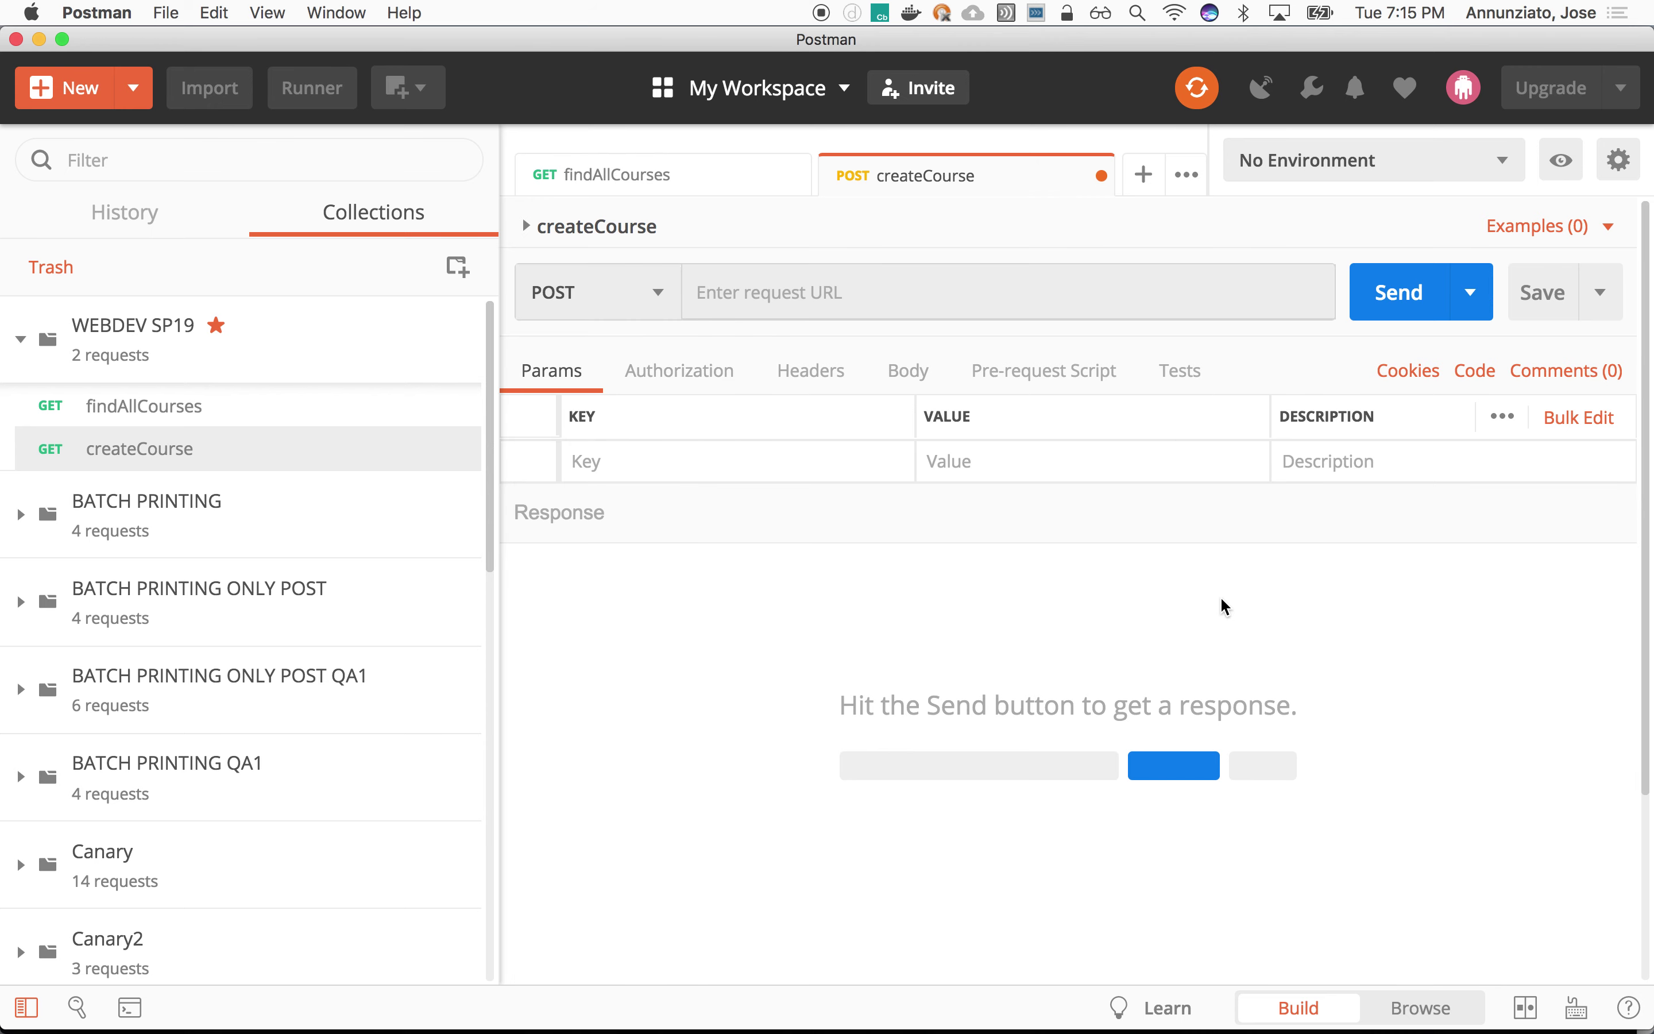
{"action": "mouse_move", "coordinate": [908, 370]}
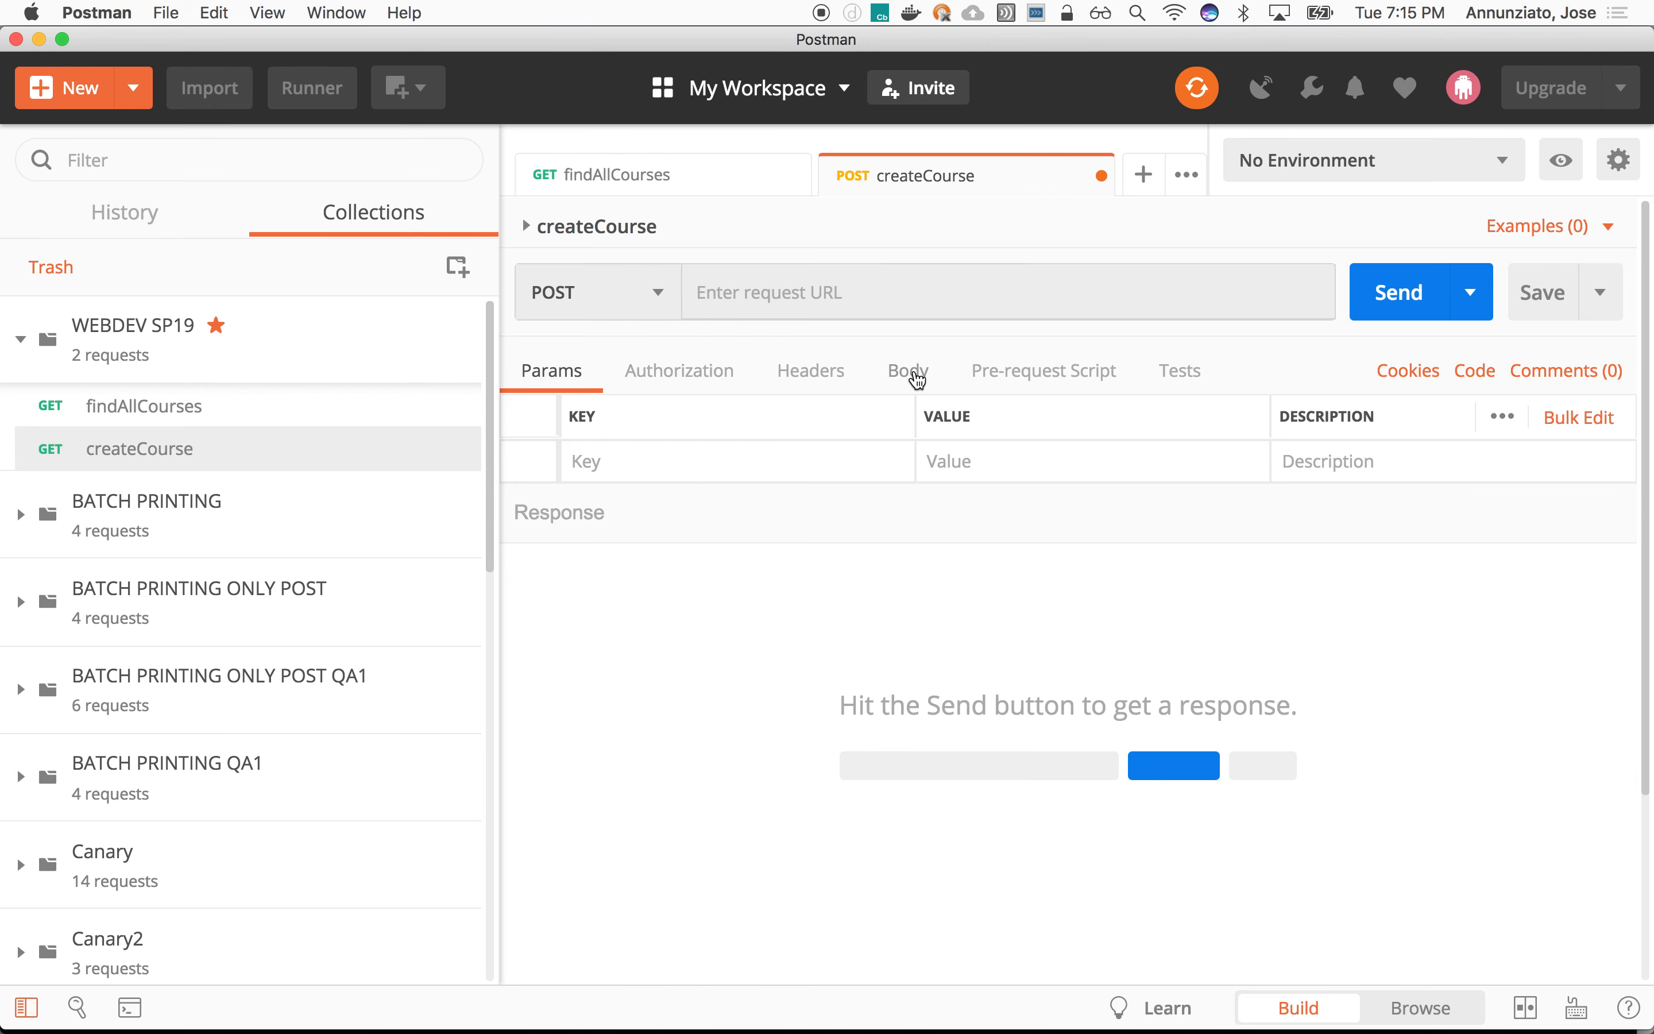
{"action": "left_click", "coordinate": [906, 370]}
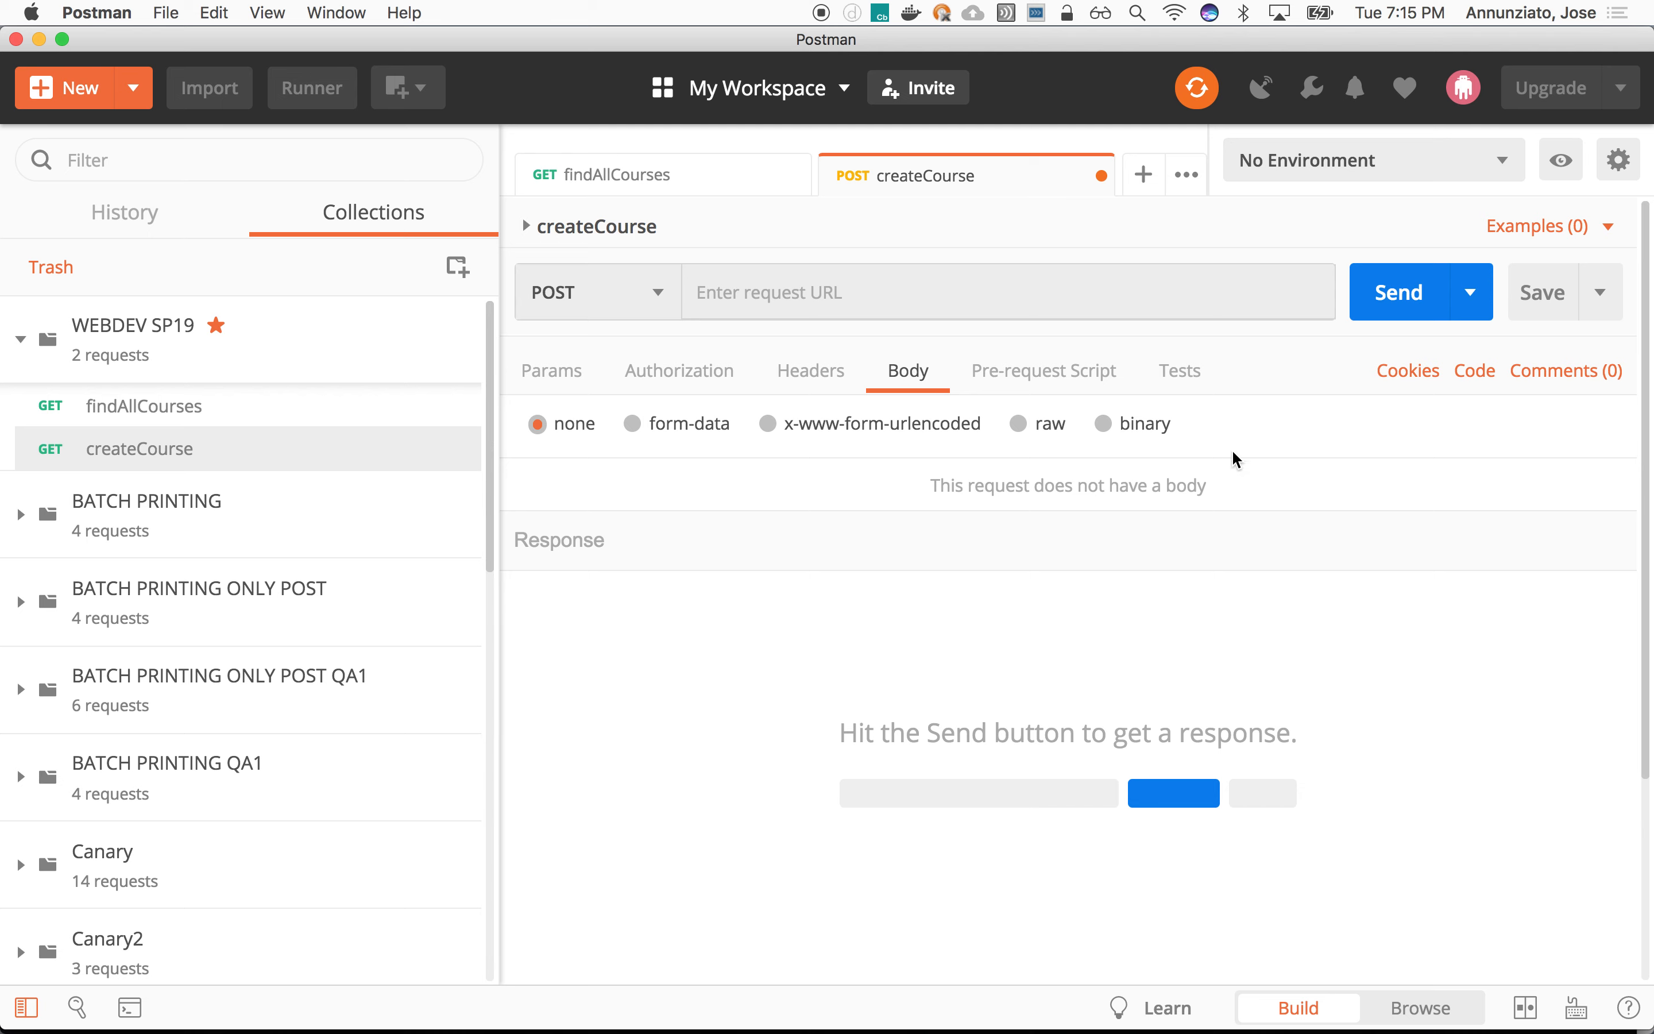
{"action": "mouse_move", "coordinate": [1012, 433]}
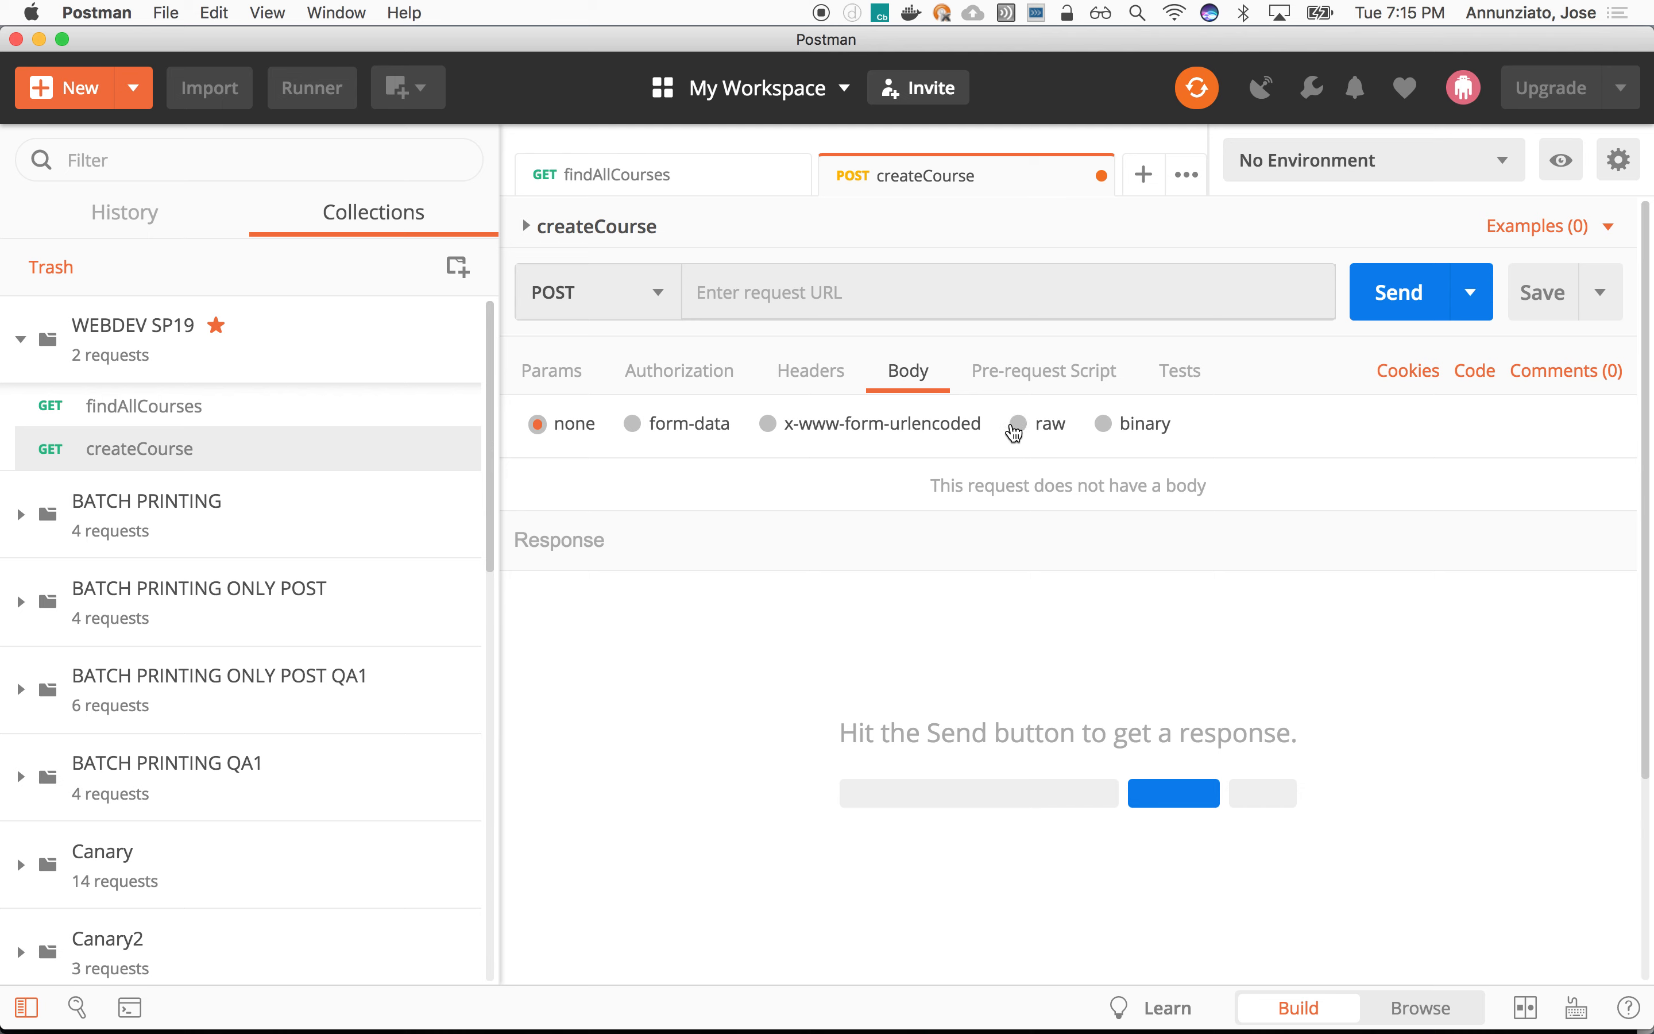
{"action": "left_click", "coordinate": [1019, 424]}
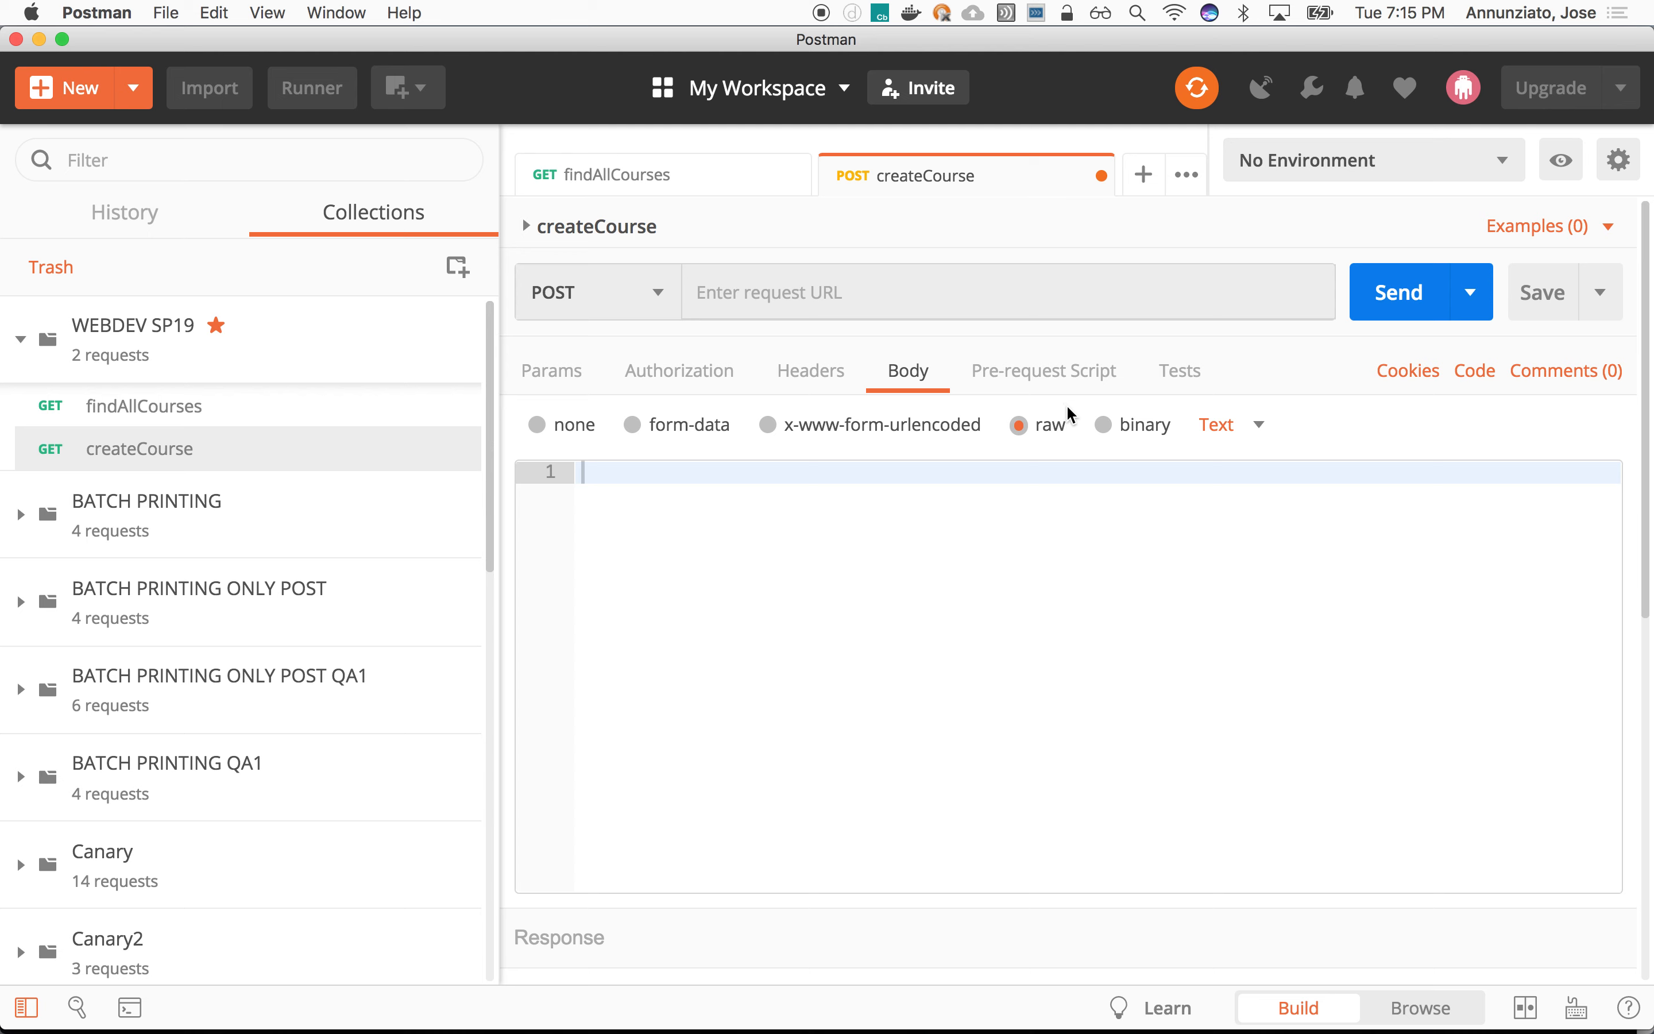
{"action": "mouse_move", "coordinate": [1106, 504]}
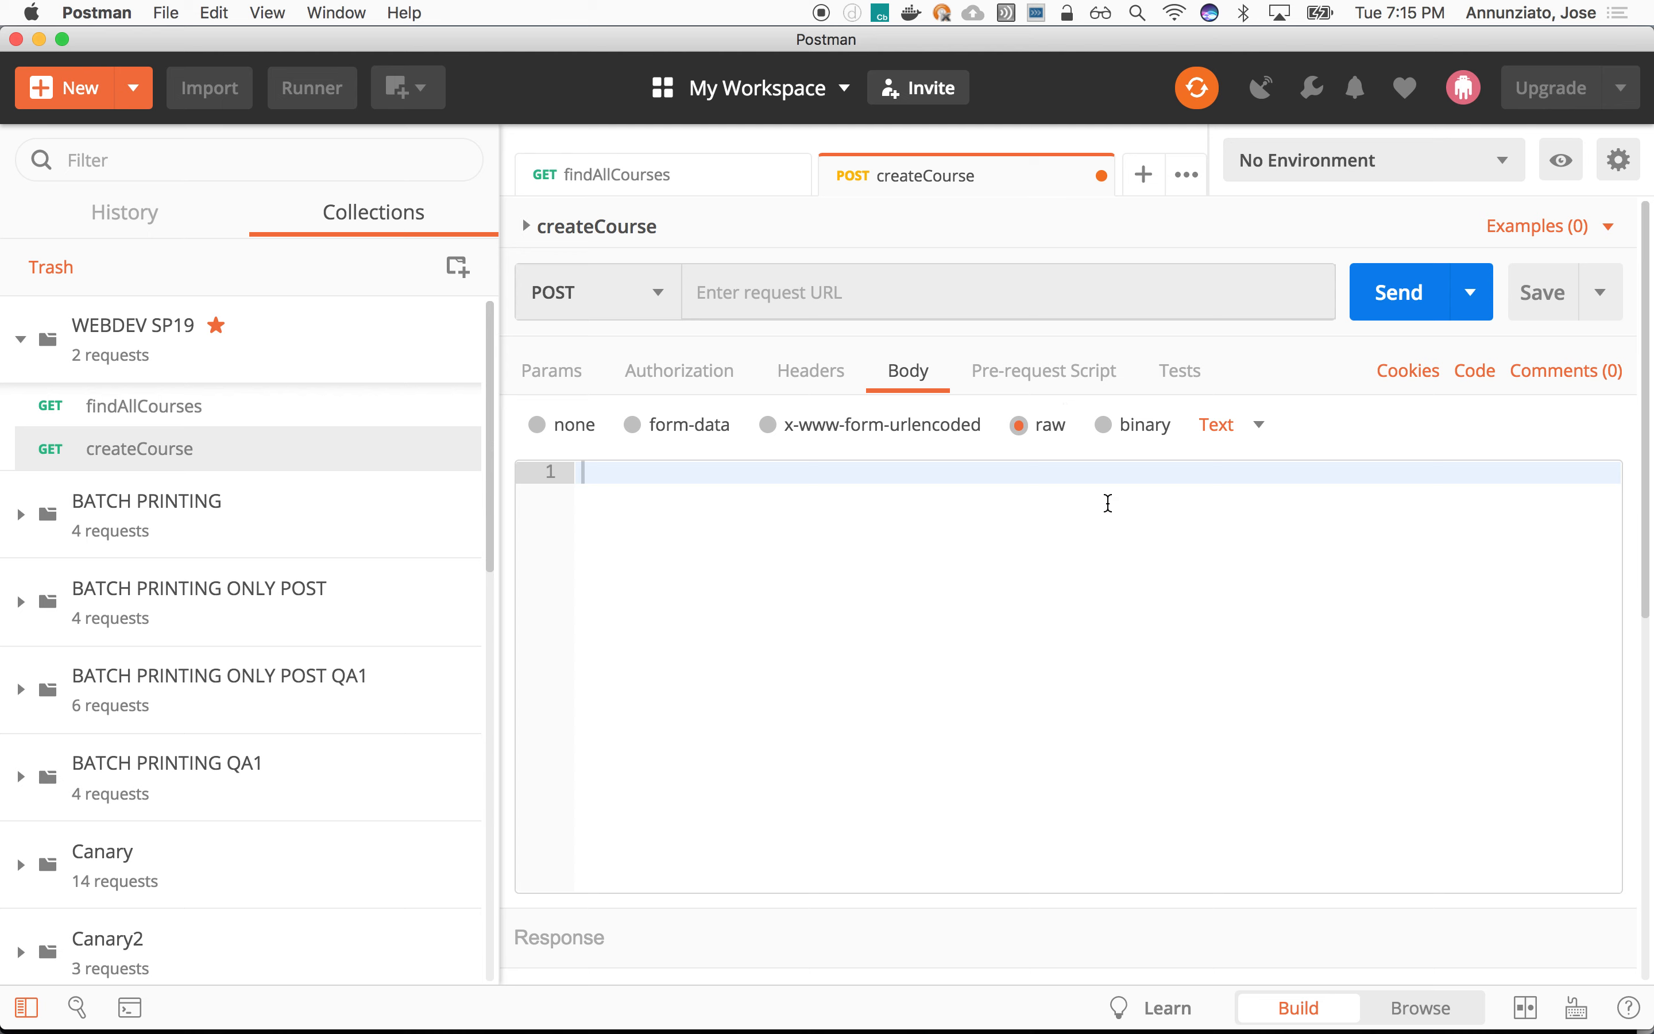
{"action": "left_click", "coordinate": [1219, 423]}
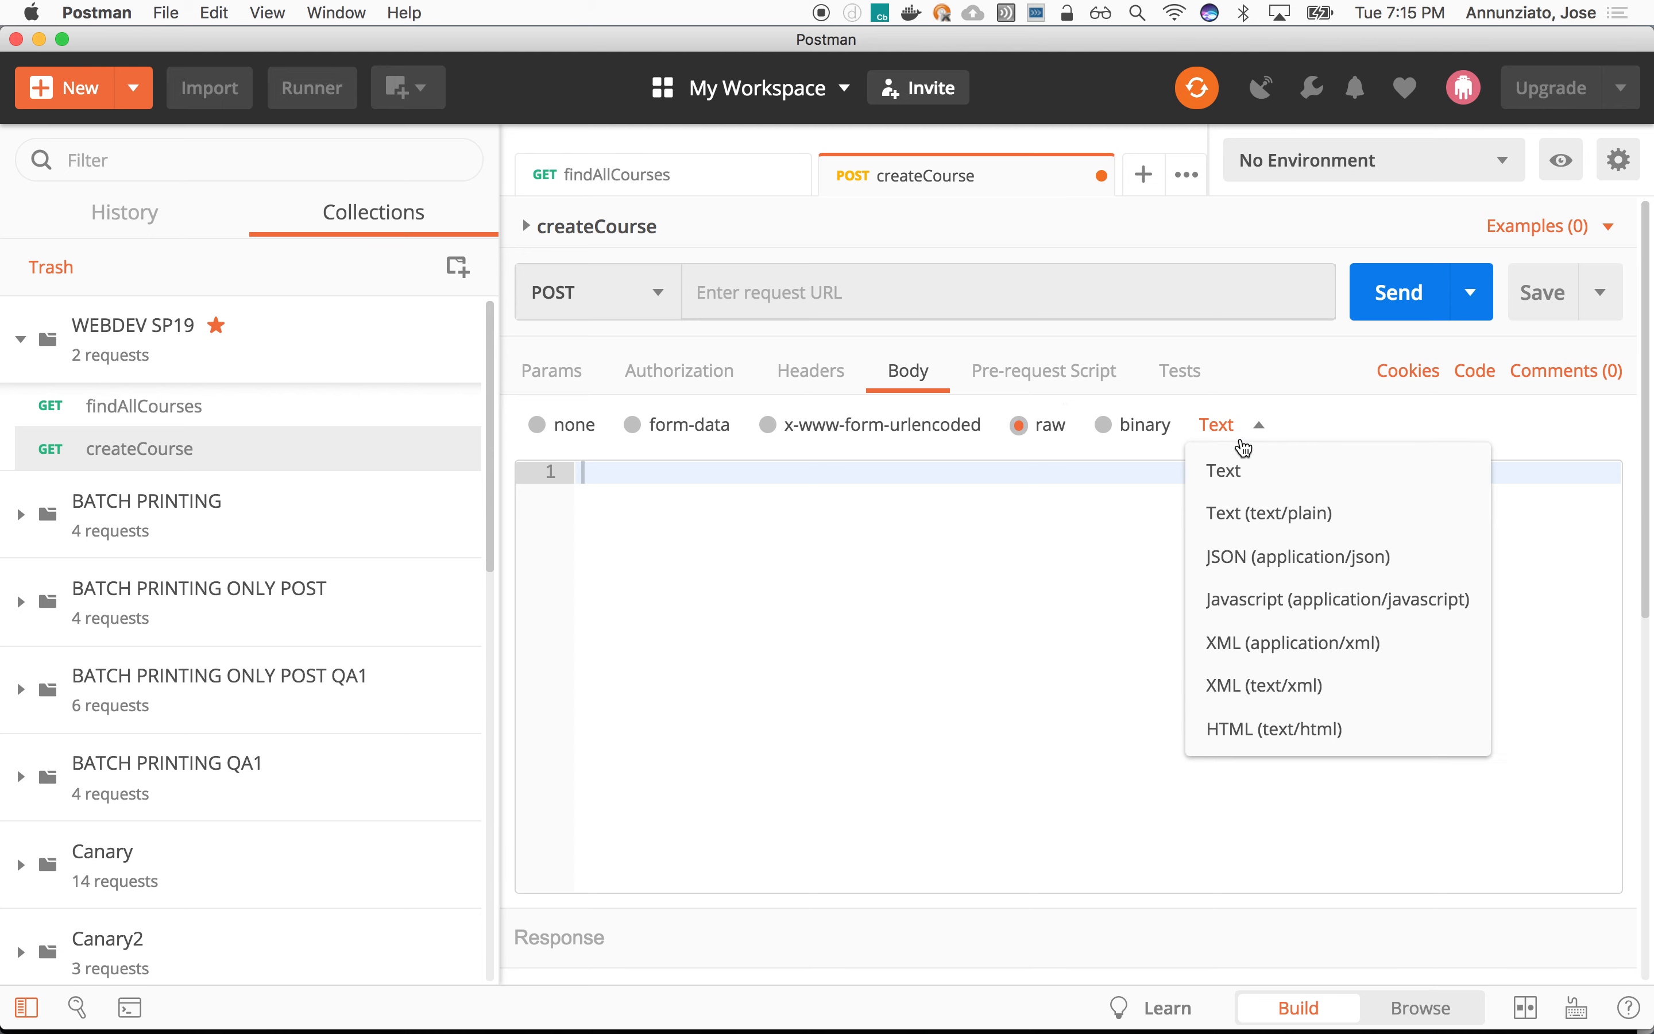
{"action": "left_click", "coordinate": [1297, 556]}
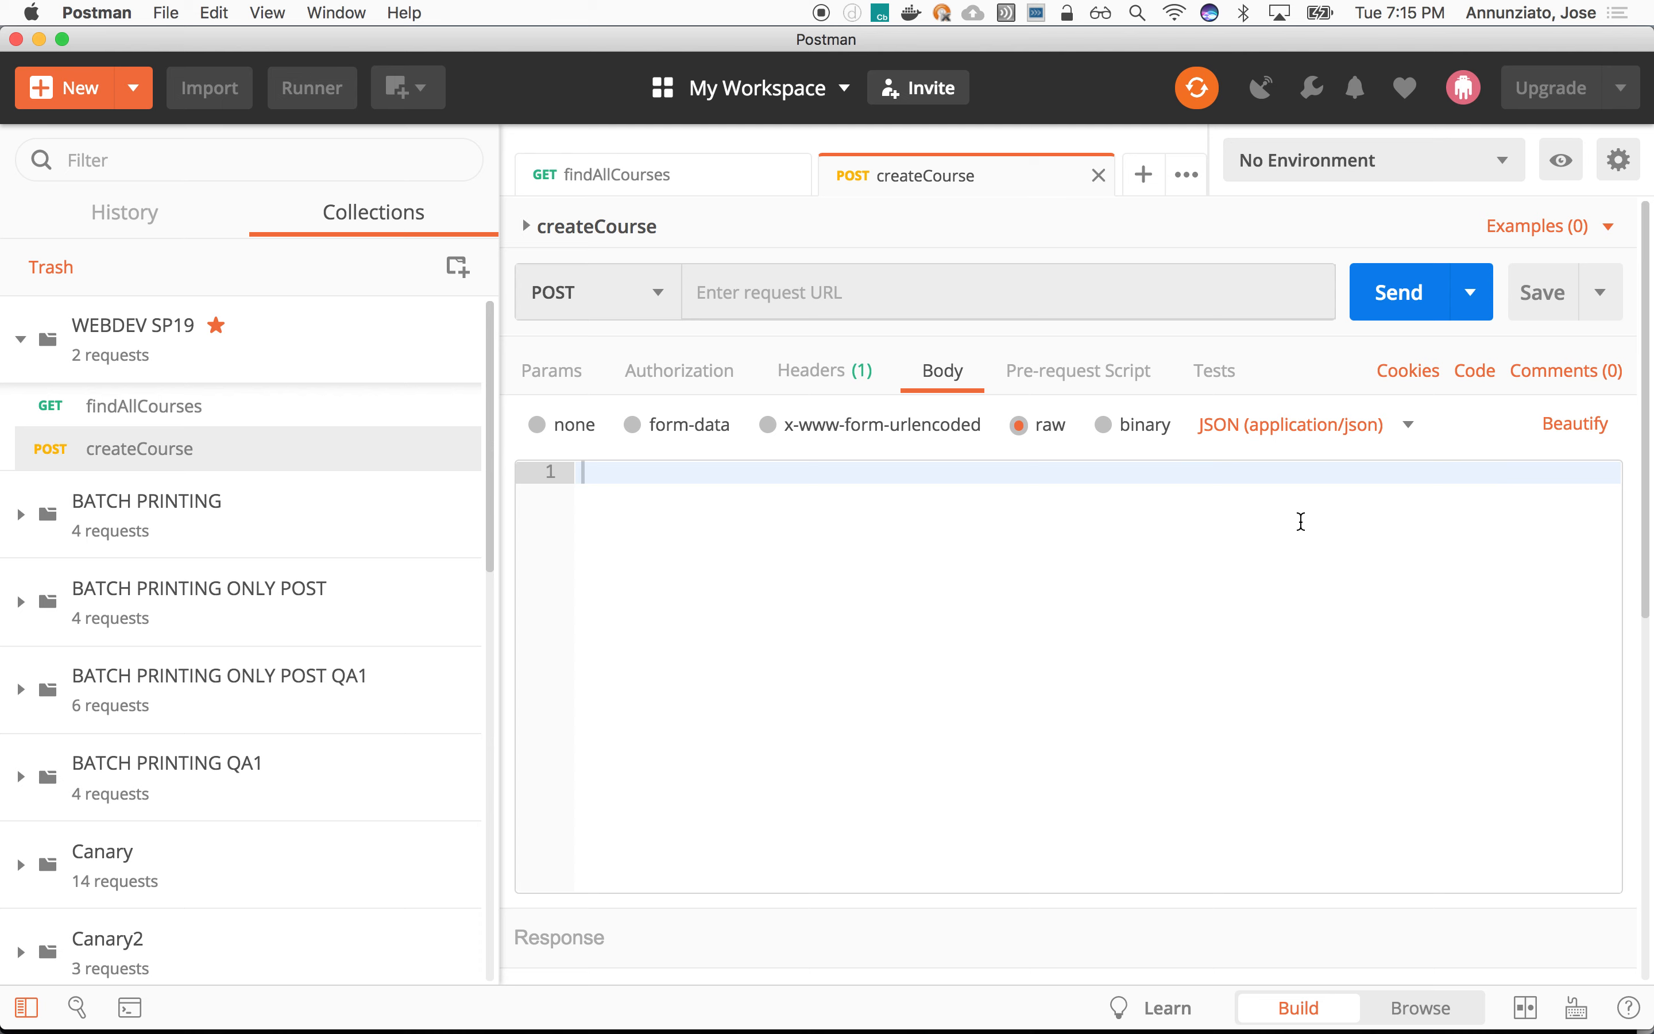
{"action": "mouse_move", "coordinate": [833, 381]}
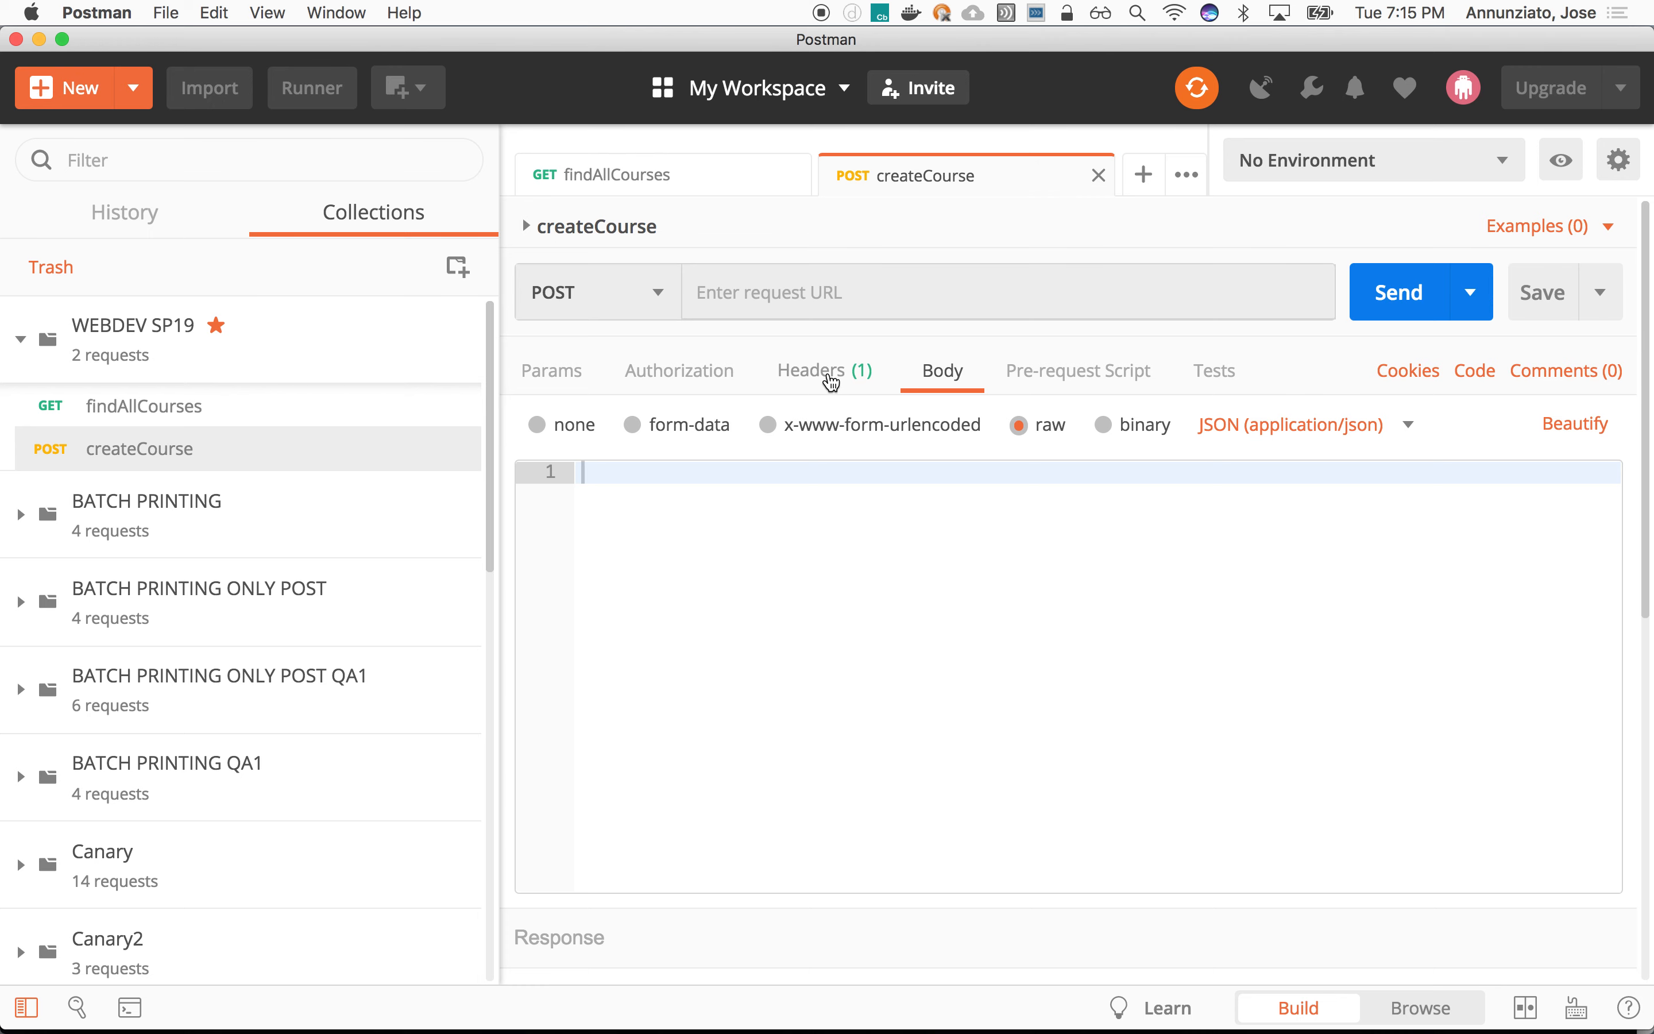
{"action": "left_click", "coordinate": [812, 370]}
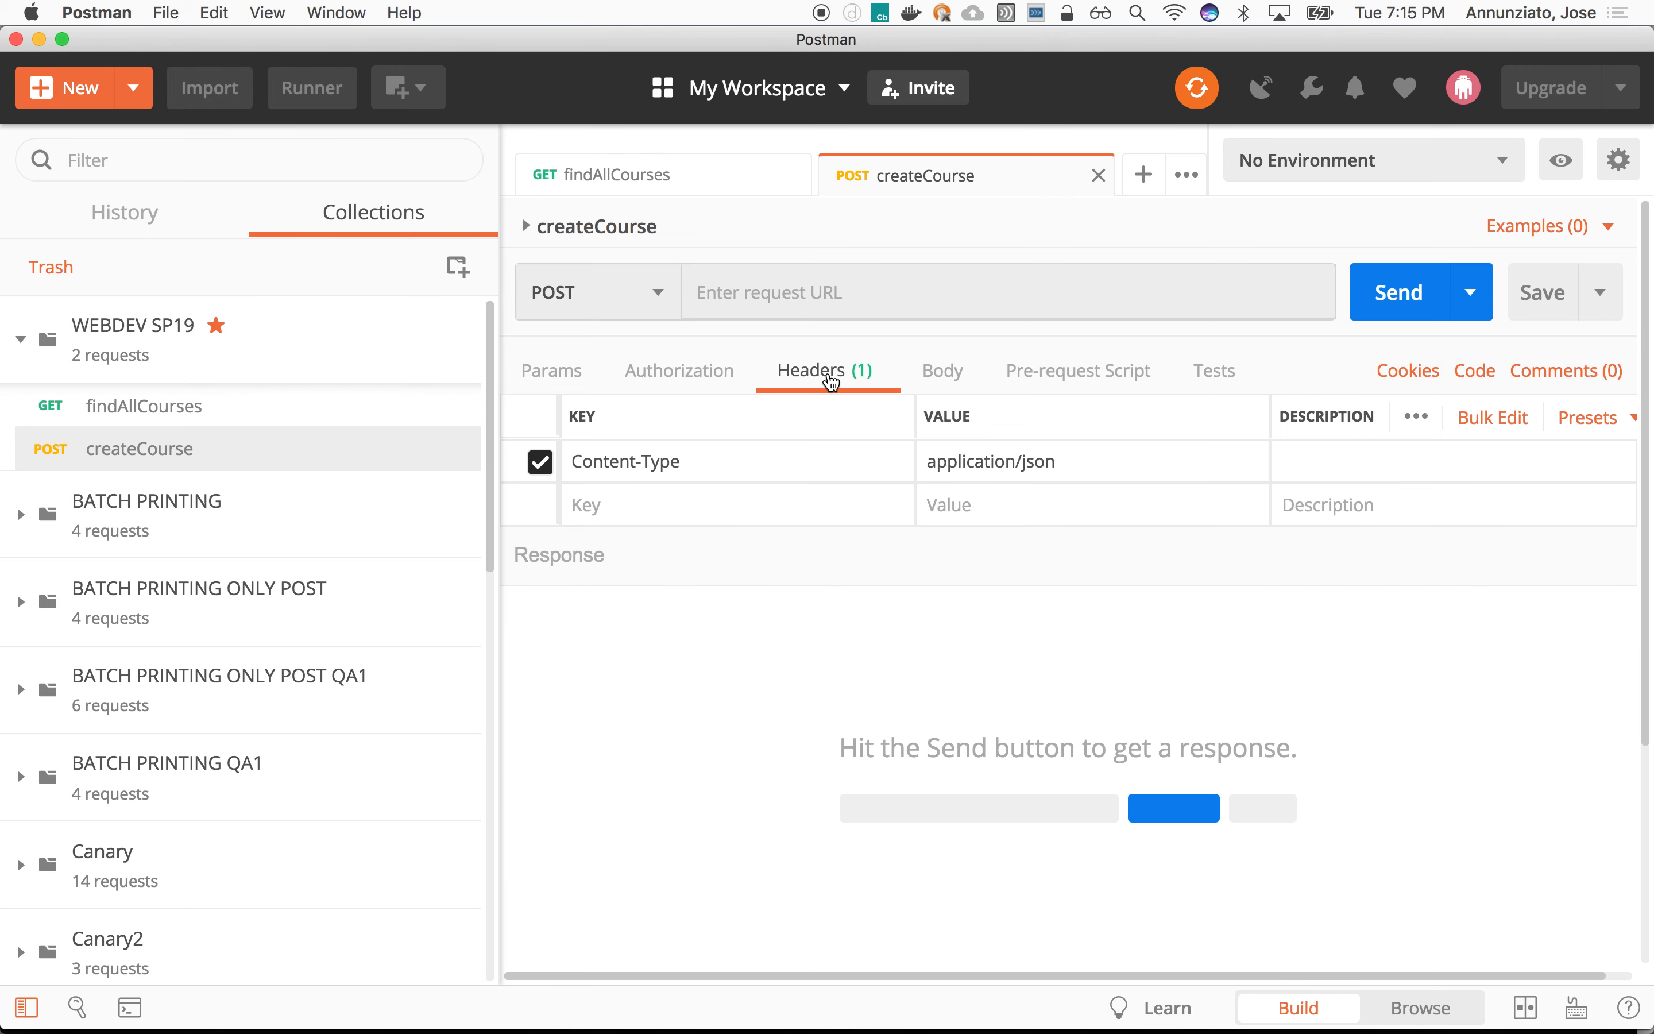
{"action": "mouse_move", "coordinate": [627, 482]}
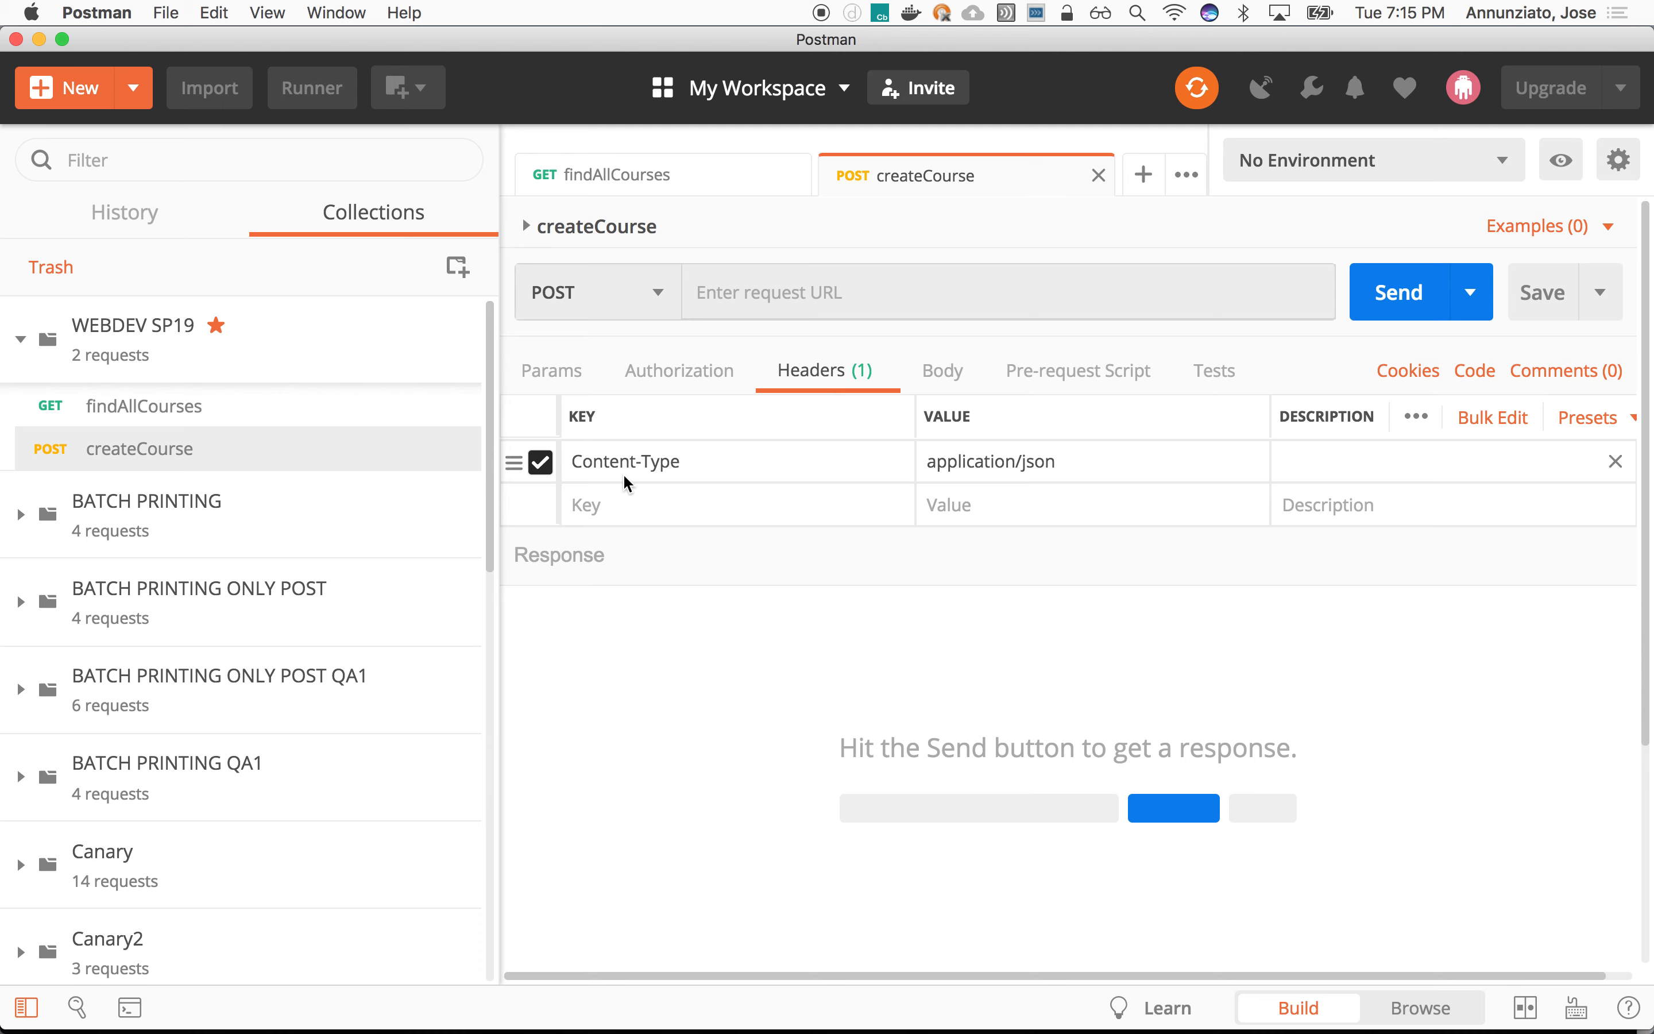
{"action": "mouse_move", "coordinate": [1051, 451]}
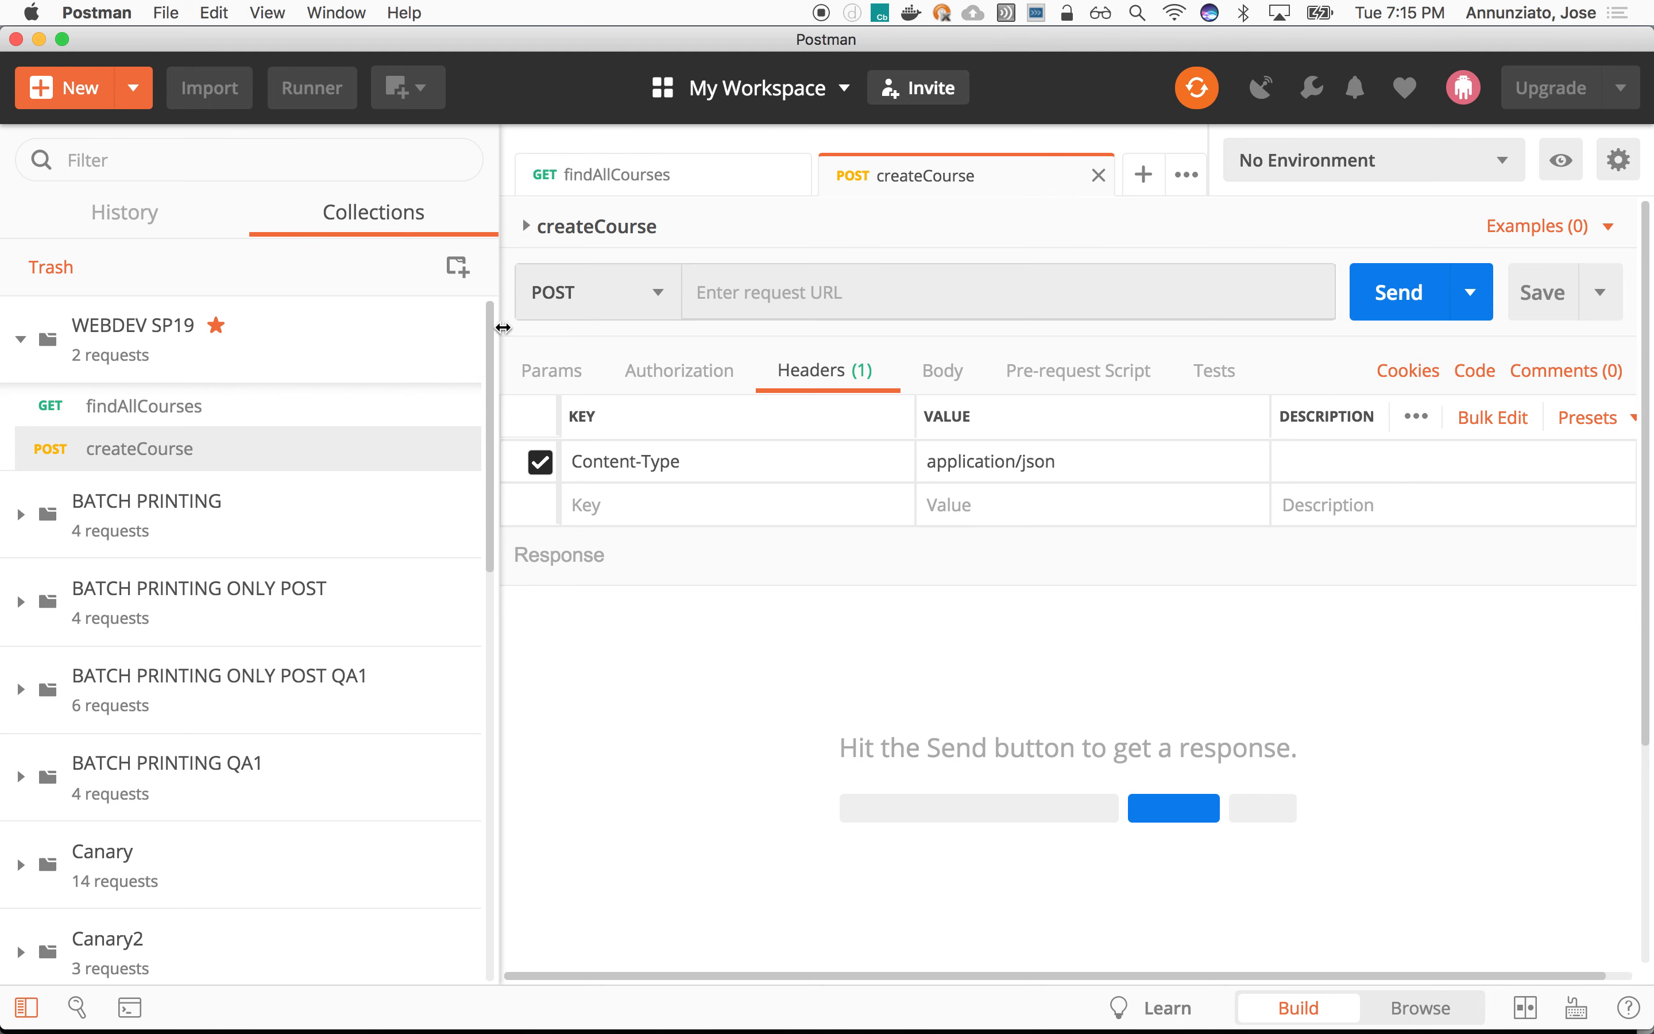
Step: Enter the raw JSON body {"id": 345, "title": "CS5500"} for createCourse
{"action": "left_click", "coordinate": [814, 370]}
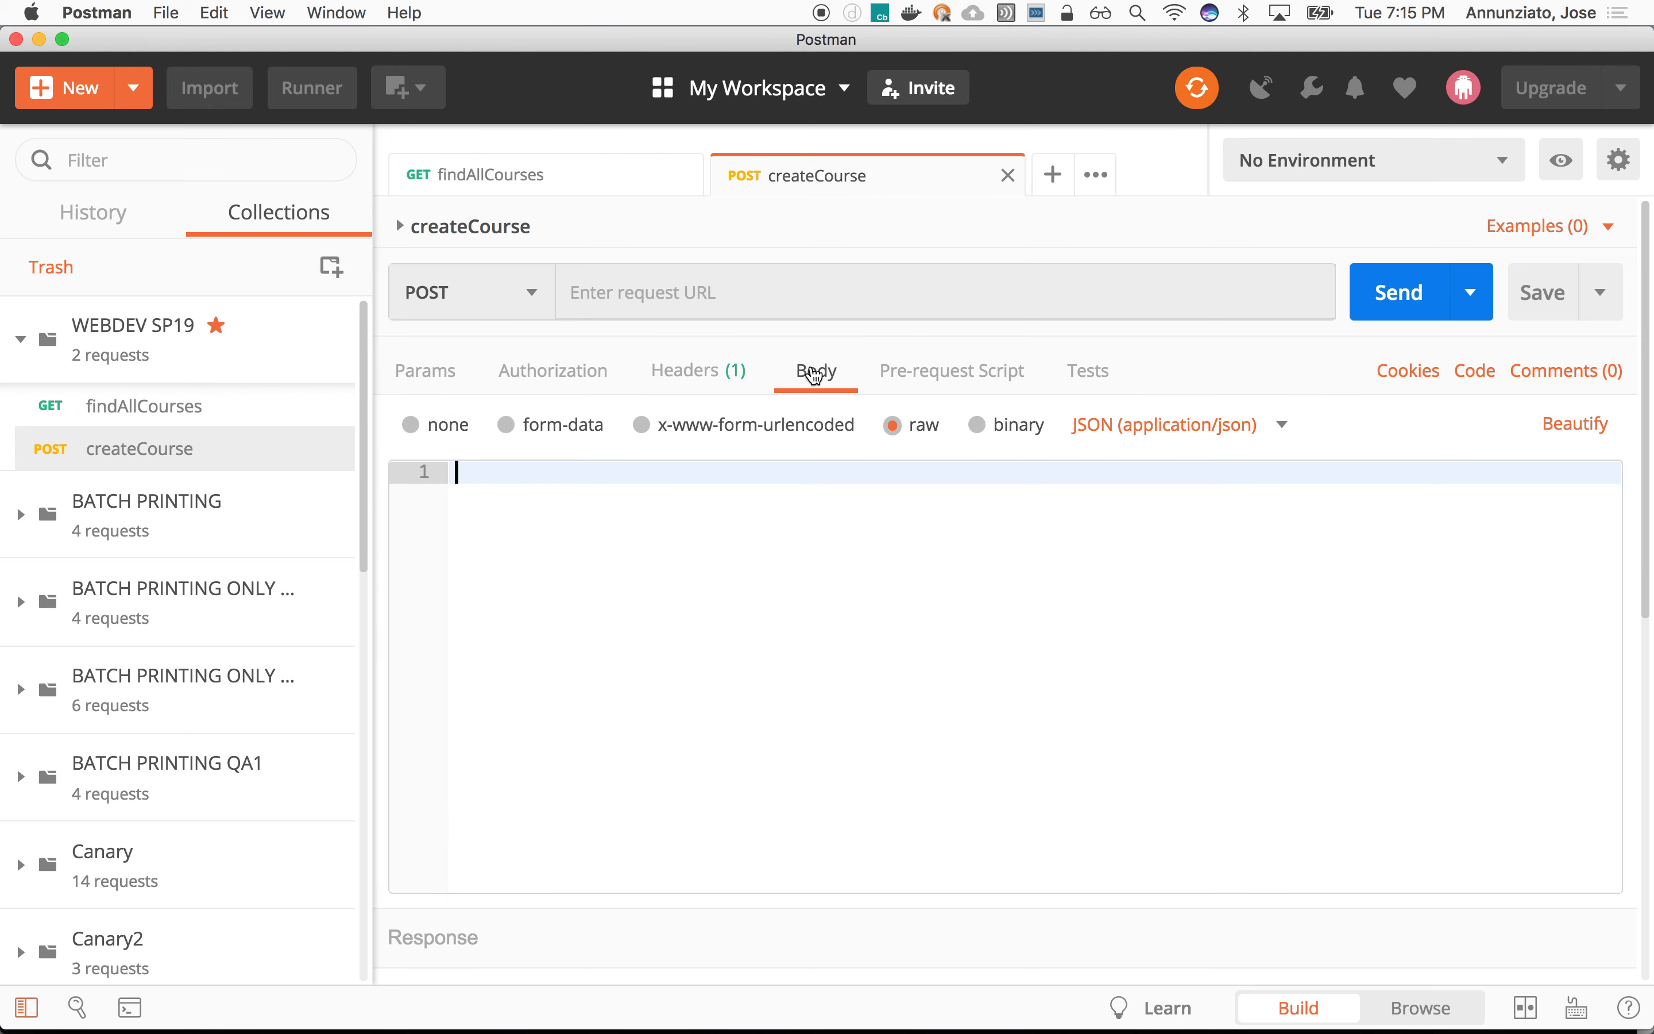
{"action": "mouse_move", "coordinate": [1166, 654]}
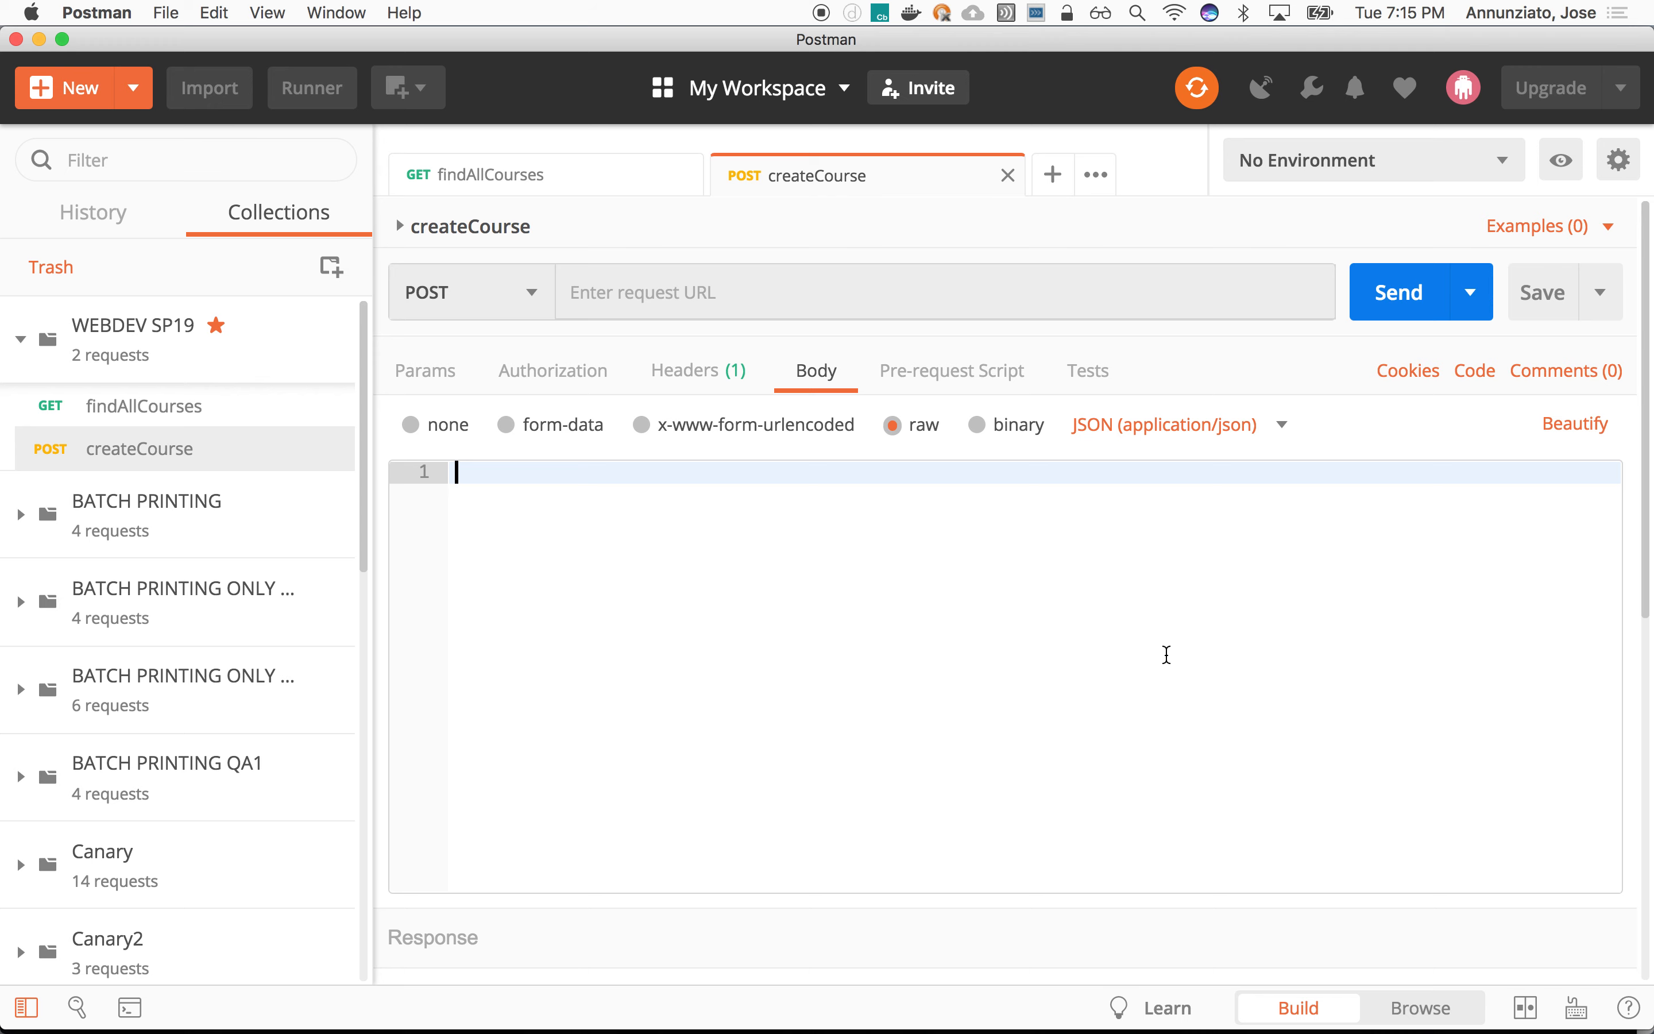
{"action": "type", "text": "{"}
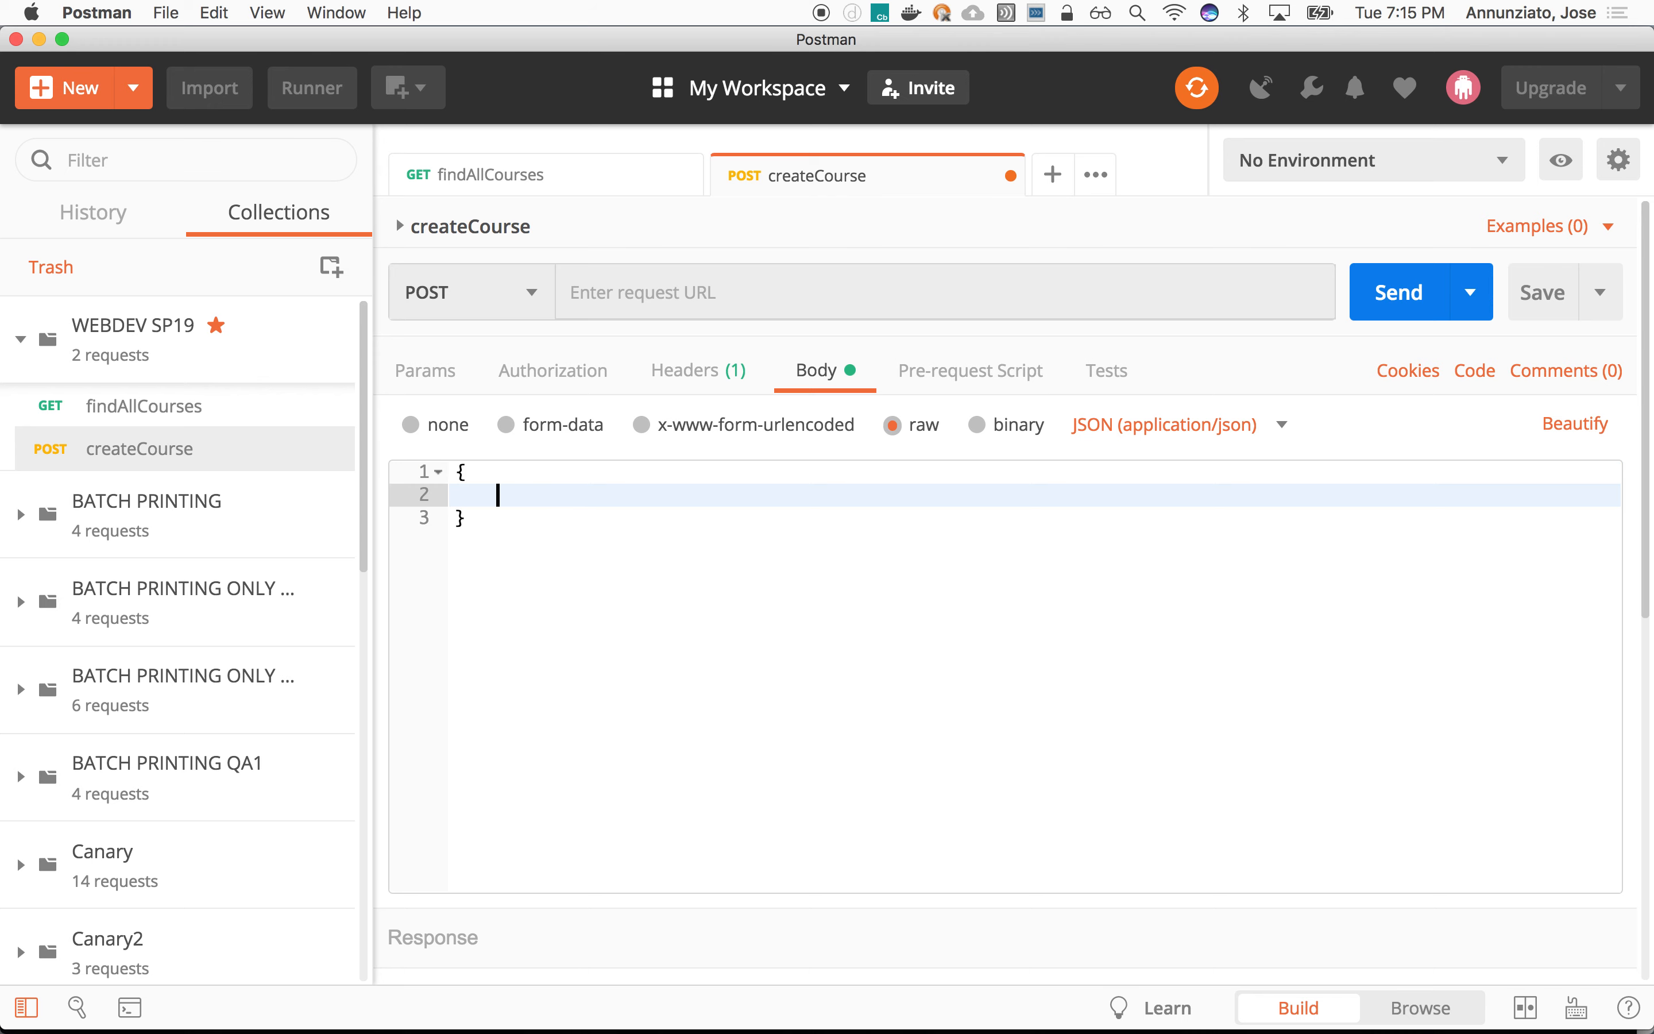
{"action": "type", "text": "\"id\""}
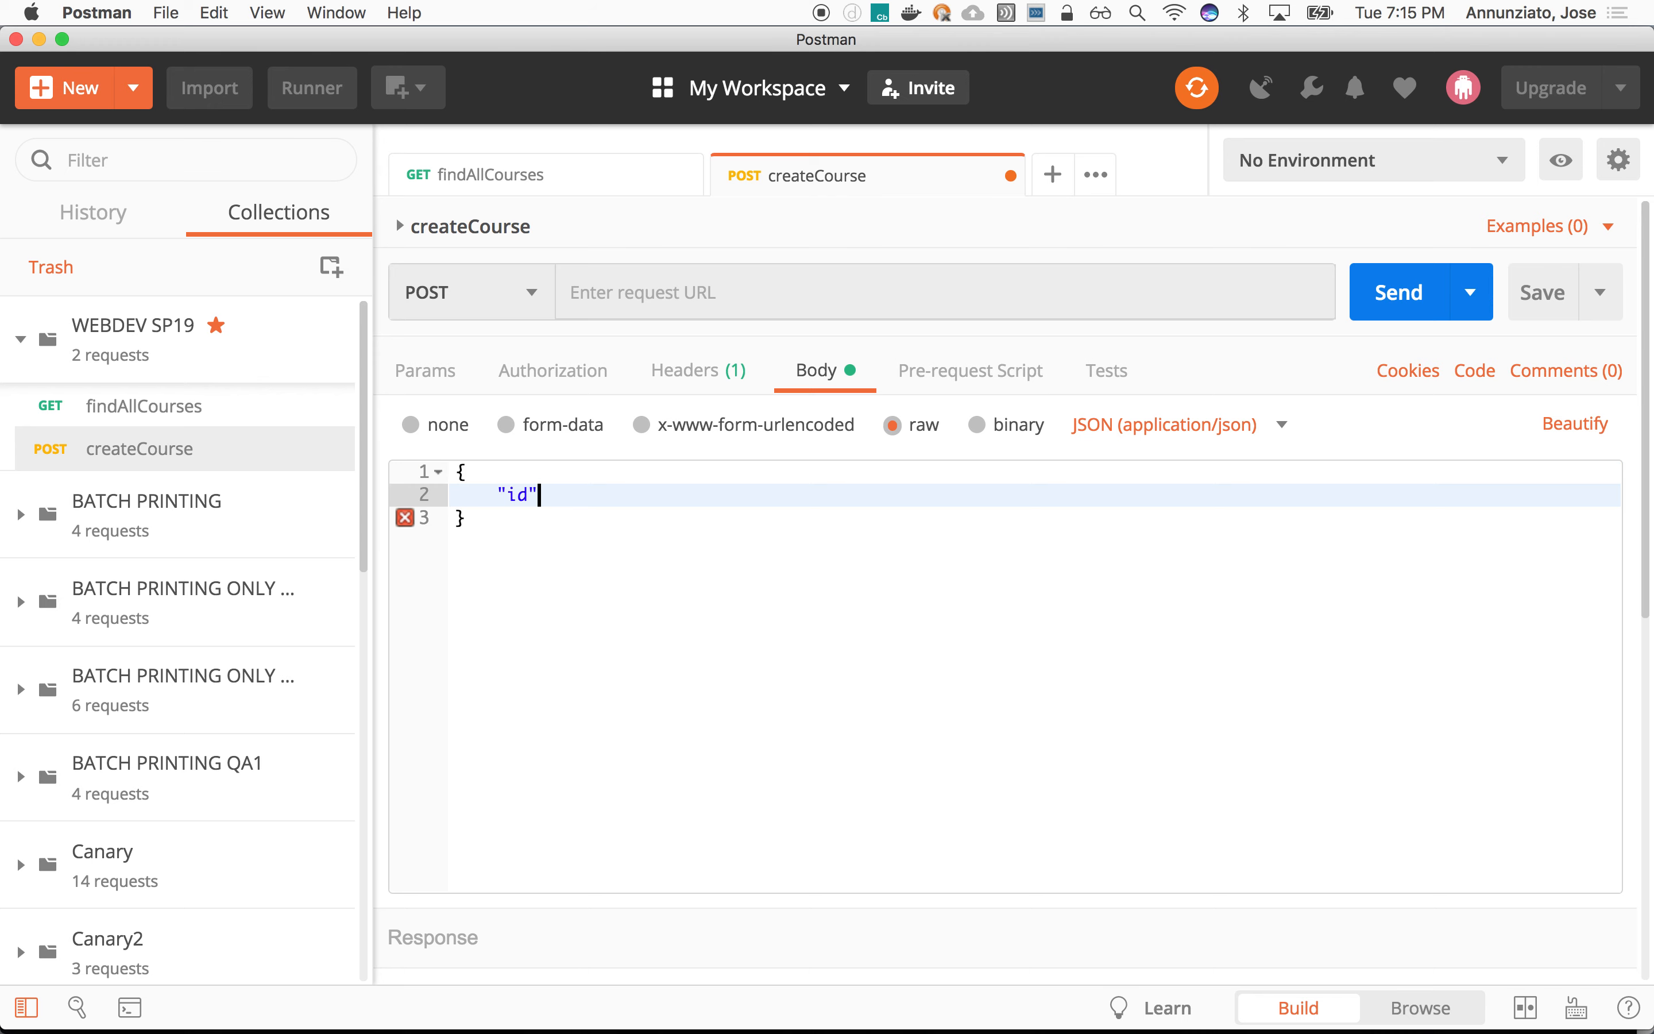
{"action": "type", "text": ": 345,"}
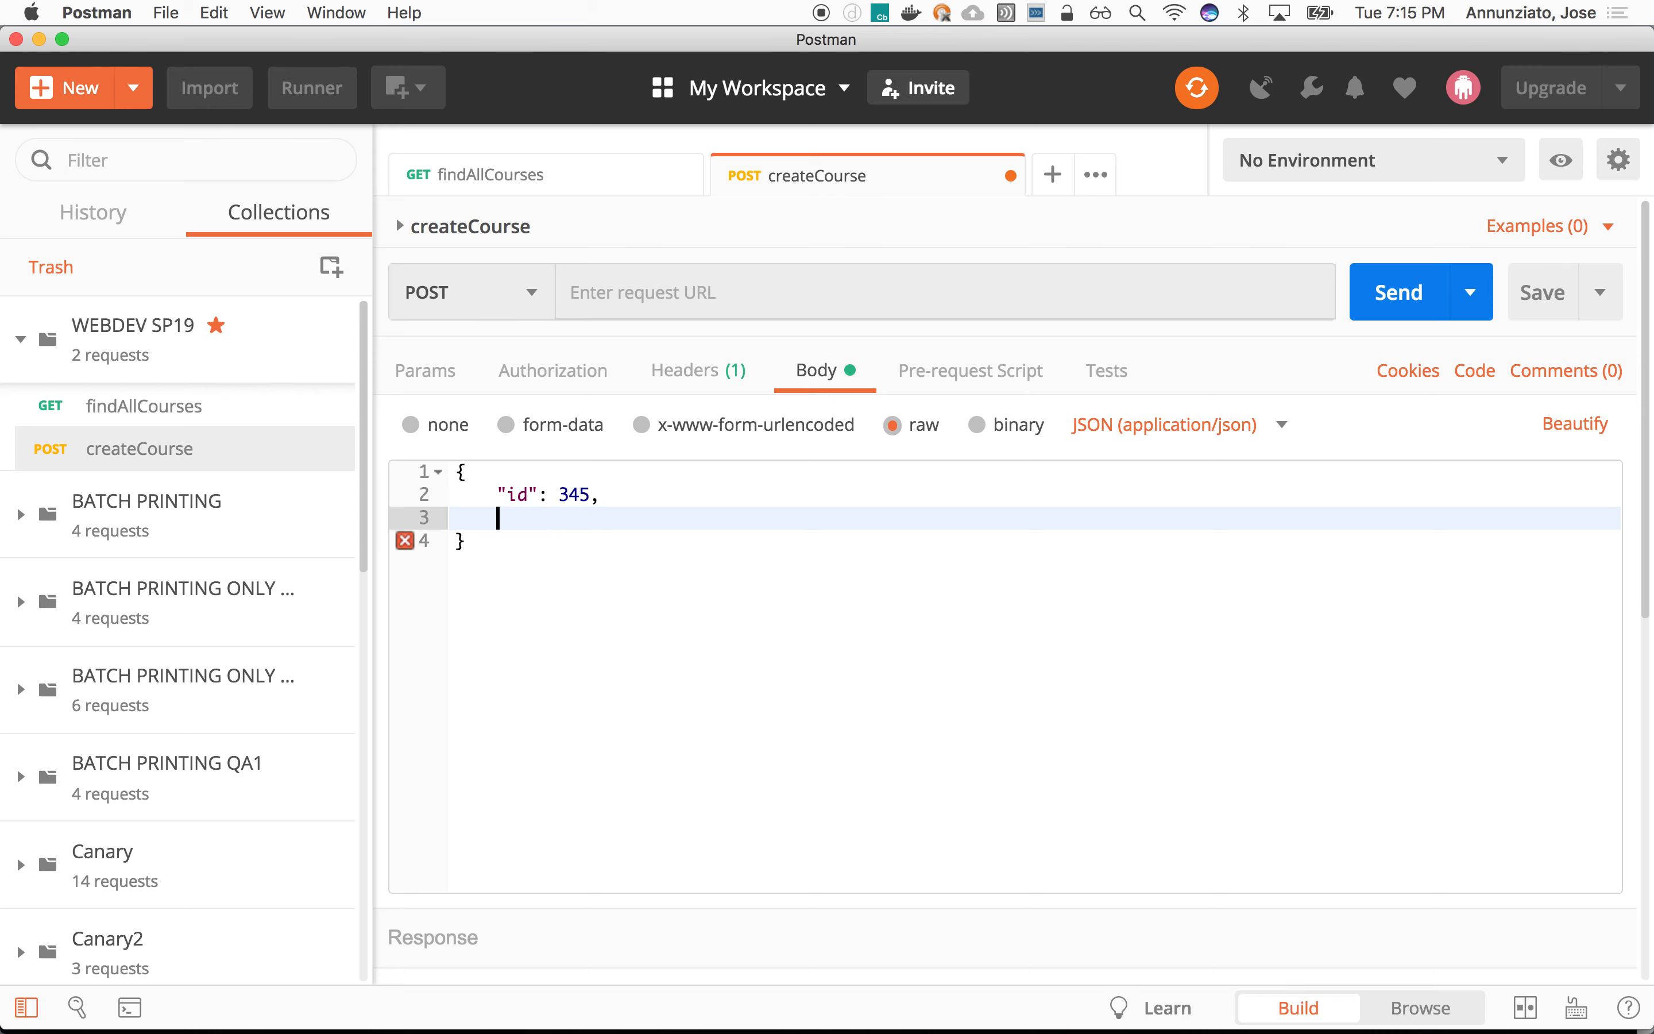
{"action": "type", "text": "\"title\":"}
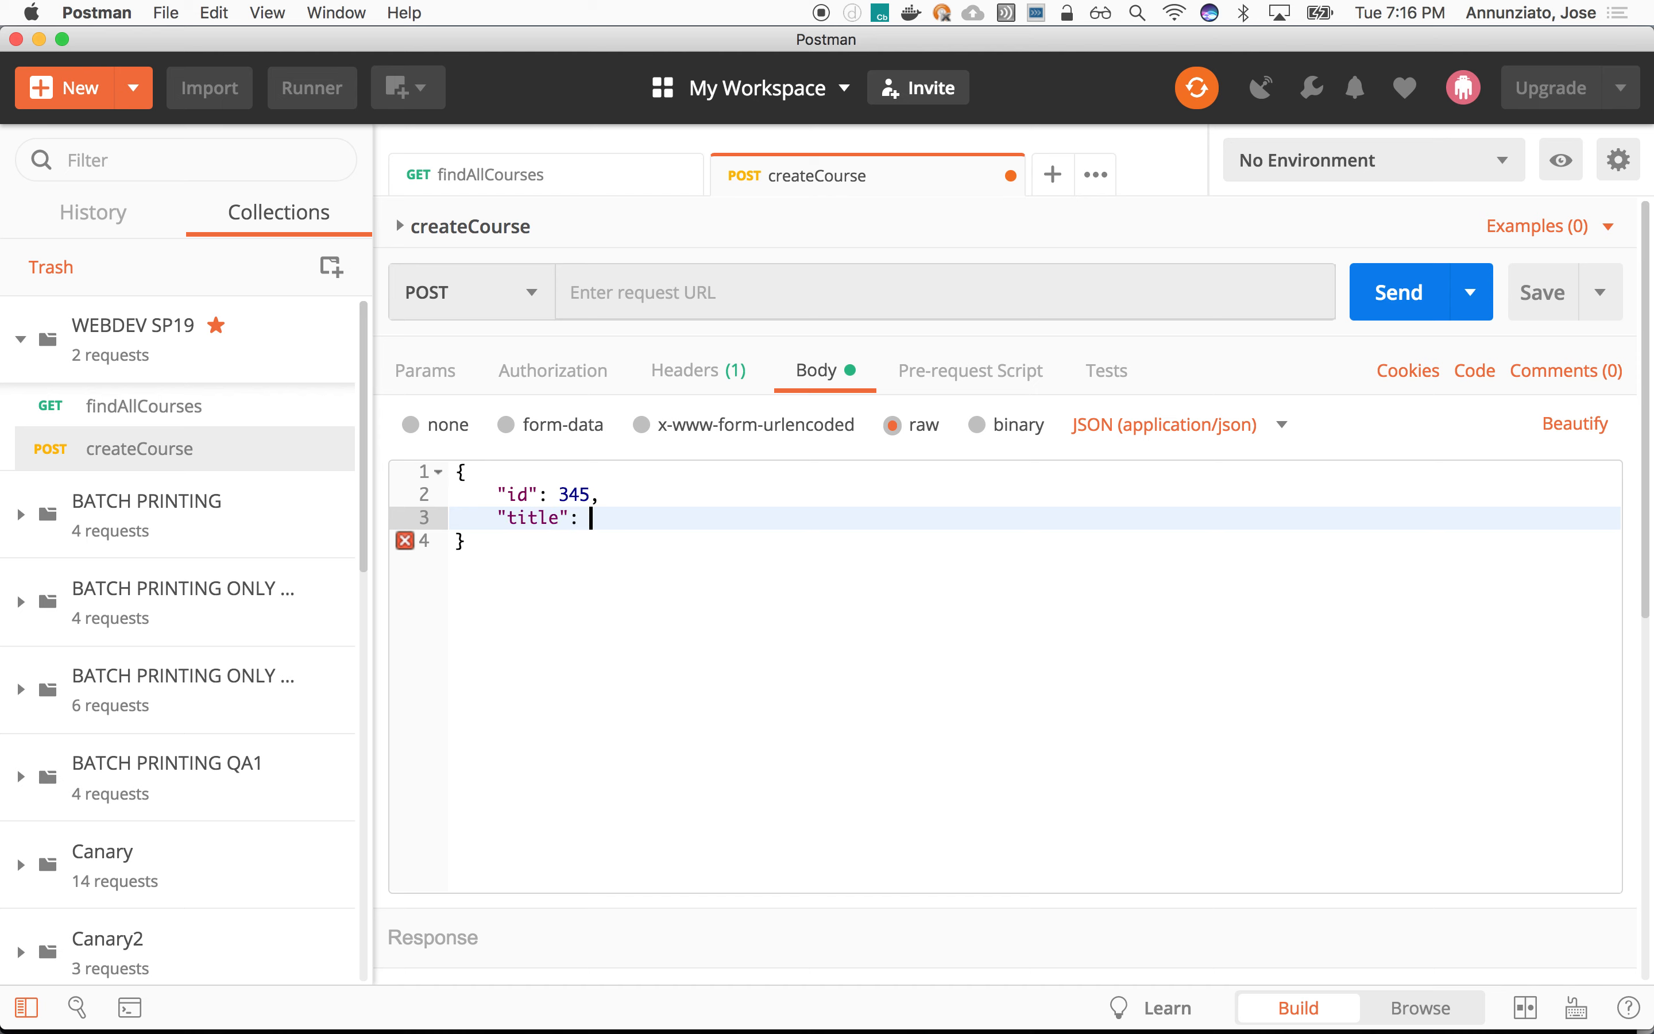
{"action": "type", "text": "\"CS5500\""}
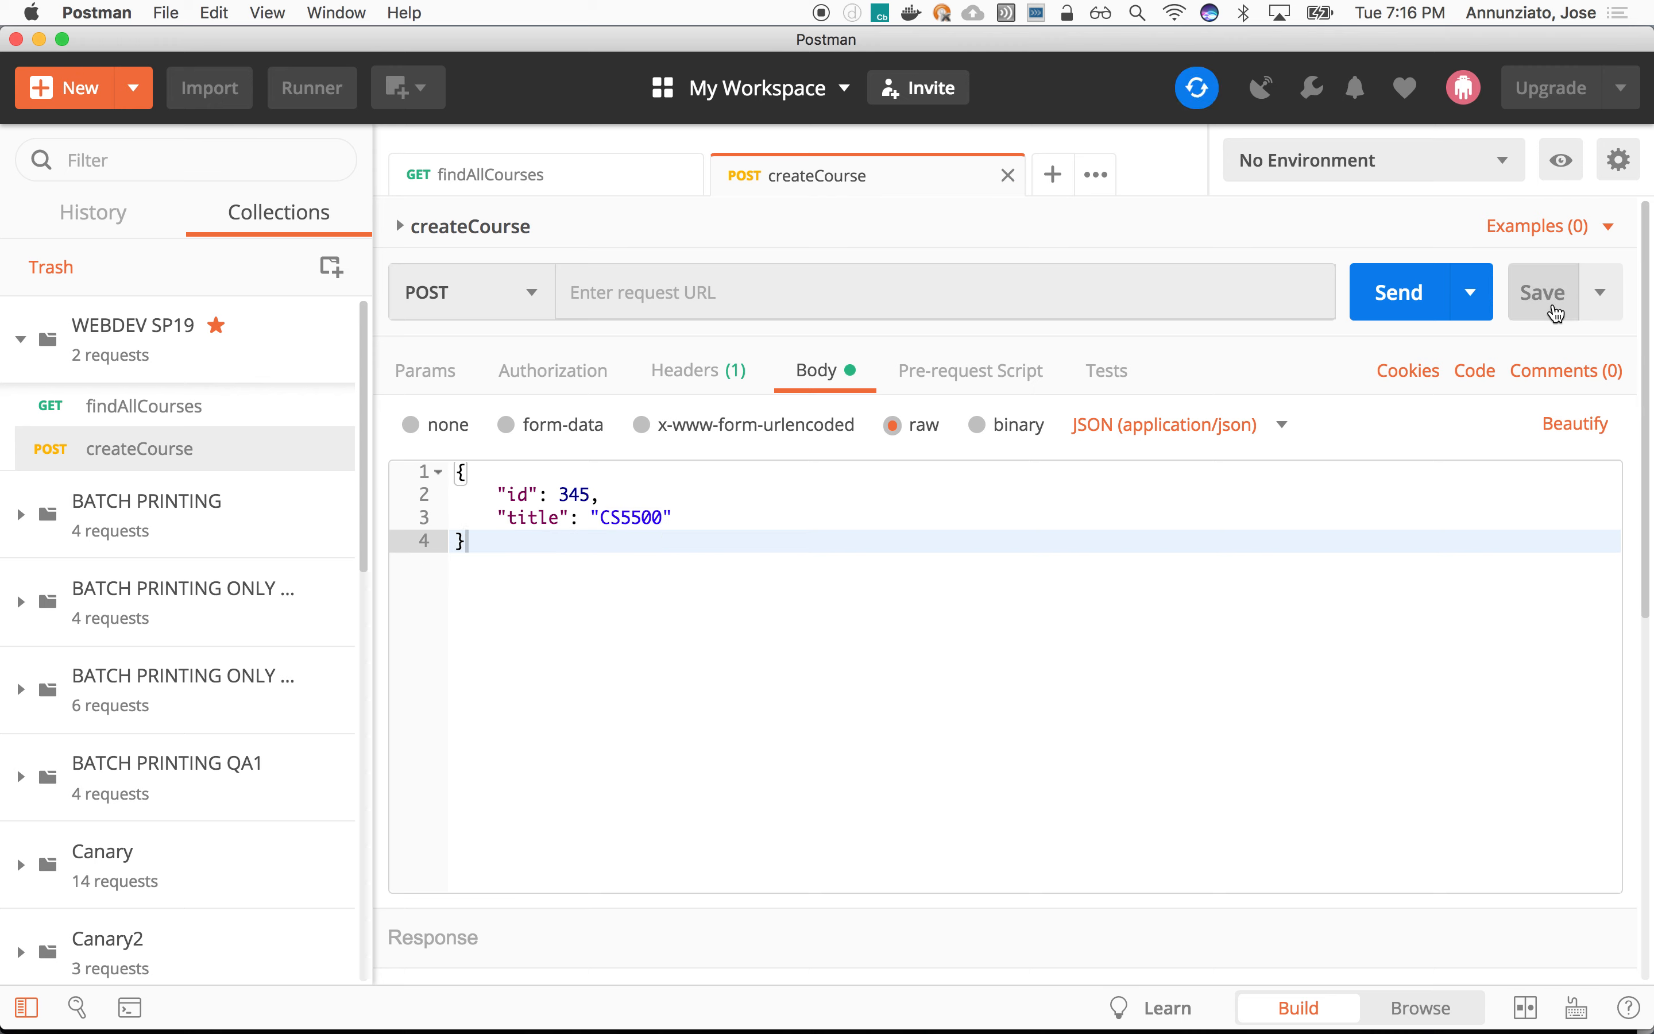
{"action": "left_click", "coordinate": [1399, 291]}
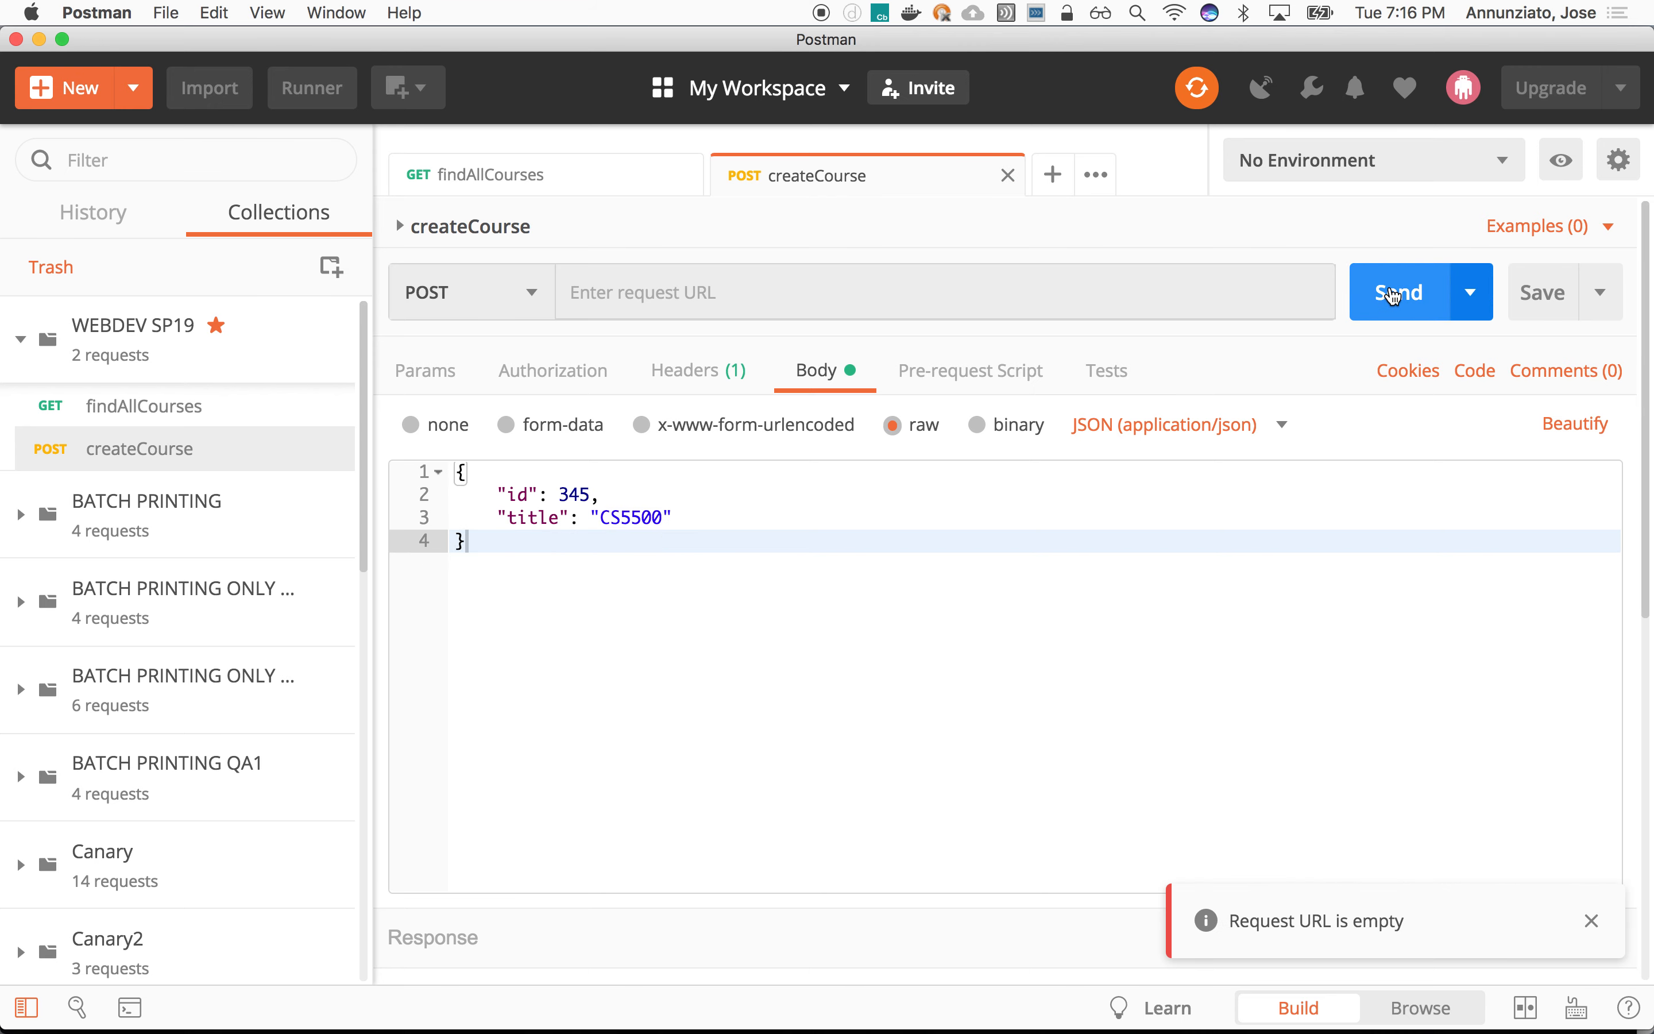
{"action": "mouse_move", "coordinate": [1144, 632]}
{"action": "type", "text": "http://localhost:8080/api/courses/234"}
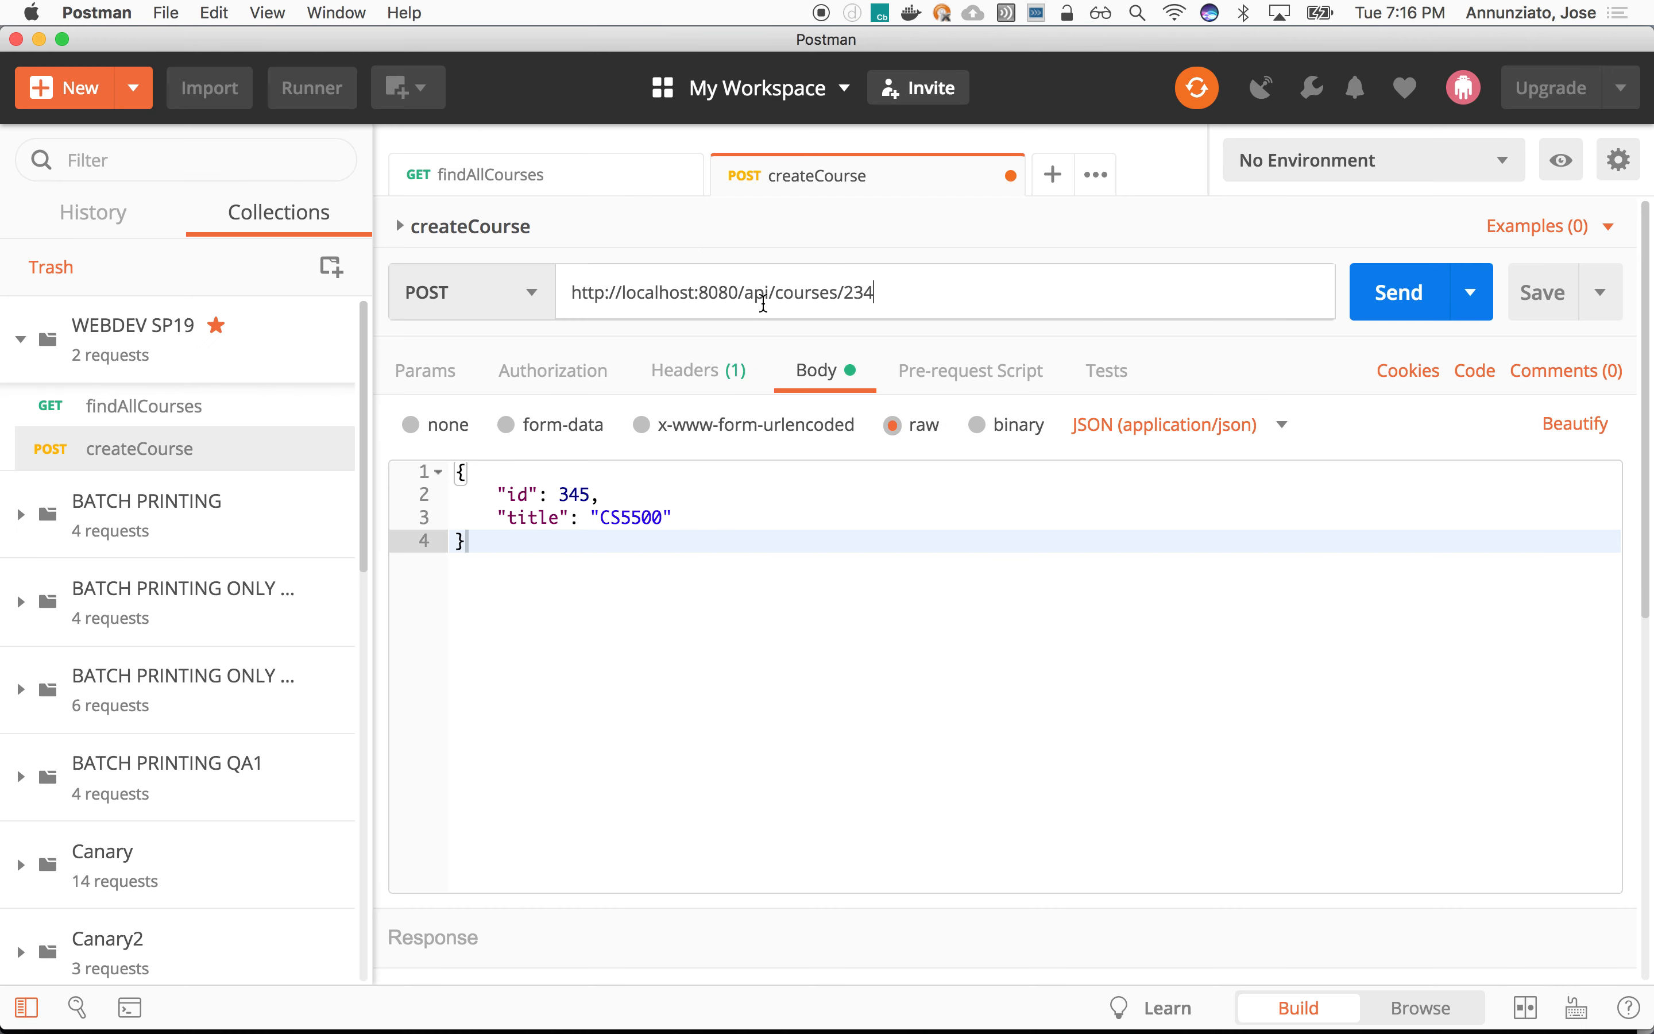
{"action": "key", "text": "Backspace"}
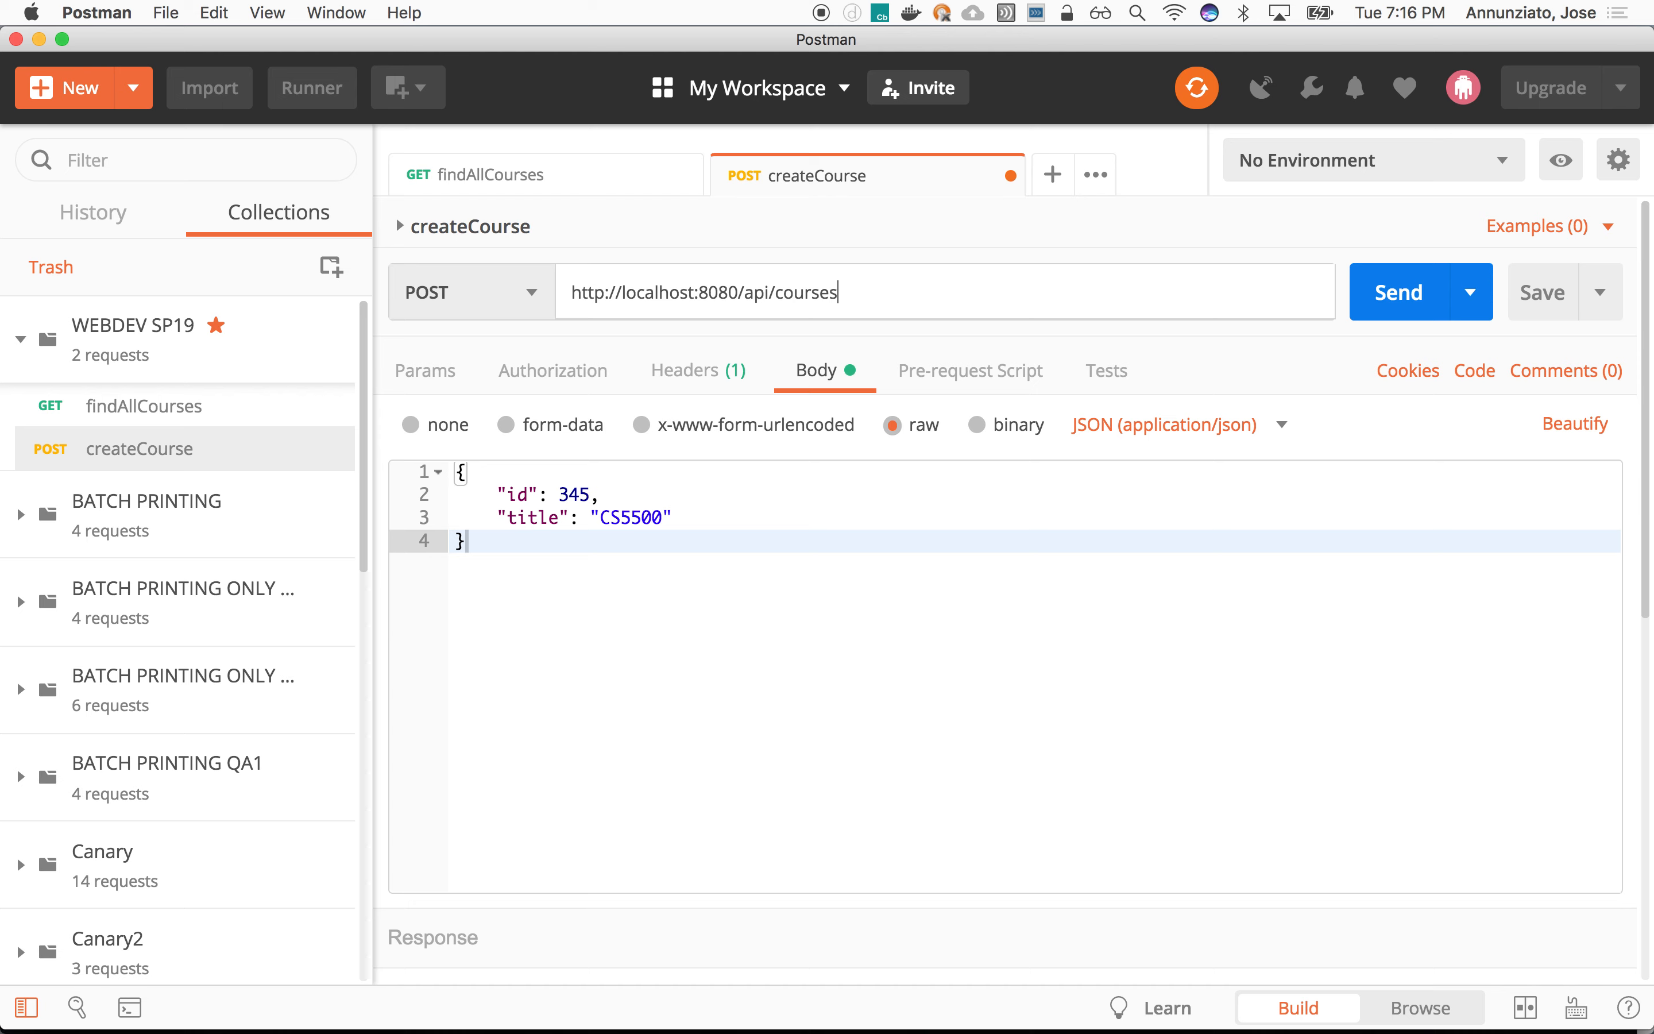
{"action": "mouse_move", "coordinate": [1473, 151]}
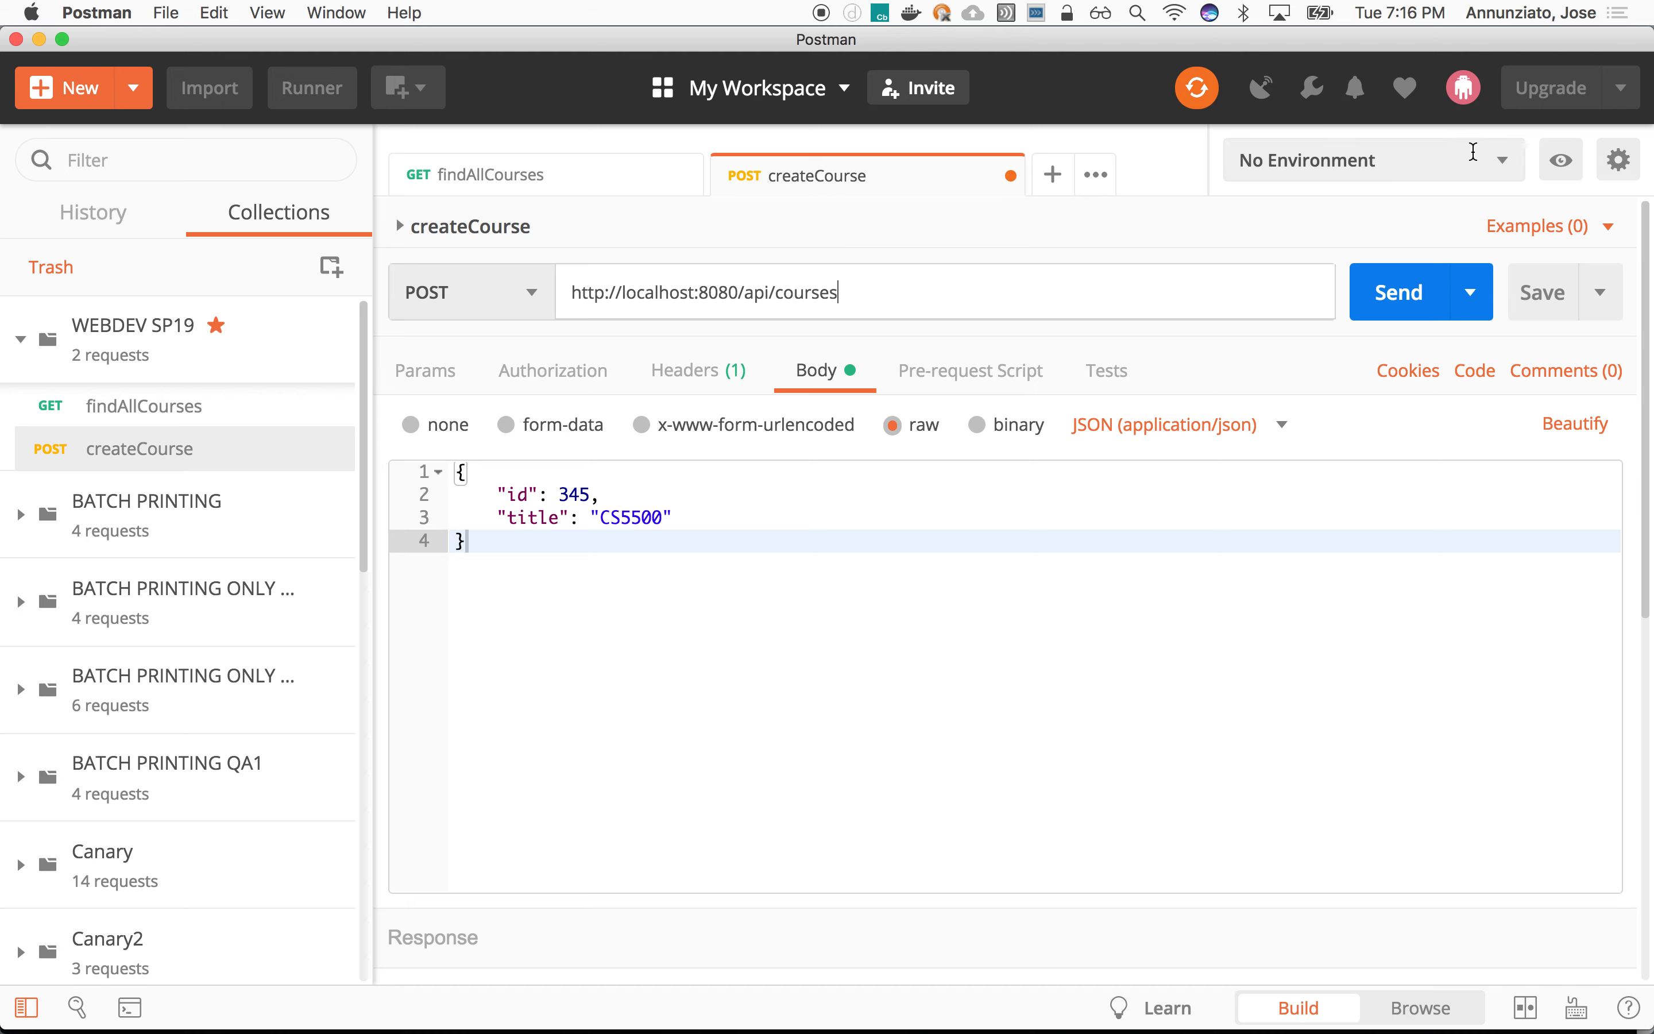
Step: Send the POST (405), restart the server, and resend to get 200 OK with null id and title
{"action": "left_click", "coordinate": [1399, 292]}
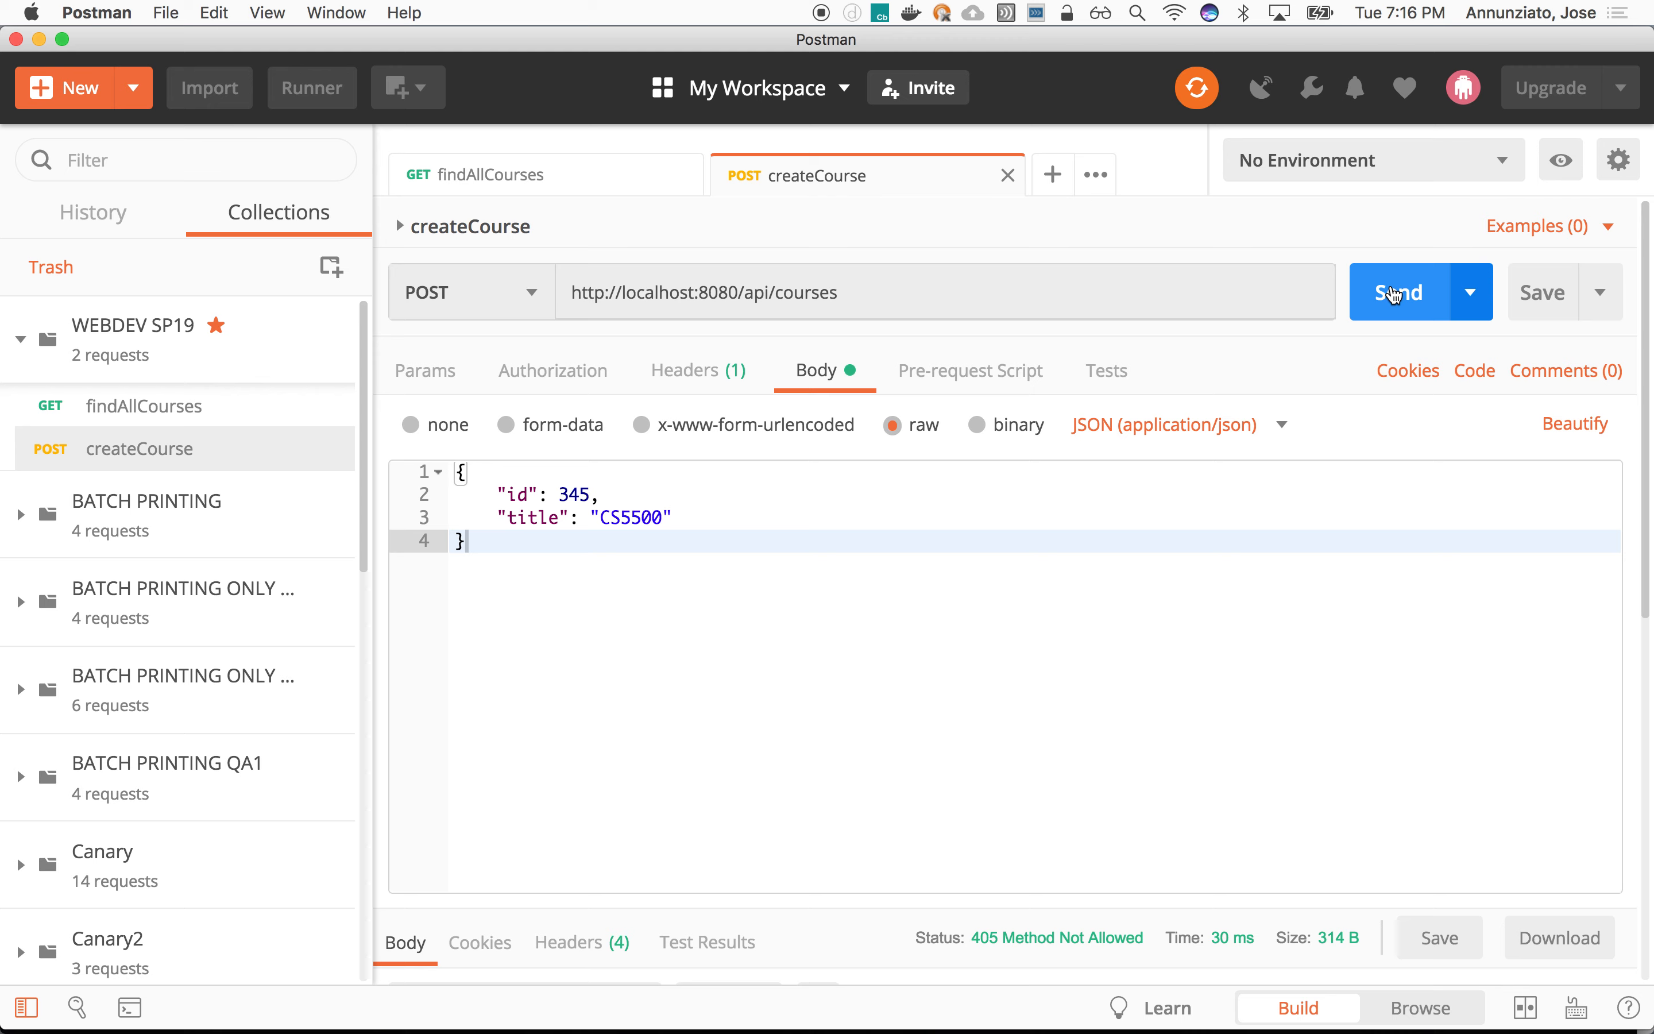
{"action": "mouse_move", "coordinate": [821, 894]}
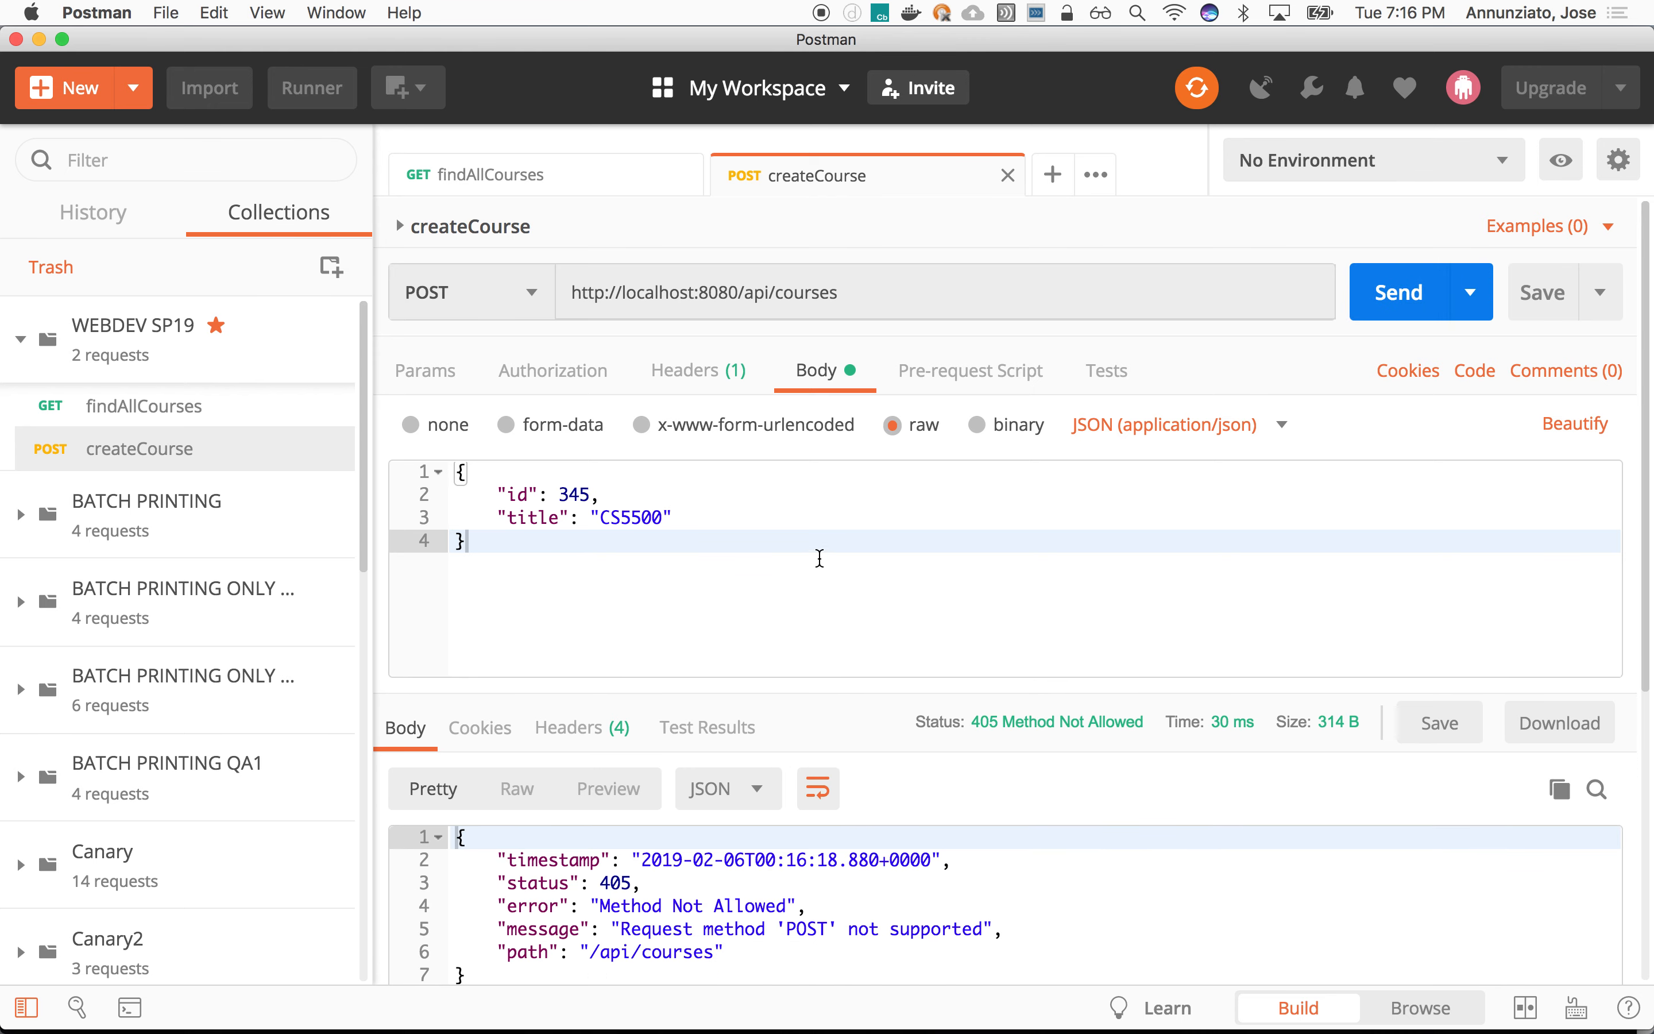
{"action": "mouse_move", "coordinate": [830, 460]}
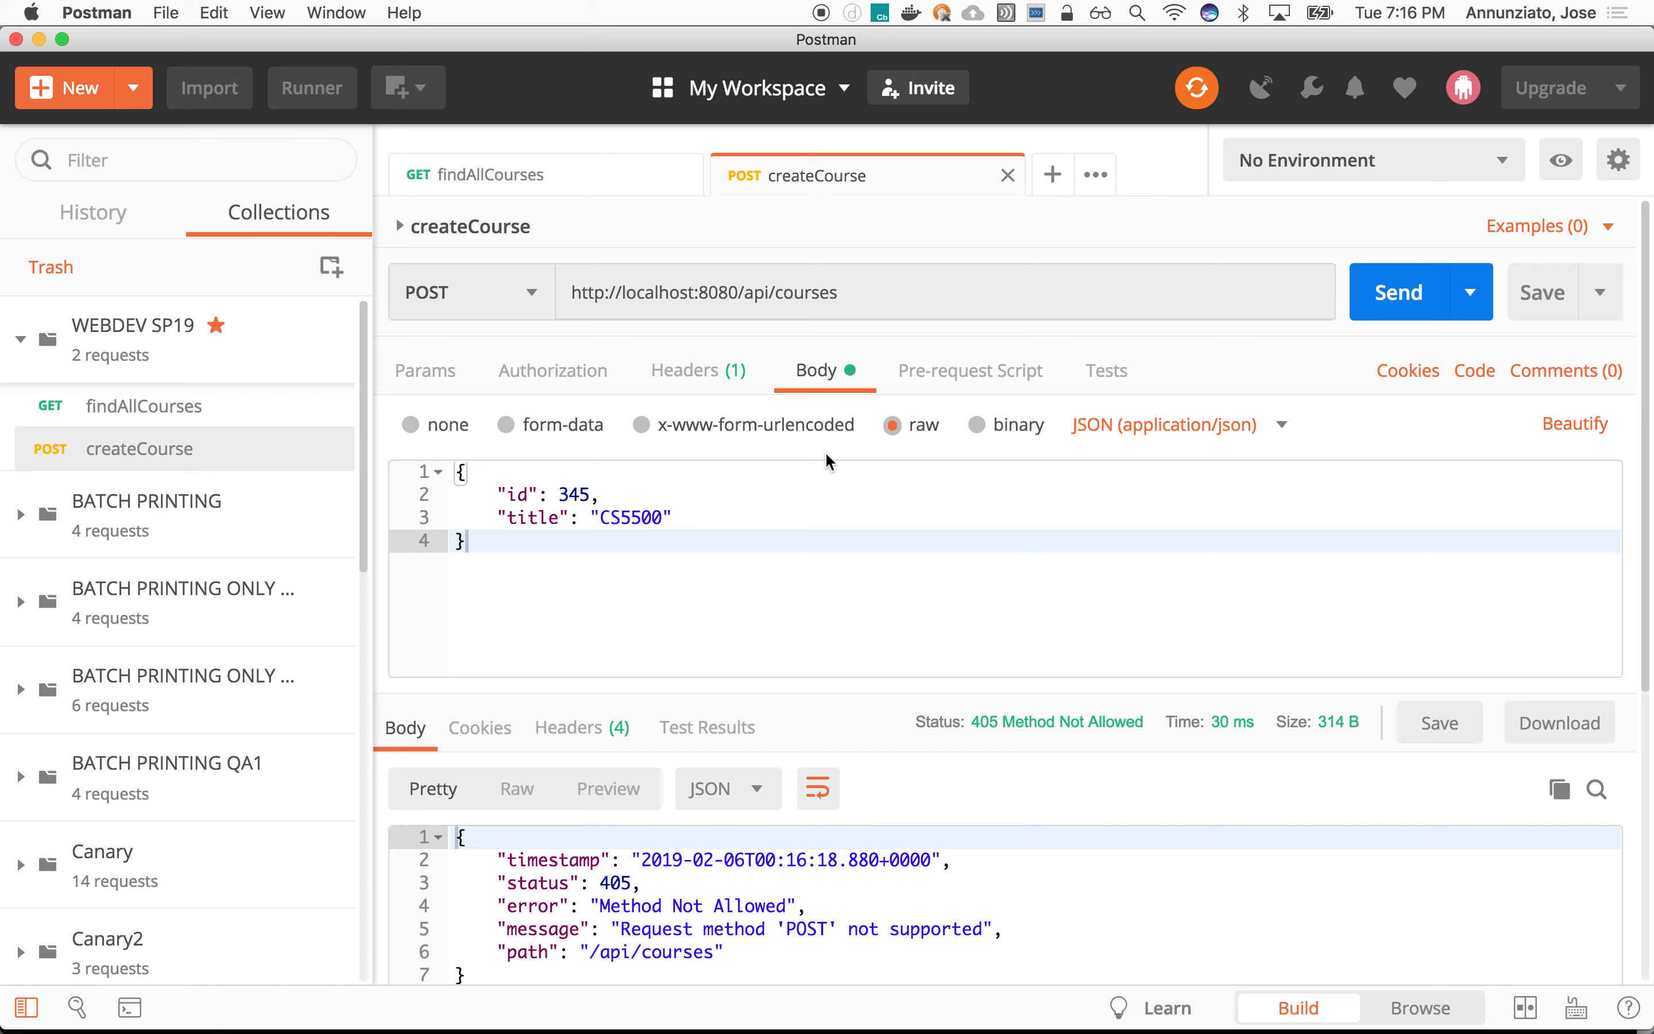
{"action": "left_click", "coordinate": [367, 517]}
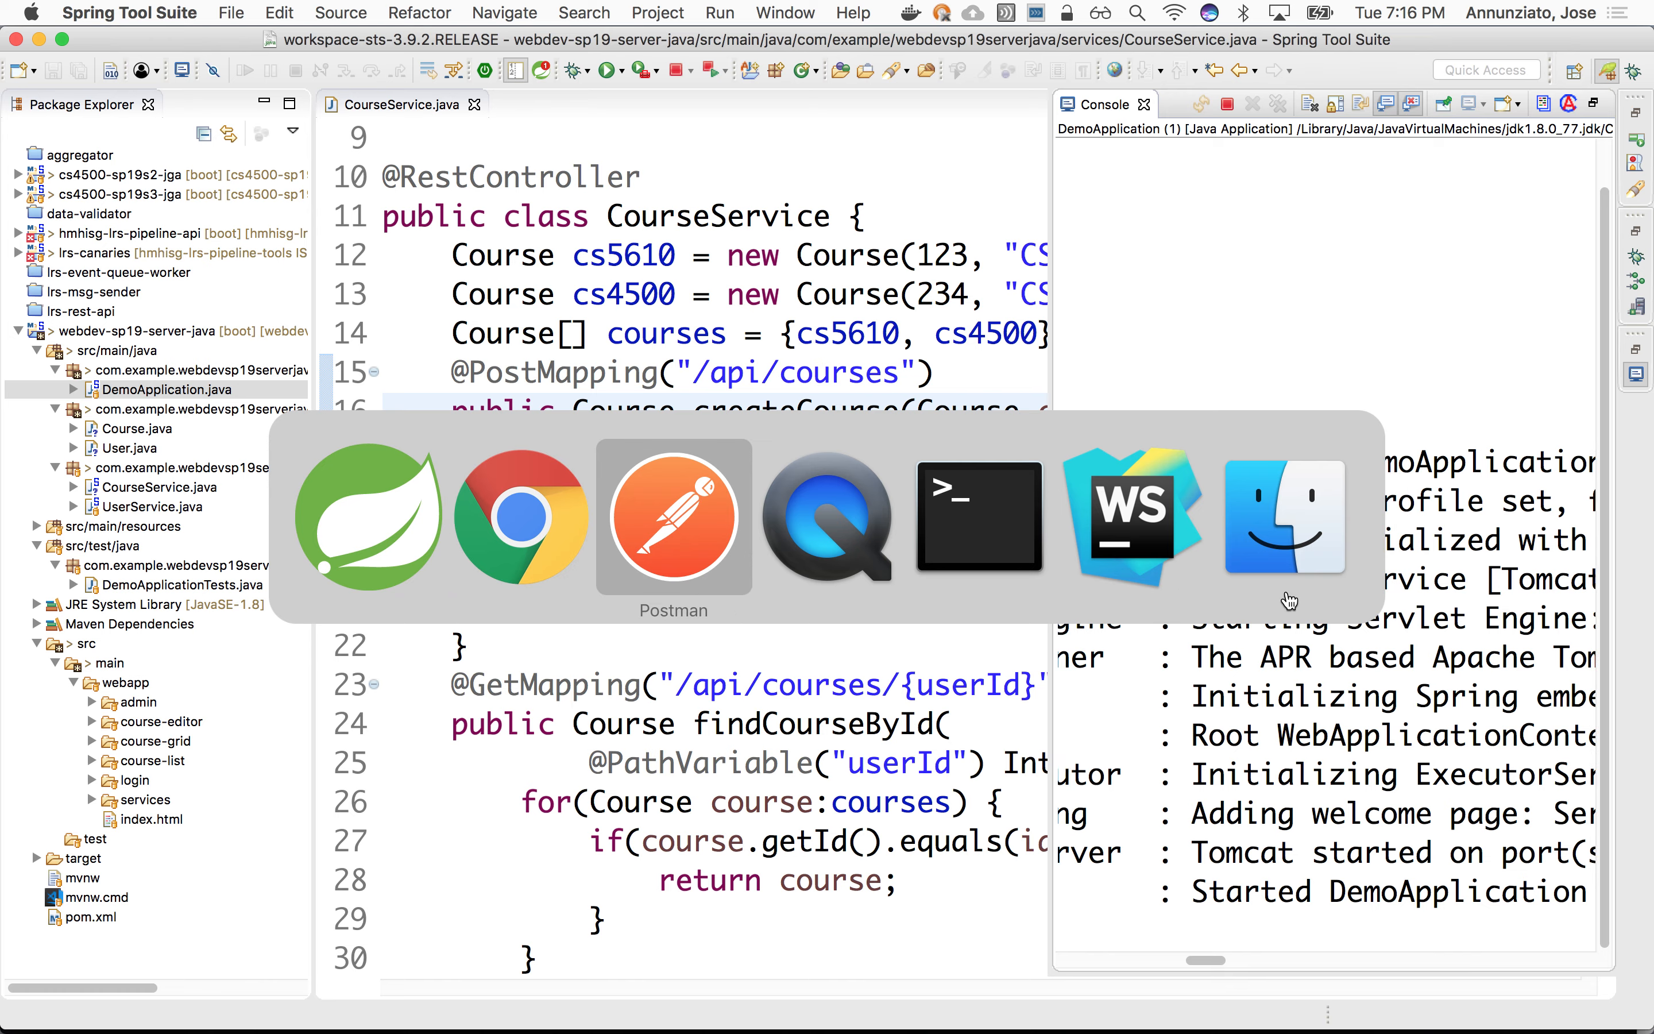
{"action": "left_click", "coordinate": [672, 517]}
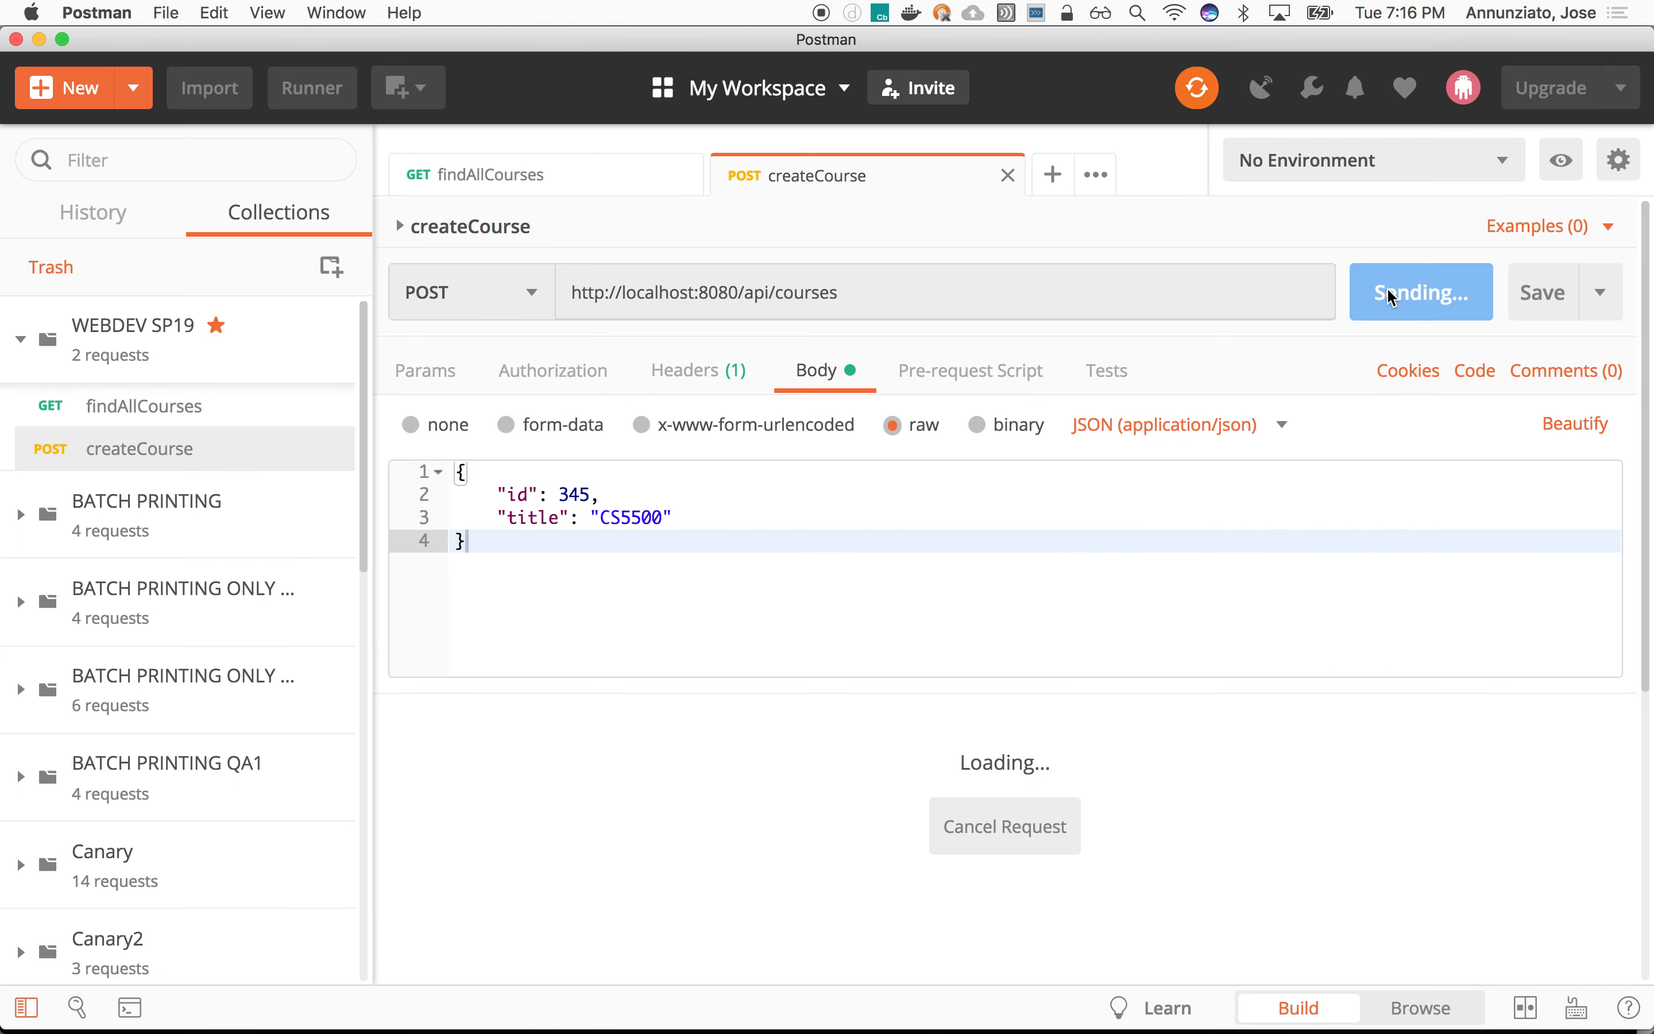
{"action": "left_click", "coordinate": [1407, 292]}
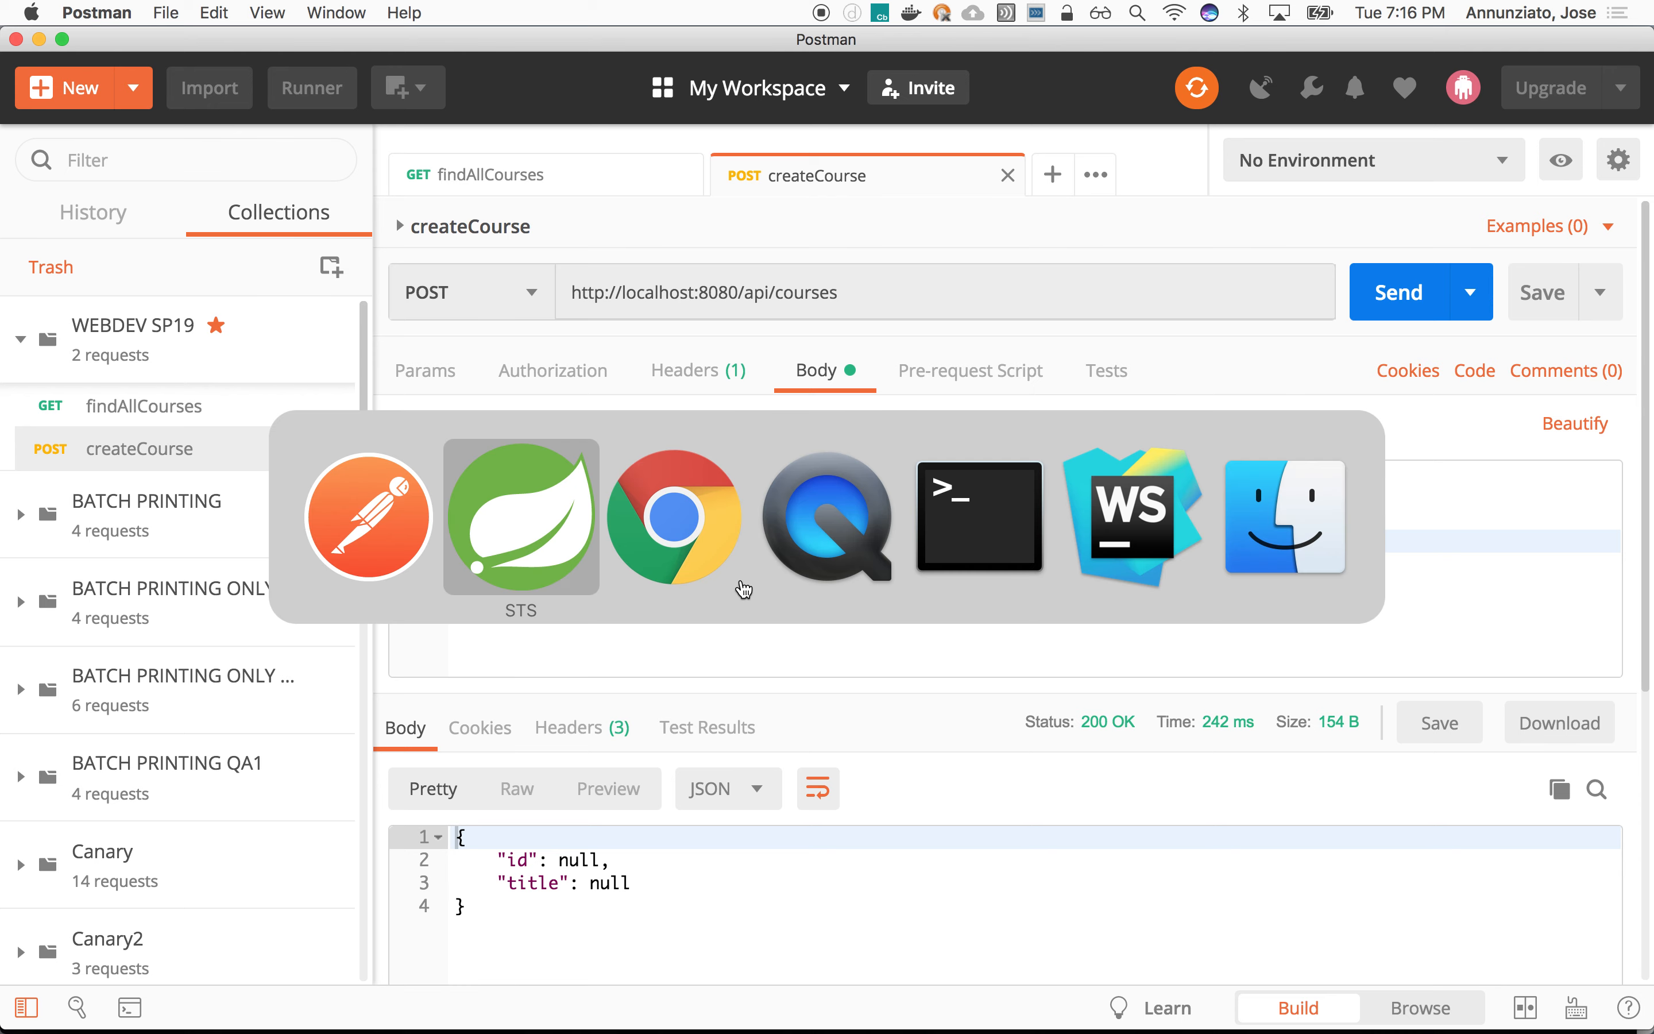
{"action": "left_click", "coordinate": [521, 516]}
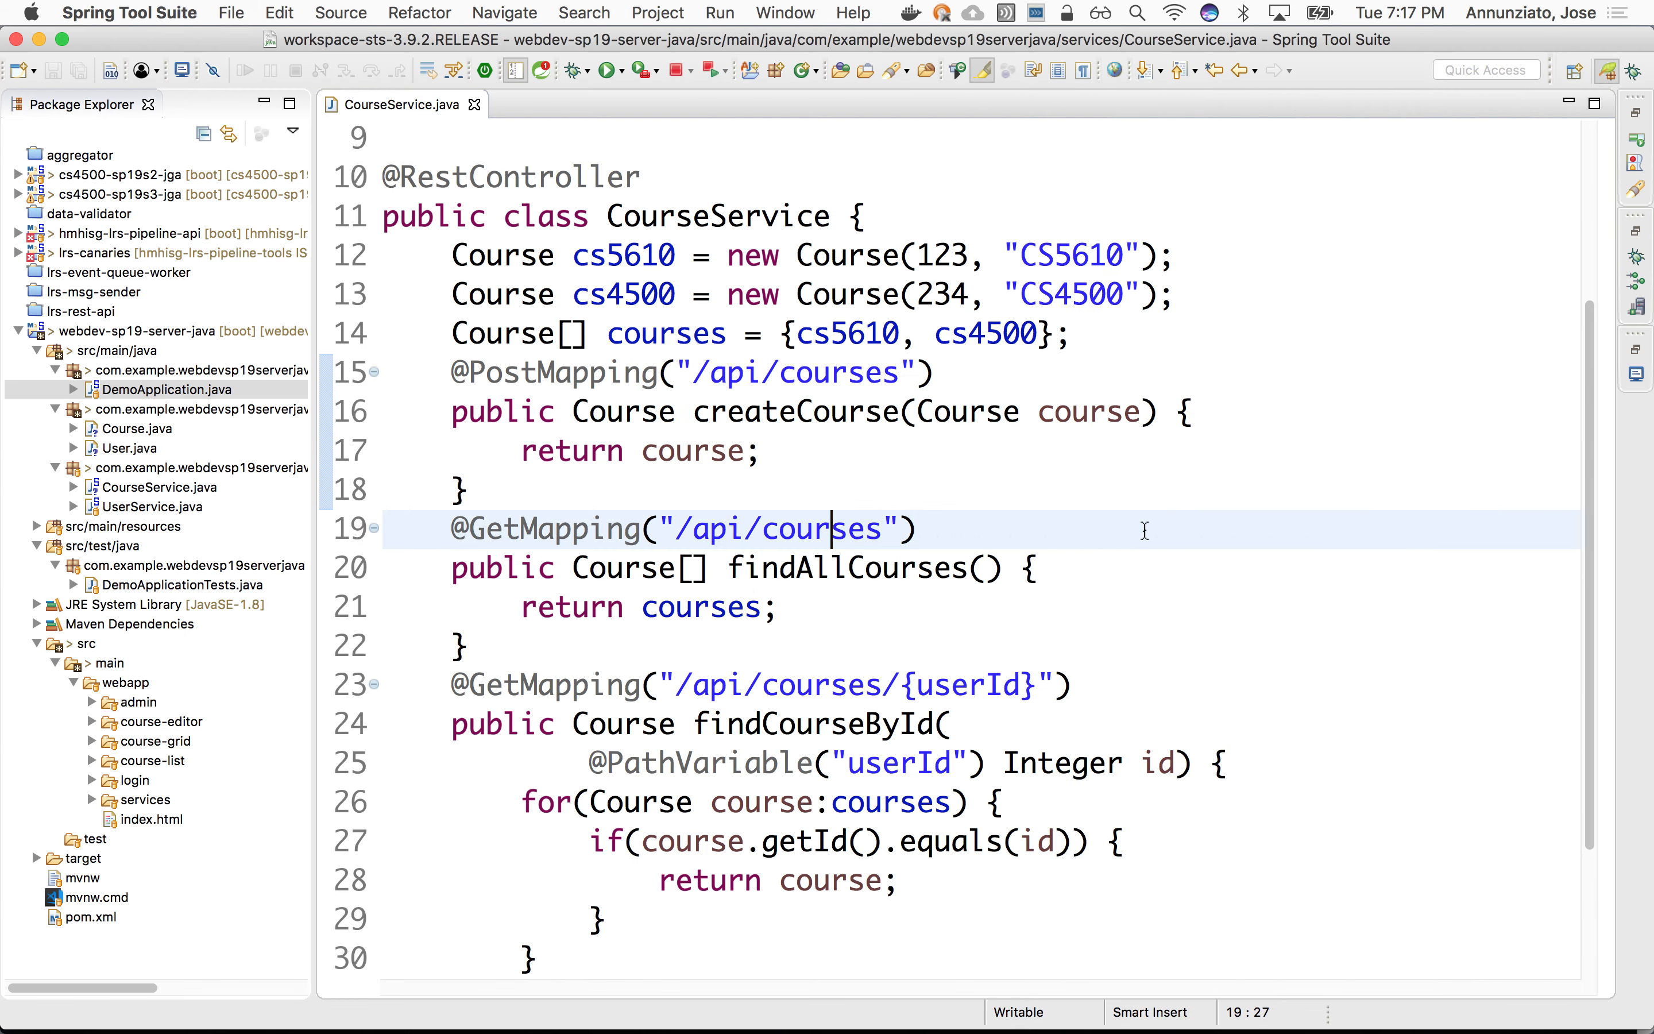
{"action": "mouse_move", "coordinate": [802, 394]}
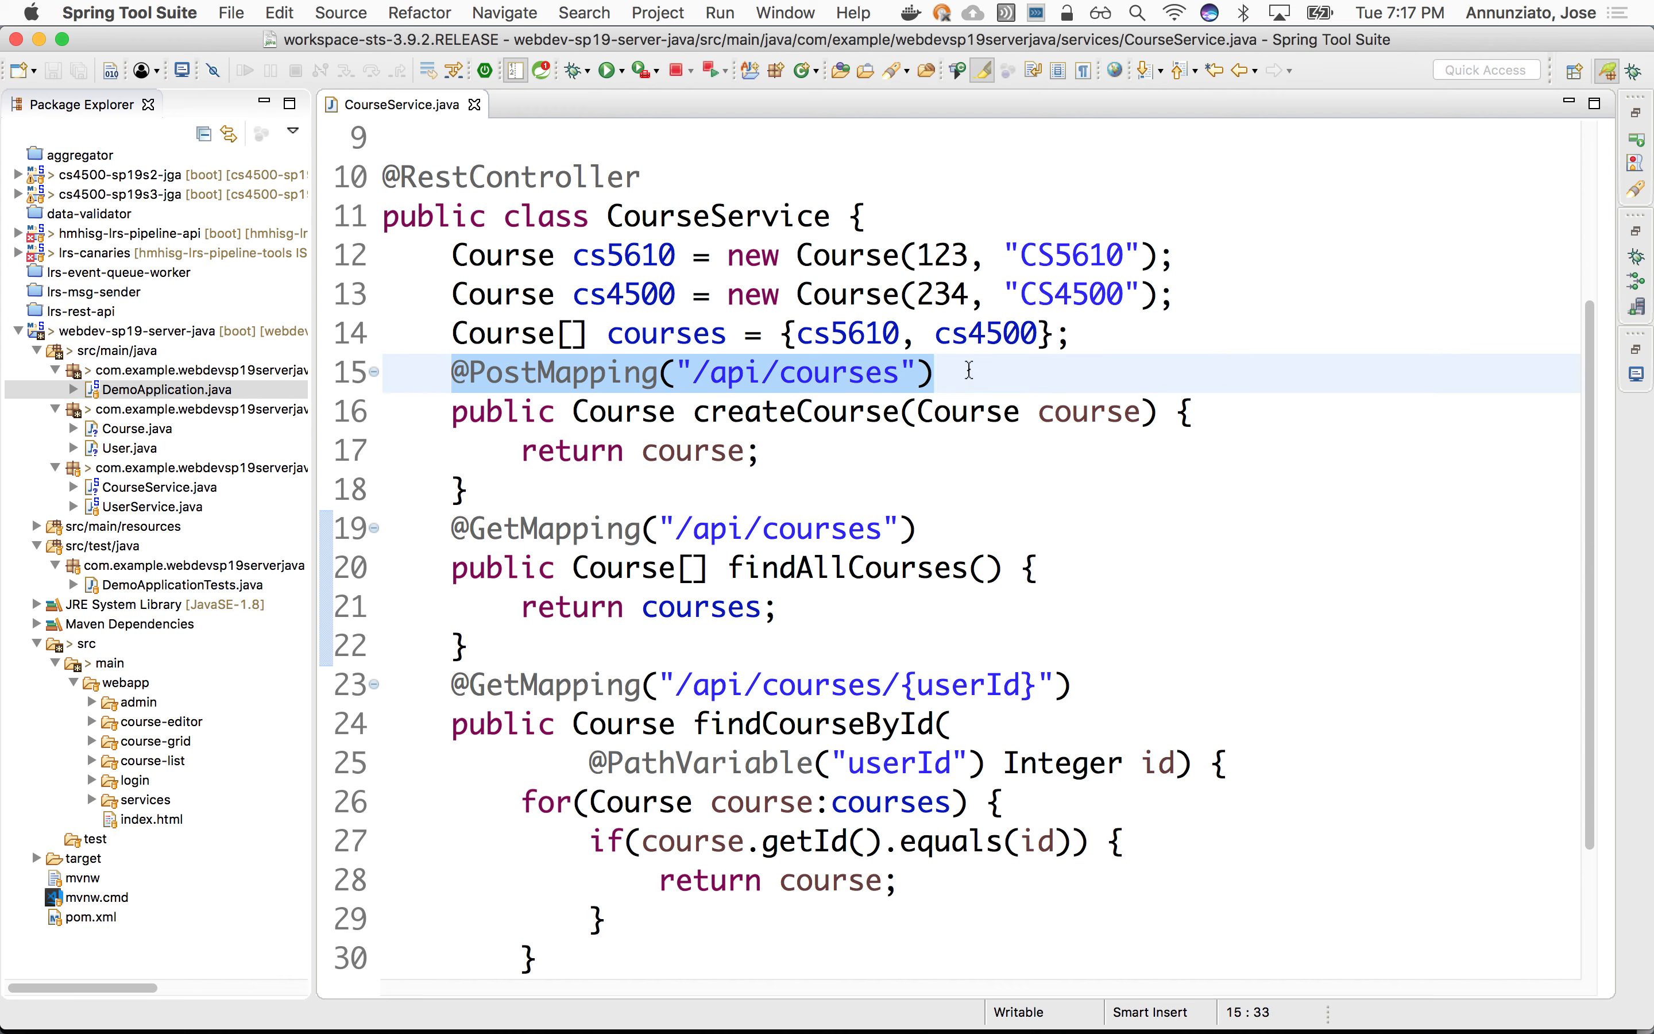
{"action": "left_click", "coordinate": [933, 371]}
{"action": "type", "text": "@"}
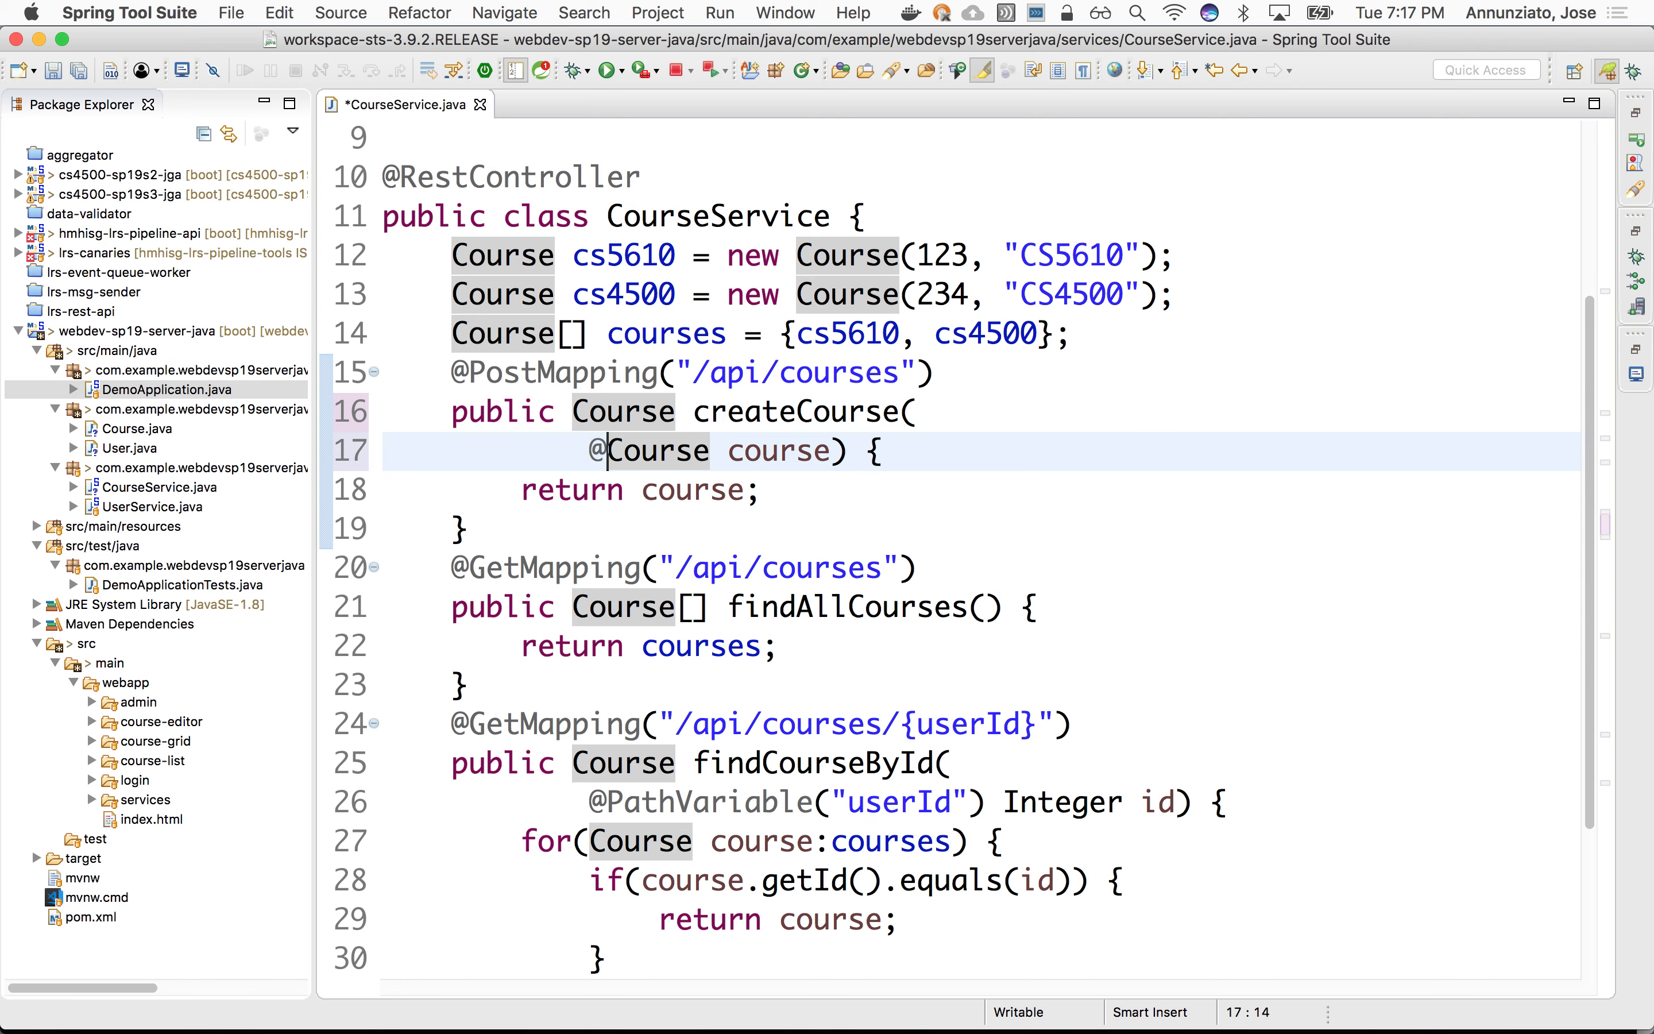
{"action": "type", "text": "RequestB"}
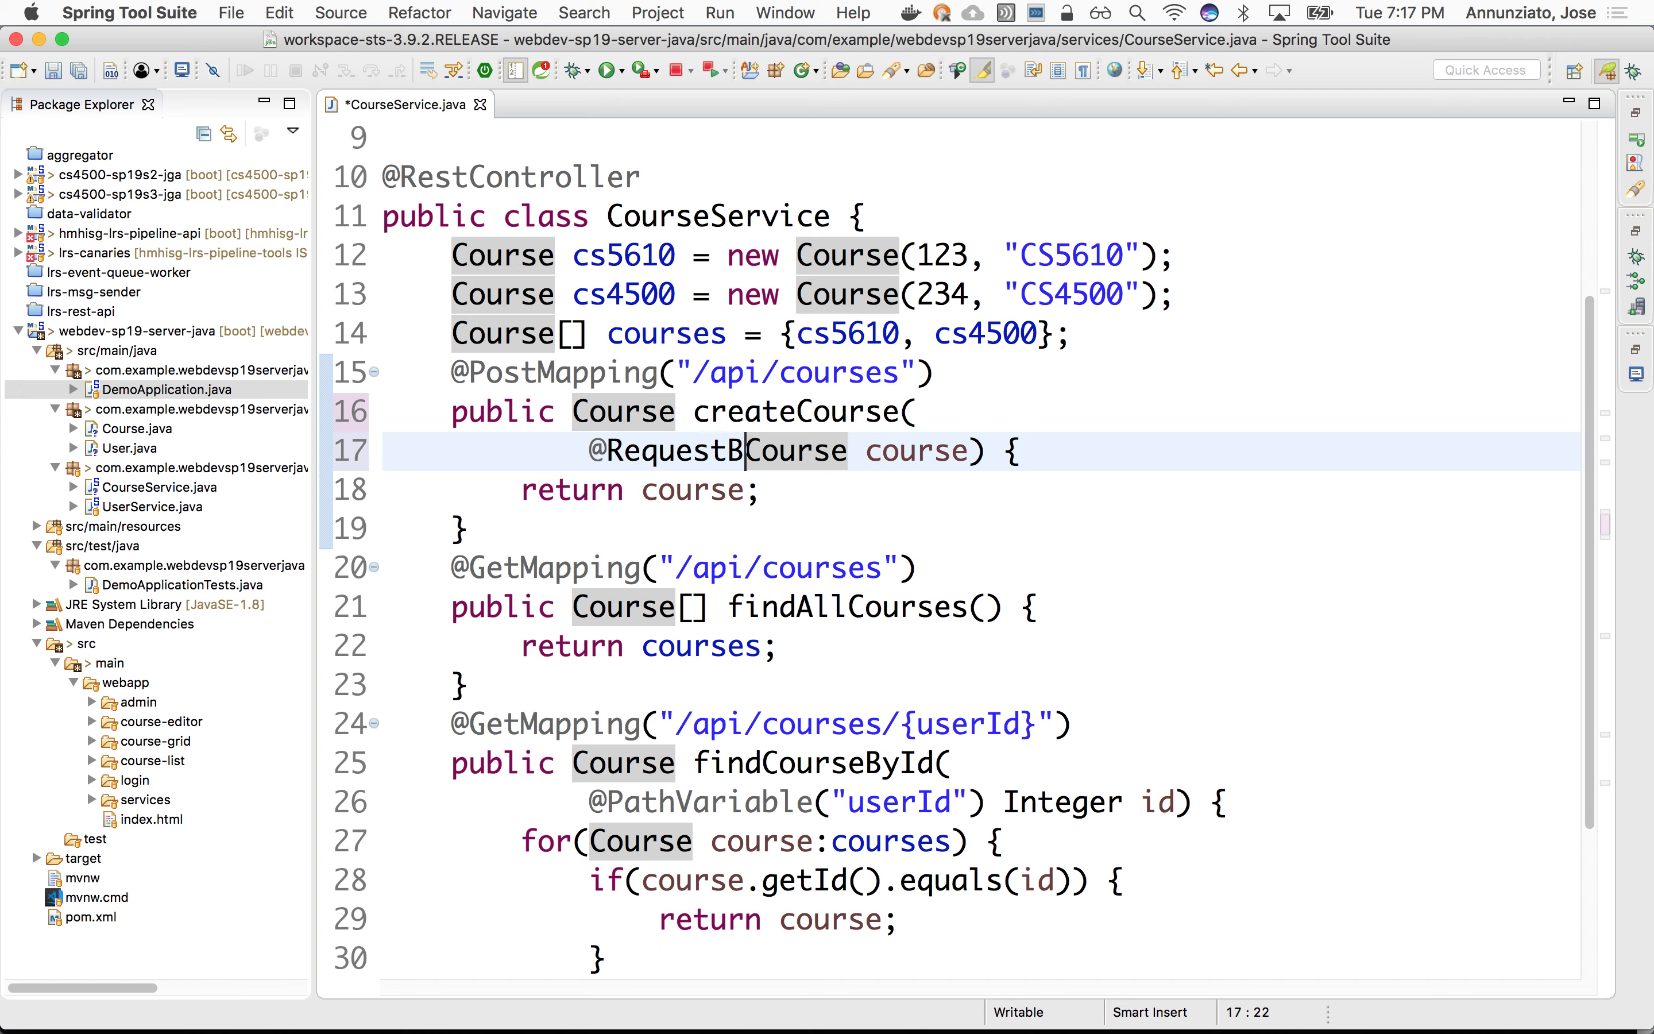
{"action": "type", "text": "ody"}
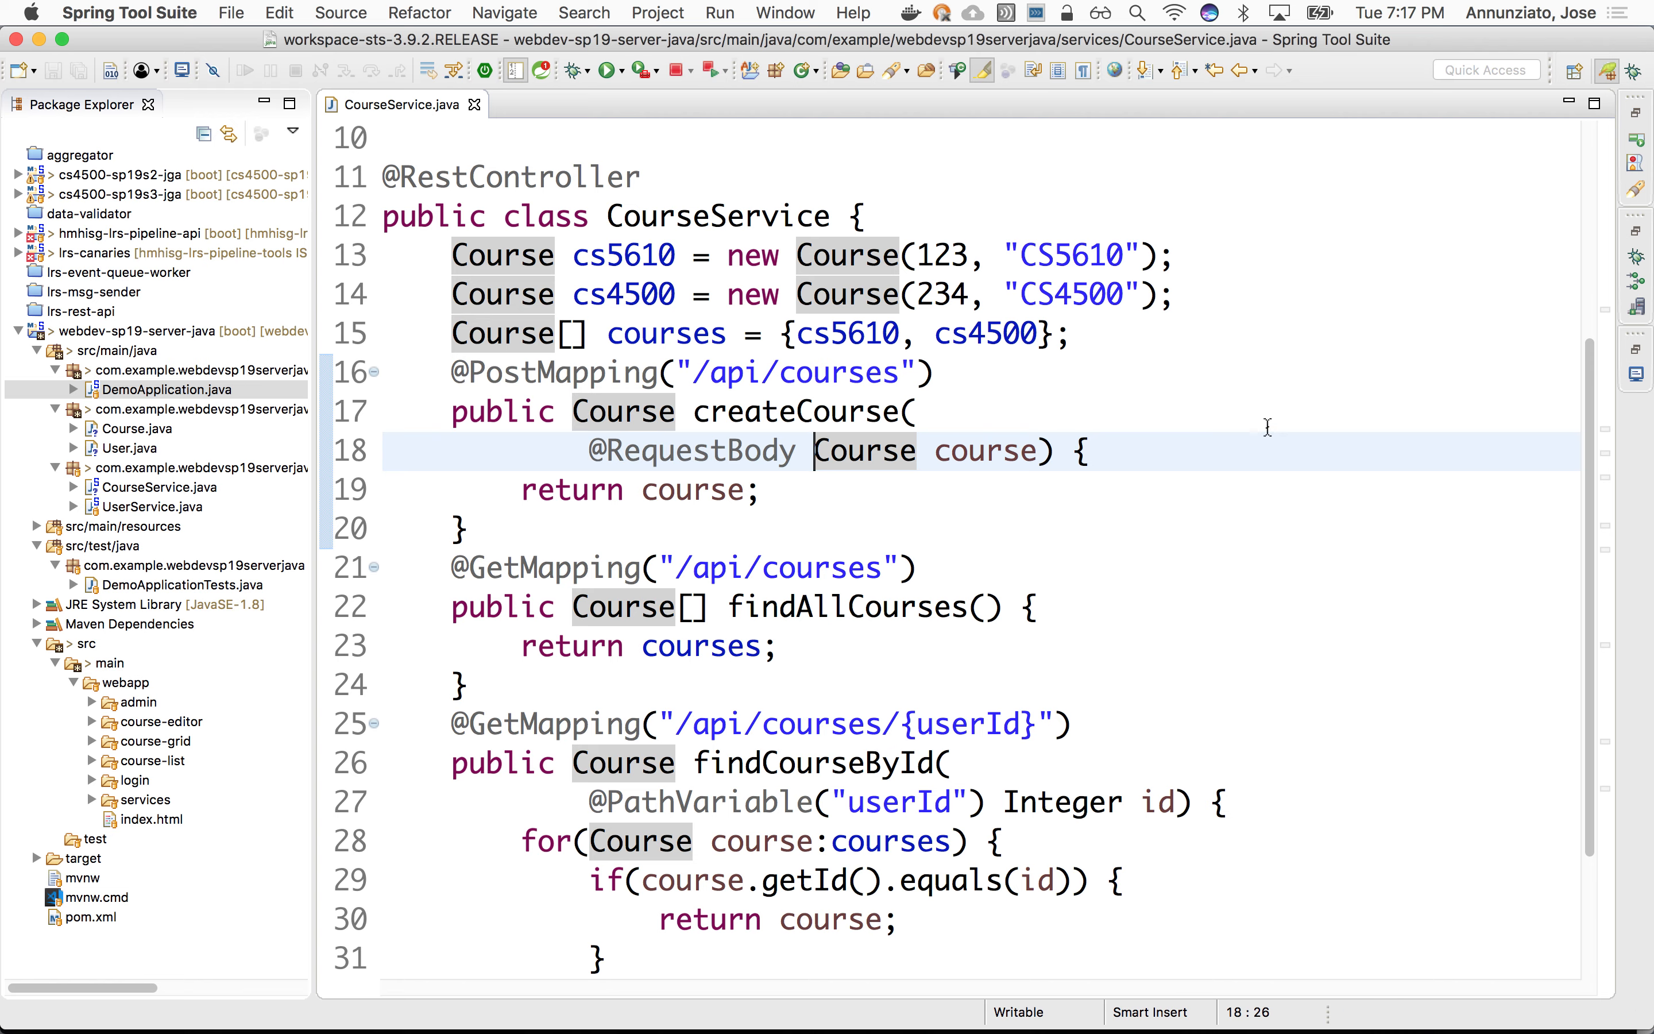
{"action": "left_click", "coordinate": [607, 70]}
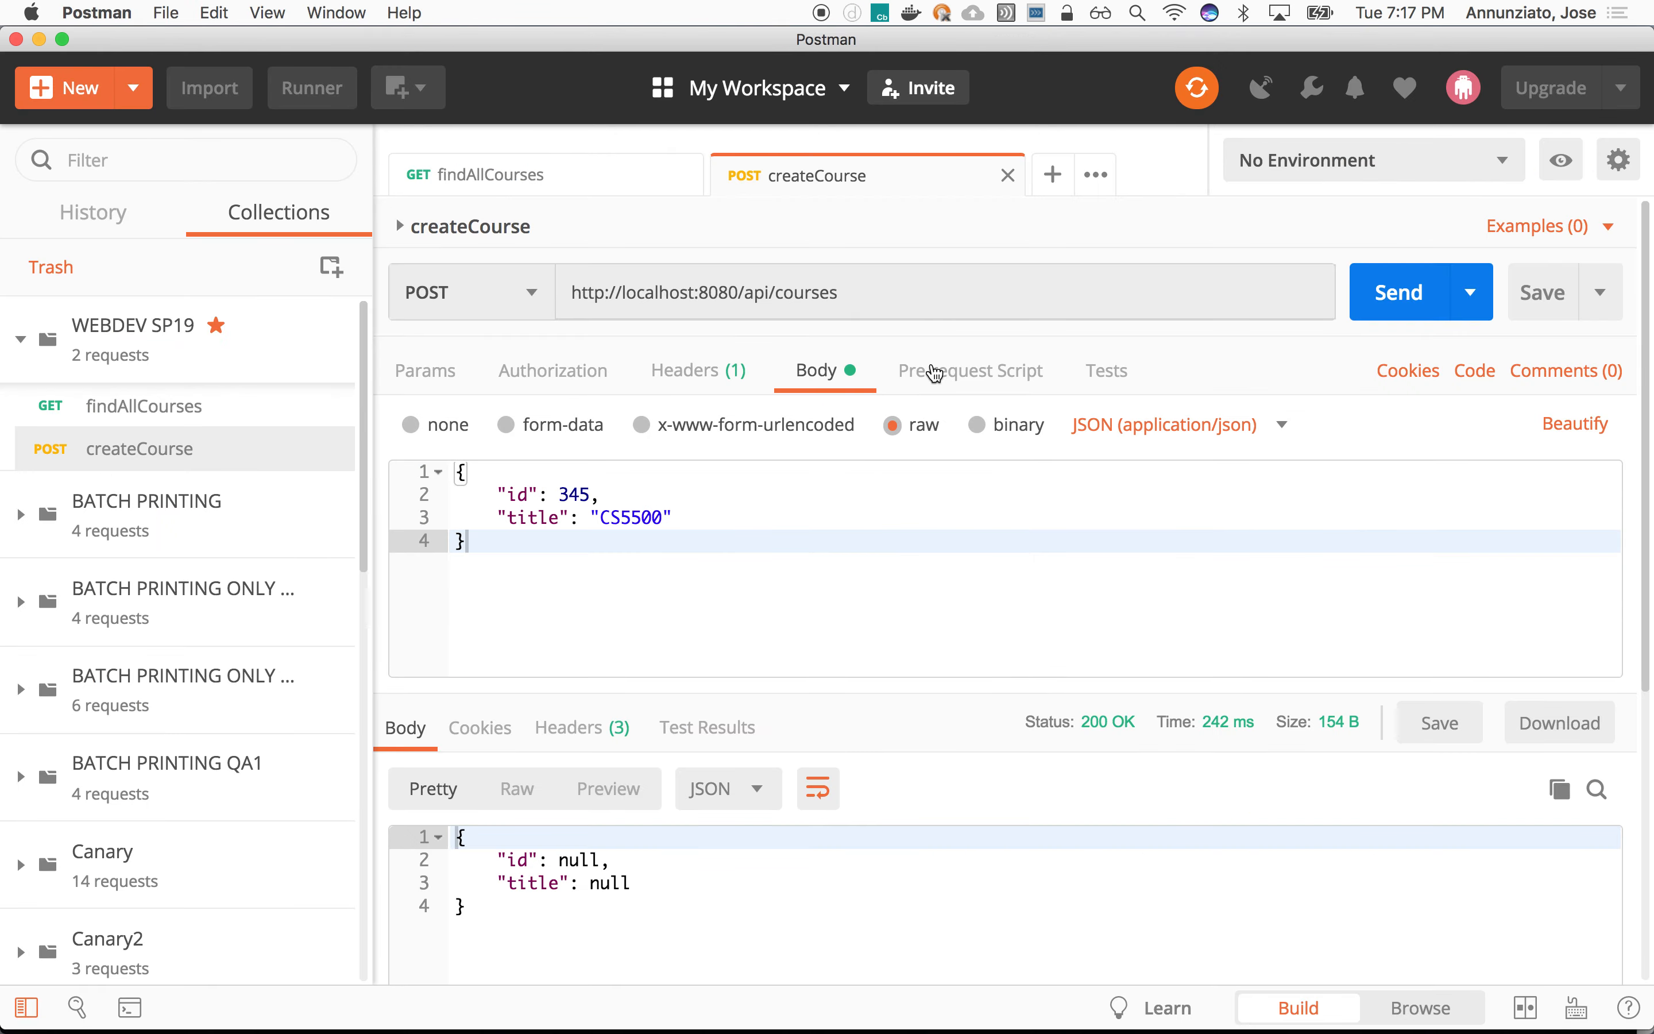
Step: Review the null id and title in Postman's response, then return to CourseService
{"action": "left_click", "coordinate": [1397, 292]}
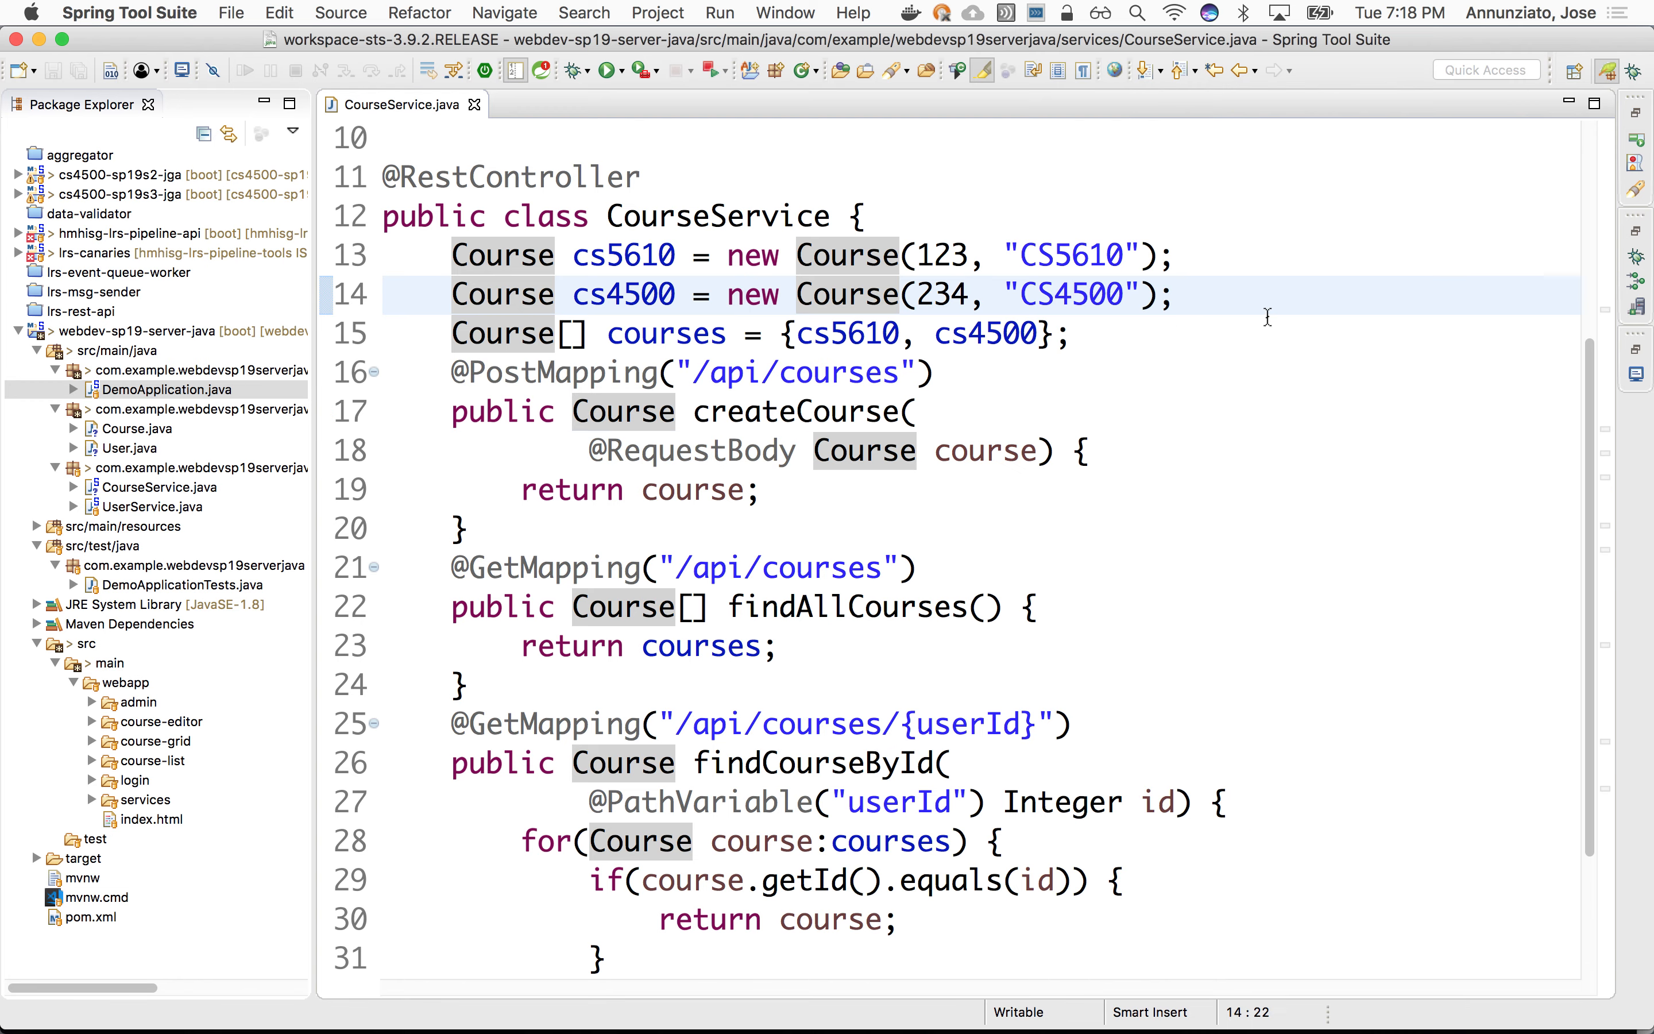
Step: Comment out the Course[] line and declare List<Course> courses = new ArrayList<Course>()
{"action": "left_click", "coordinate": [738, 333]}
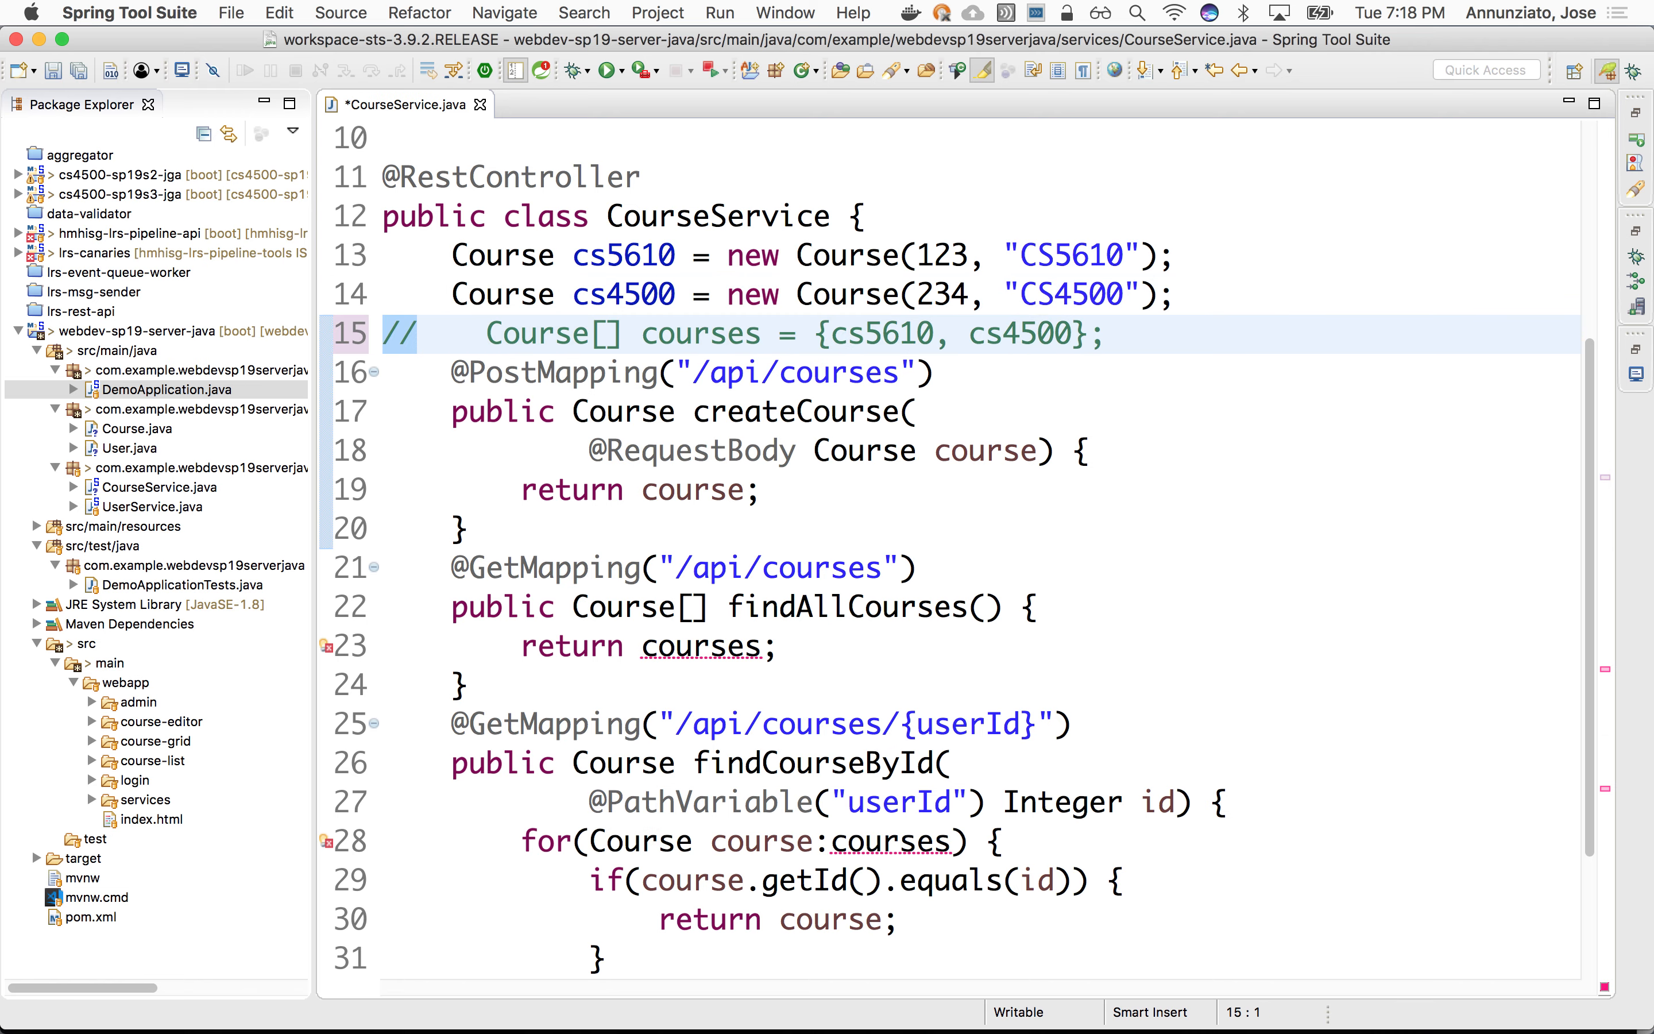
{"action": "type", "text": "List"}
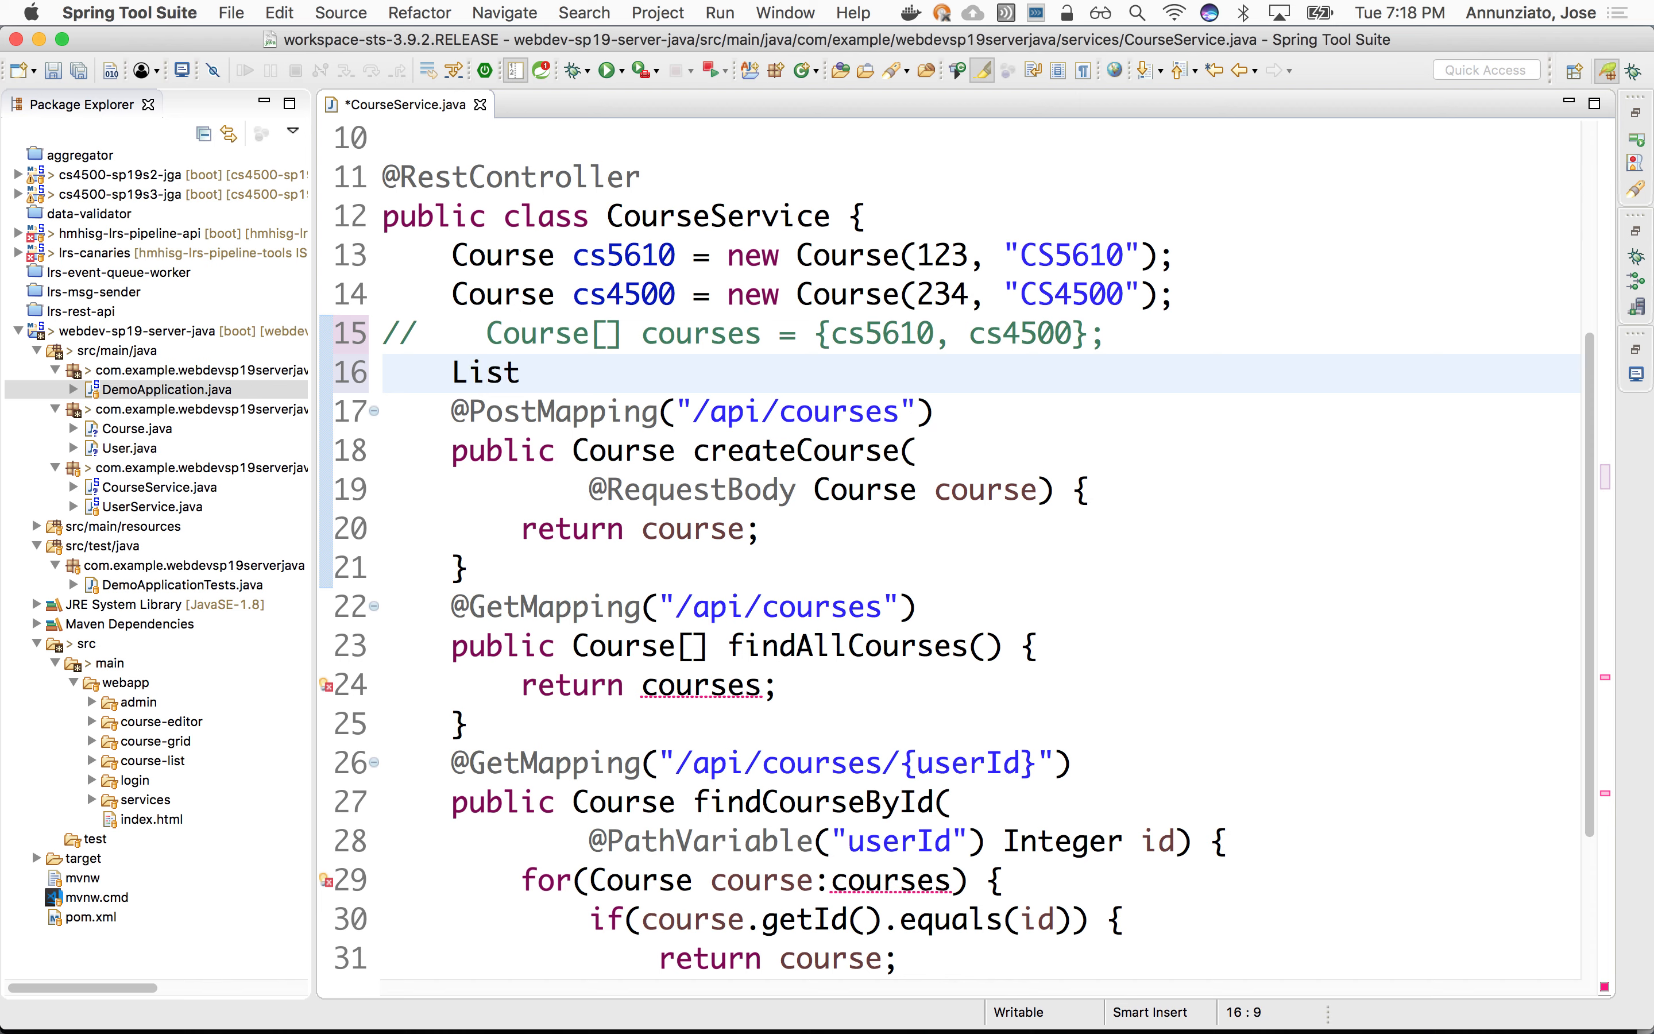
{"action": "type", "text": "<>"}
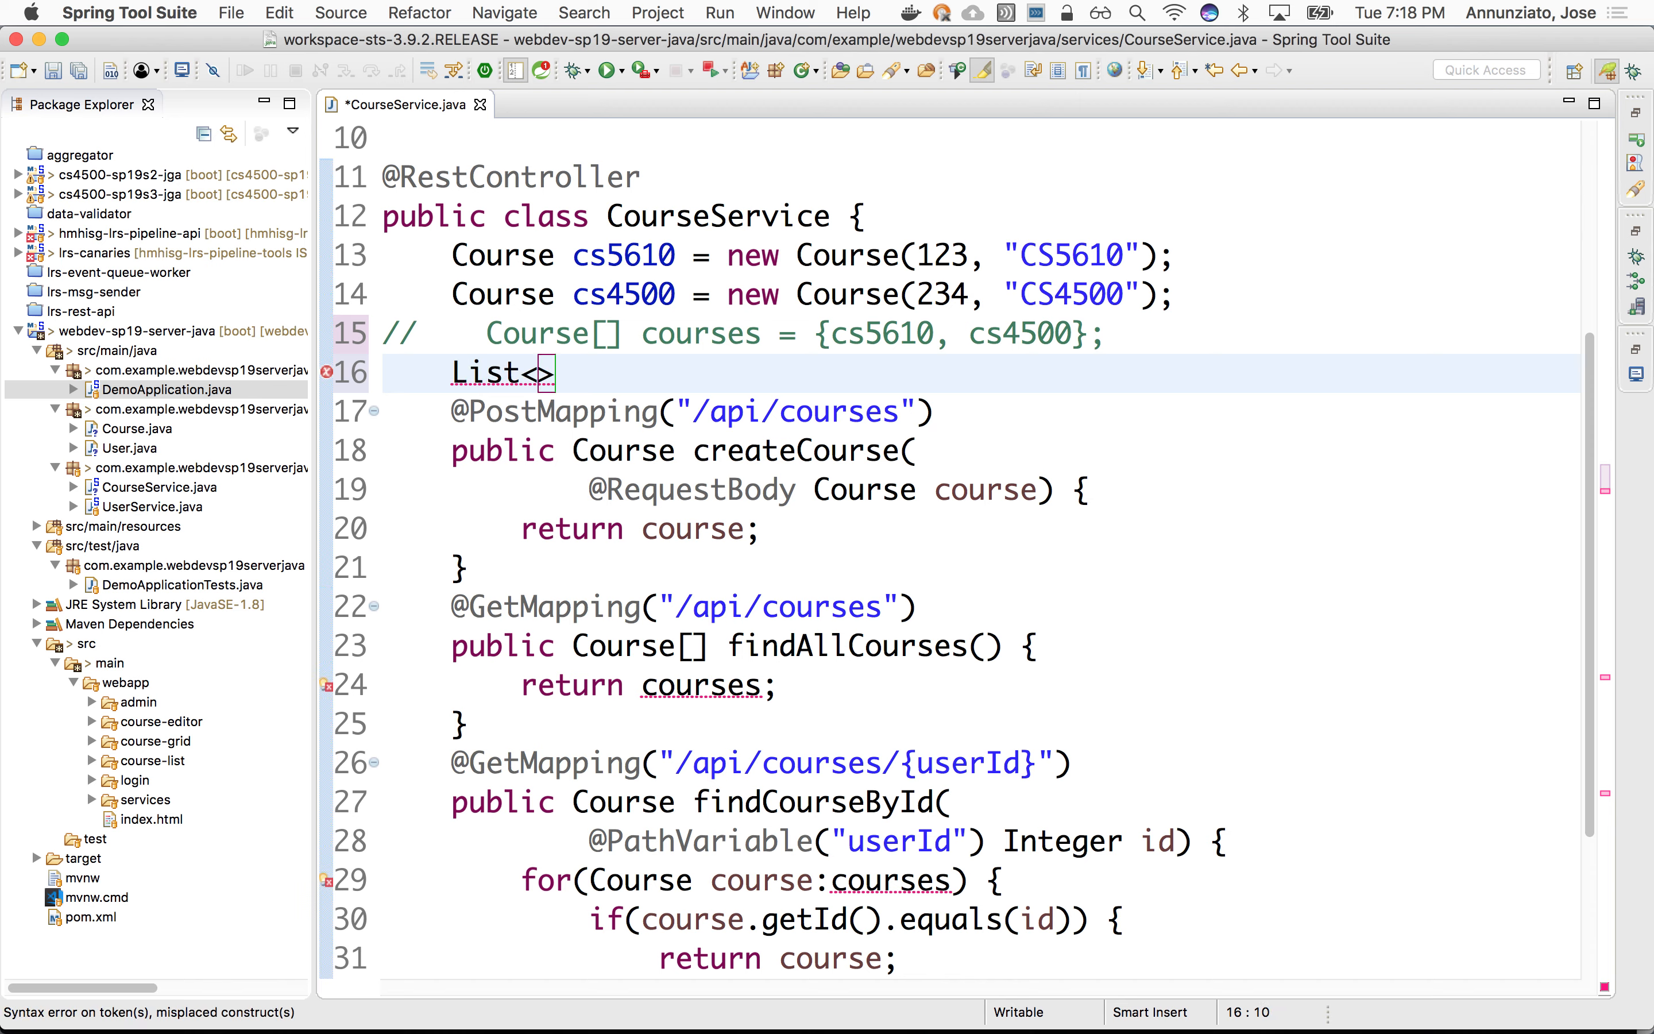
{"action": "type", "text": "Co"}
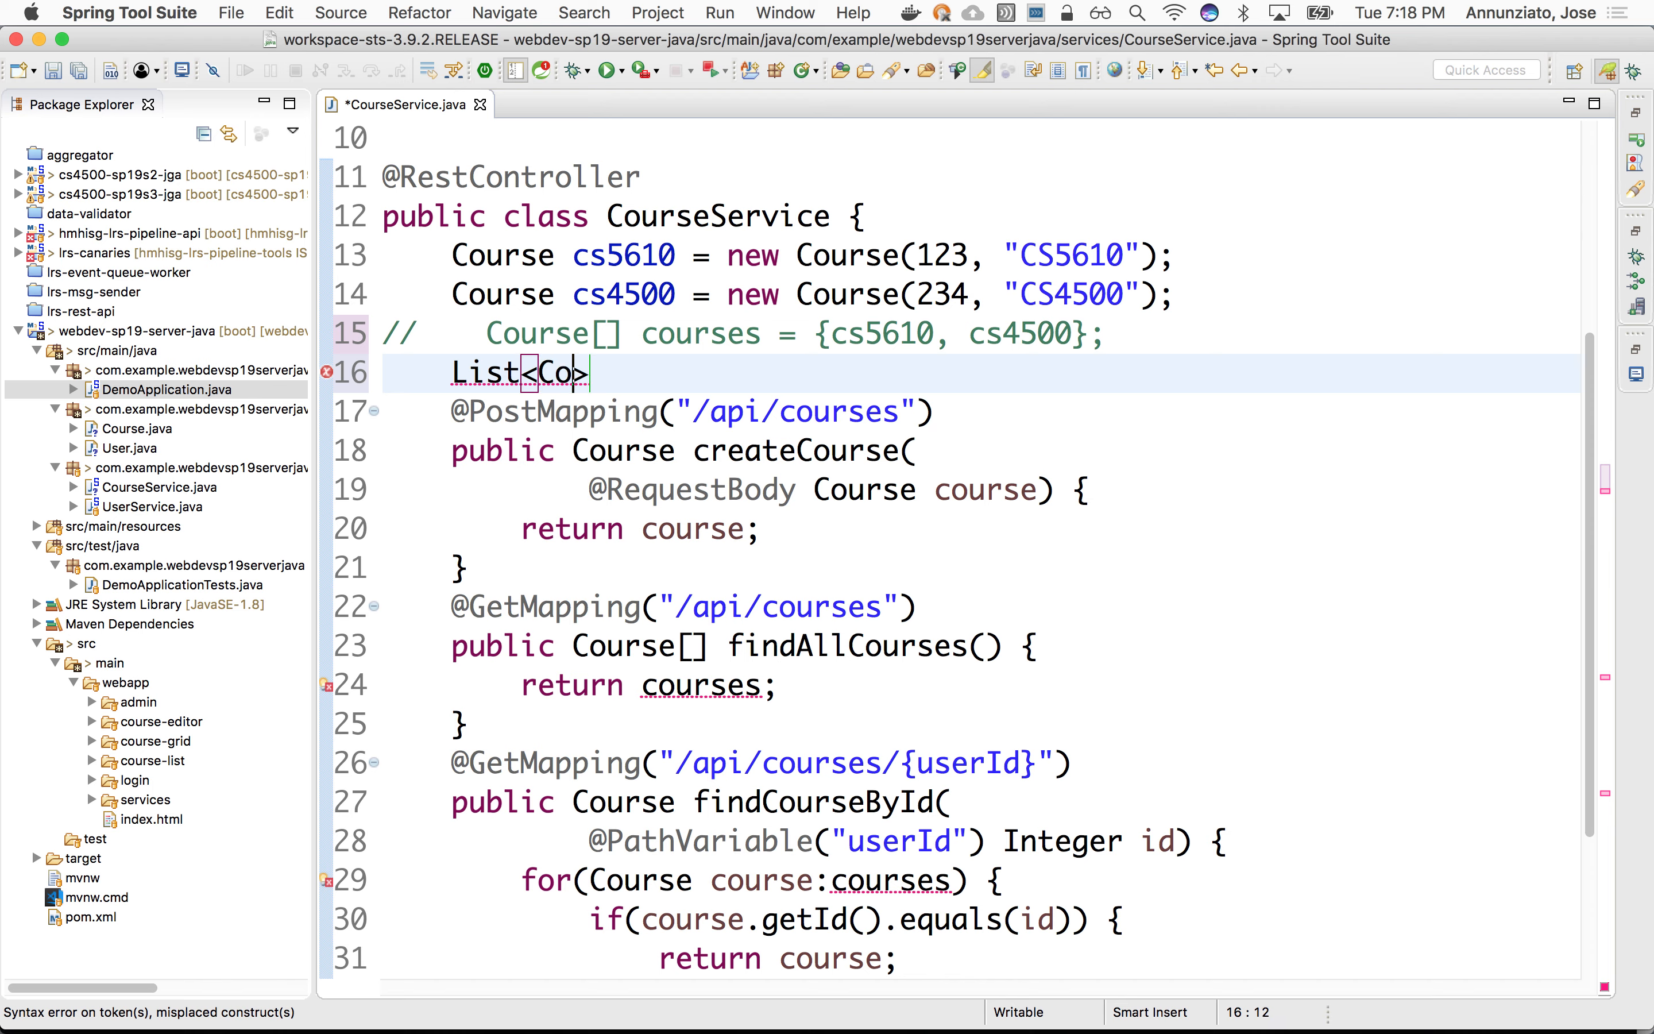
{"action": "type", "text": "urse> cousr"}
{"action": "type", "text": "{"}
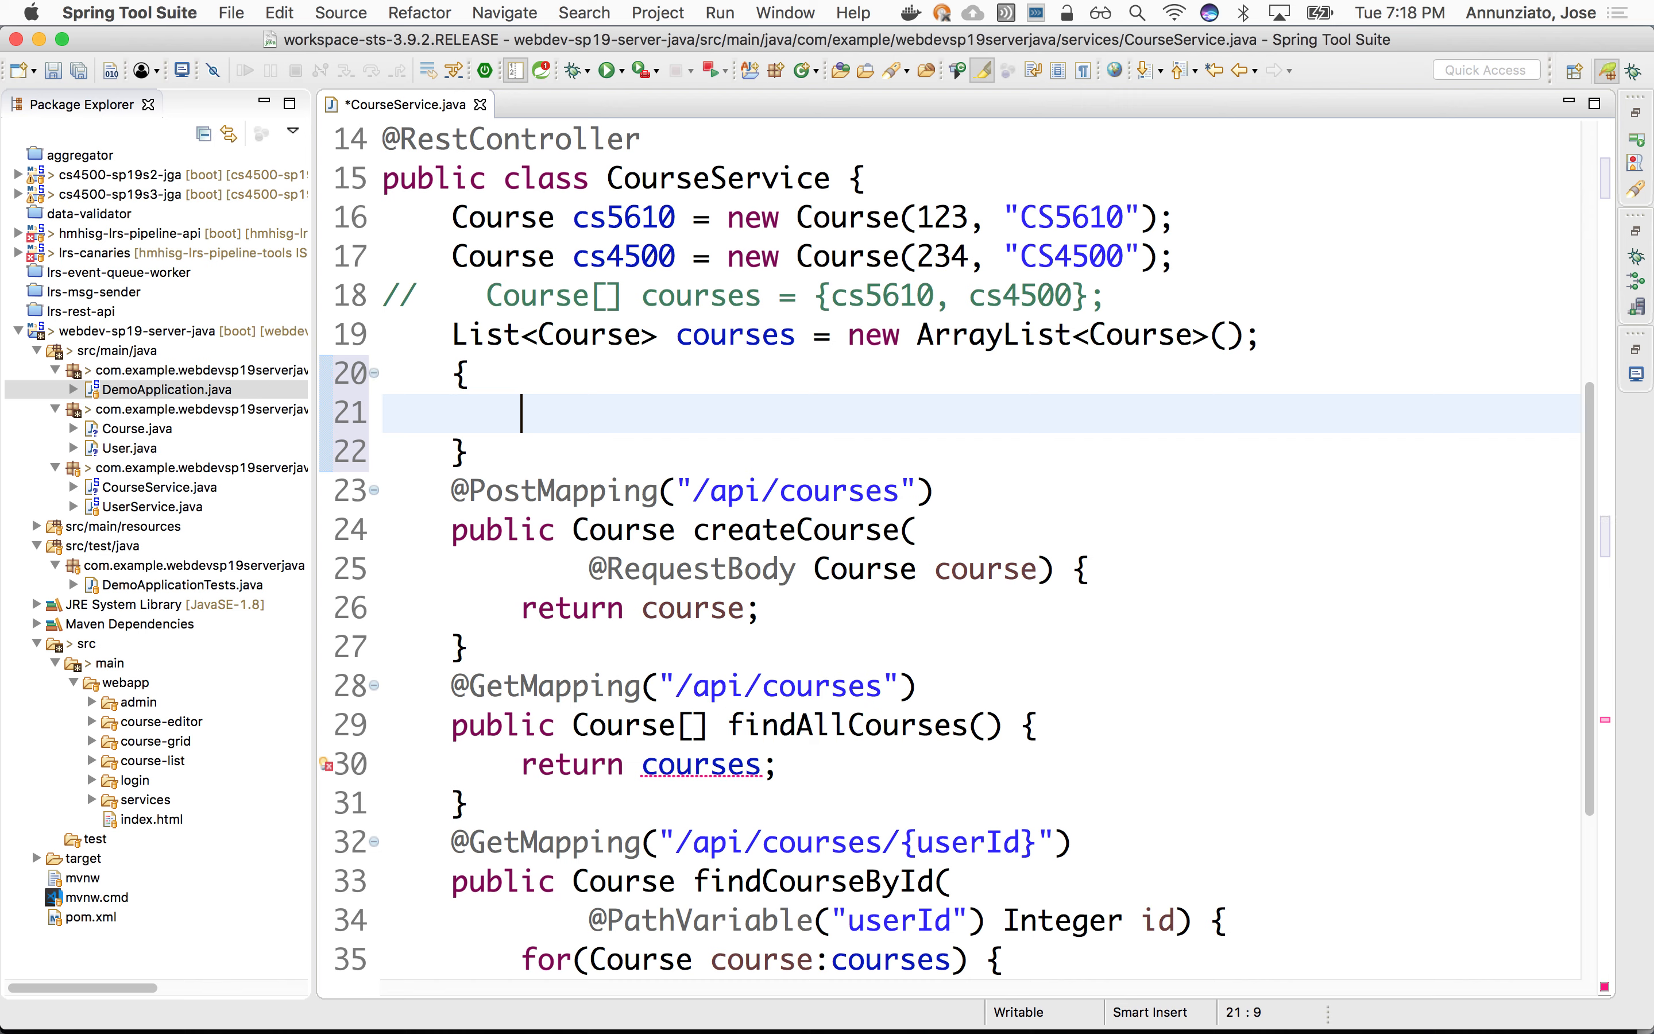
Step: Fill an initializer block with courses.add(cs4500) and courses.add(cs5610)
{"action": "type", "text": "course."}
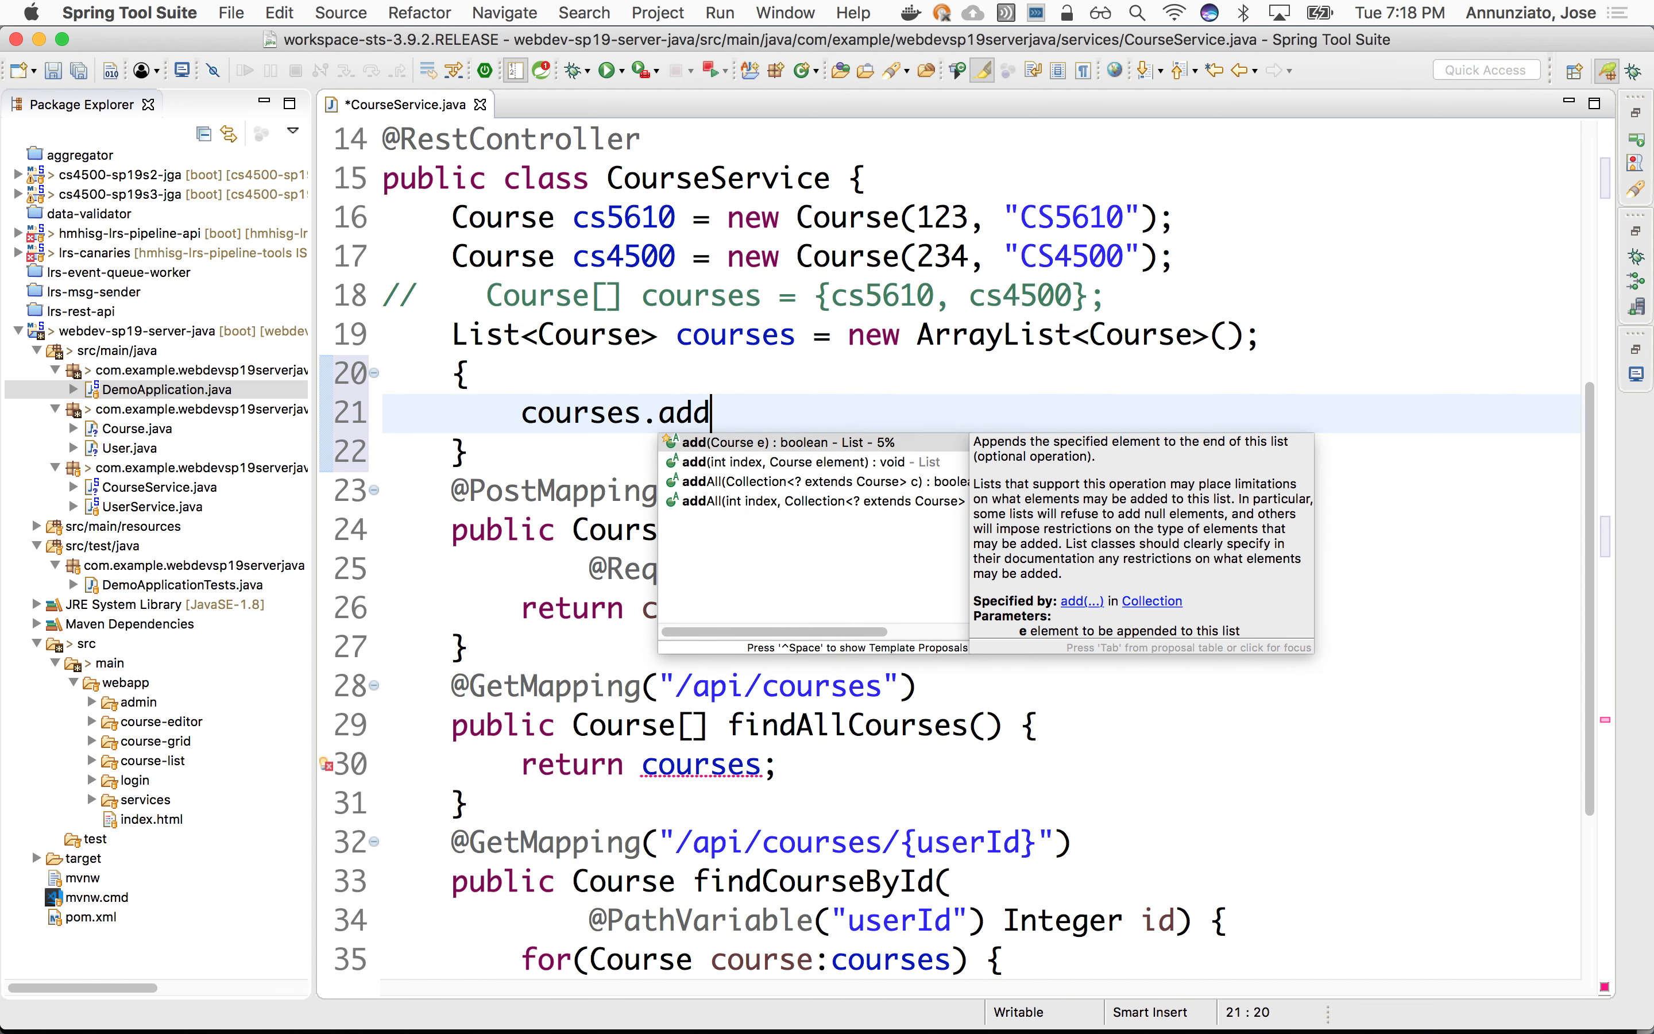
{"action": "type", "text": "(cs4500);"}
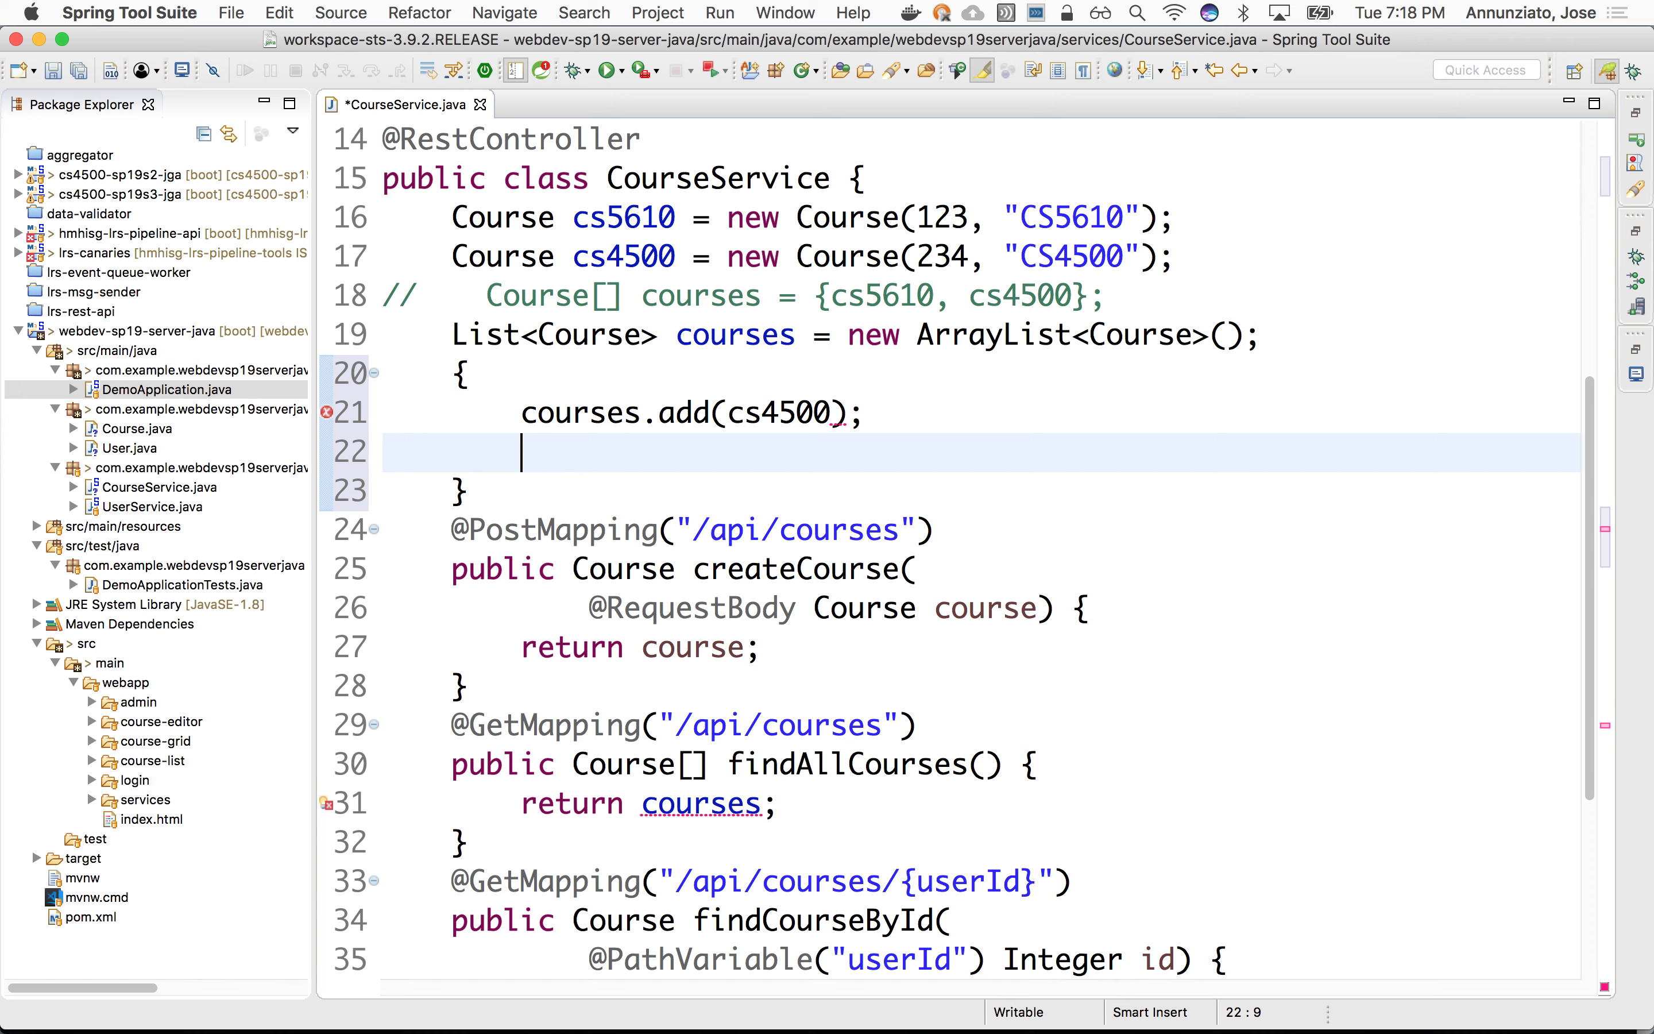
{"action": "type", "text": "courses.add(e"}
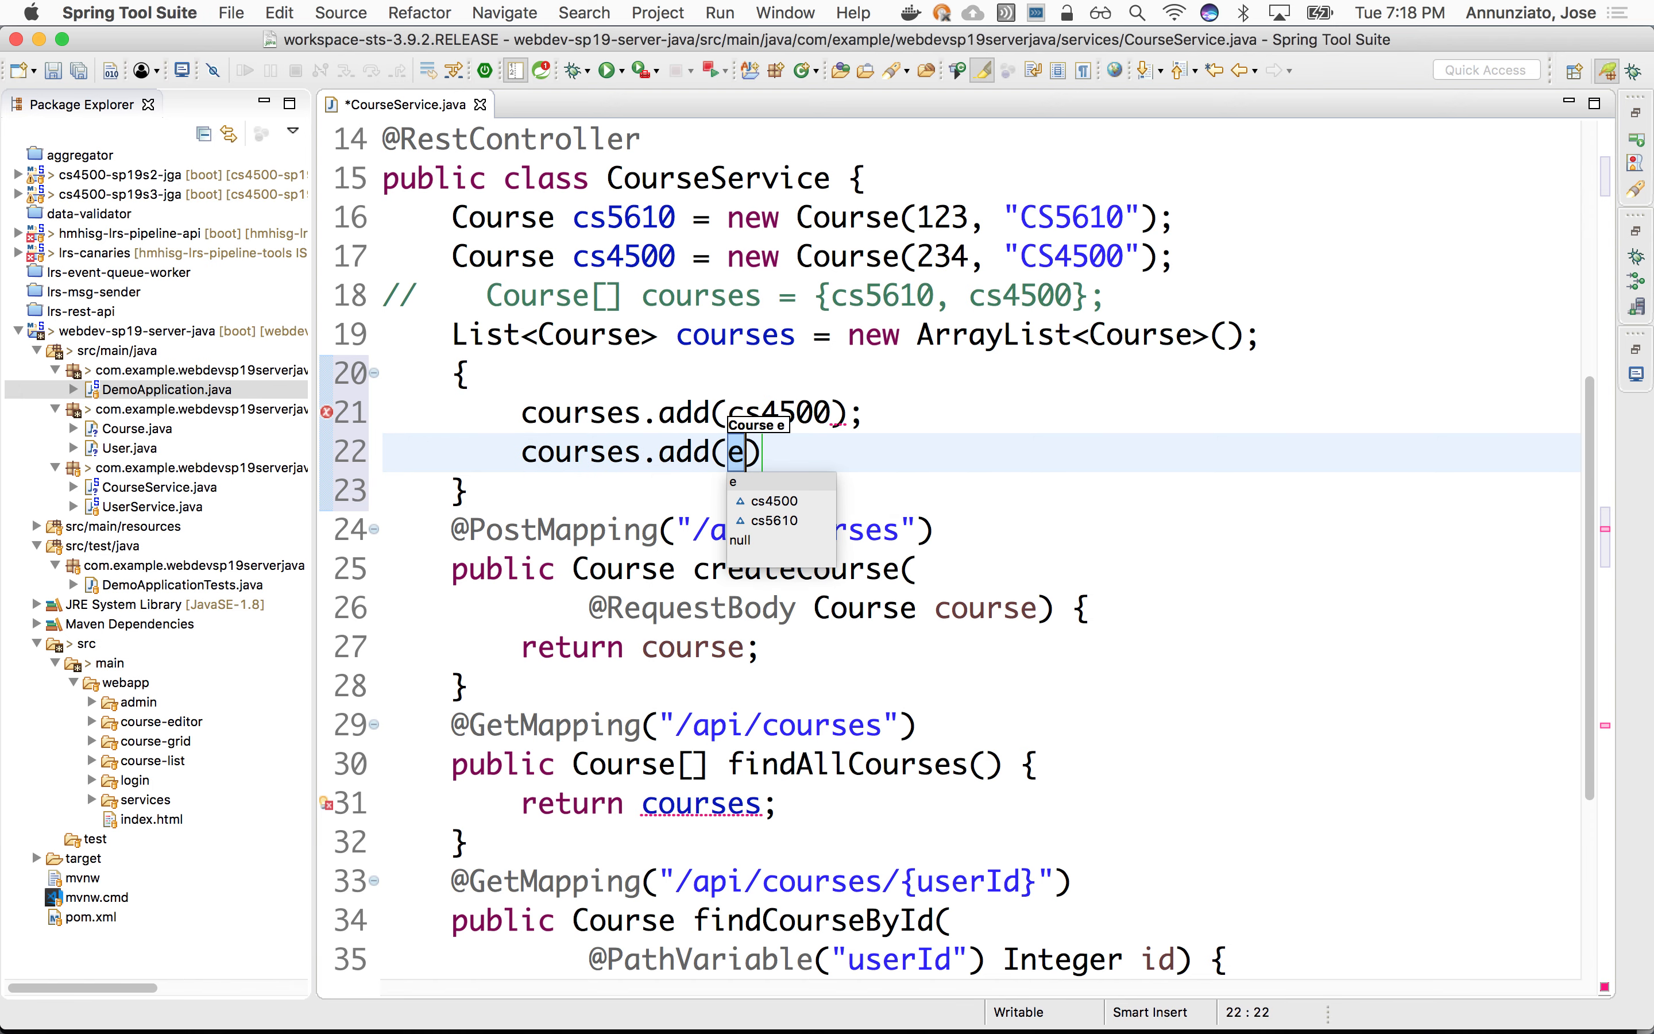
{"action": "type", "text": "cs"}
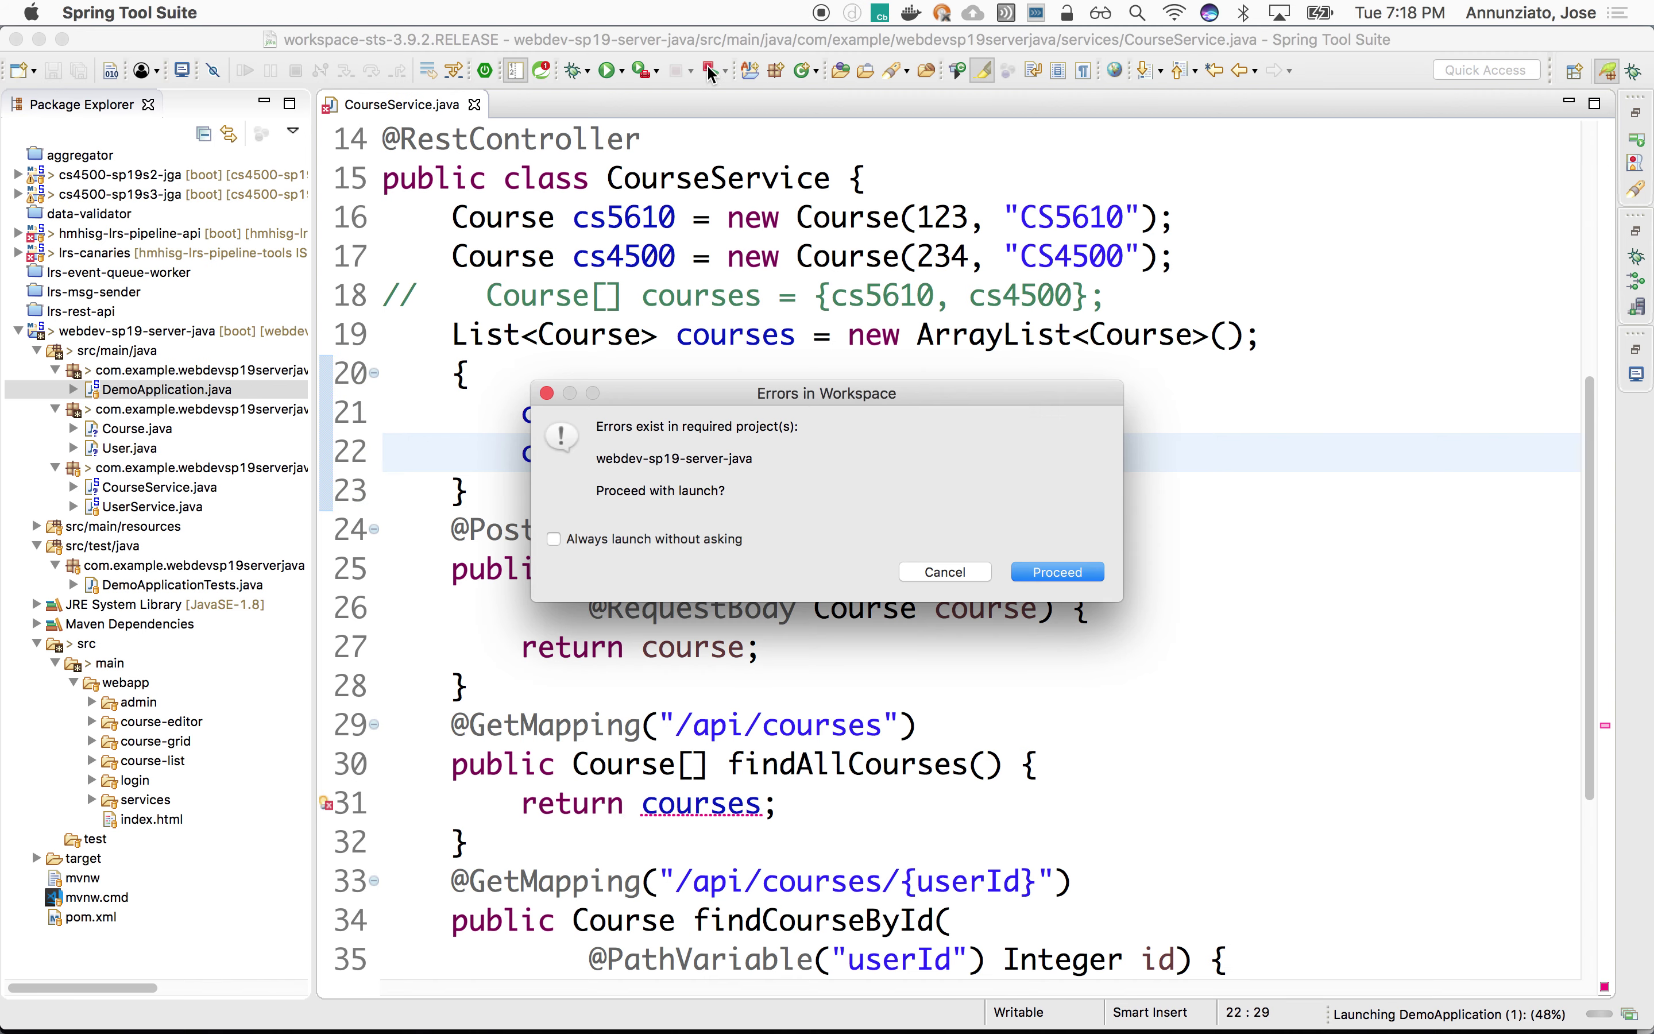
{"action": "mouse_move", "coordinate": [958, 622]}
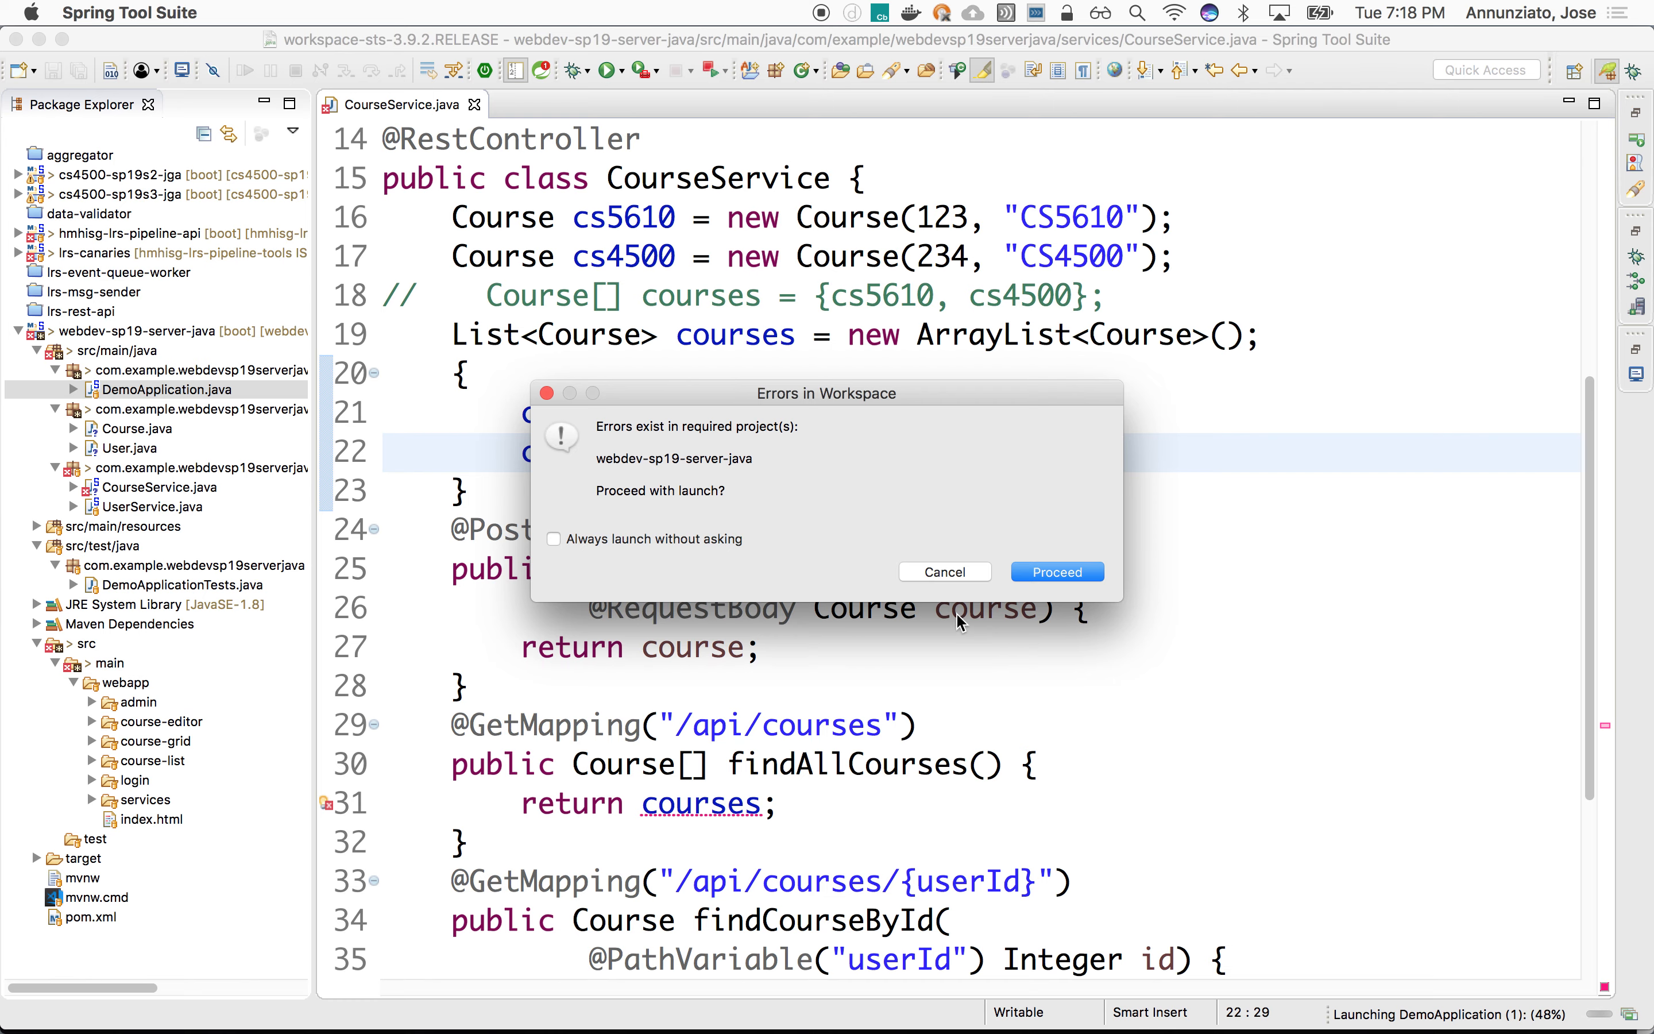
Step: Proceed past the workspace errors and change findAllCourses to return List<Course>, saved
{"action": "left_click", "coordinate": [1055, 571]}
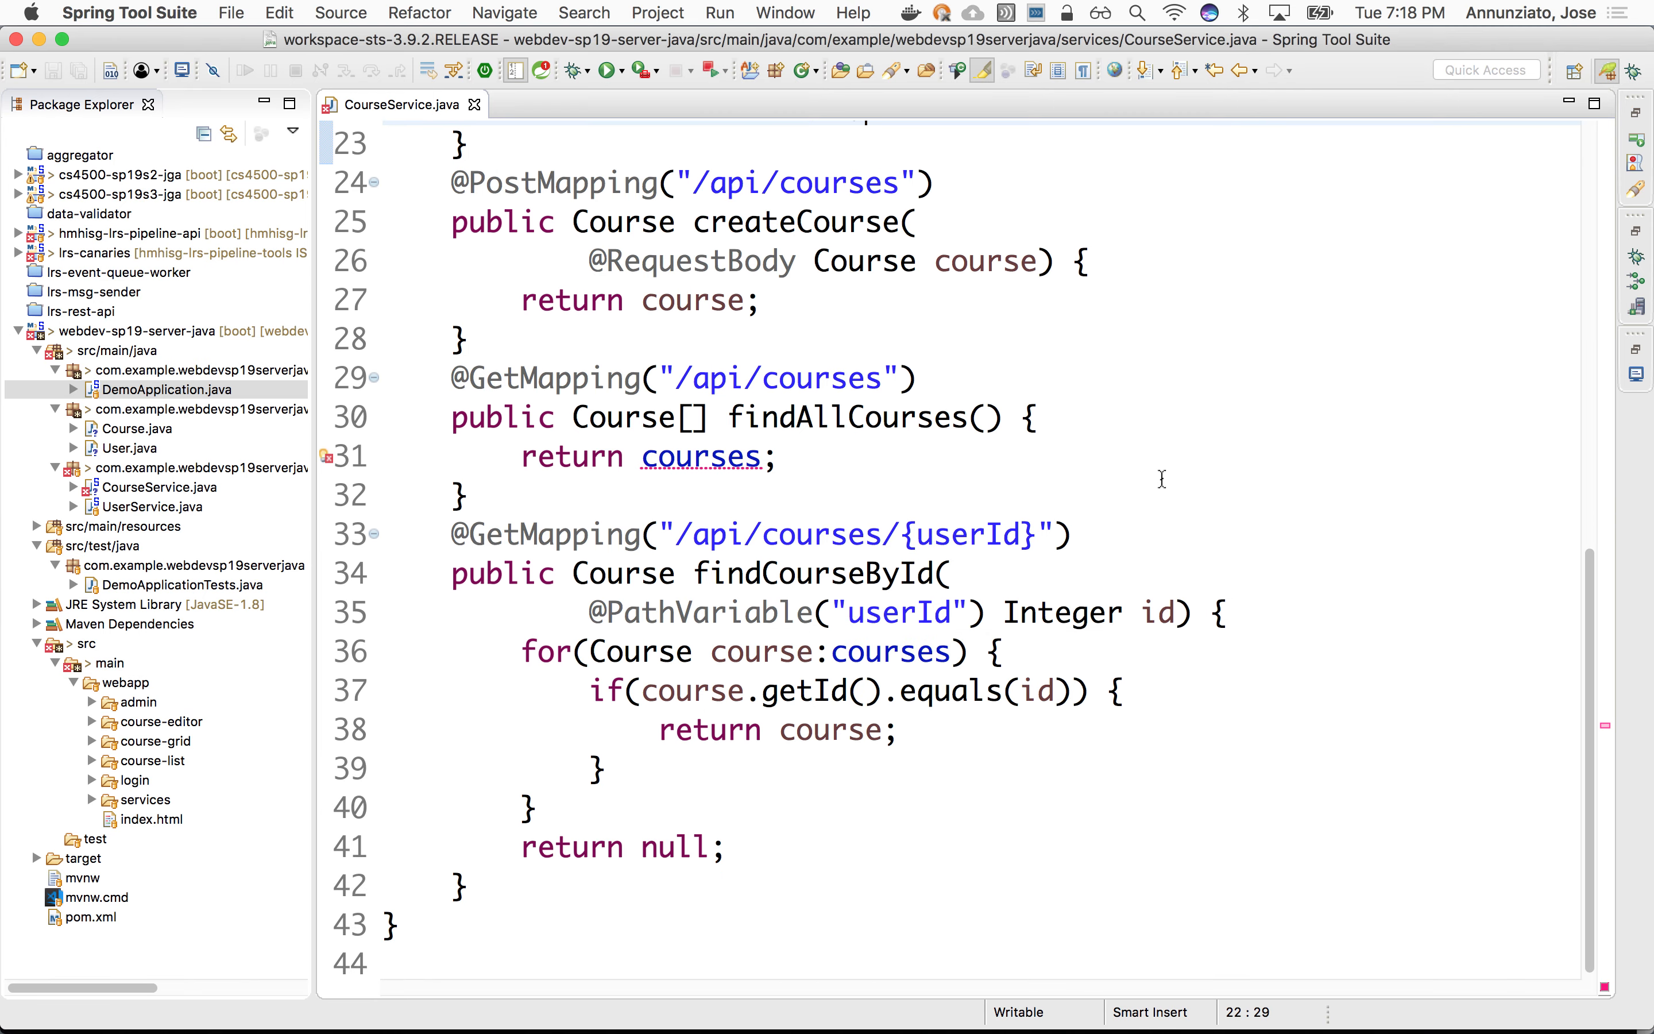
{"action": "scroll", "scroll_direction": "up", "scroll_amount": 3}
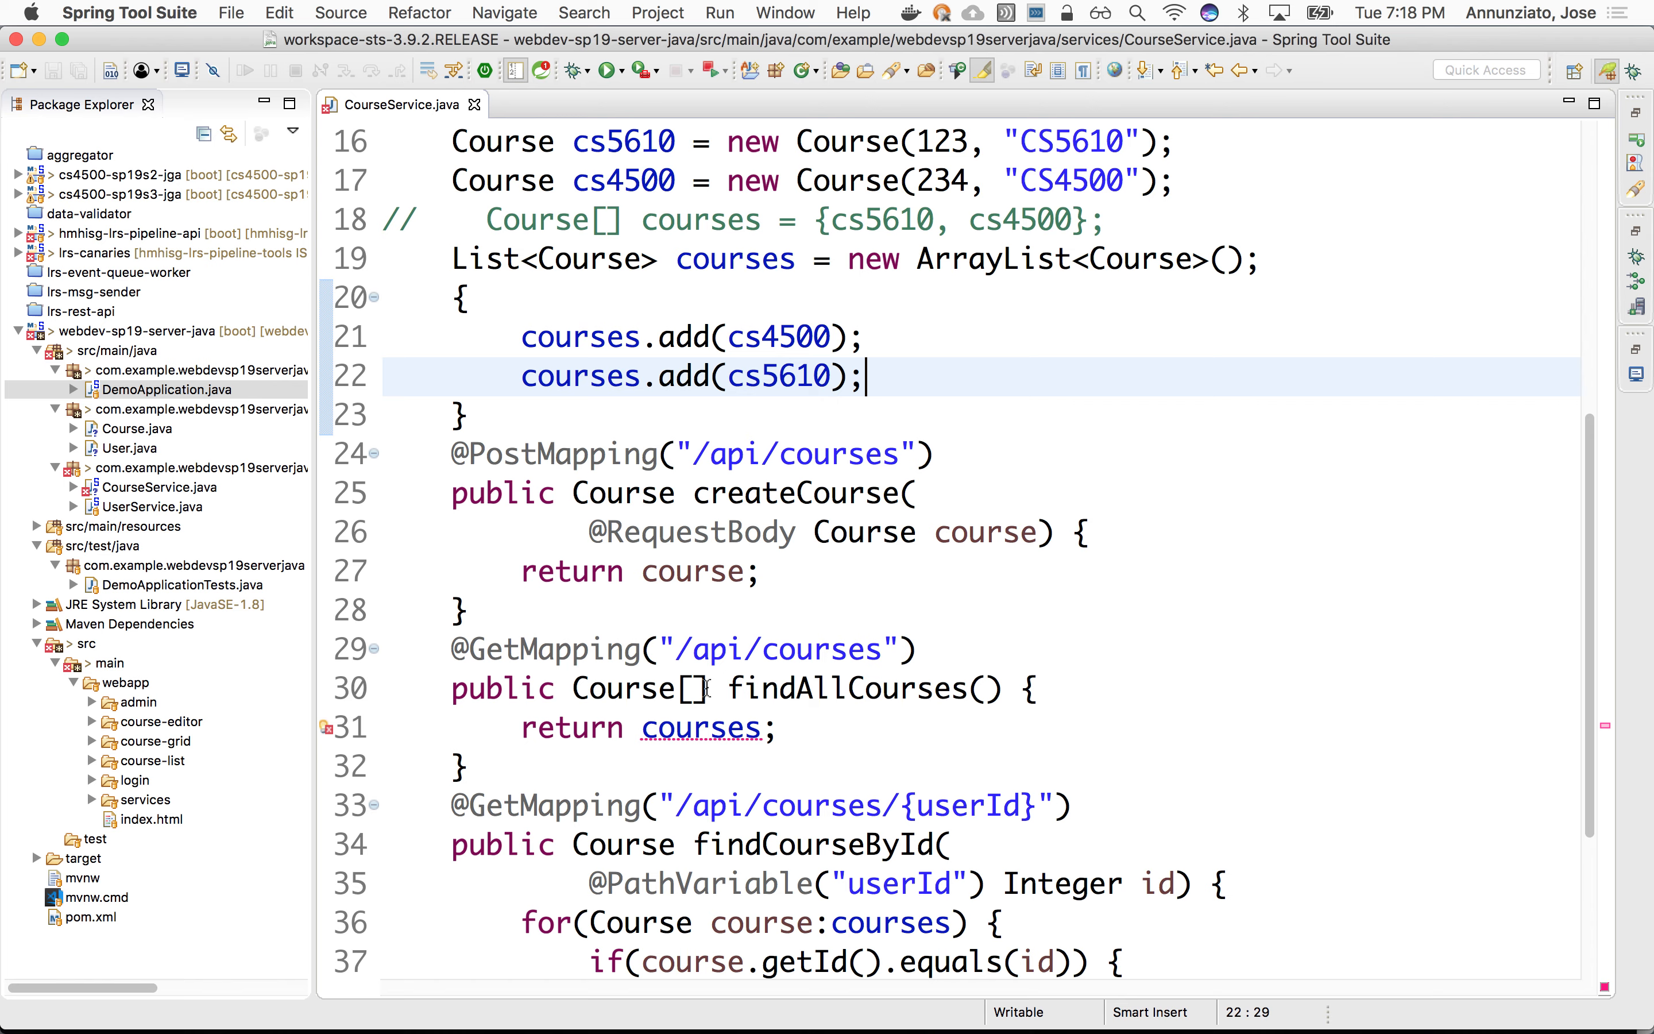
{"action": "left_click", "coordinate": [696, 689]}
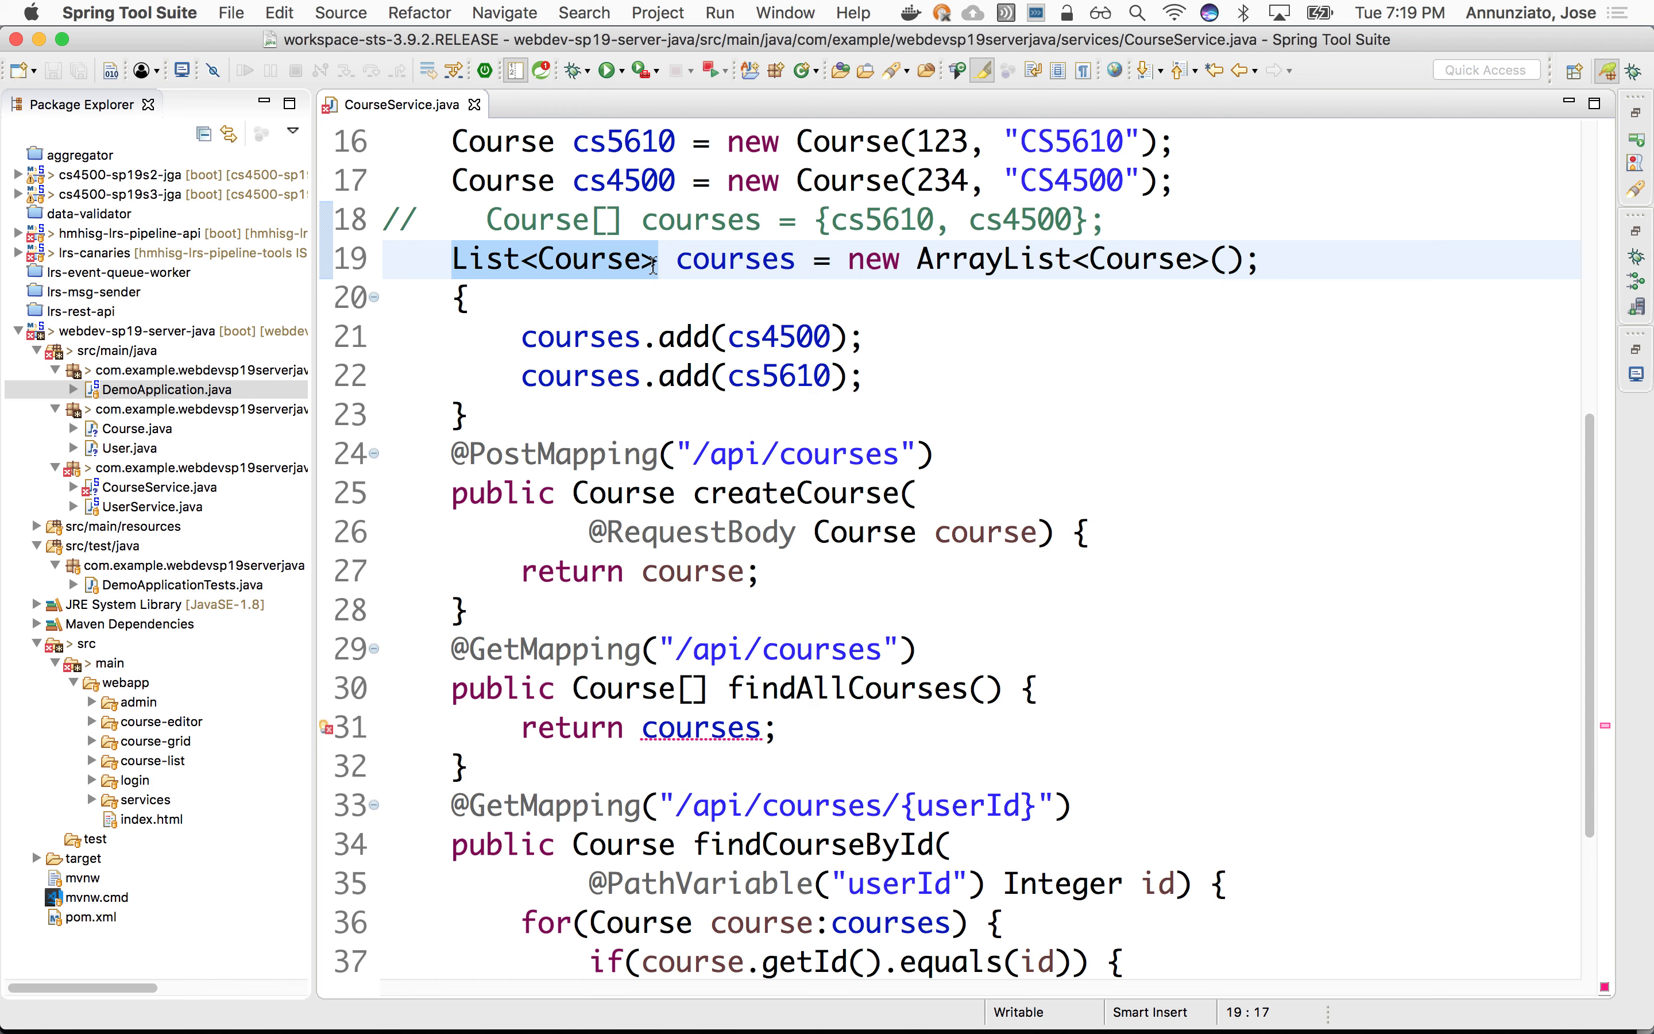
{"action": "left_click", "coordinate": [567, 689]}
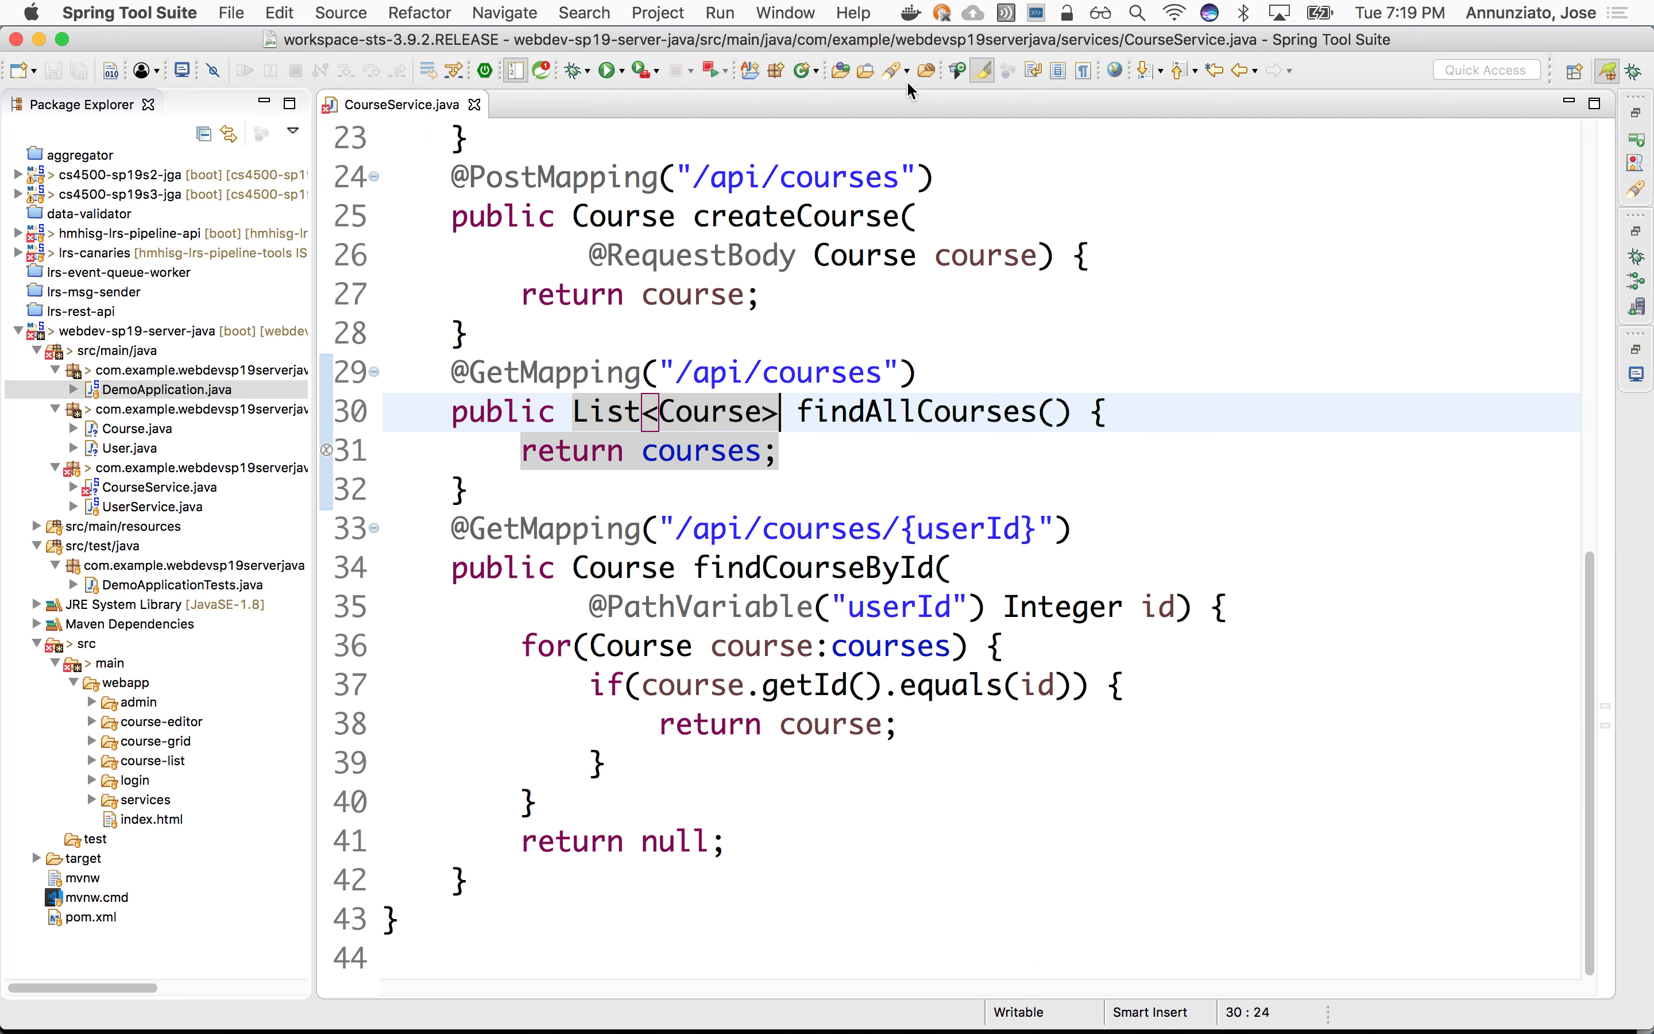
{"action": "left_click", "coordinate": [1068, 450]}
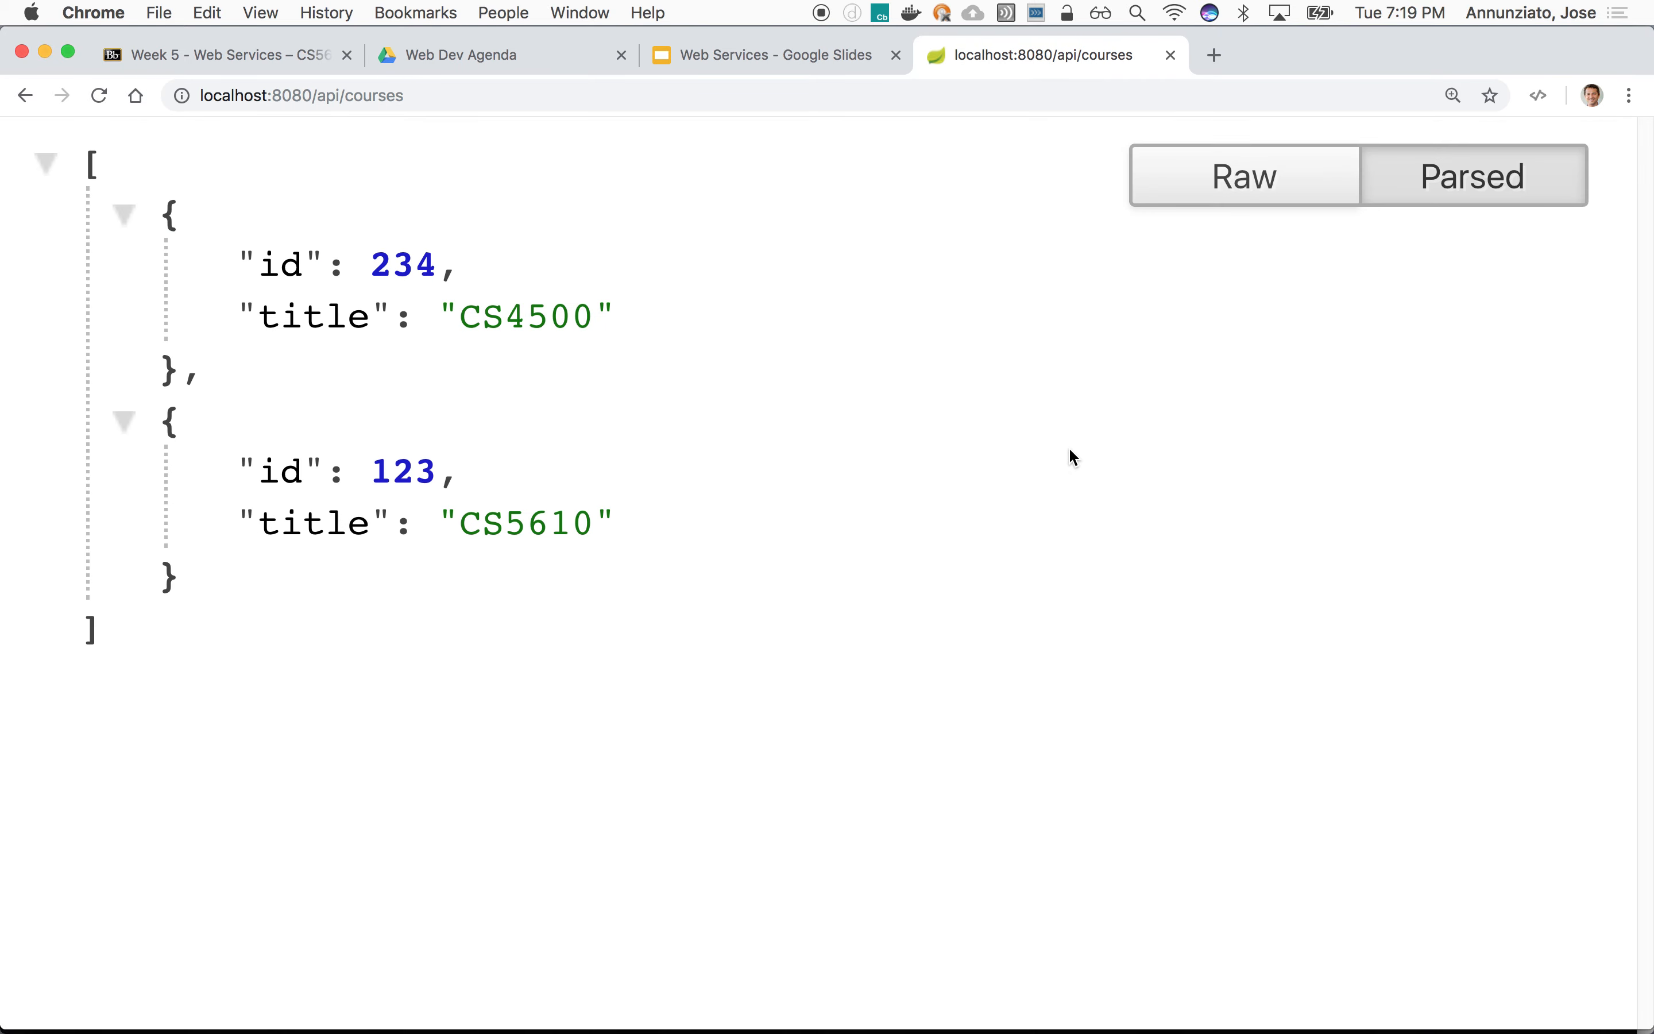
Step: Confirm /api/courses lists CS4500 and CS5610 in Chrome, then return to CourseService
{"action": "left_click", "coordinate": [910, 13]}
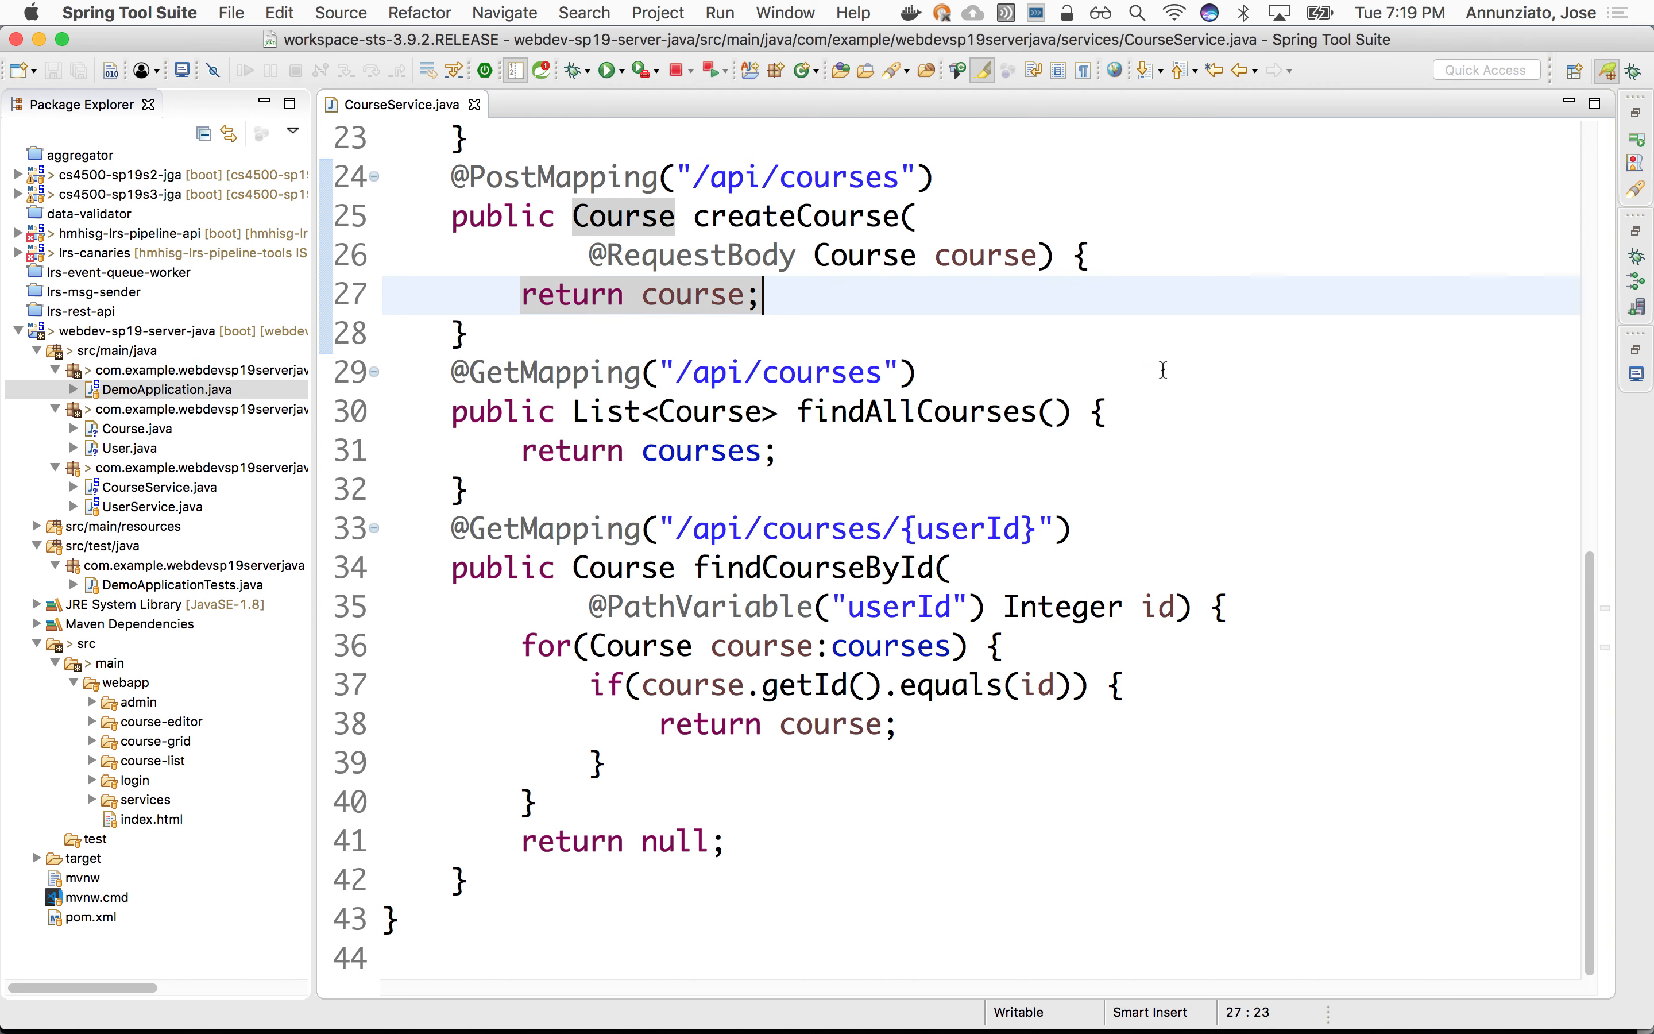
Step: Insert courses.add(course); above return course in createCourse and save
{"action": "scroll", "scroll_direction": "up", "scroll_amount": 3}
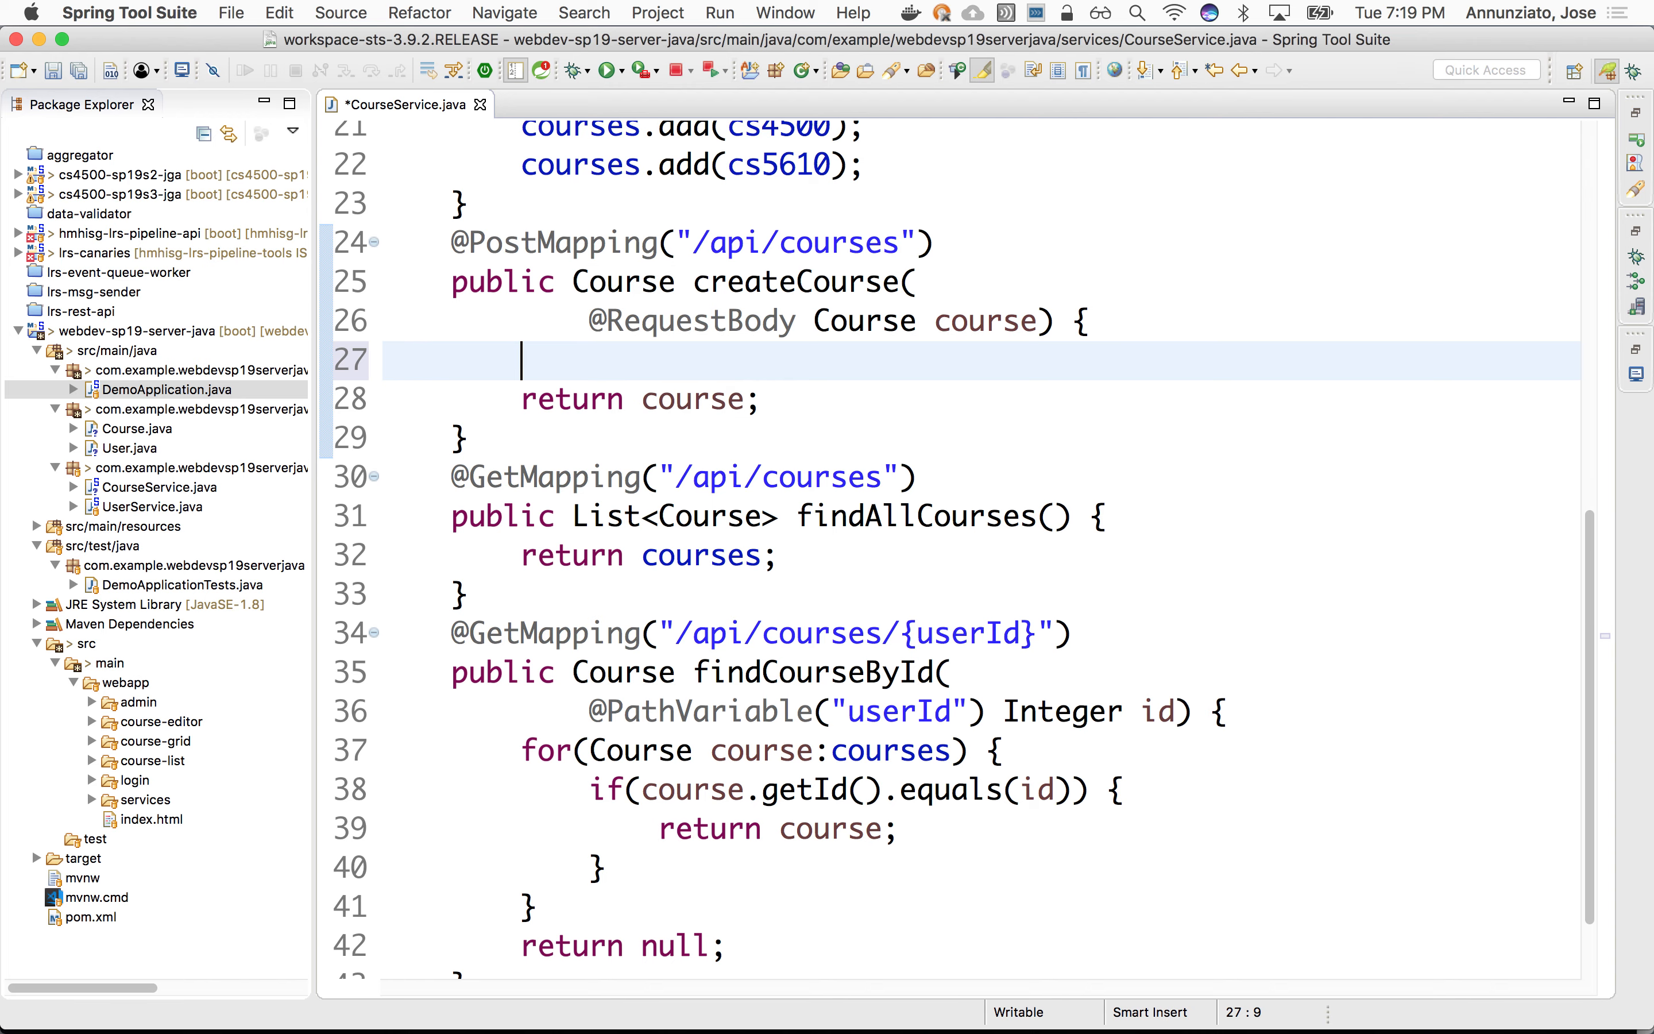
{"action": "type", "text": "courses.add(course);"}
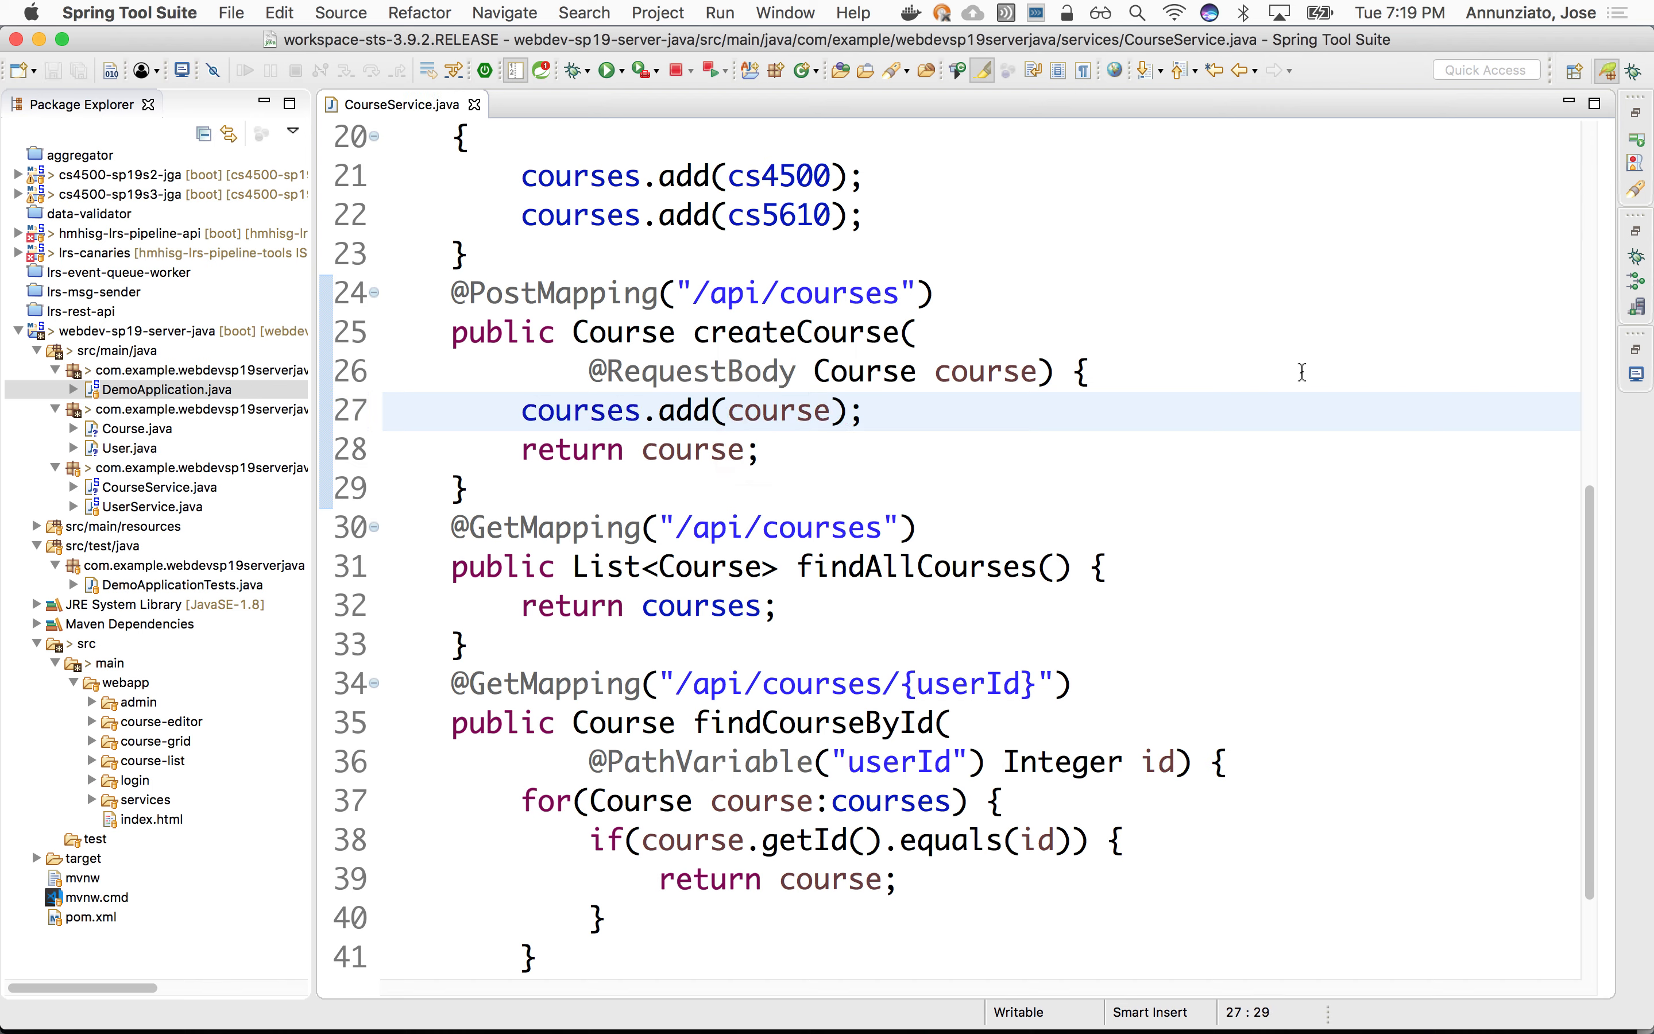
{"action": "mouse_move", "coordinate": [1126, 475]}
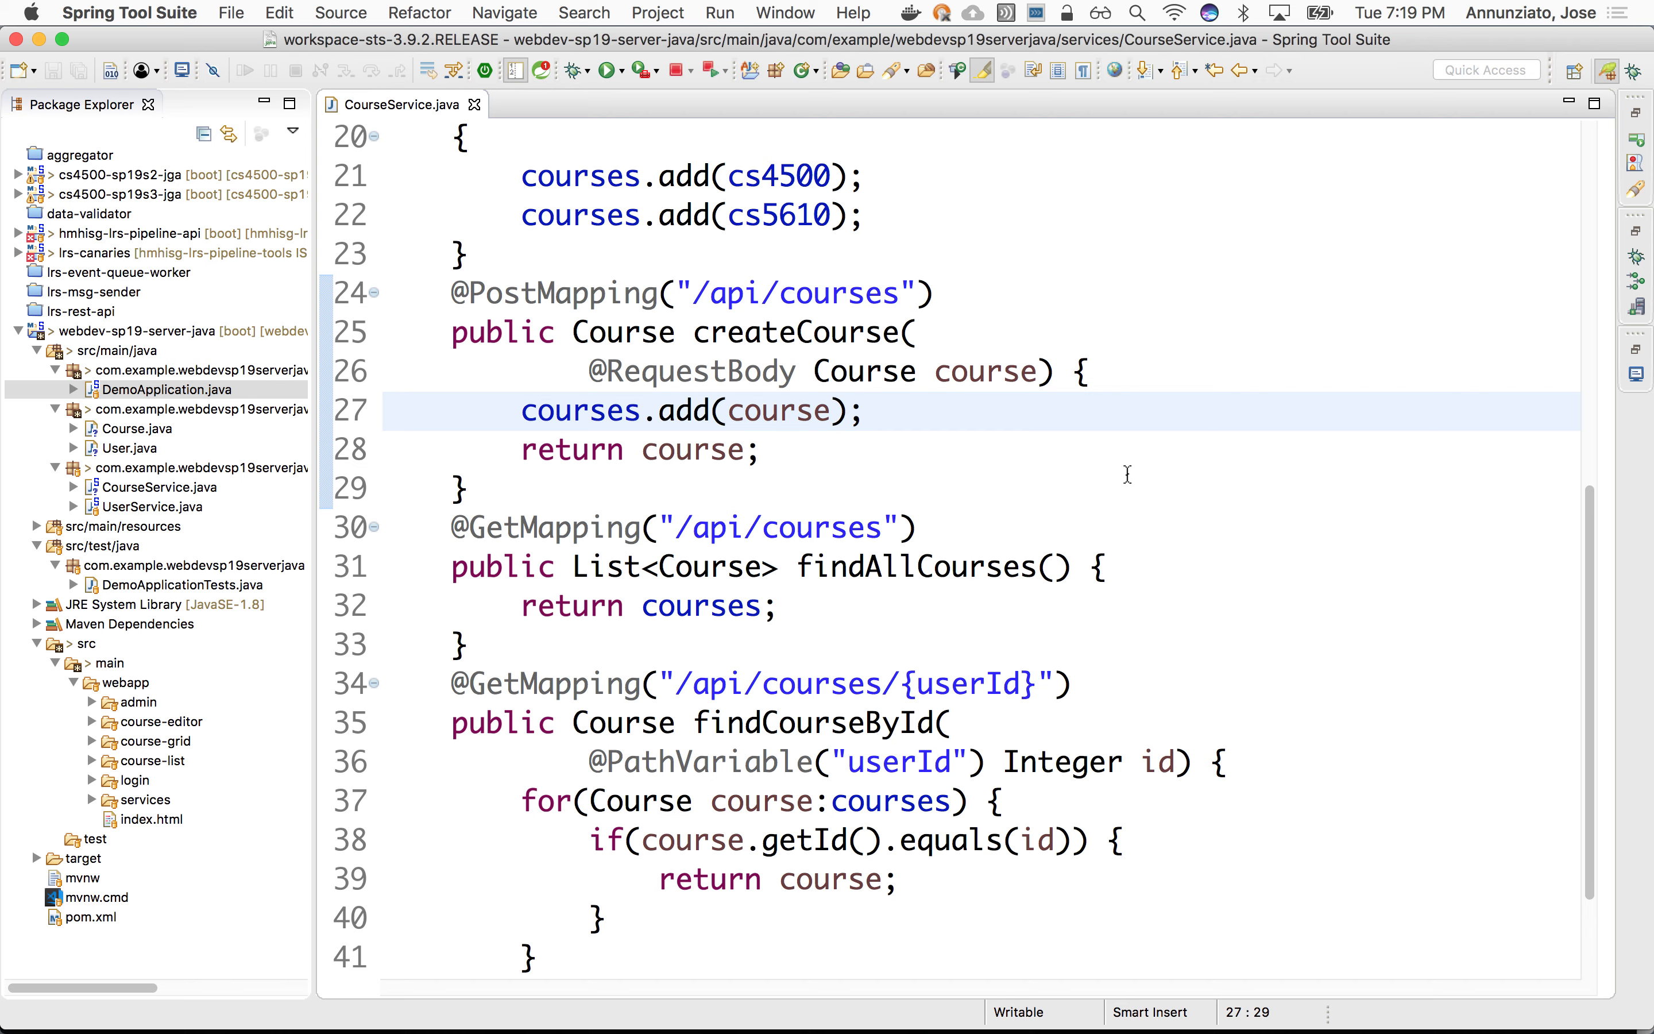
{"action": "left_click", "coordinate": [865, 410]}
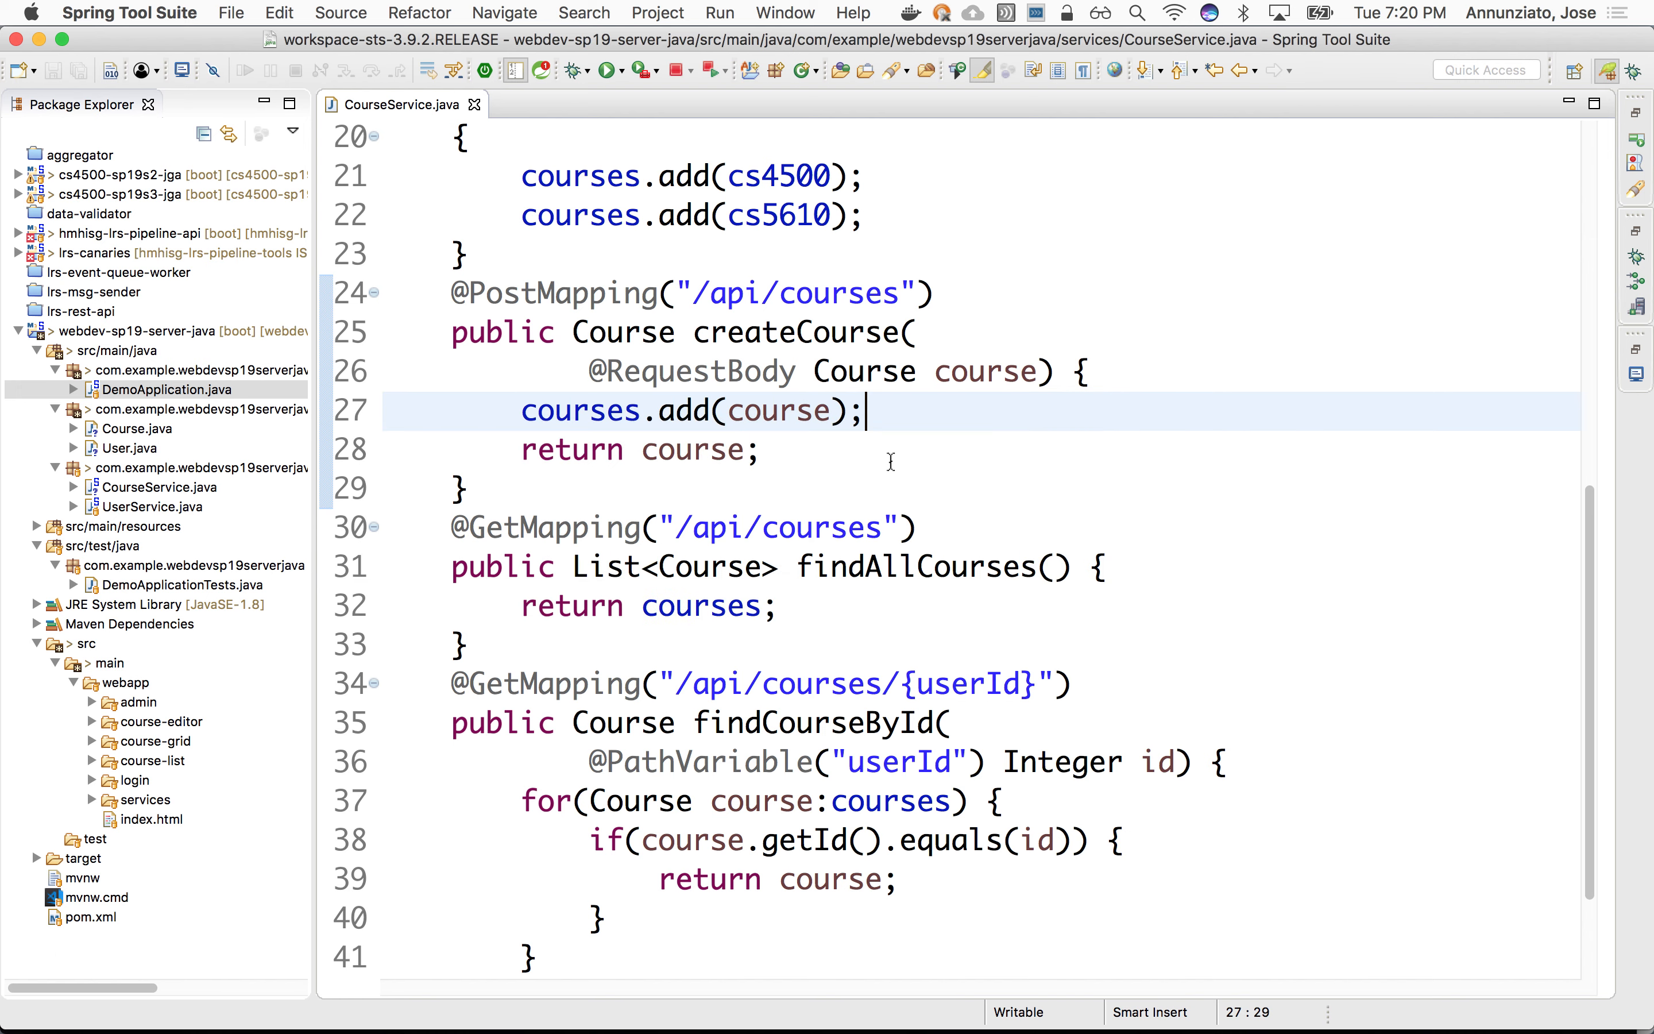
{"action": "mouse_move", "coordinate": [960, 420]}
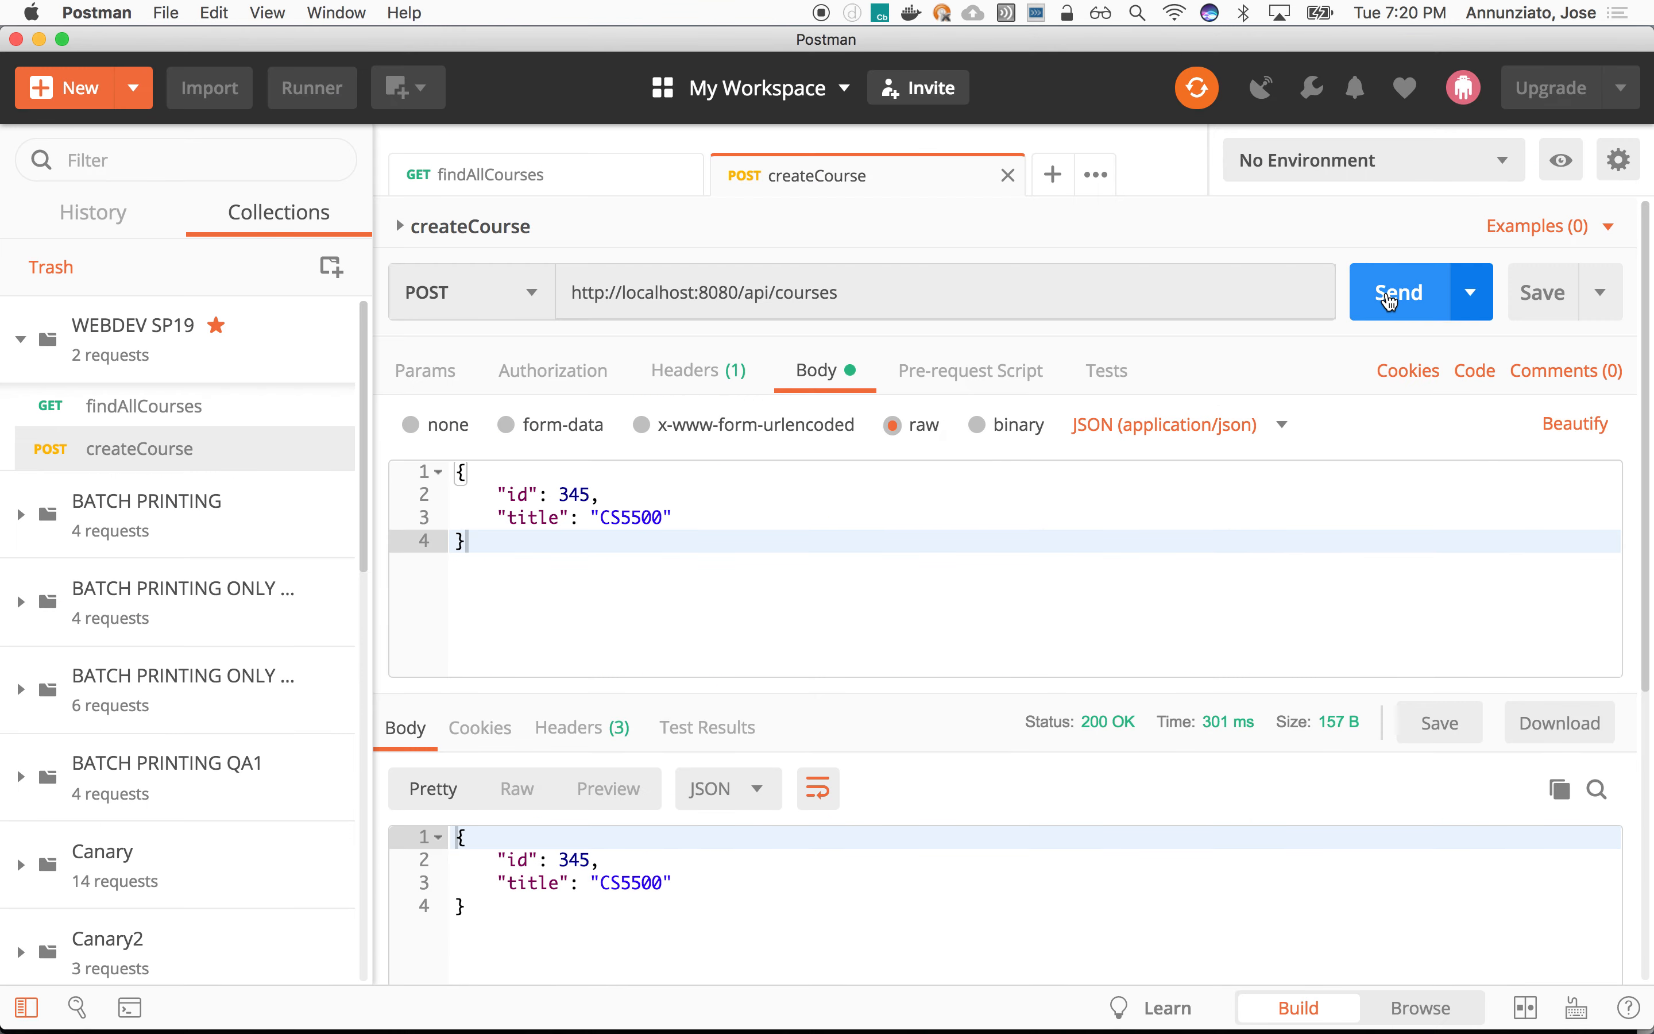
Step: Resend the createCourse POST so the response echoes id 345 and title CS5500
{"action": "left_click", "coordinate": [1399, 291]}
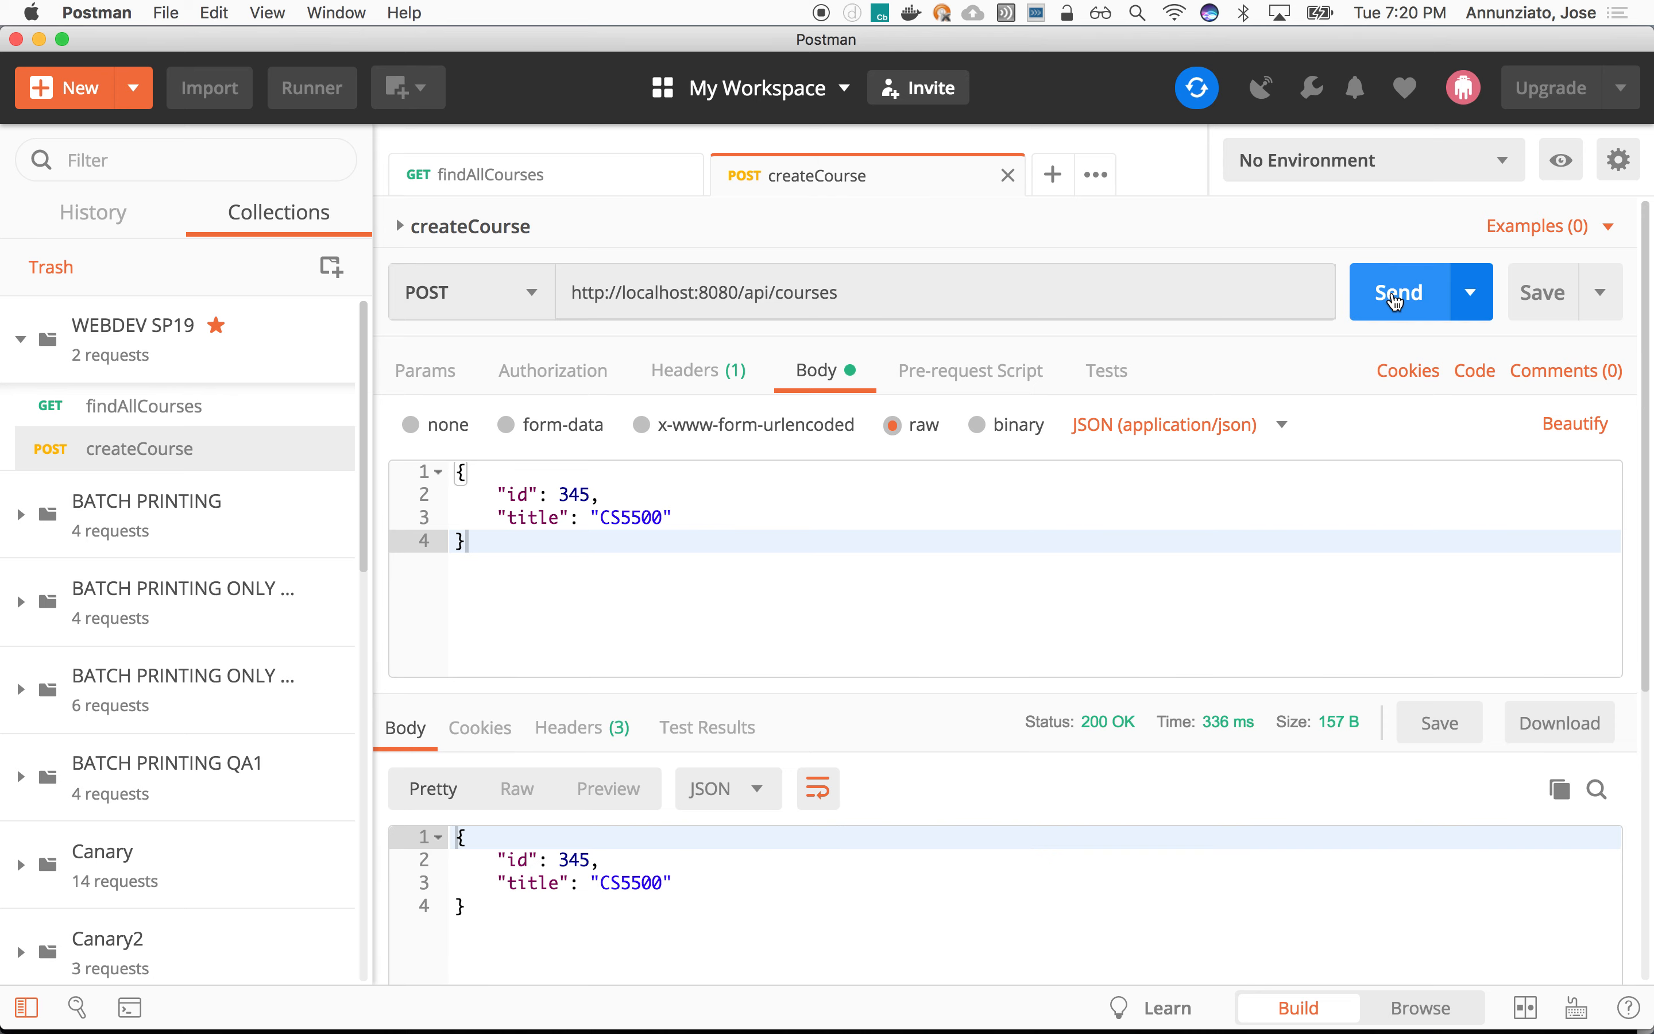